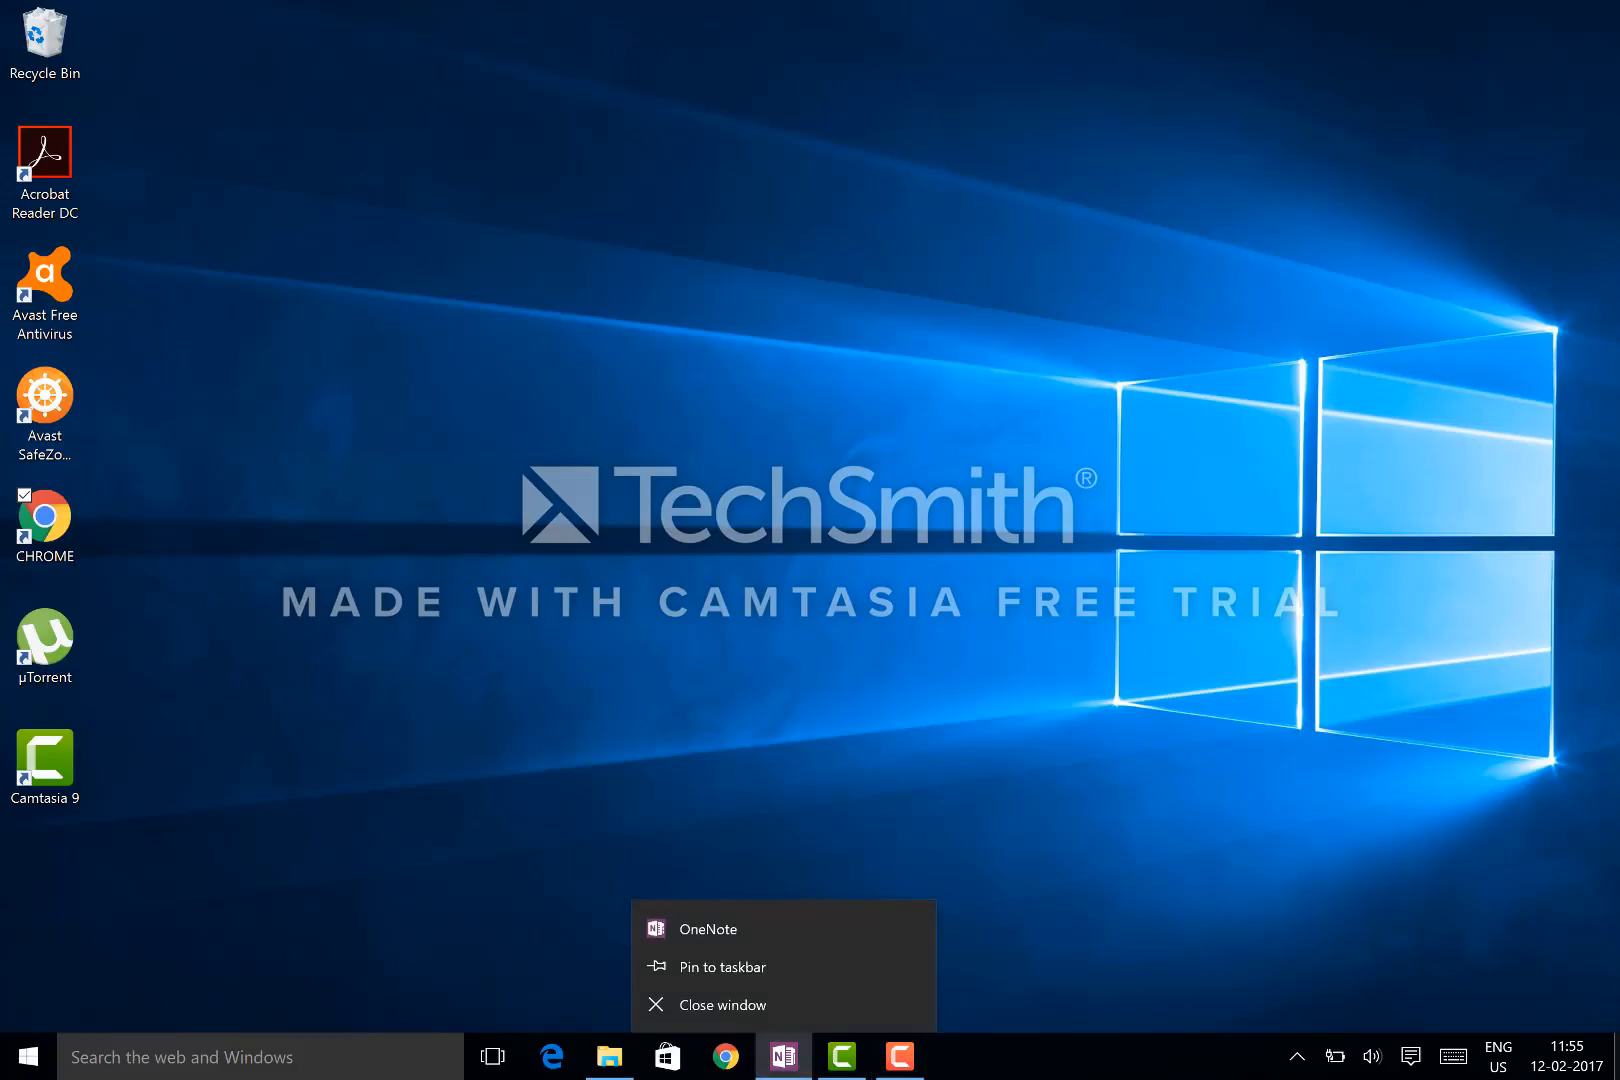
Step: Restore the OneNote window from the taskbar to show the Neonatology page
left_click(707, 929)
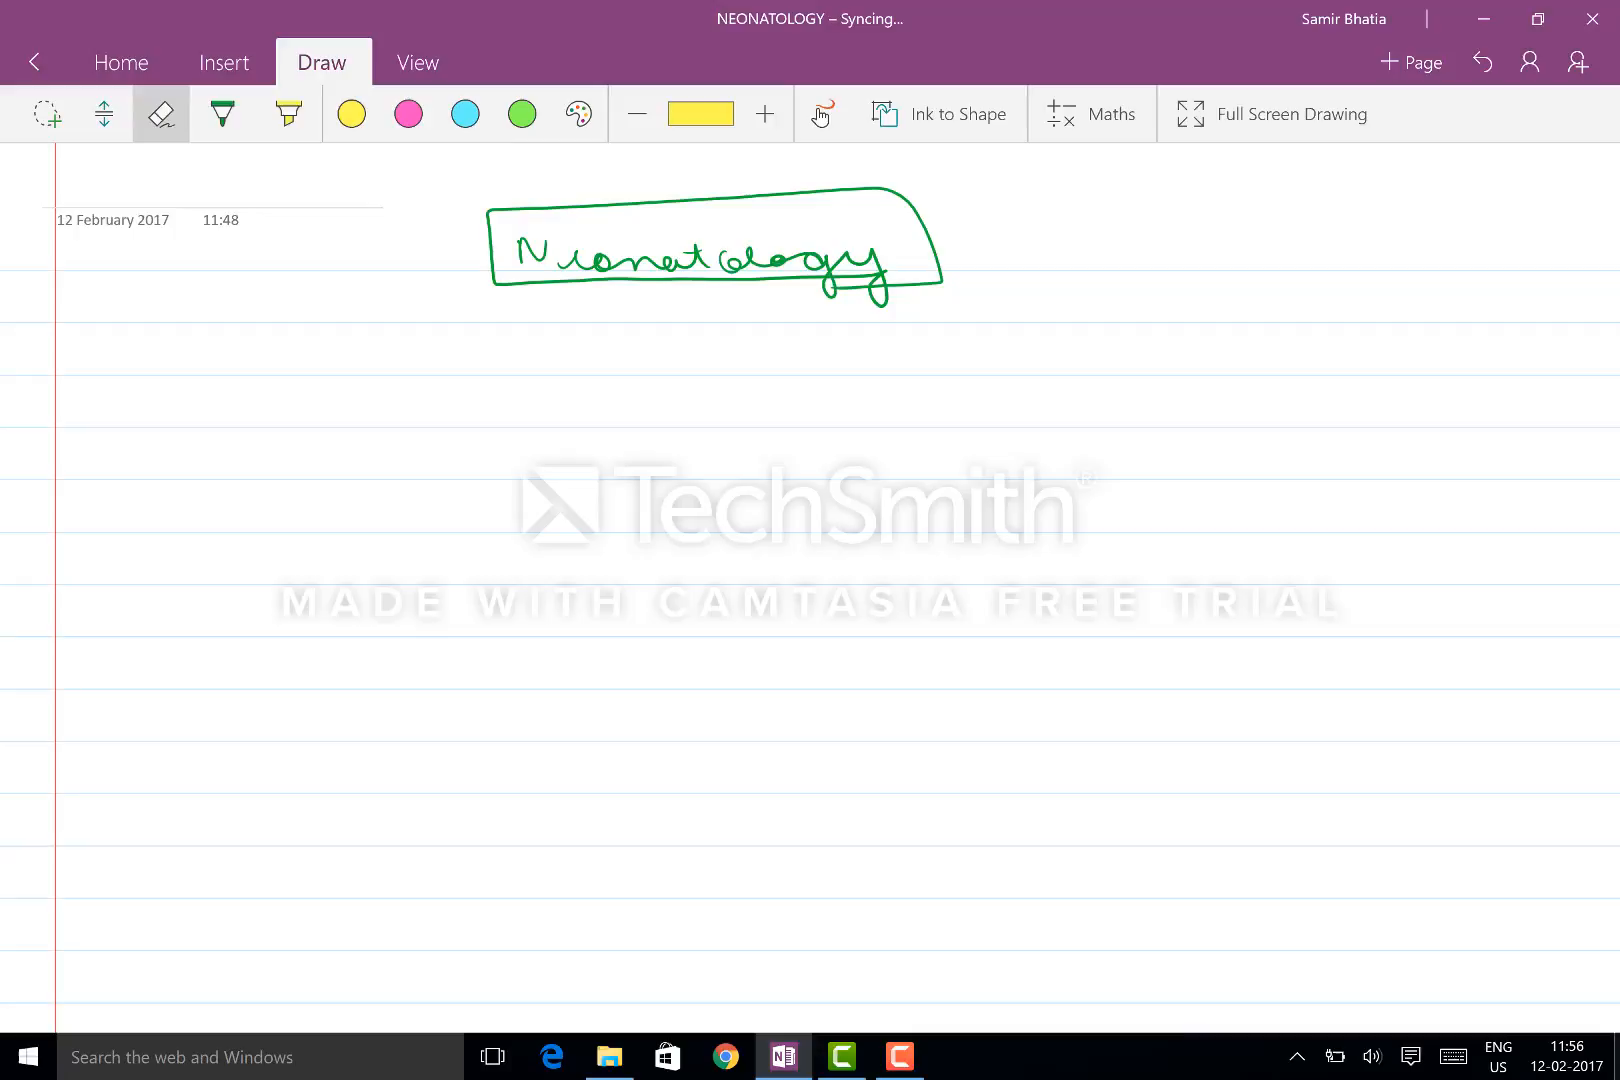
Step: With the green pen, write and underline 'Fetal assessment', then begin a 'GA' line
left_click(221, 113)
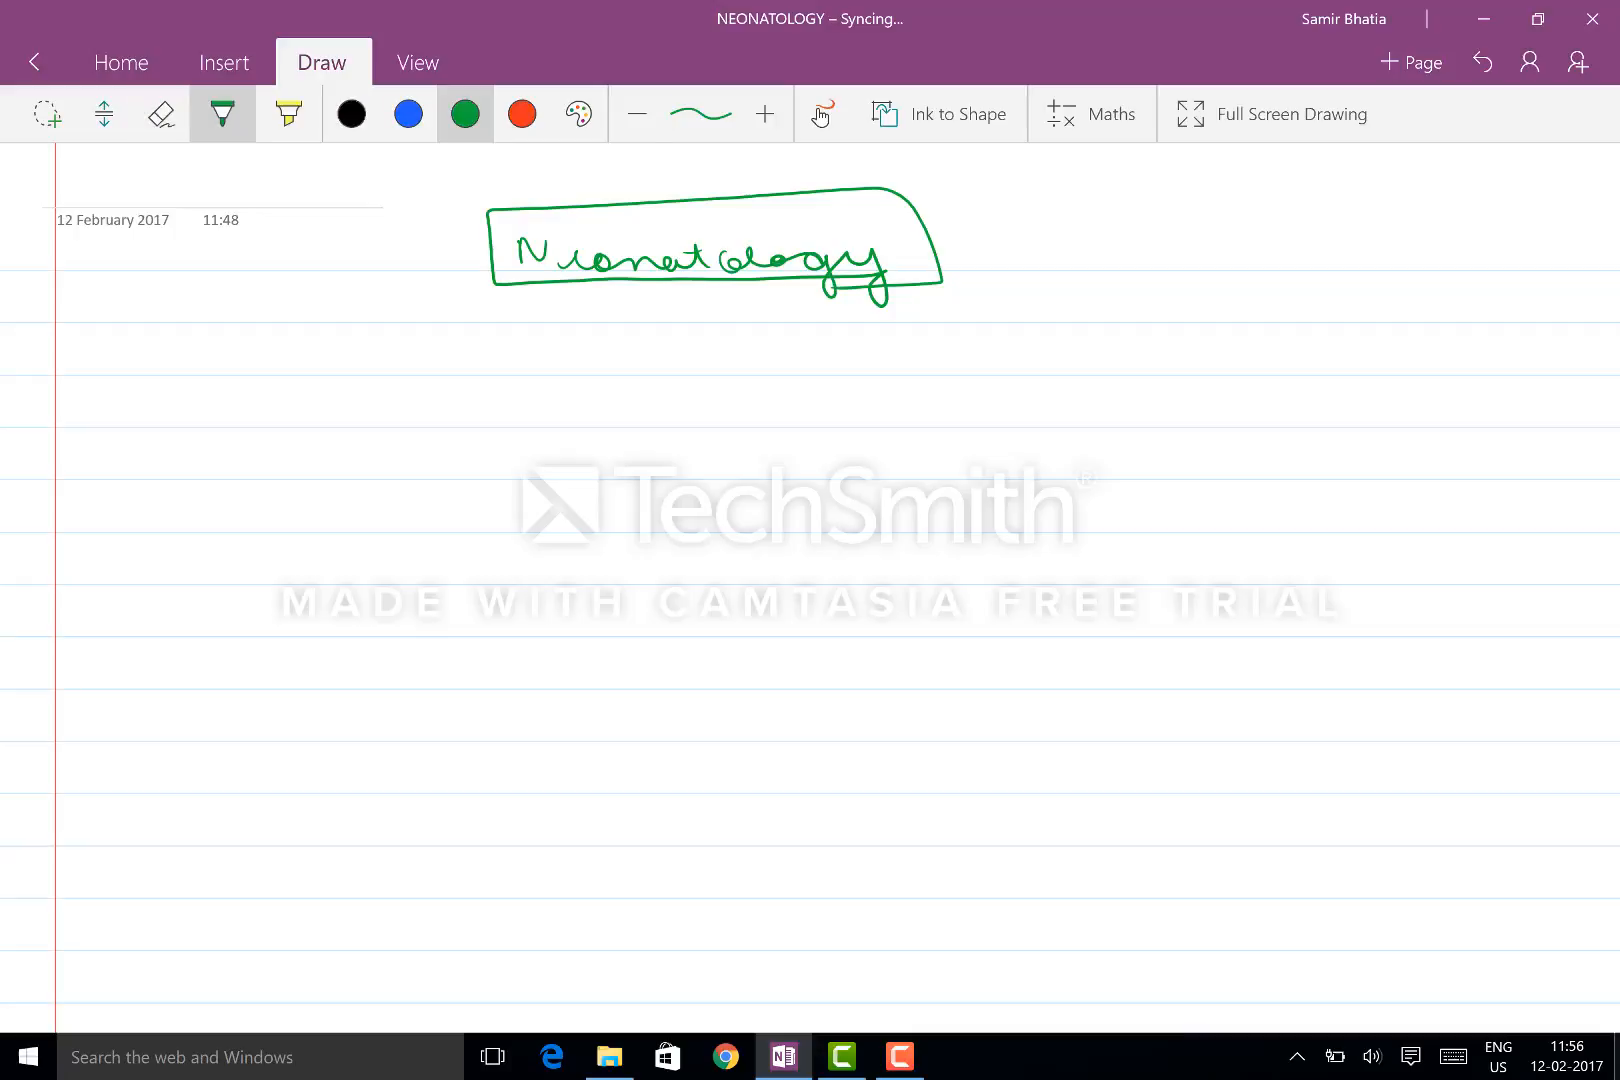
left_click_drag(548, 372, 666, 362)
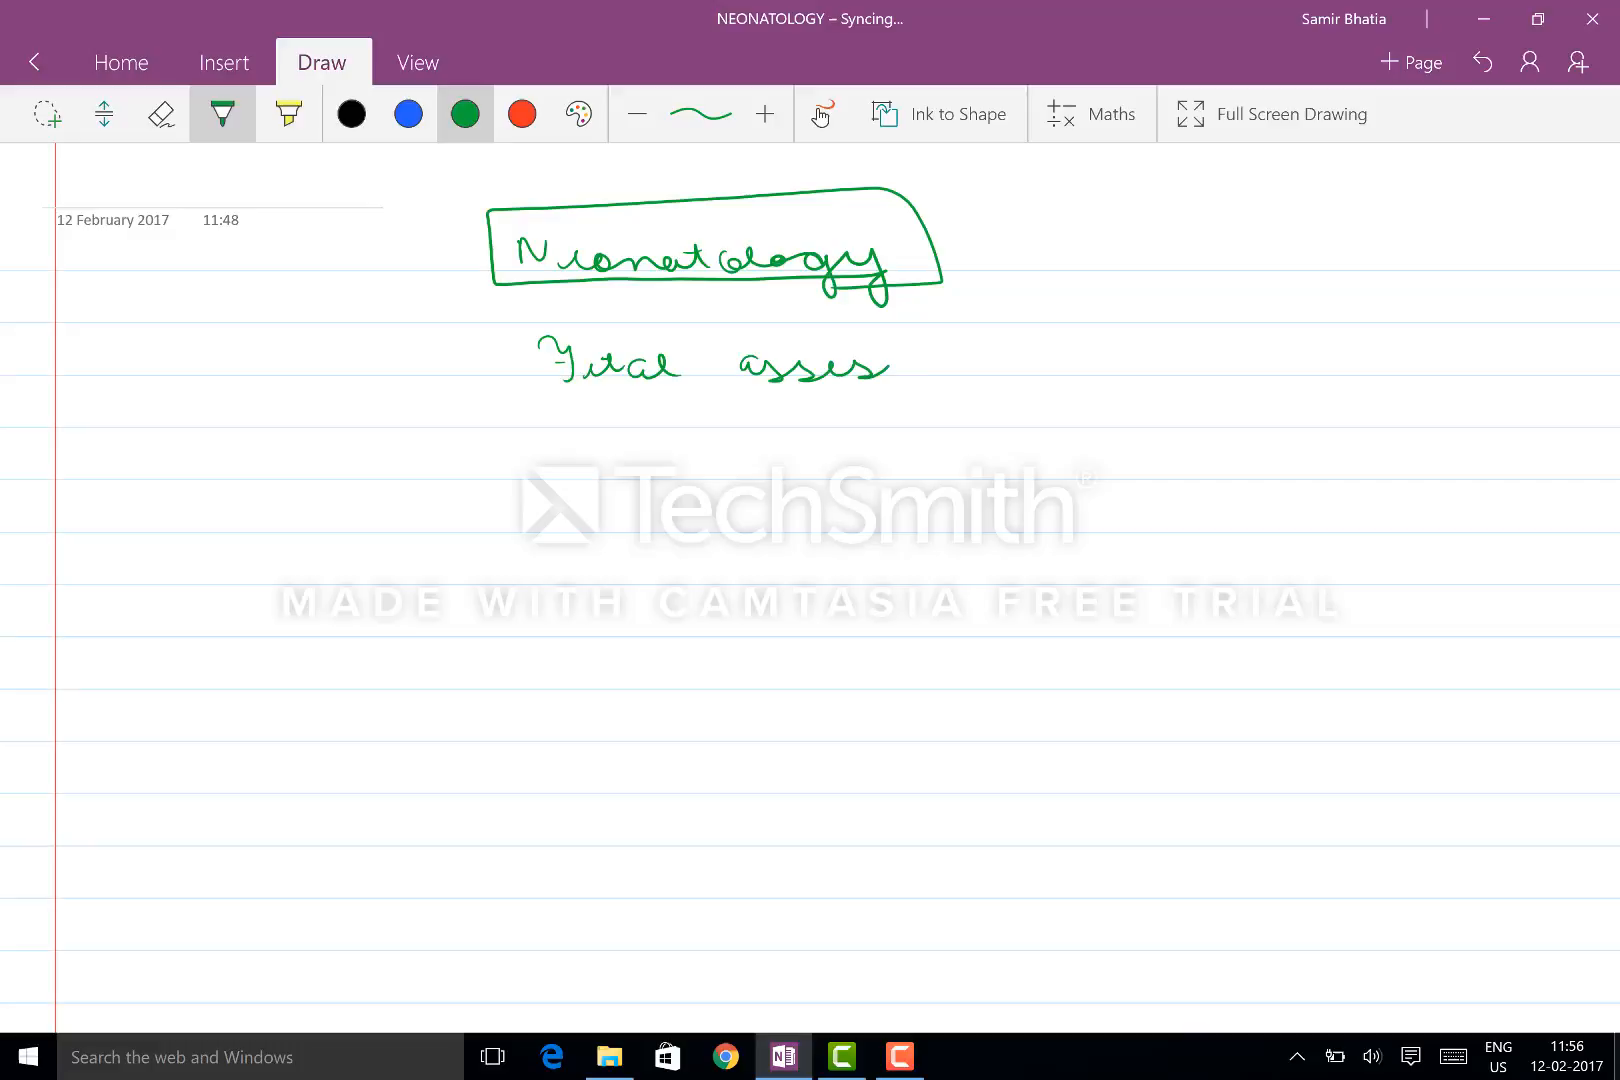
left_click_drag(878, 362, 1023, 362)
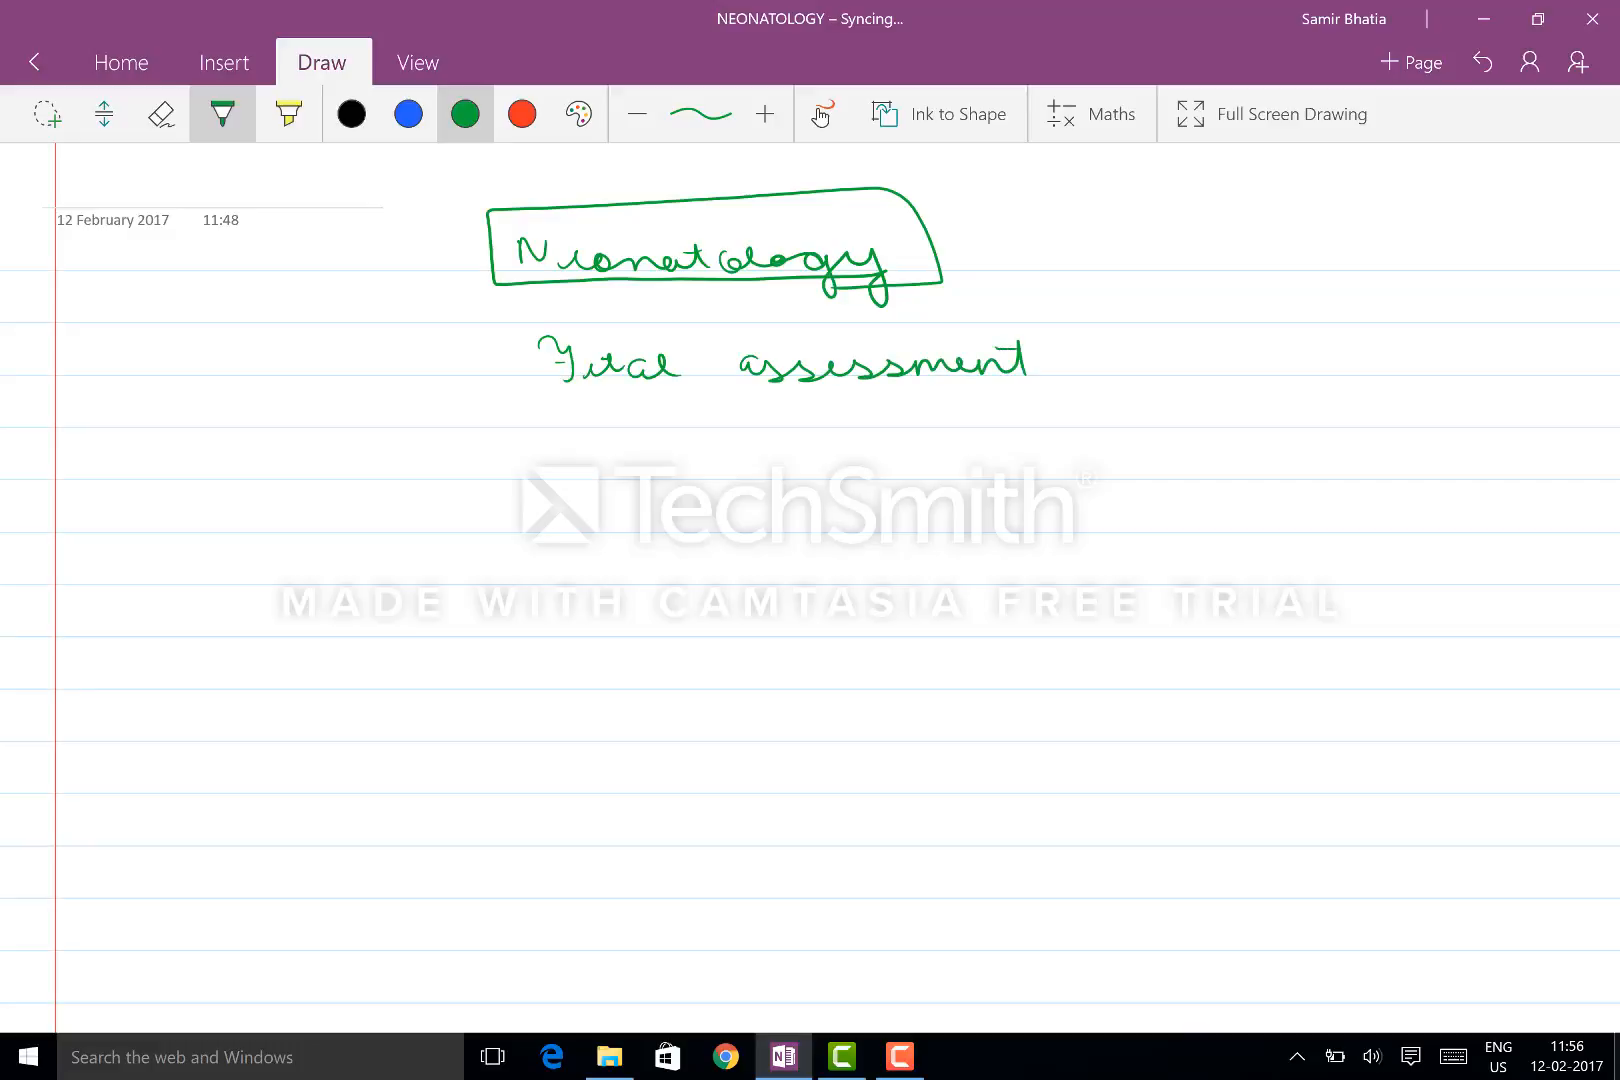
left_click_drag(532, 391, 1038, 388)
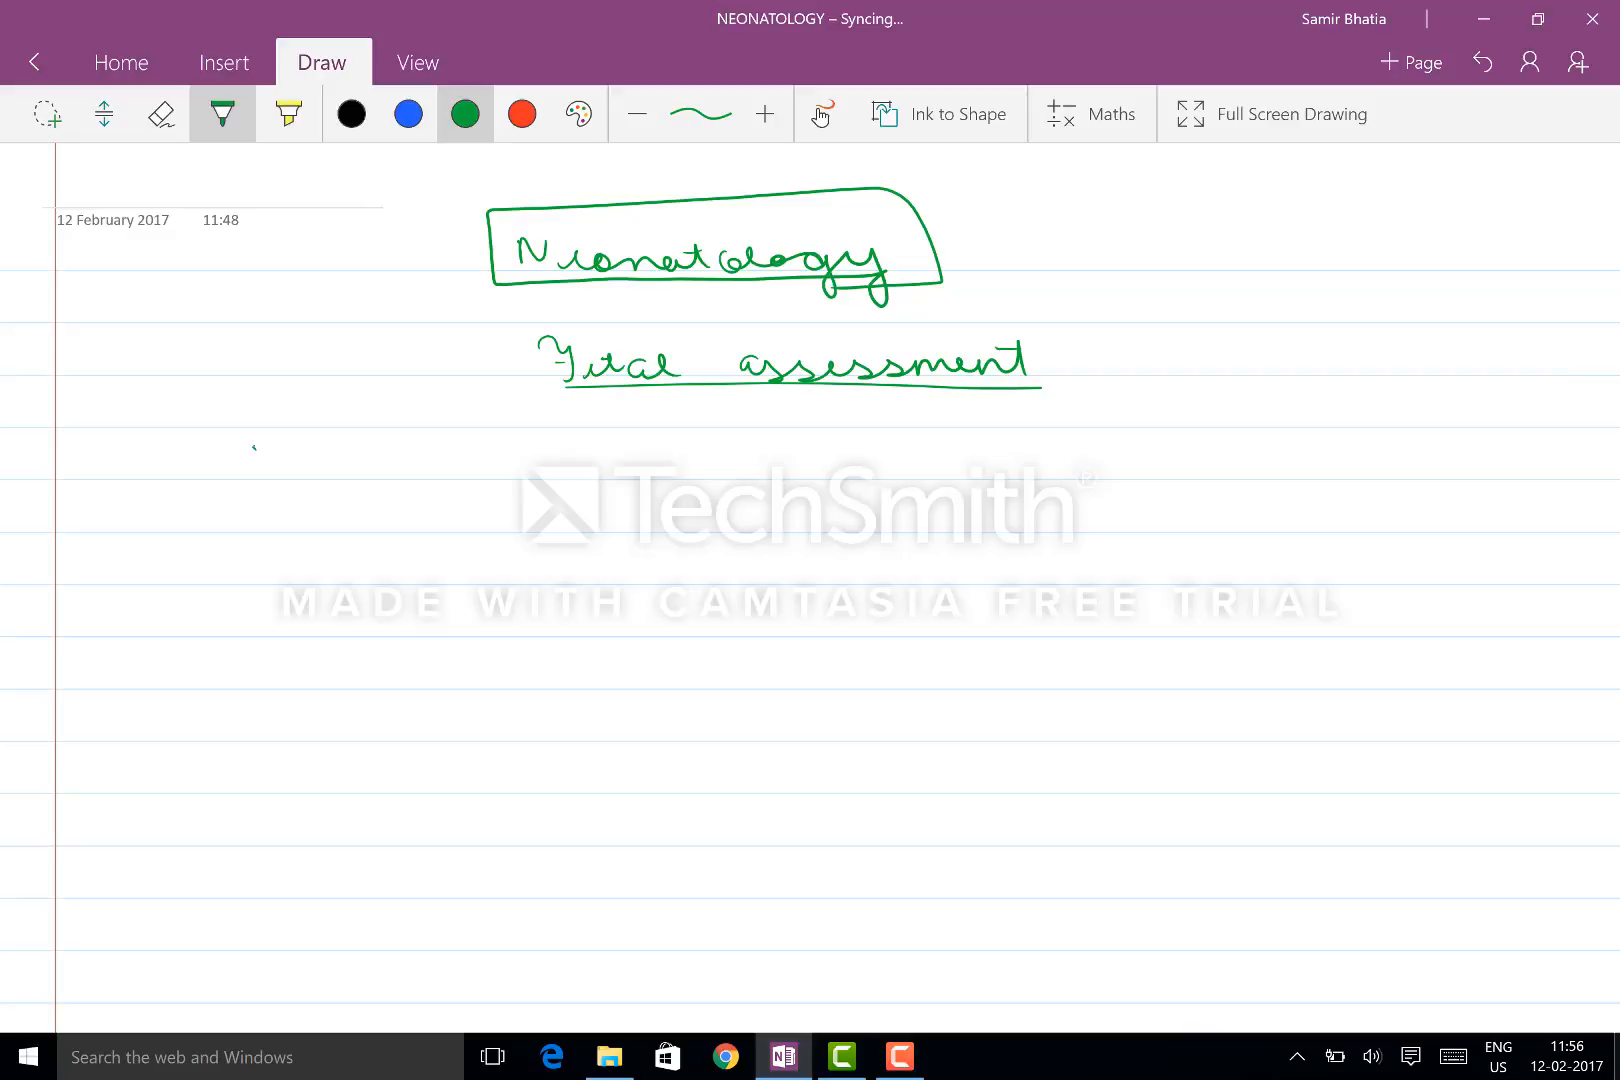
left_click_drag(248, 465, 486, 548)
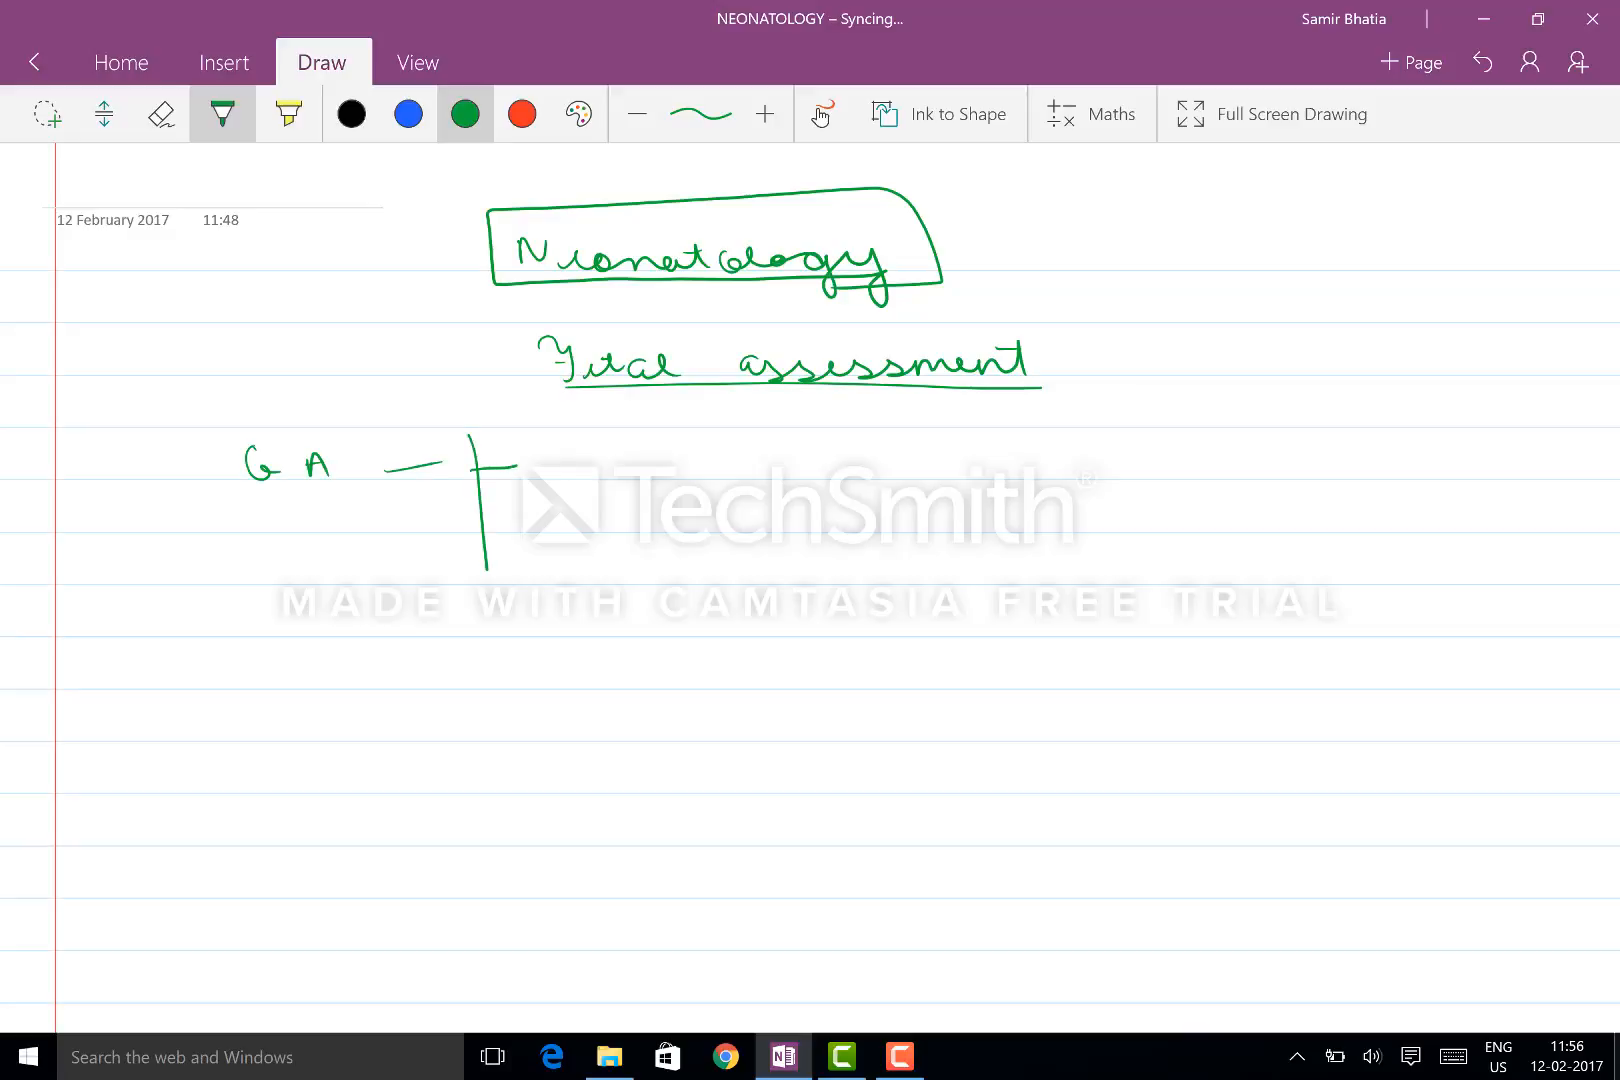
Step: Branch GA into 'clinically → 1st day of LMP' and 'USG', splitting USG into 1st and 2nd
left_click_drag(548, 465, 754, 465)
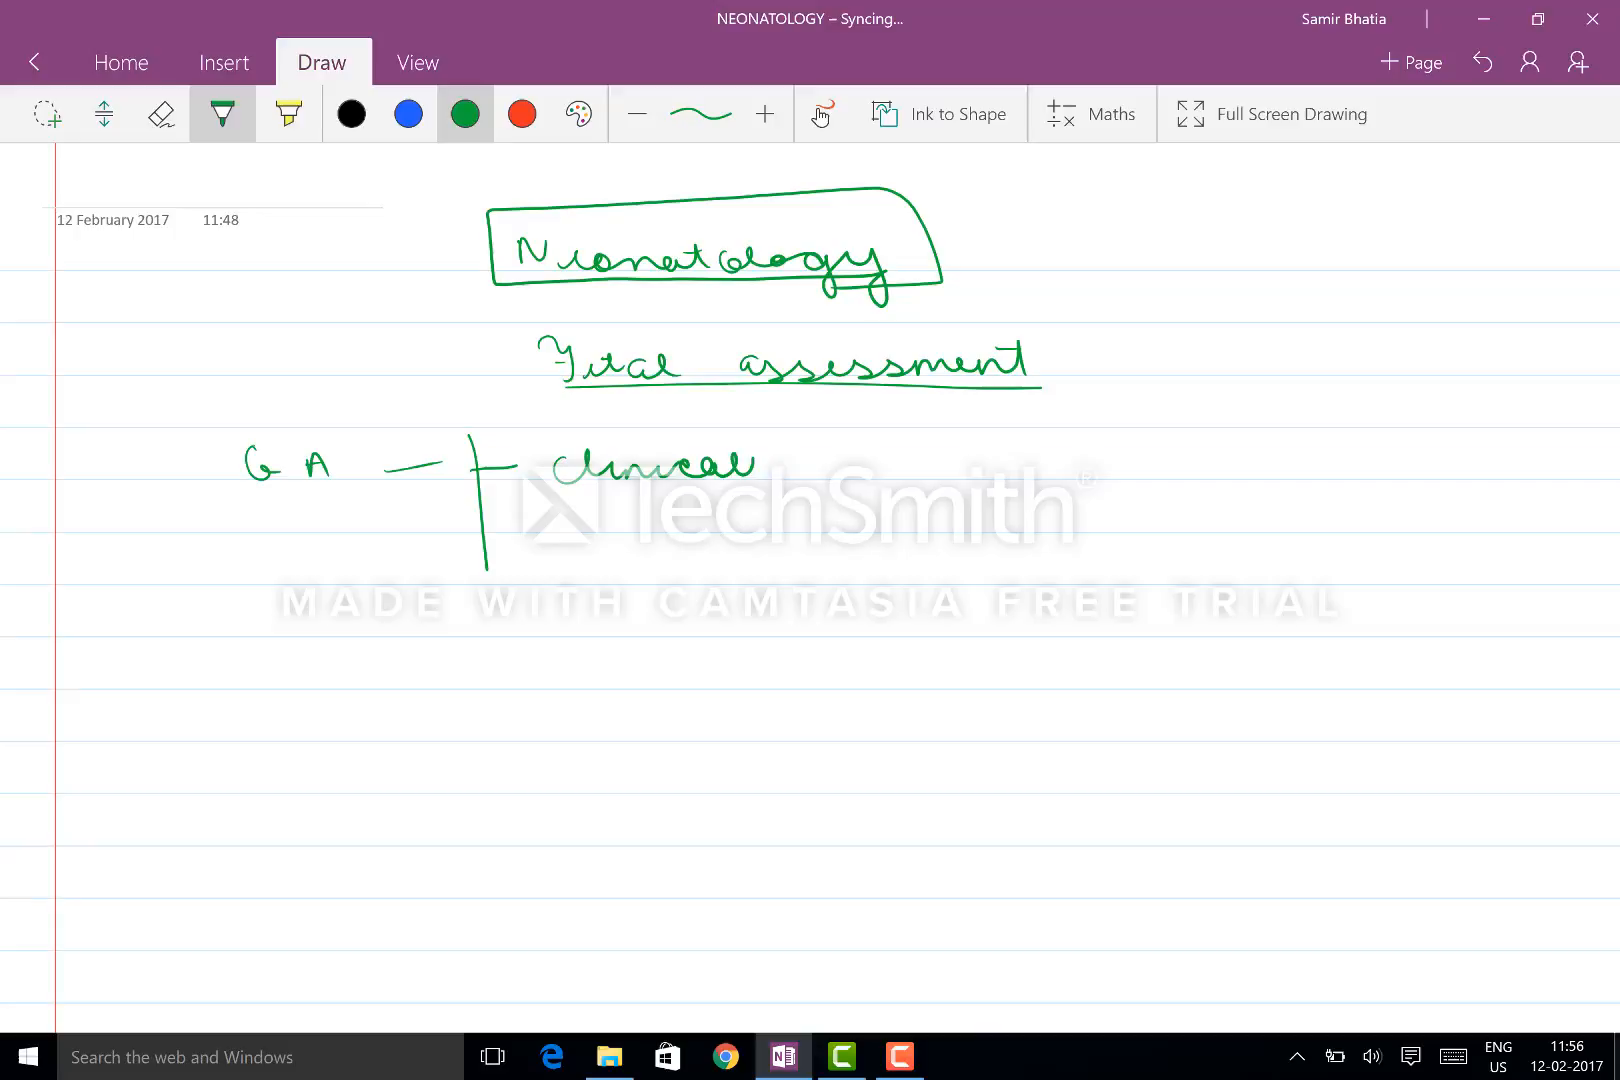
left_click_drag(703, 465, 568, 527)
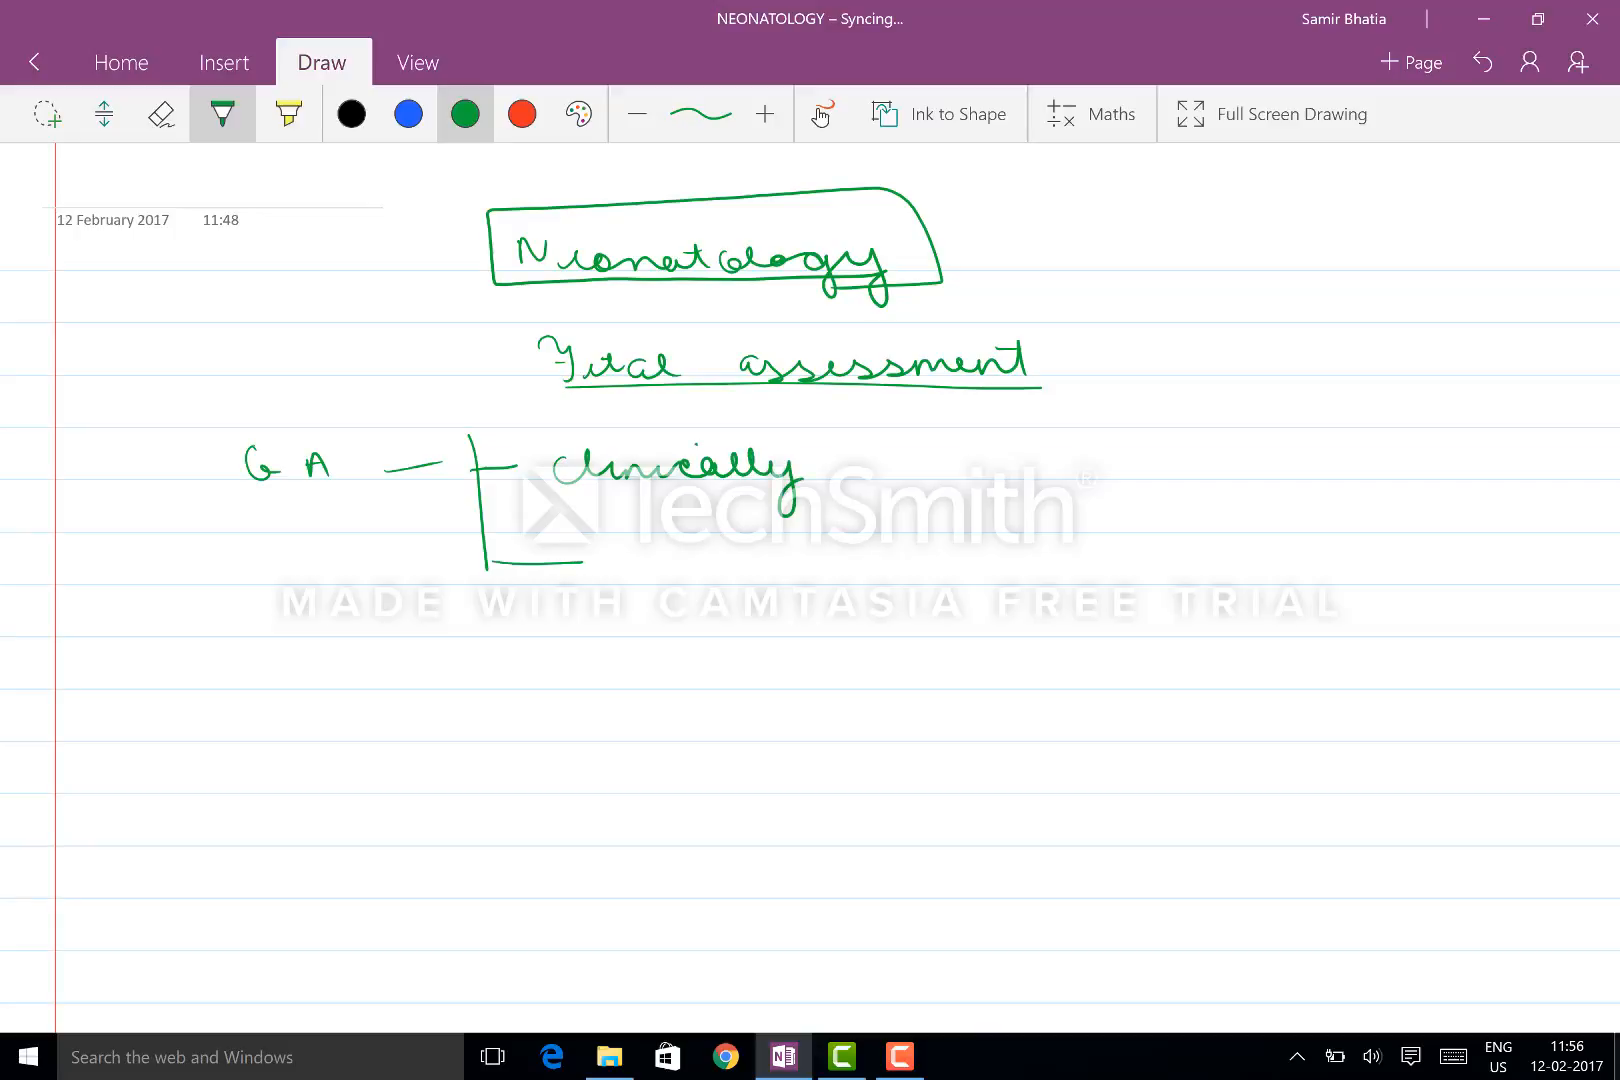
left_click_drag(615, 543, 687, 543)
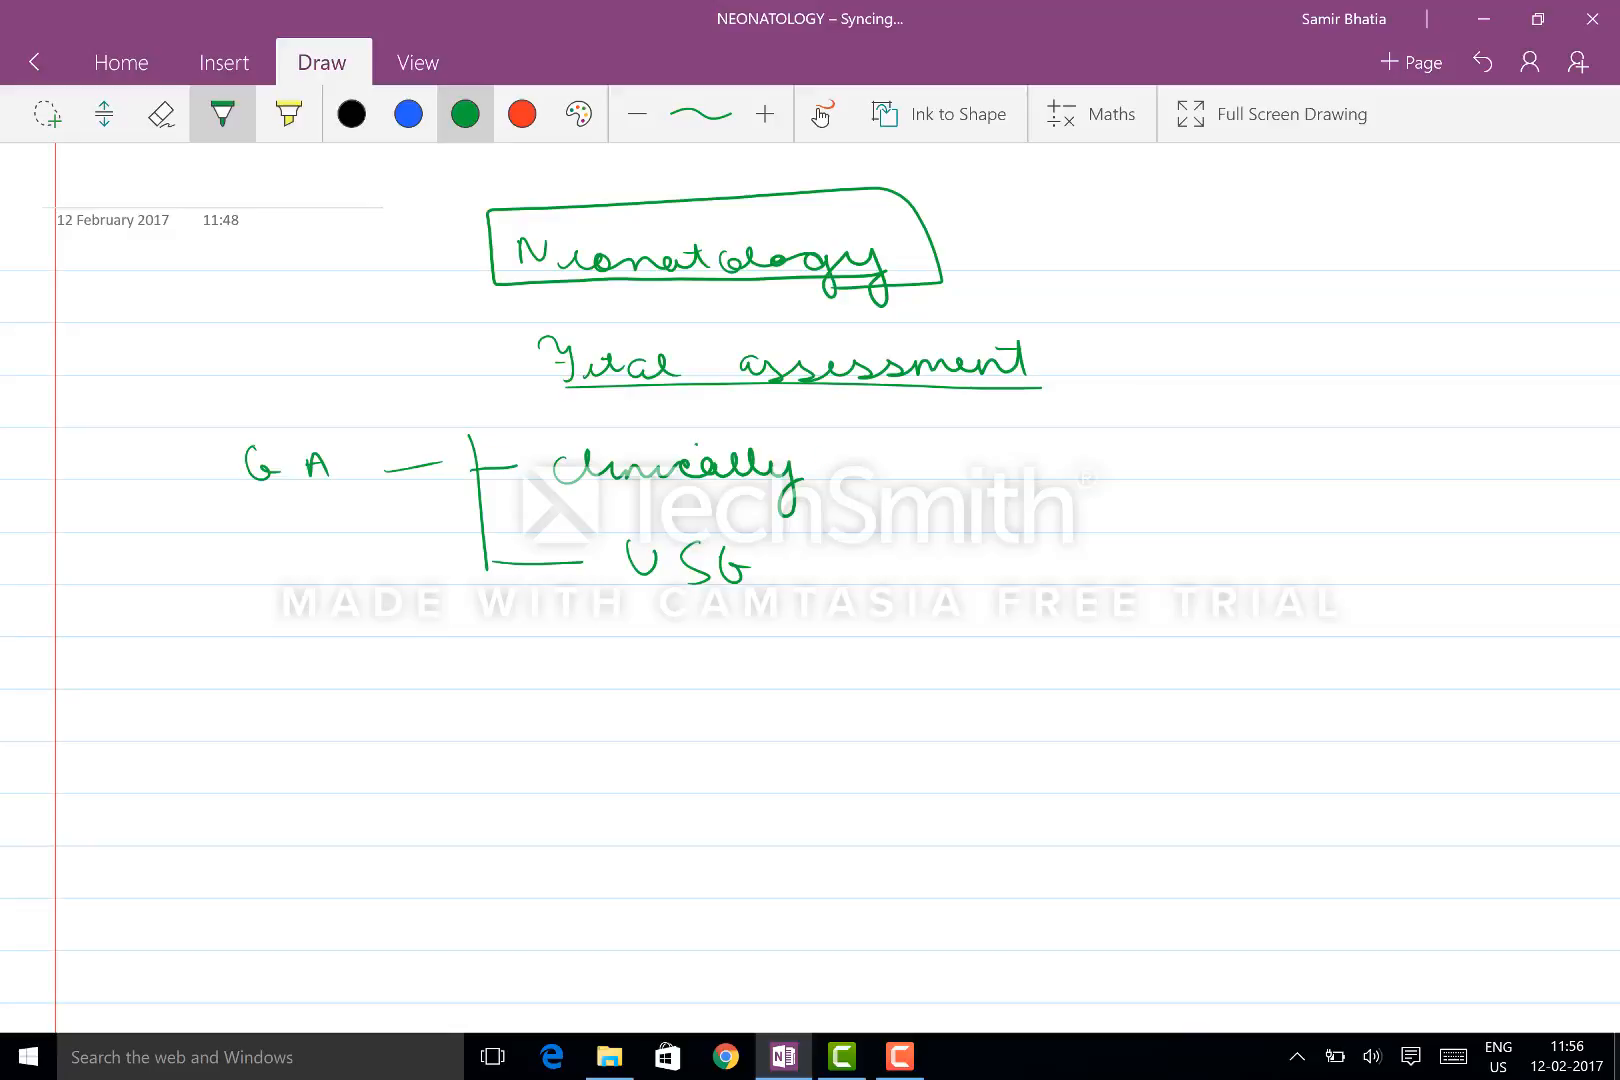
left_click_drag(806, 460, 909, 460)
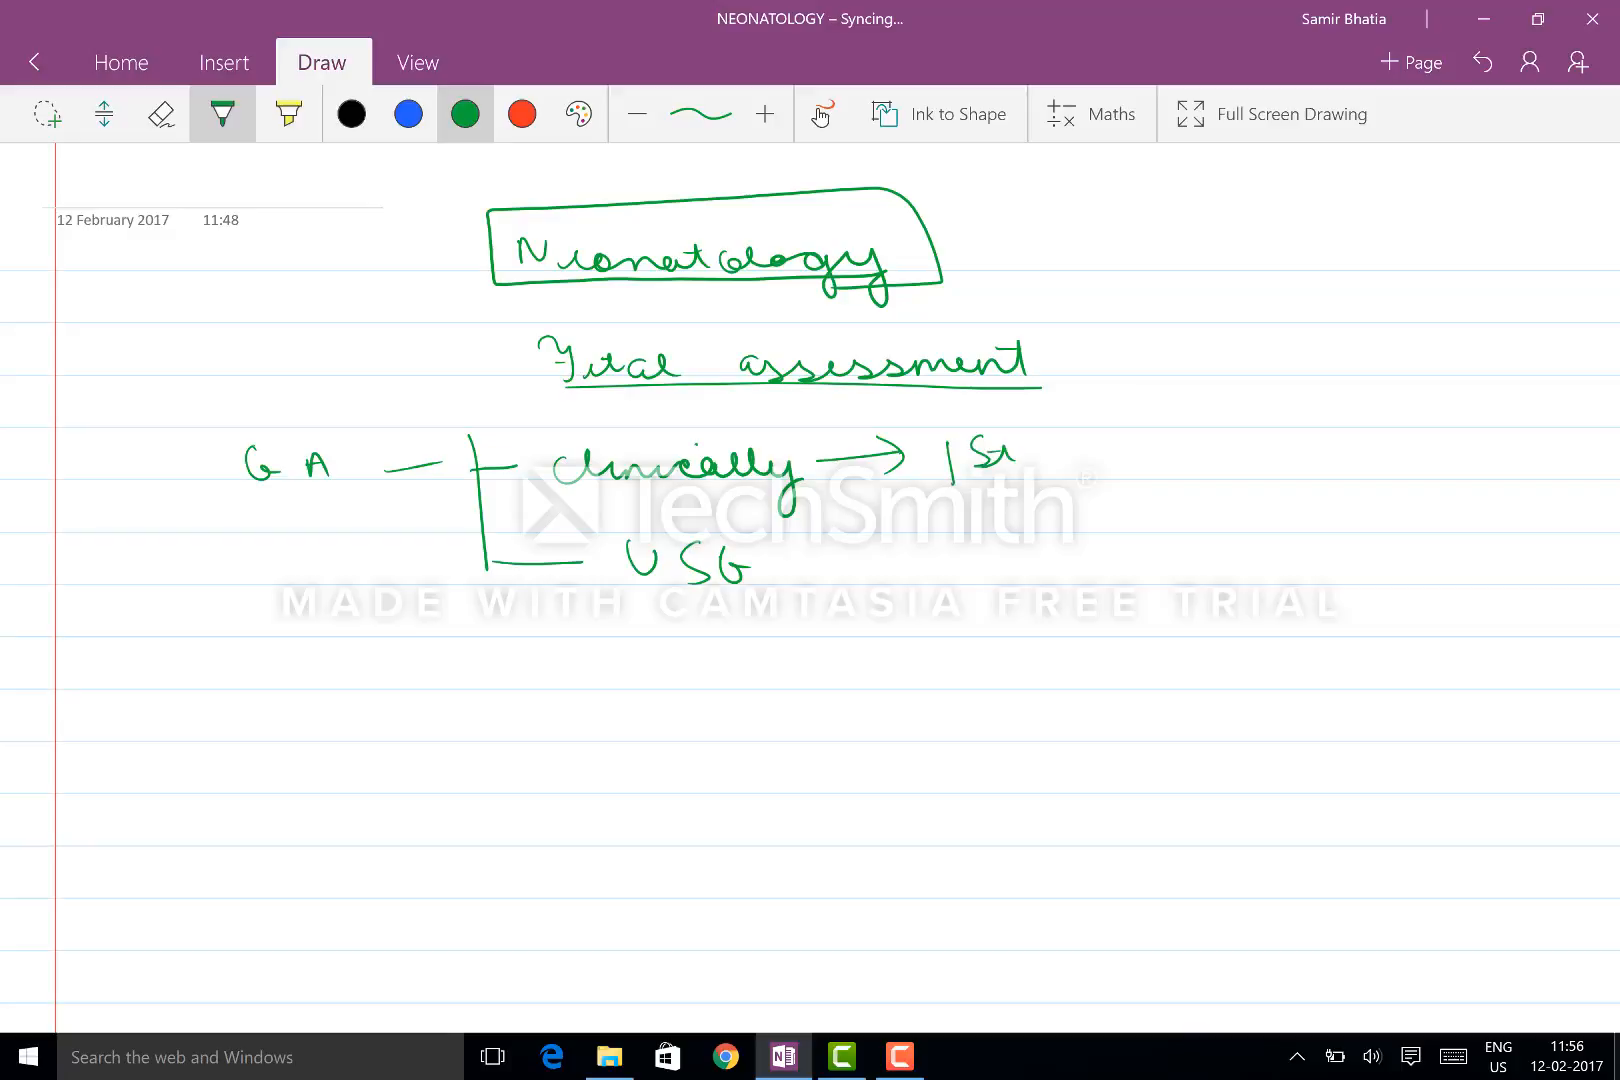
left_click_drag(1033, 465, 1209, 465)
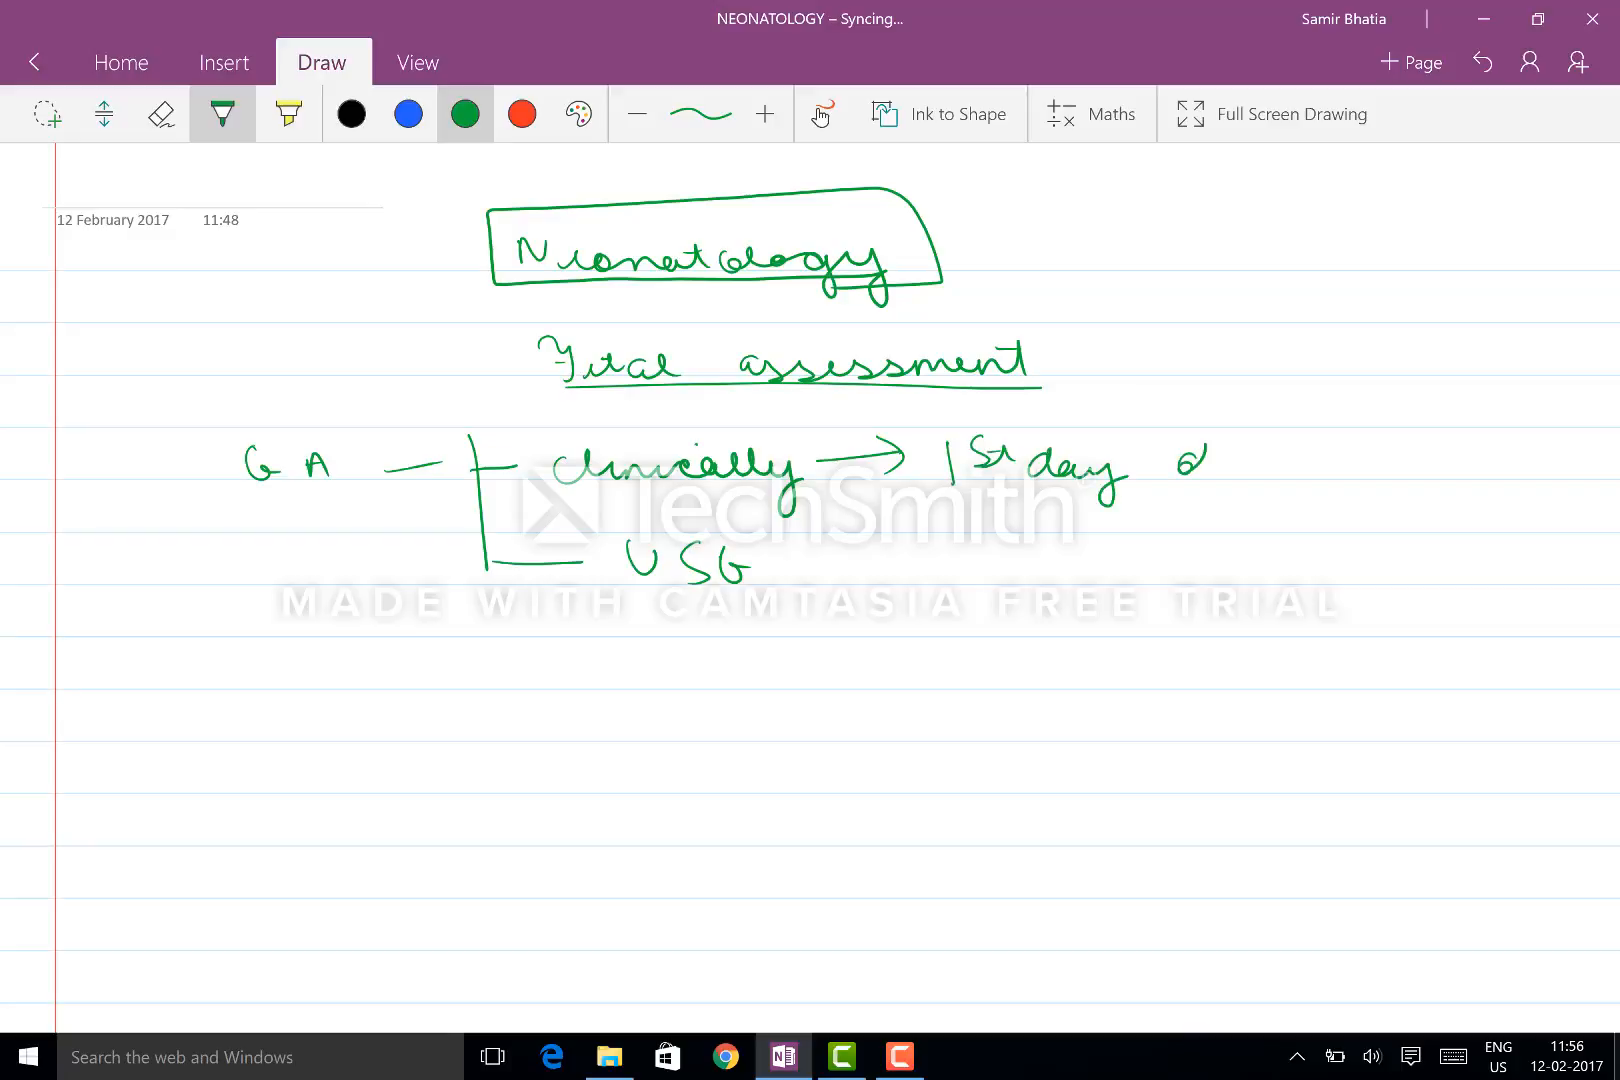
left_click_drag(1188, 465, 1364, 465)
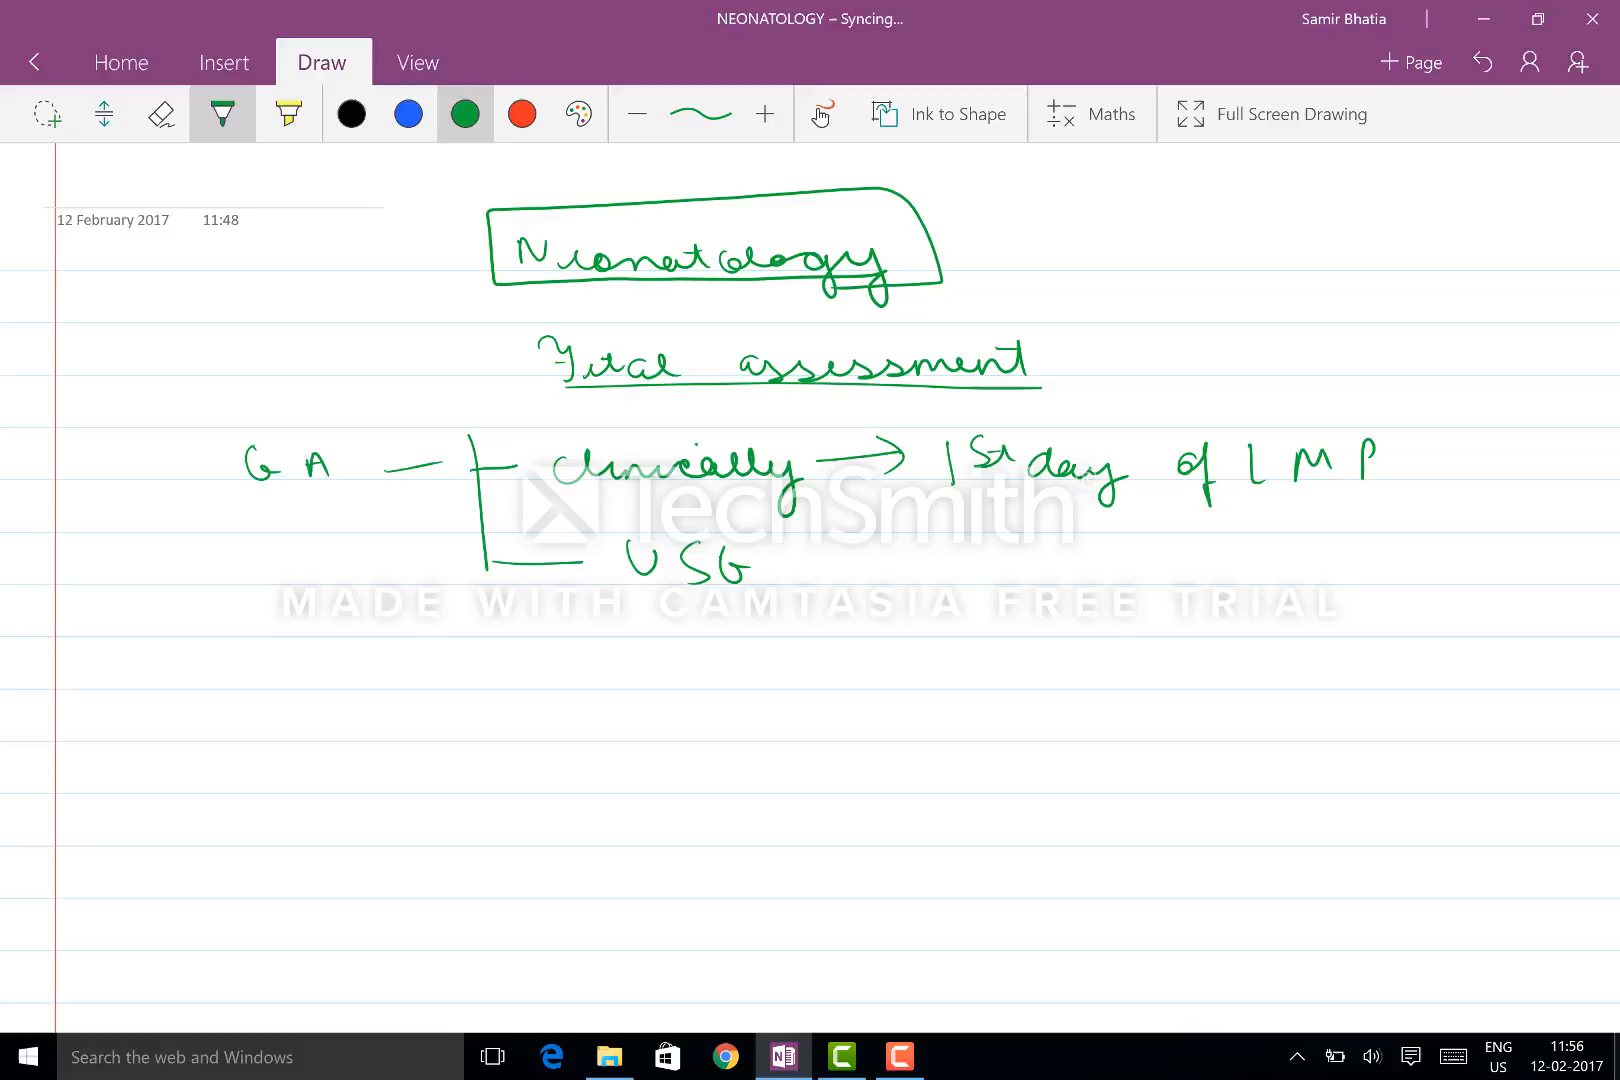
left_click_drag(796, 563, 863, 713)
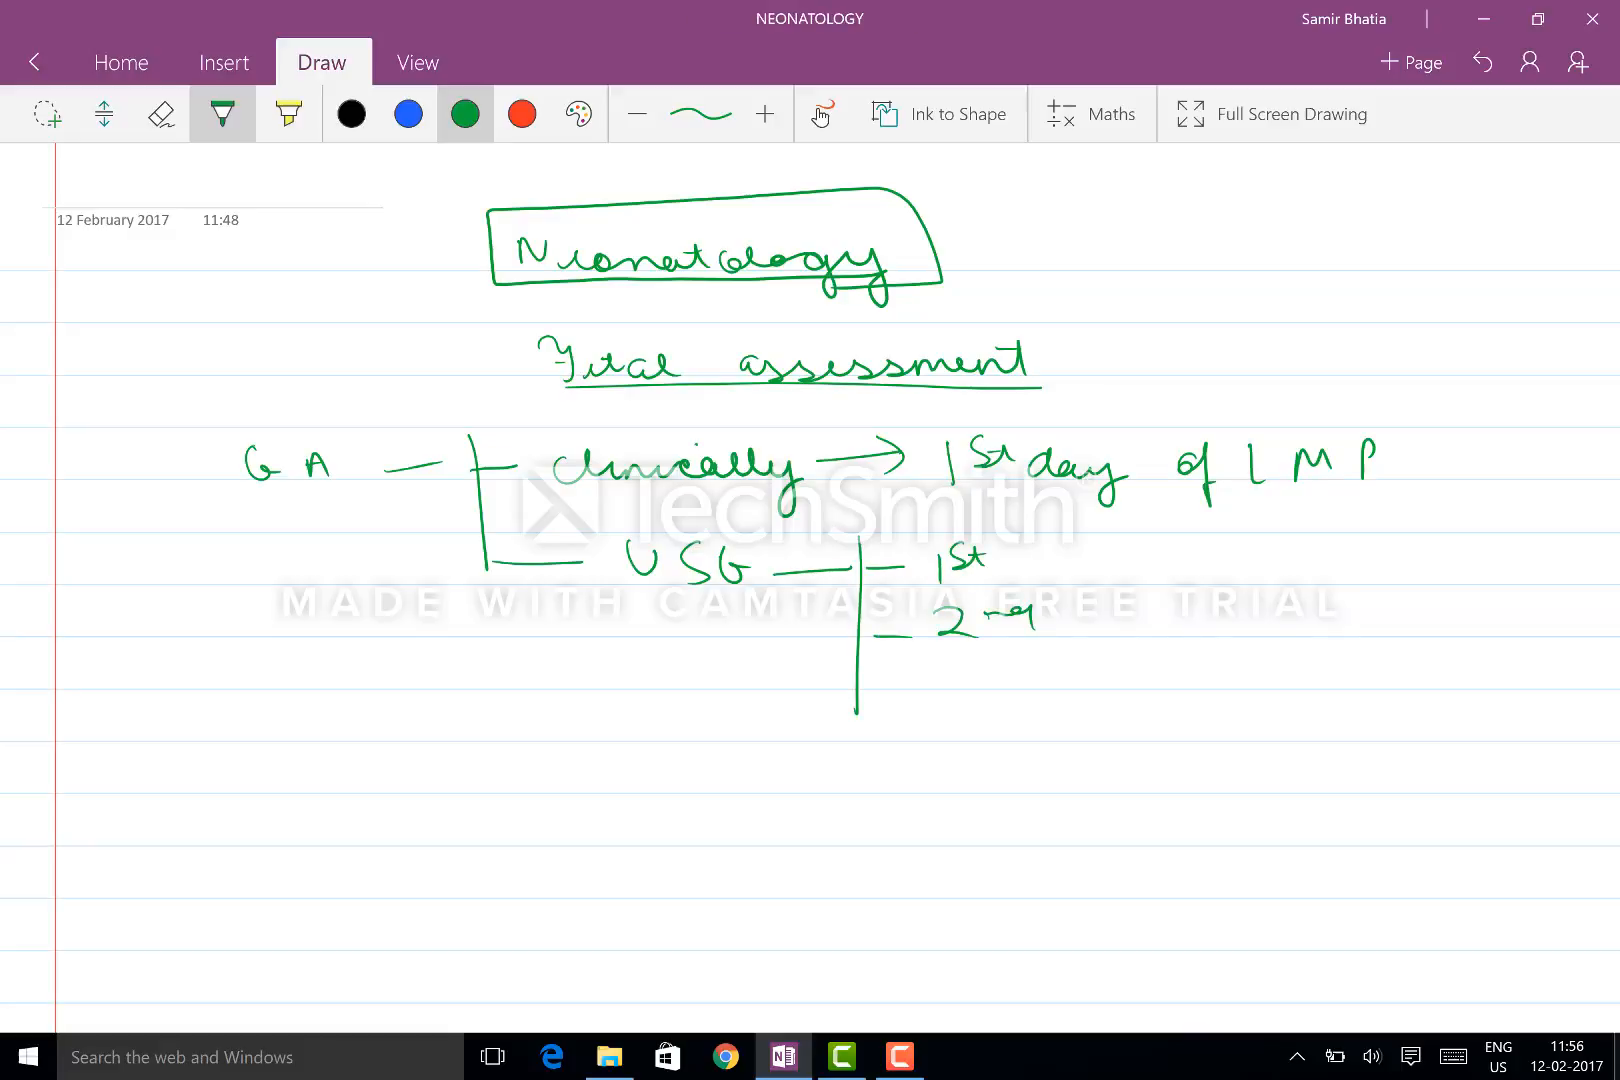
left_click_drag(470, 765, 610, 765)
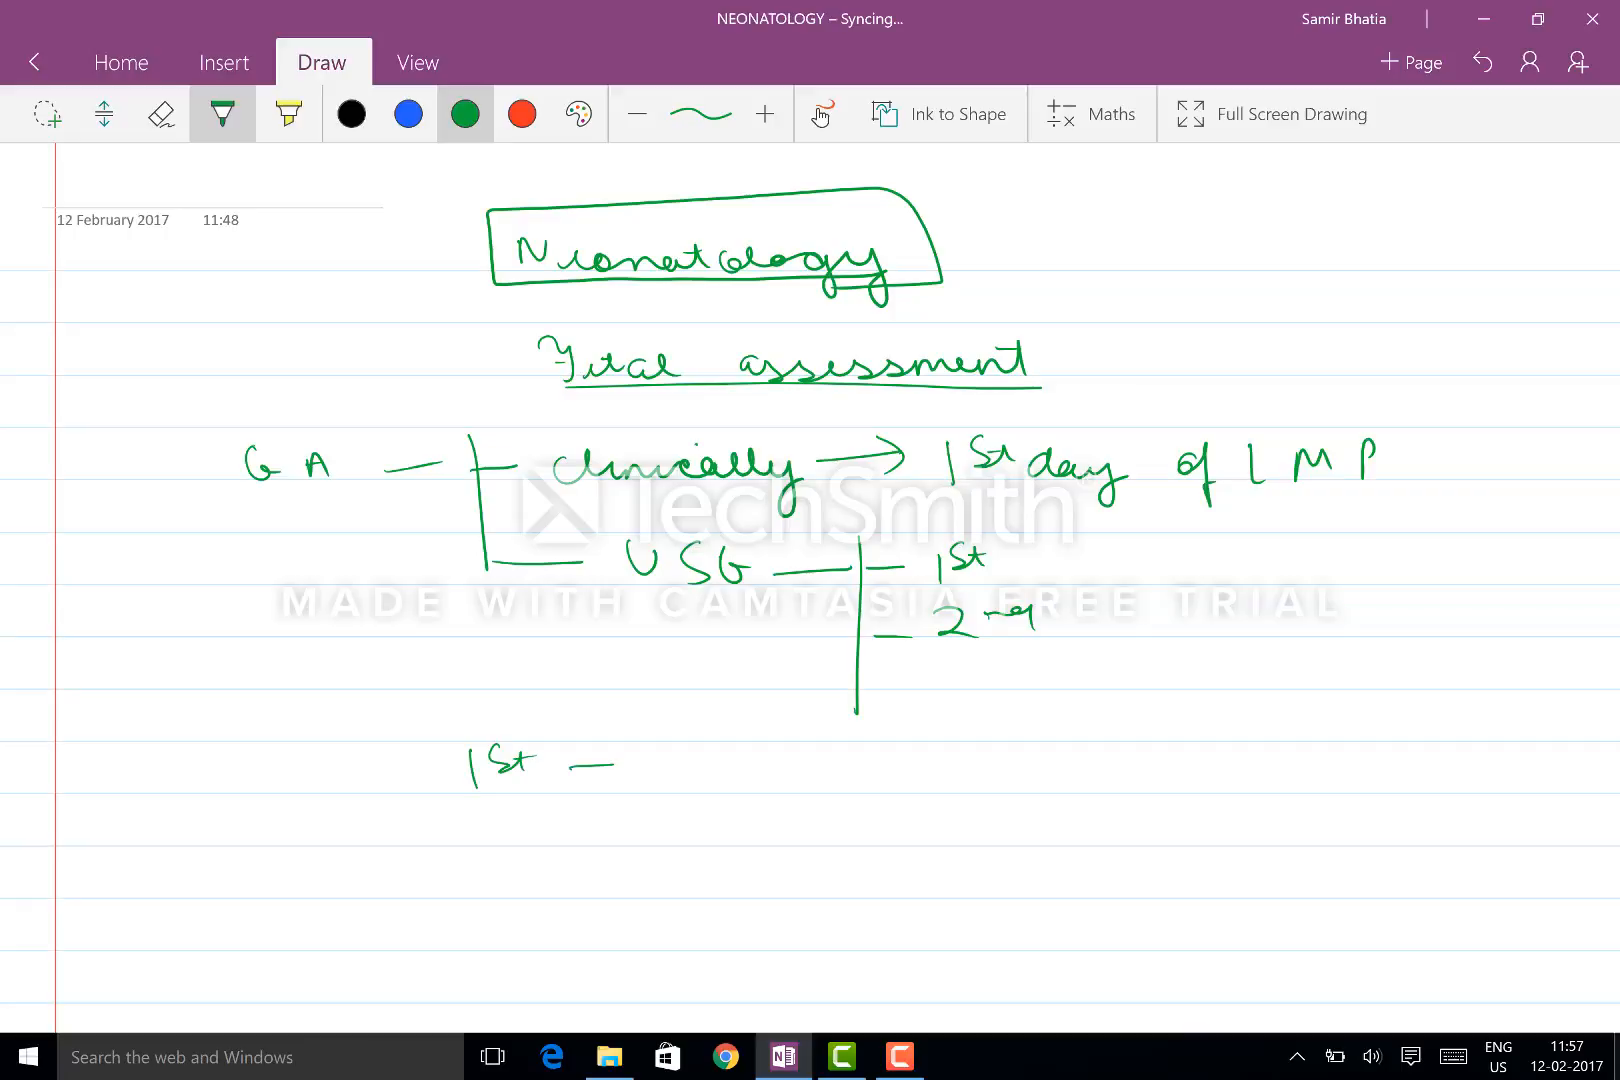
Step: Write '1st → CRL ≈ 7 days' for first-trimester dating
scroll("down", 3)
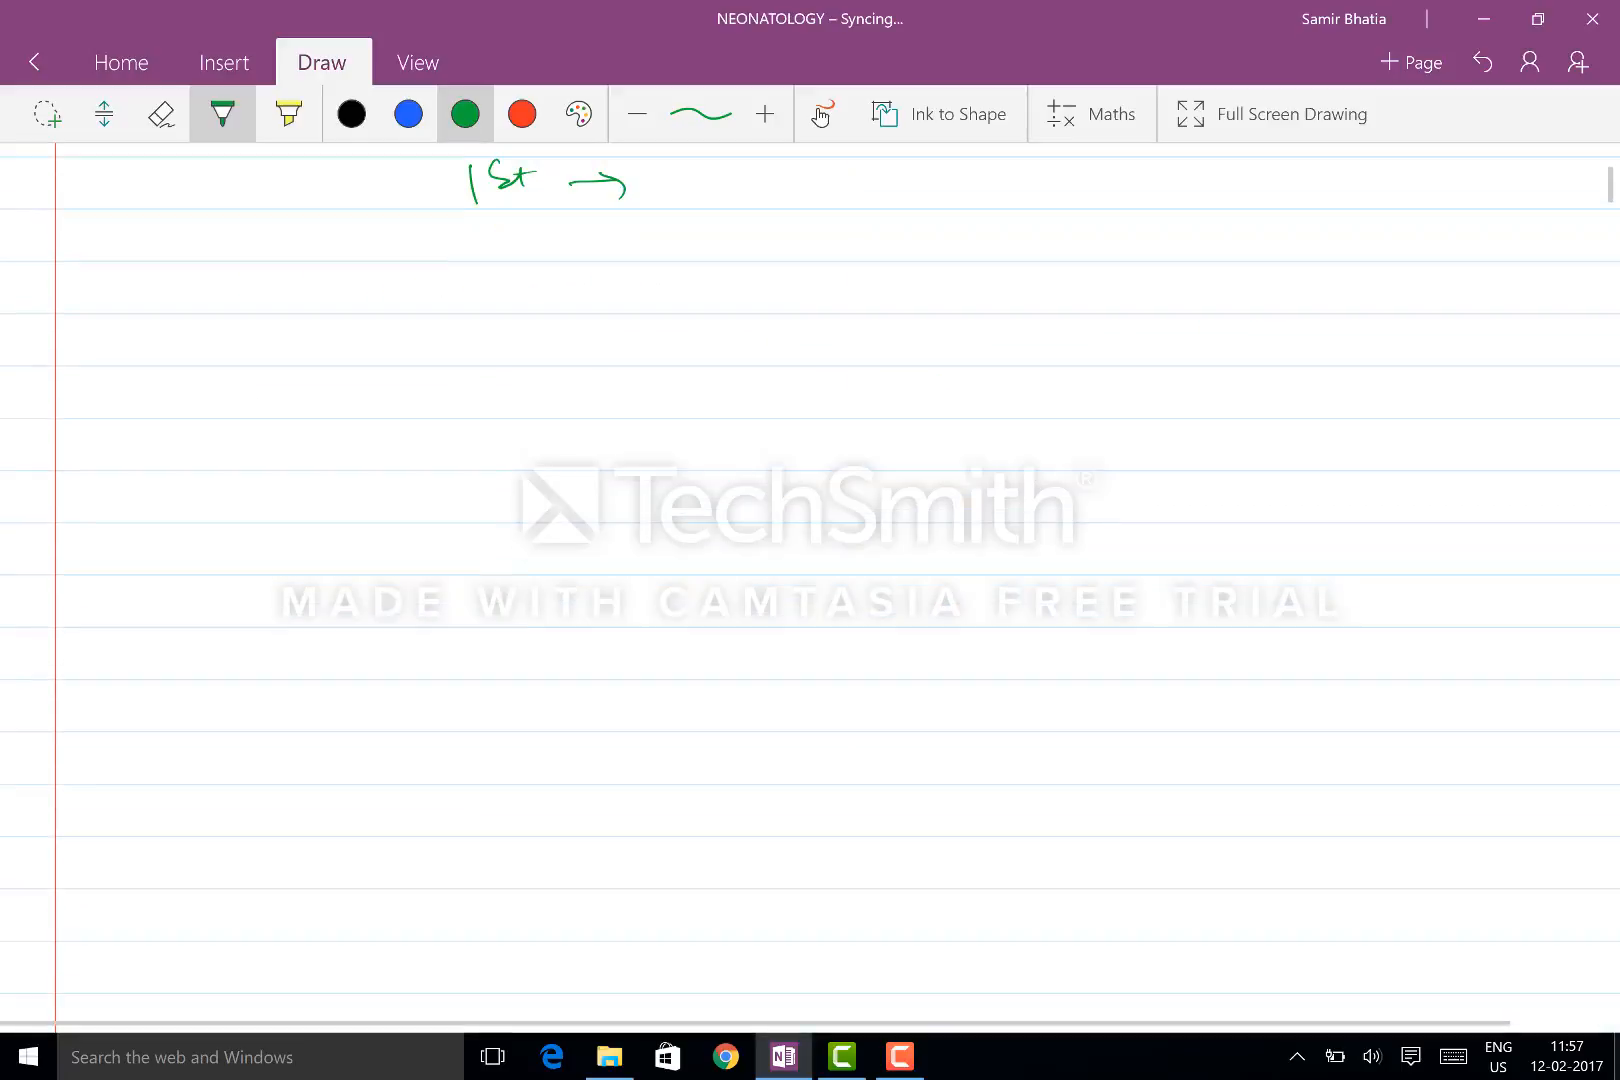
left_click_drag(672, 186, 759, 191)
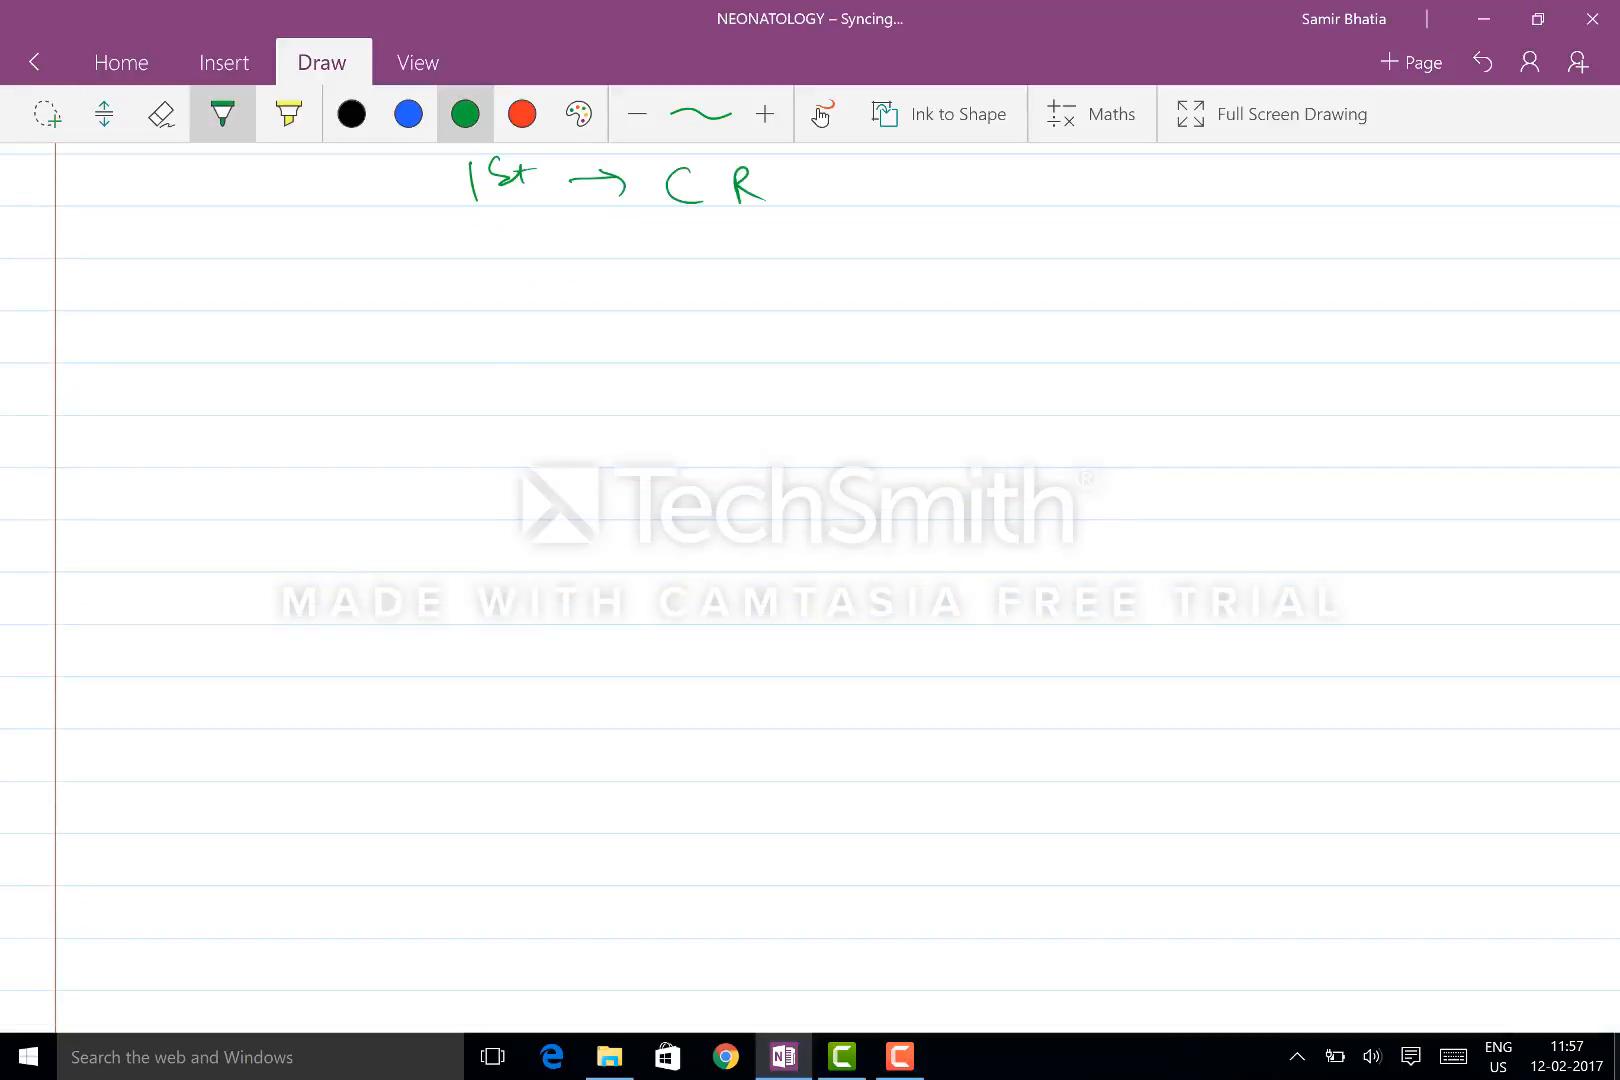
left_click_drag(765, 191, 796, 207)
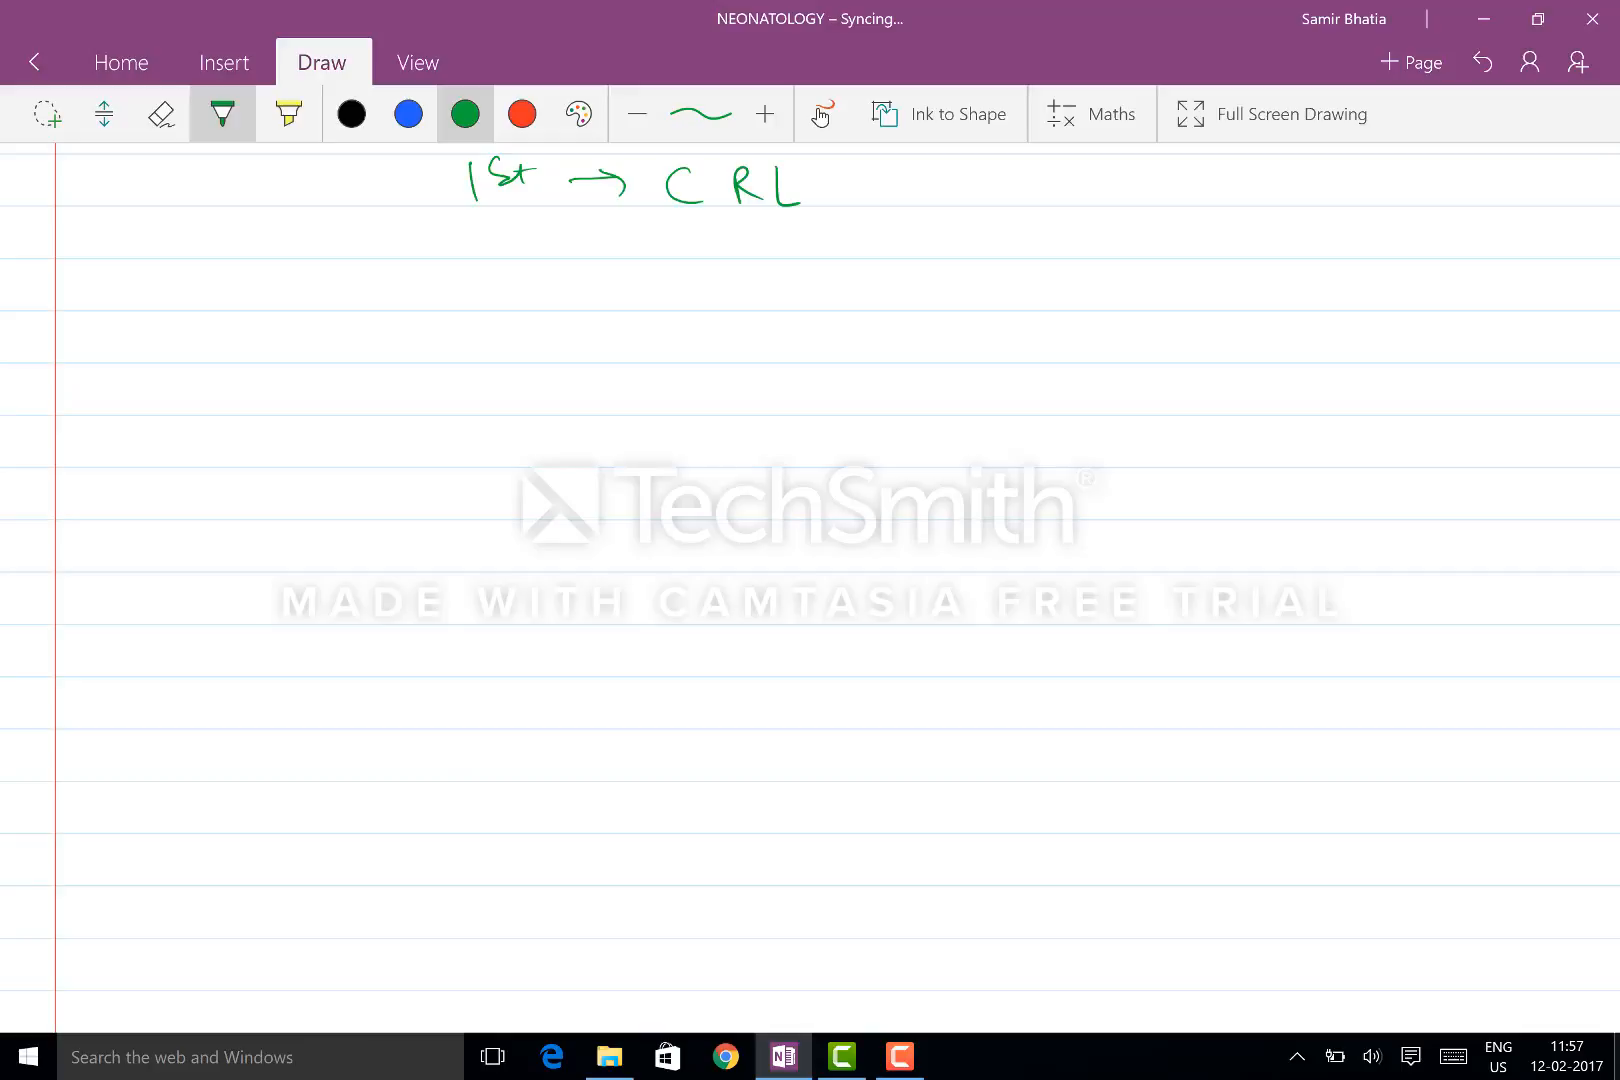
left_click_drag(852, 202, 914, 191)
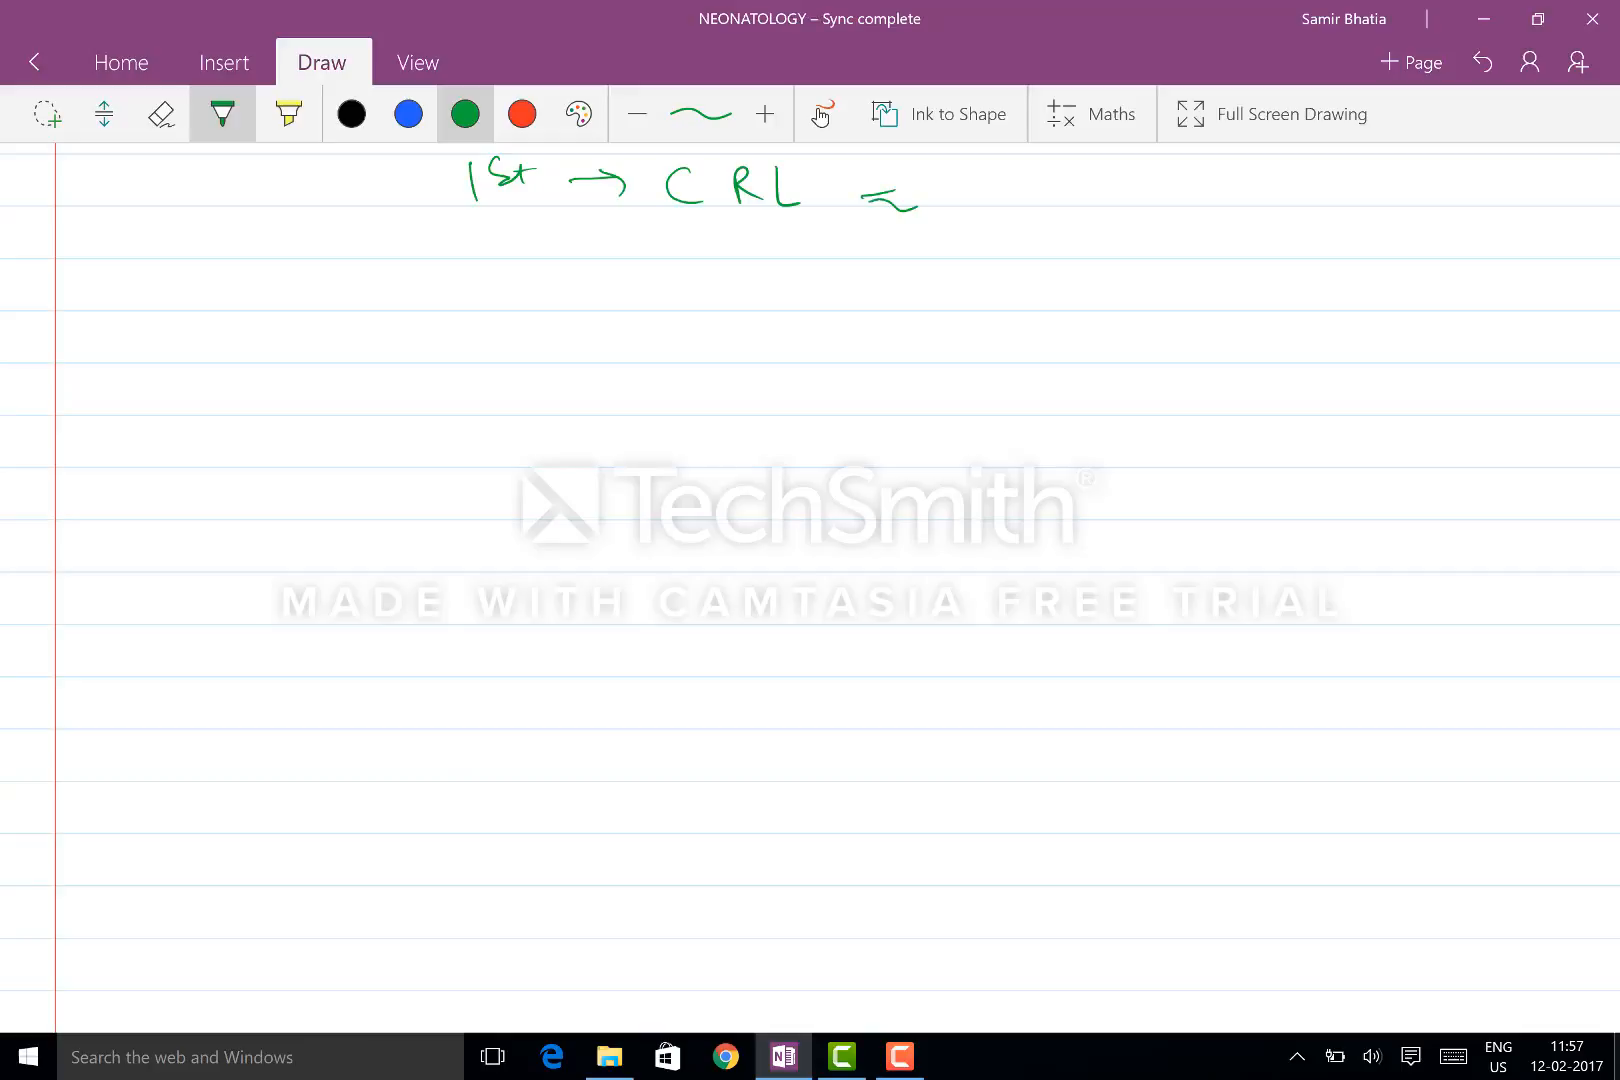
left_click_drag(930, 196, 1085, 207)
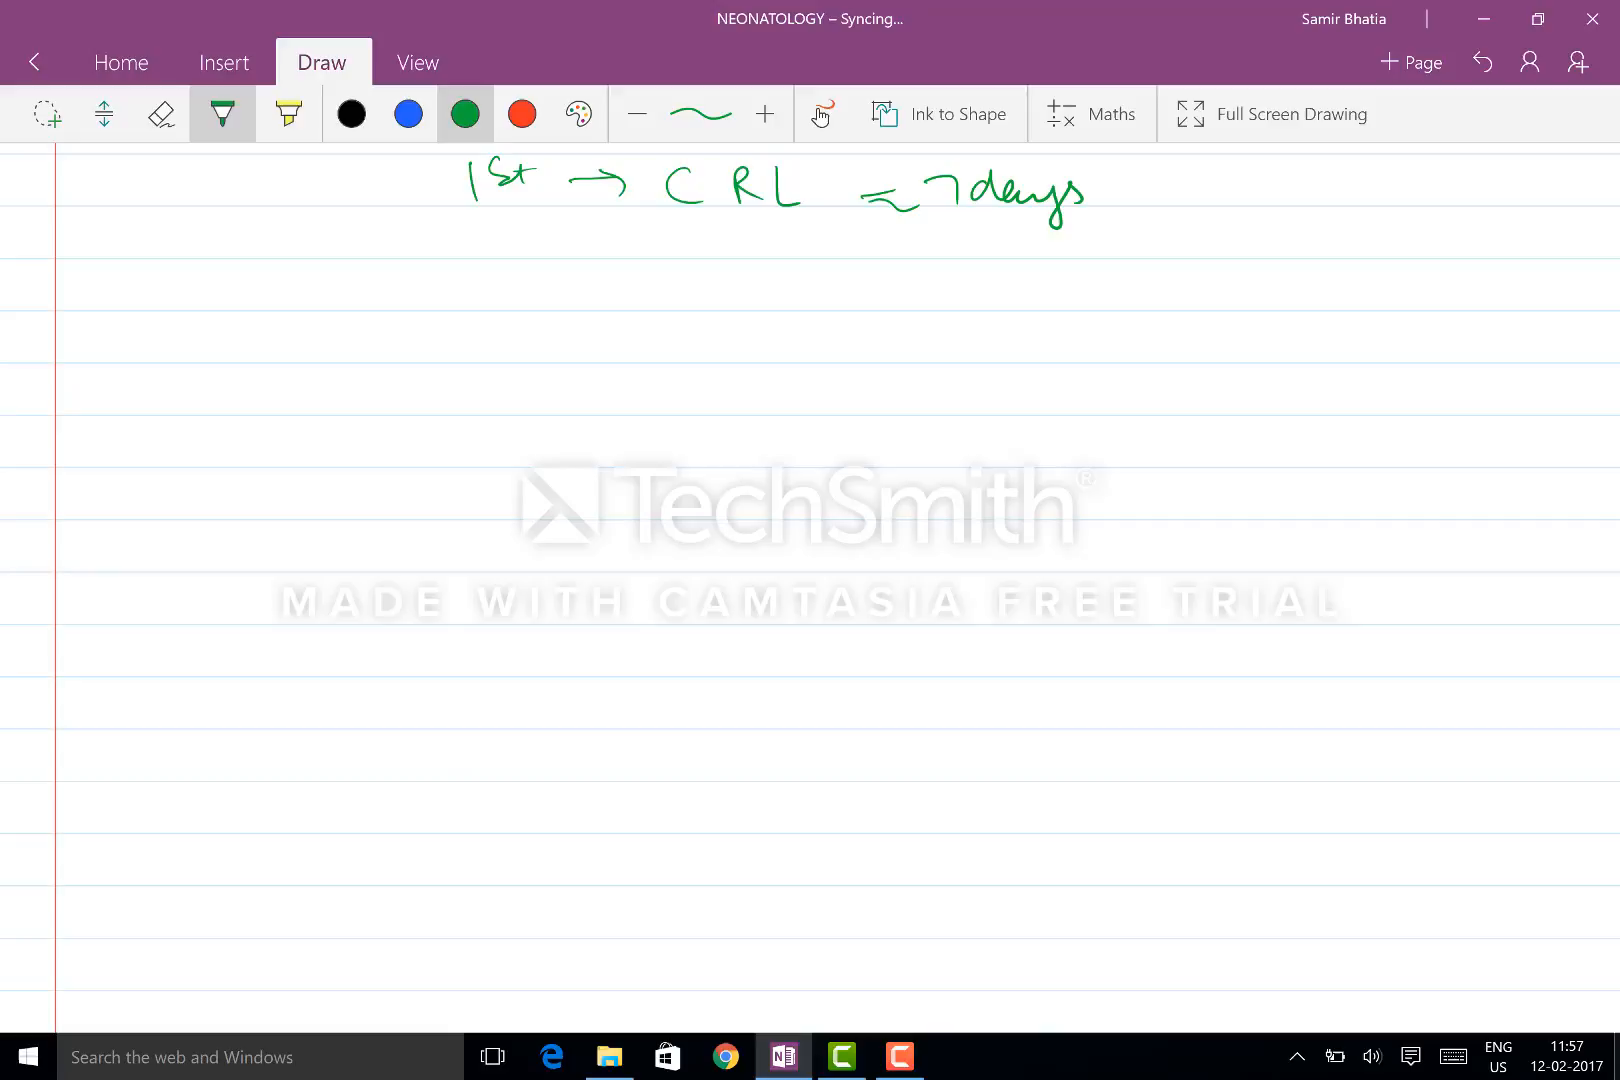
Step: Write '2nd' with a bracket listing CFL and BPD, beginning 'CFL > BPD'
left_click_drag(486, 238, 661, 238)
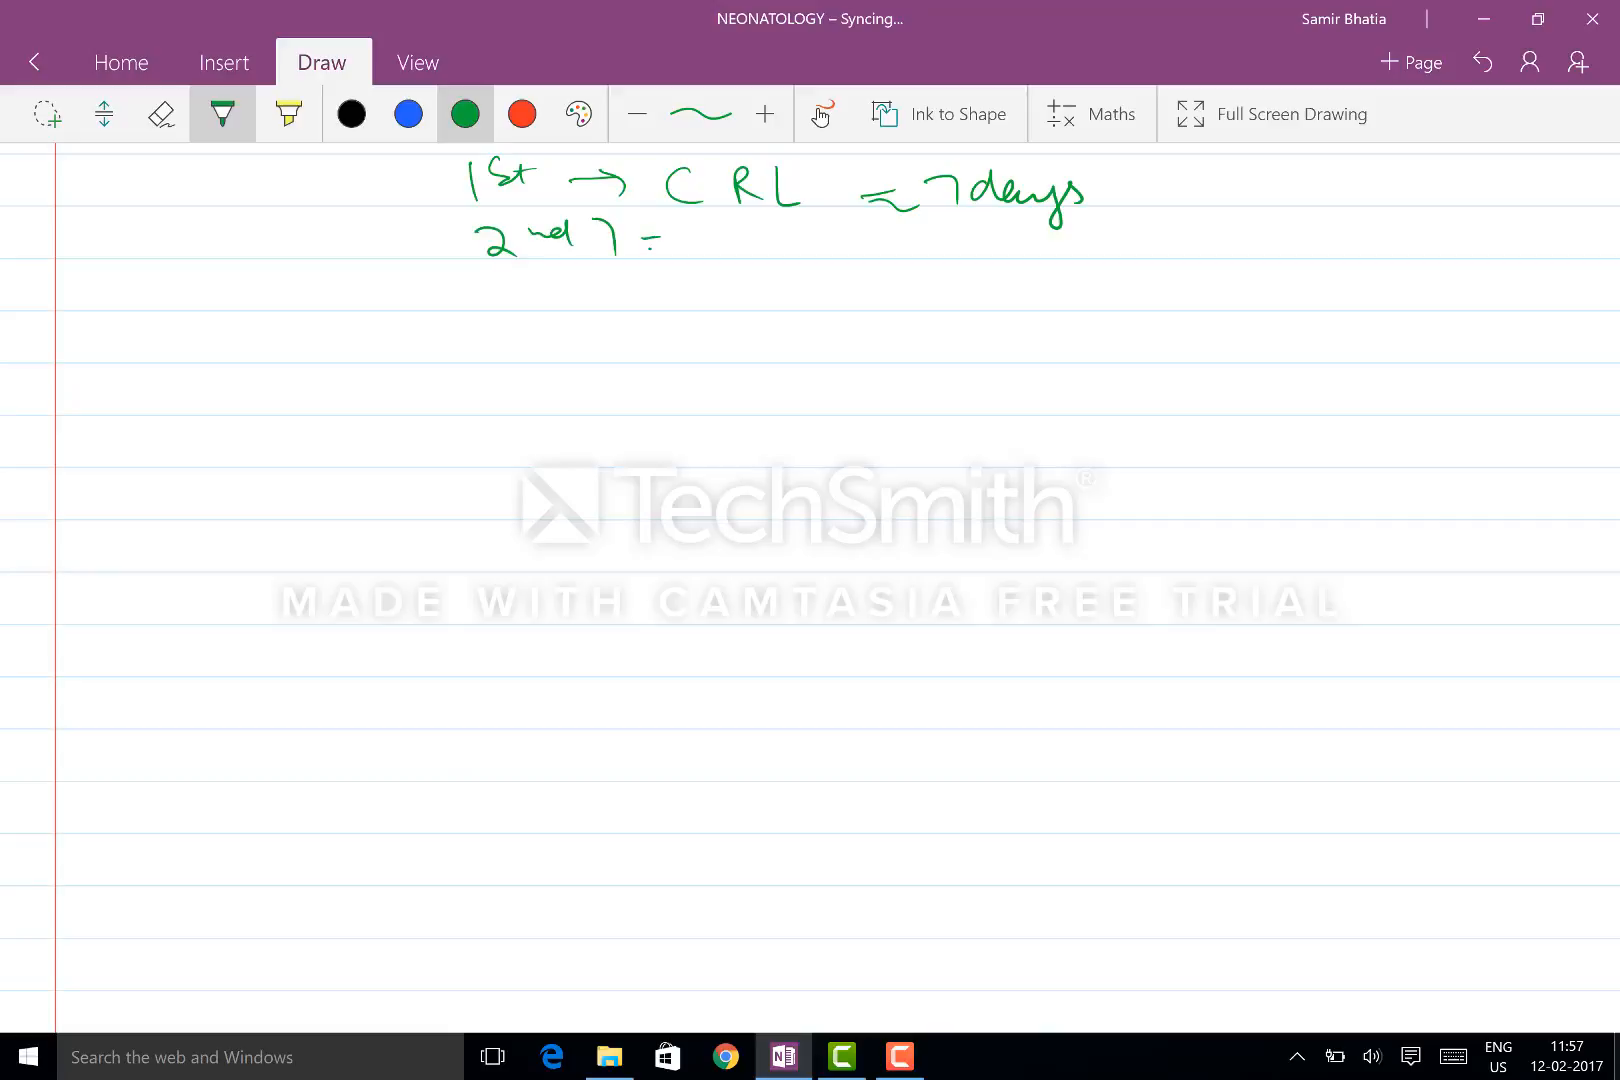
left_click_drag(744, 227, 744, 372)
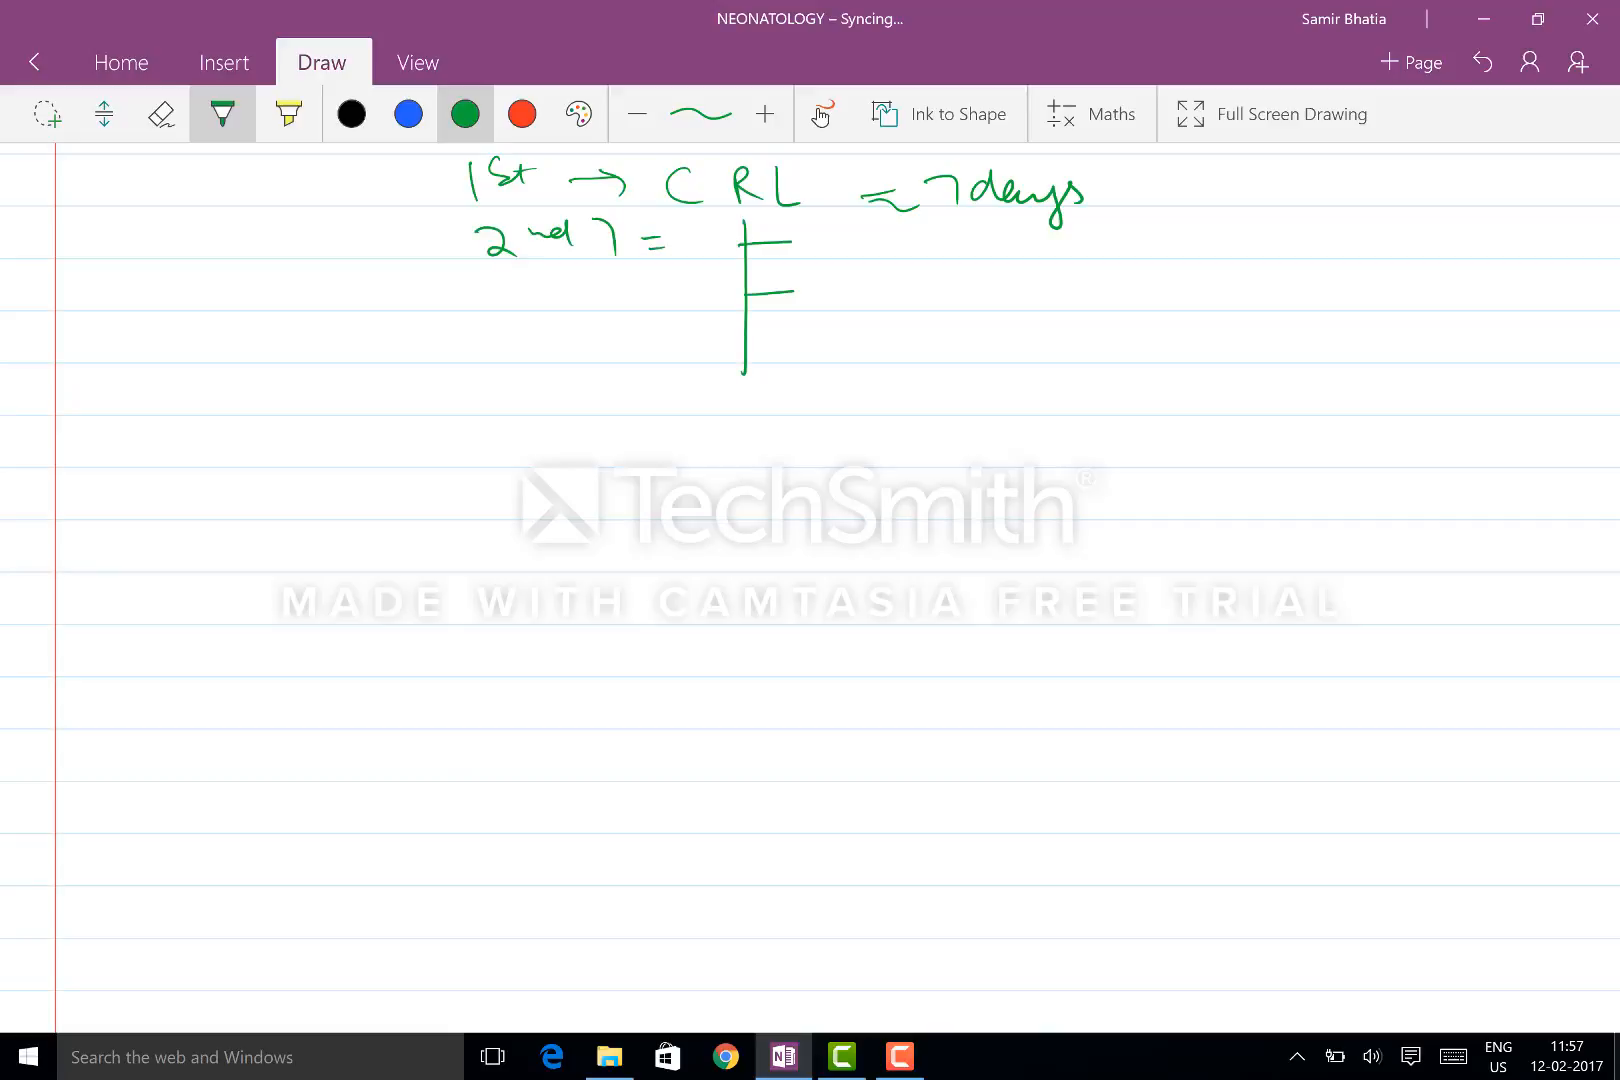
left_click_drag(821, 243, 961, 243)
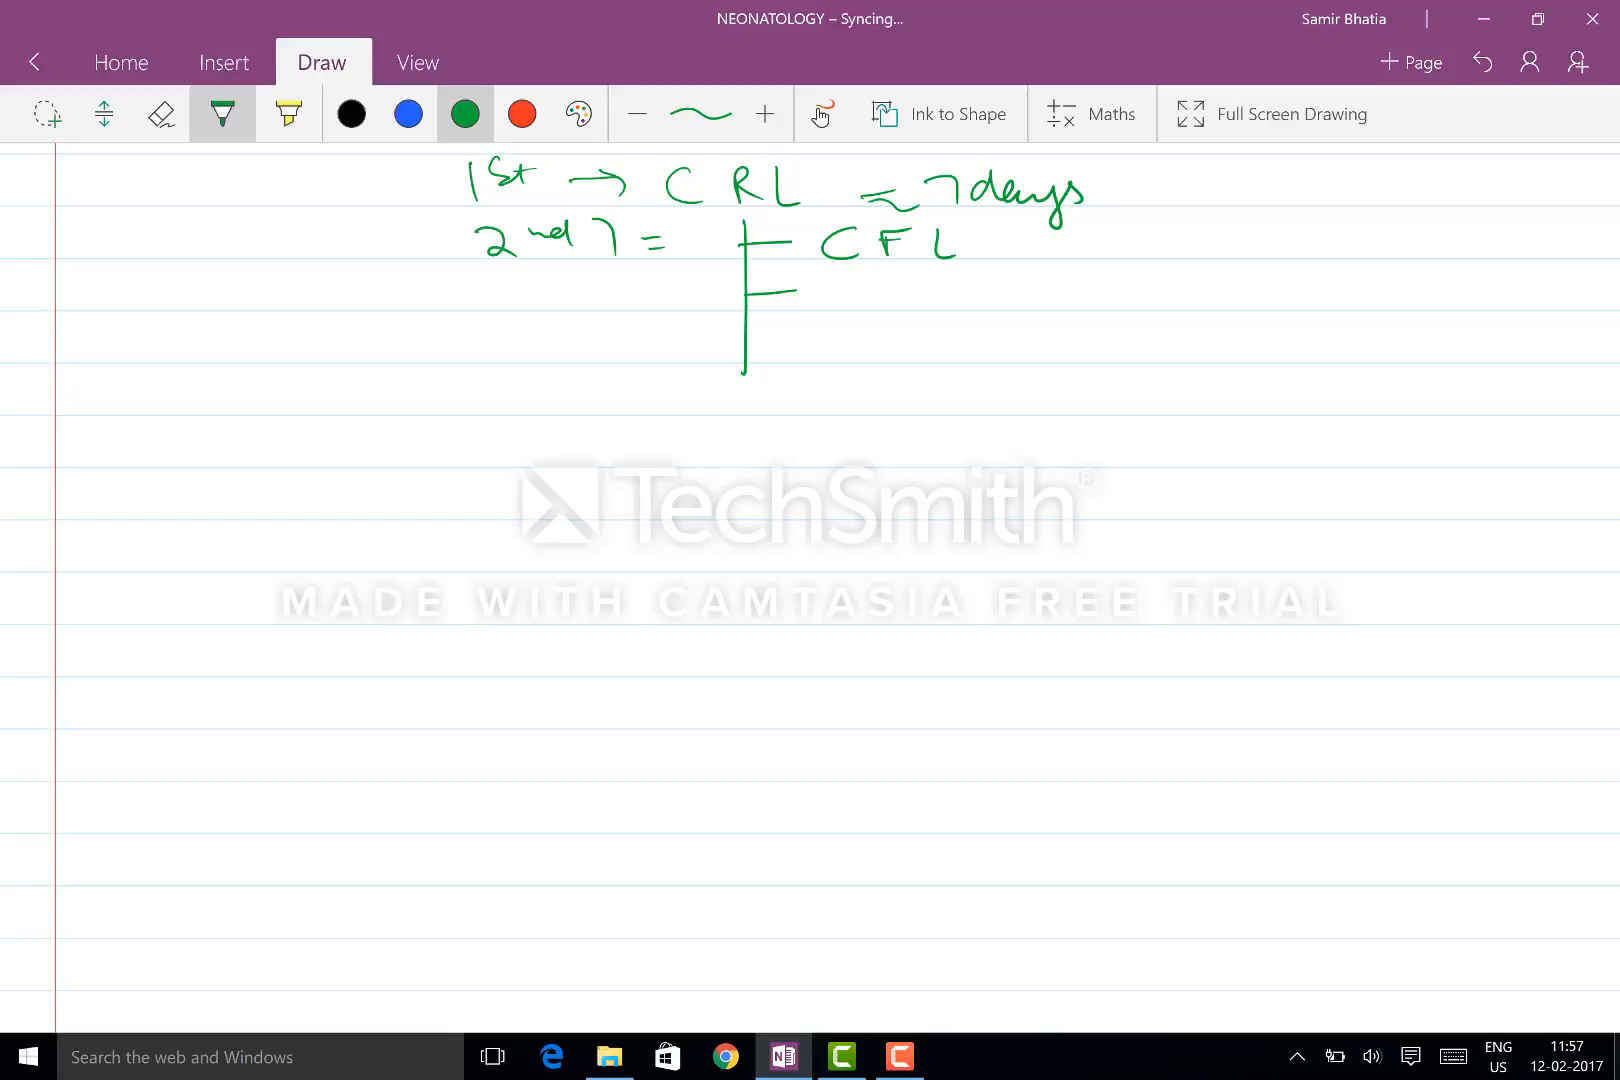
left_click_drag(858, 274, 883, 305)
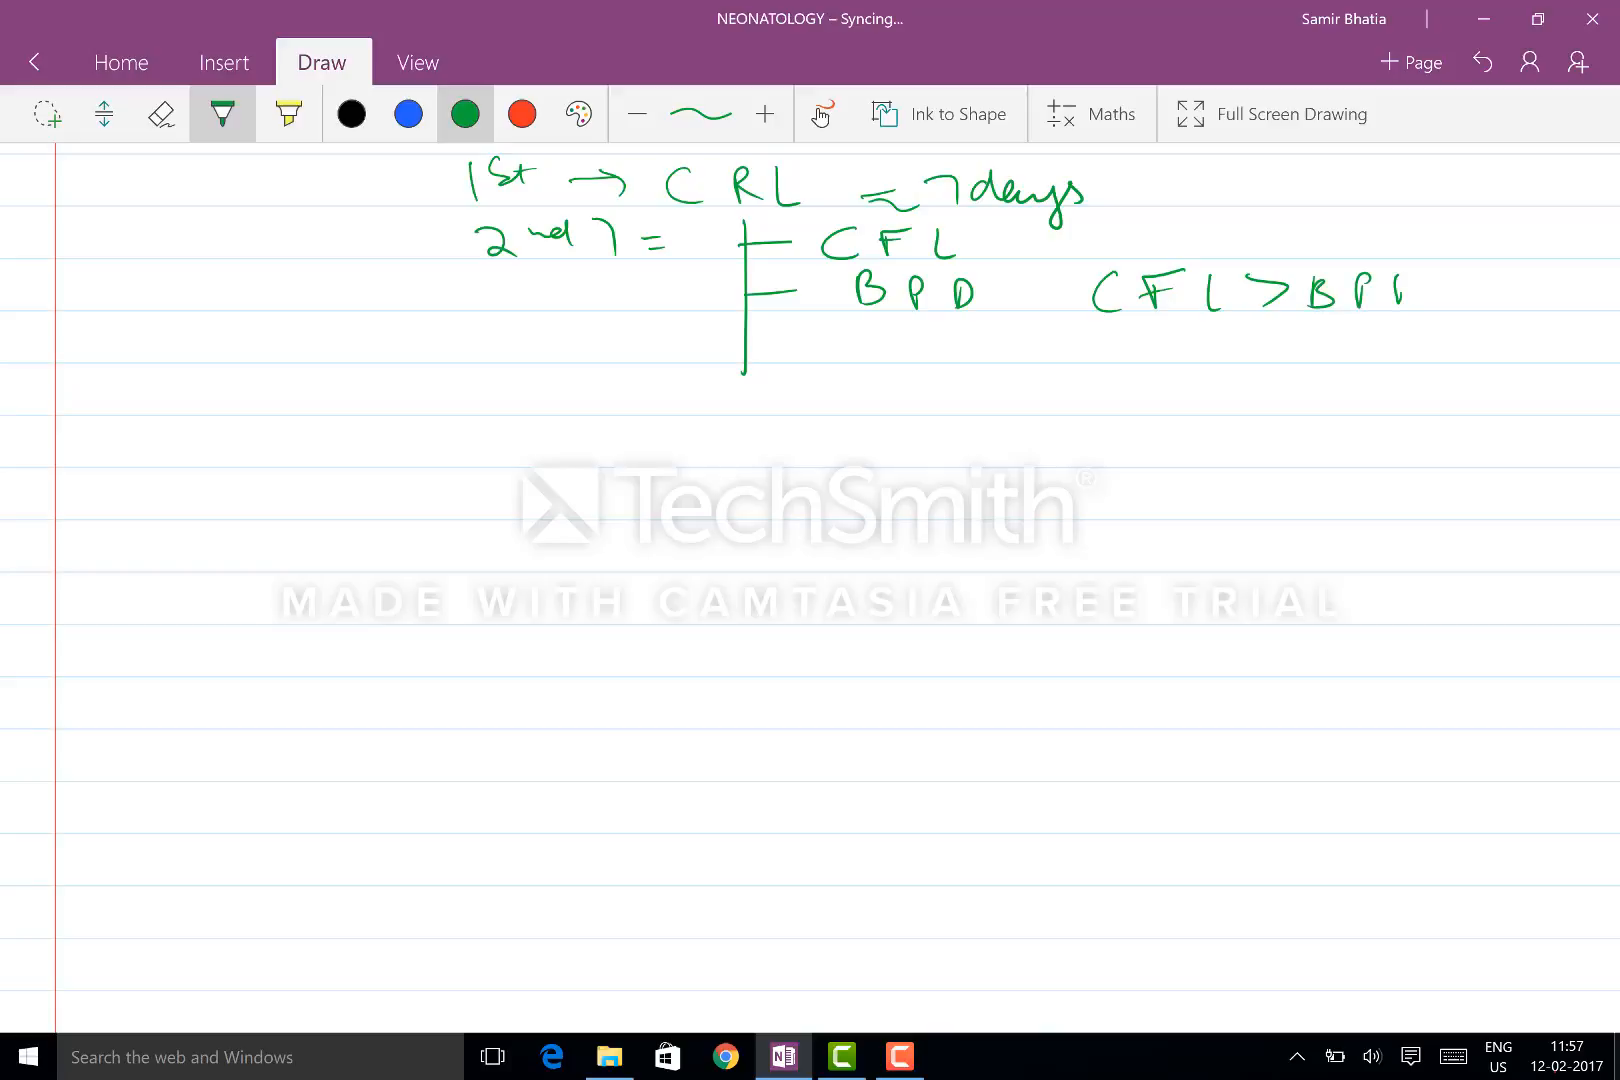
Step: Finish 'CFL > BPD' and note 'BPD – vary' from deeply engaged fetal head and HCP
left_click_drag(532, 377, 558, 419)
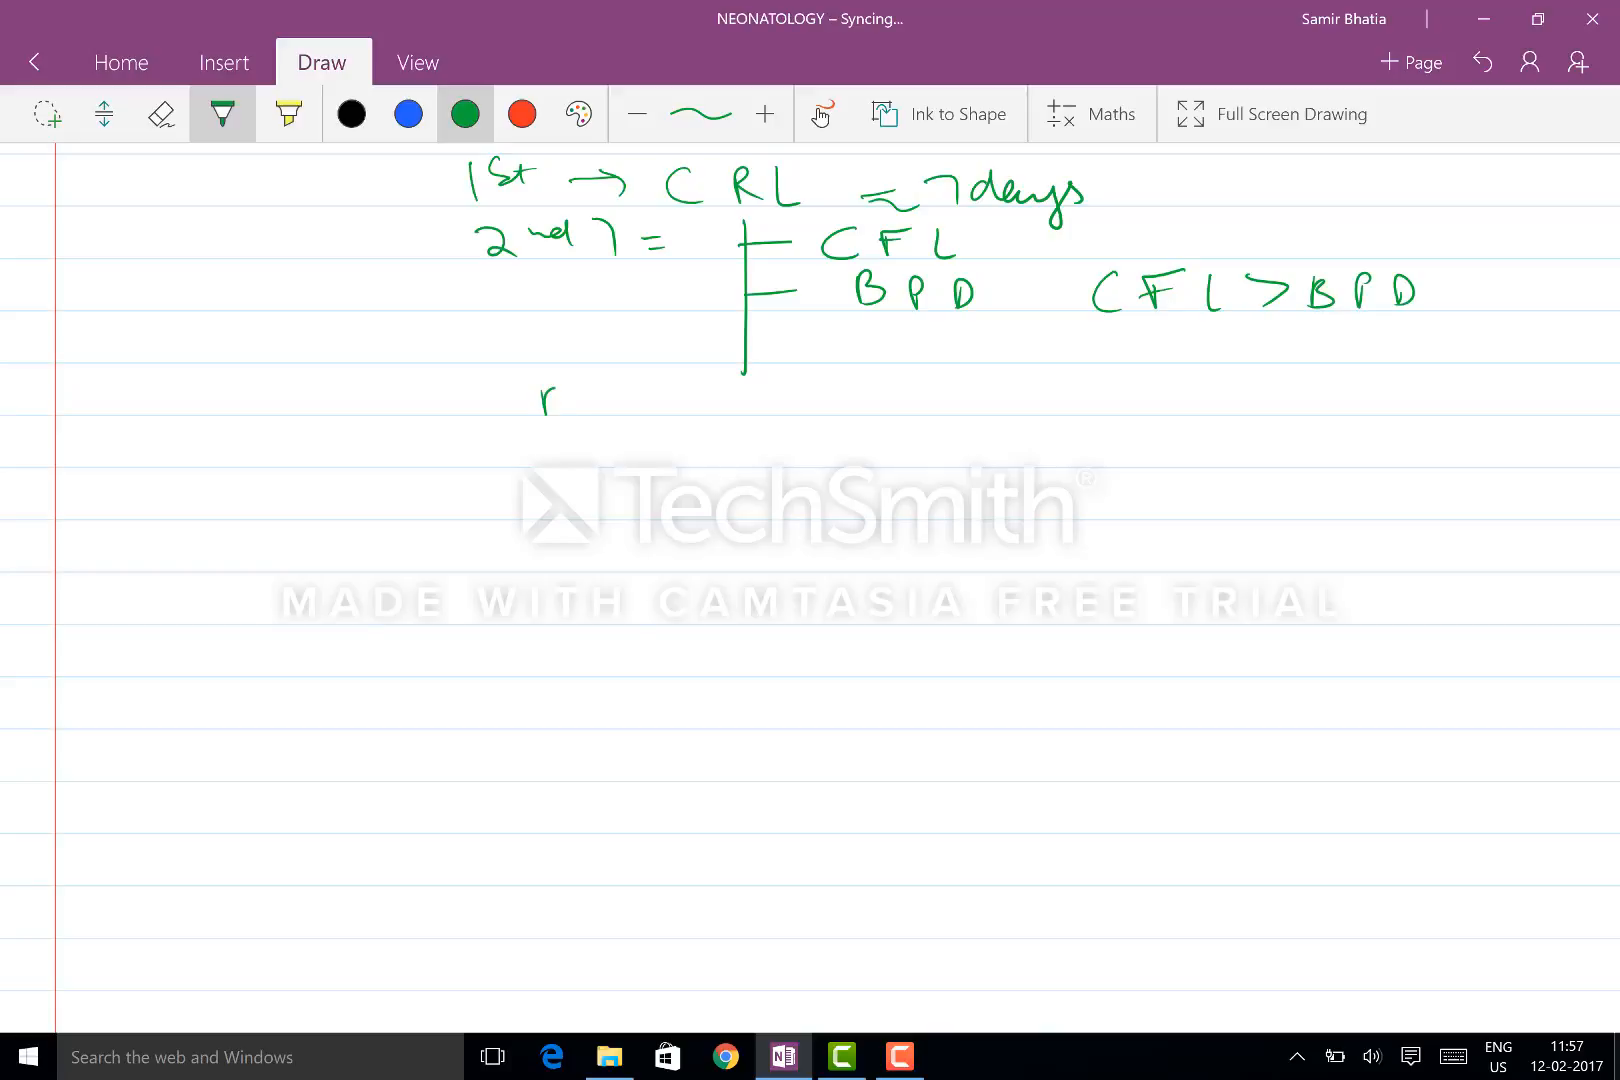
left_click_drag(537, 398, 744, 398)
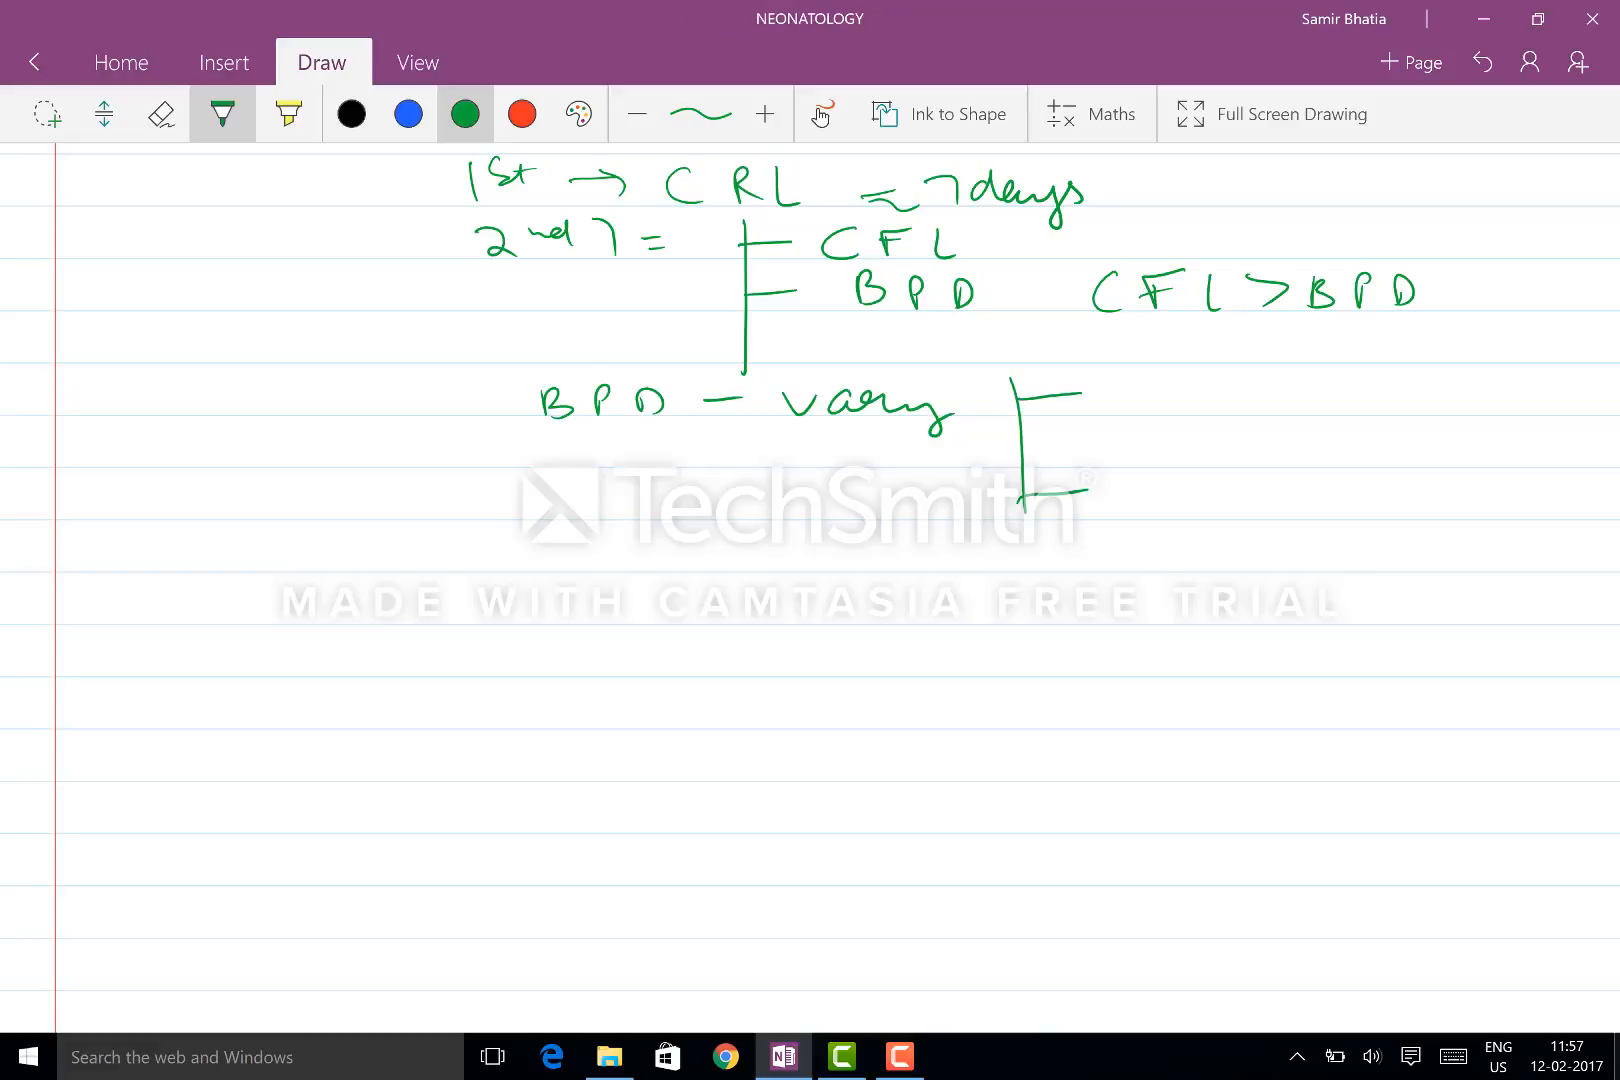
left_click_drag(1105, 403, 1271, 408)
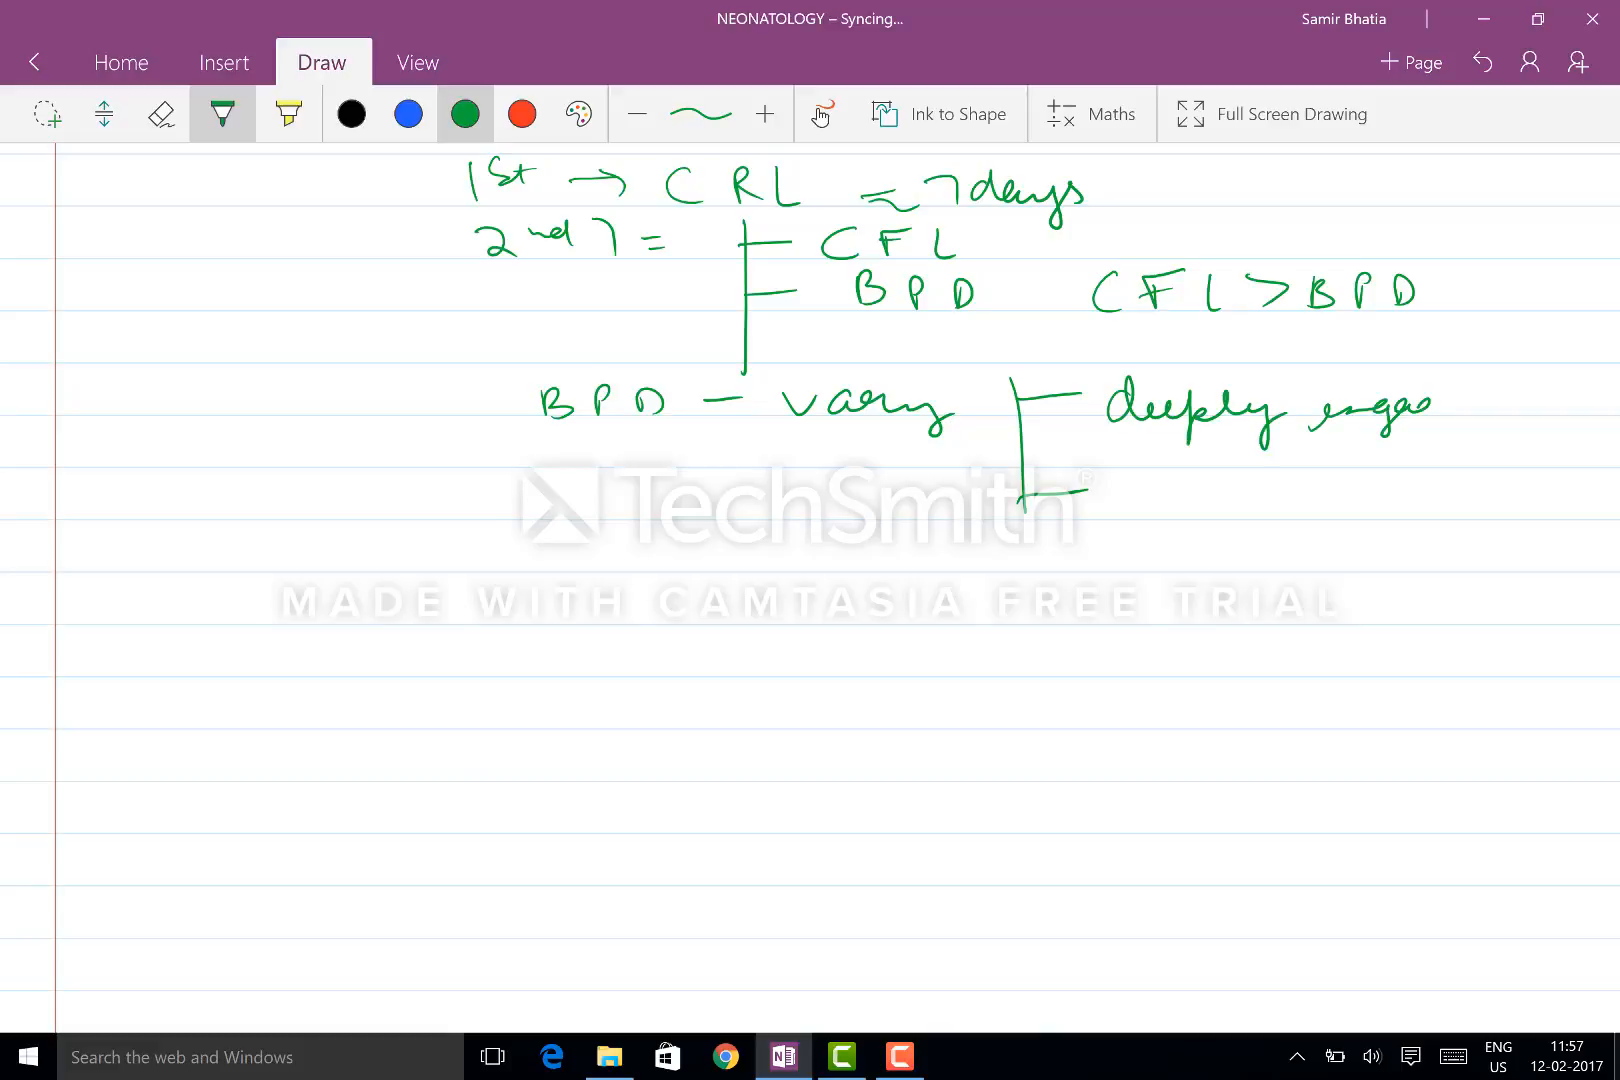
left_click_drag(1384, 408, 1560, 408)
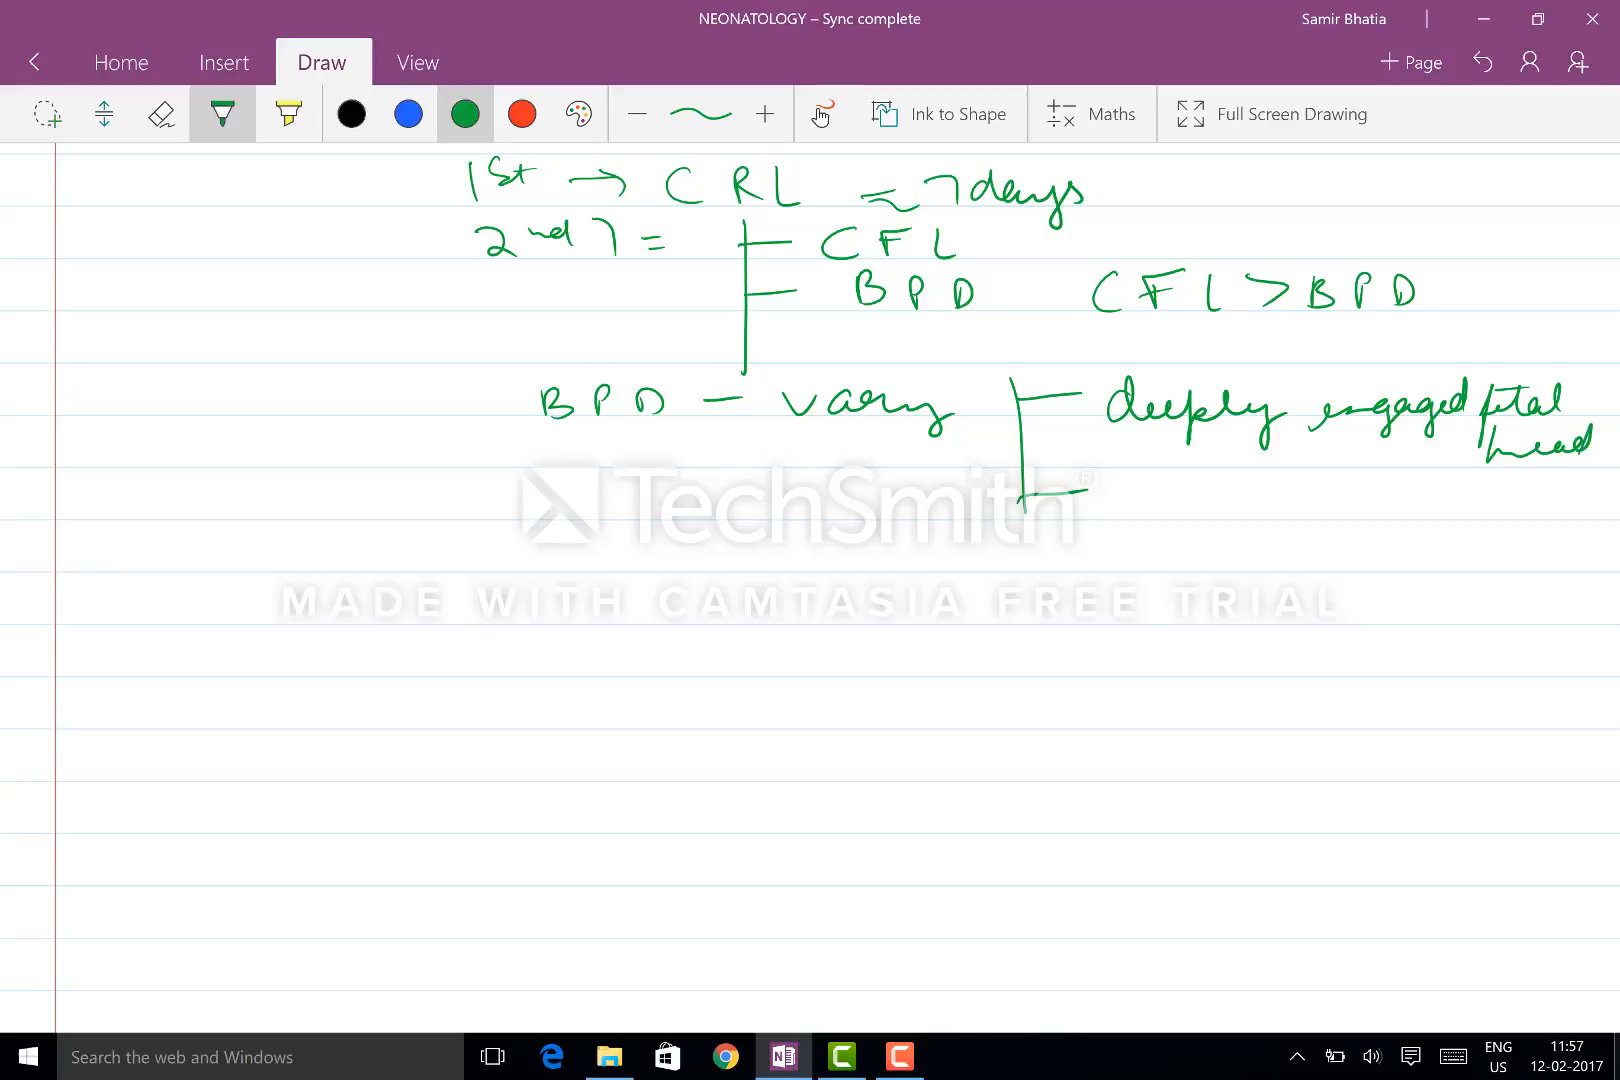
left_click_drag(1147, 506, 1276, 496)
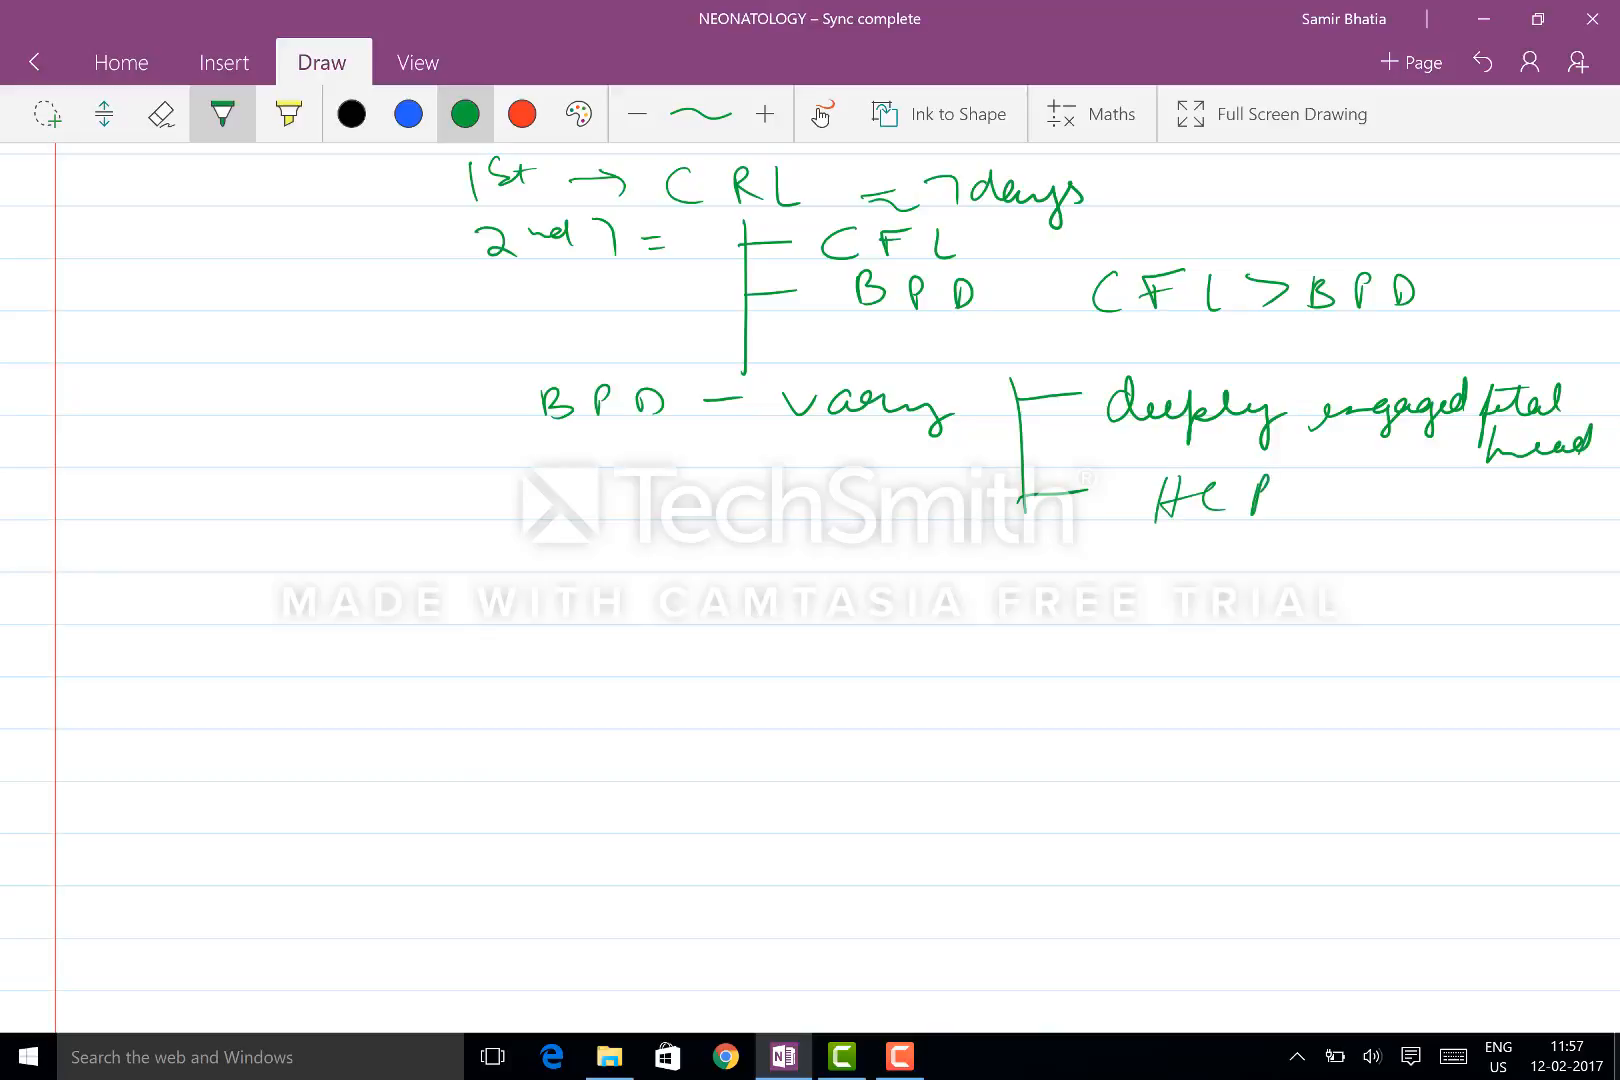
Step: Bracket 'CFL > BPD' with '14–20 w' and begin a 'DSIS of' heading below
scroll("down", 3)
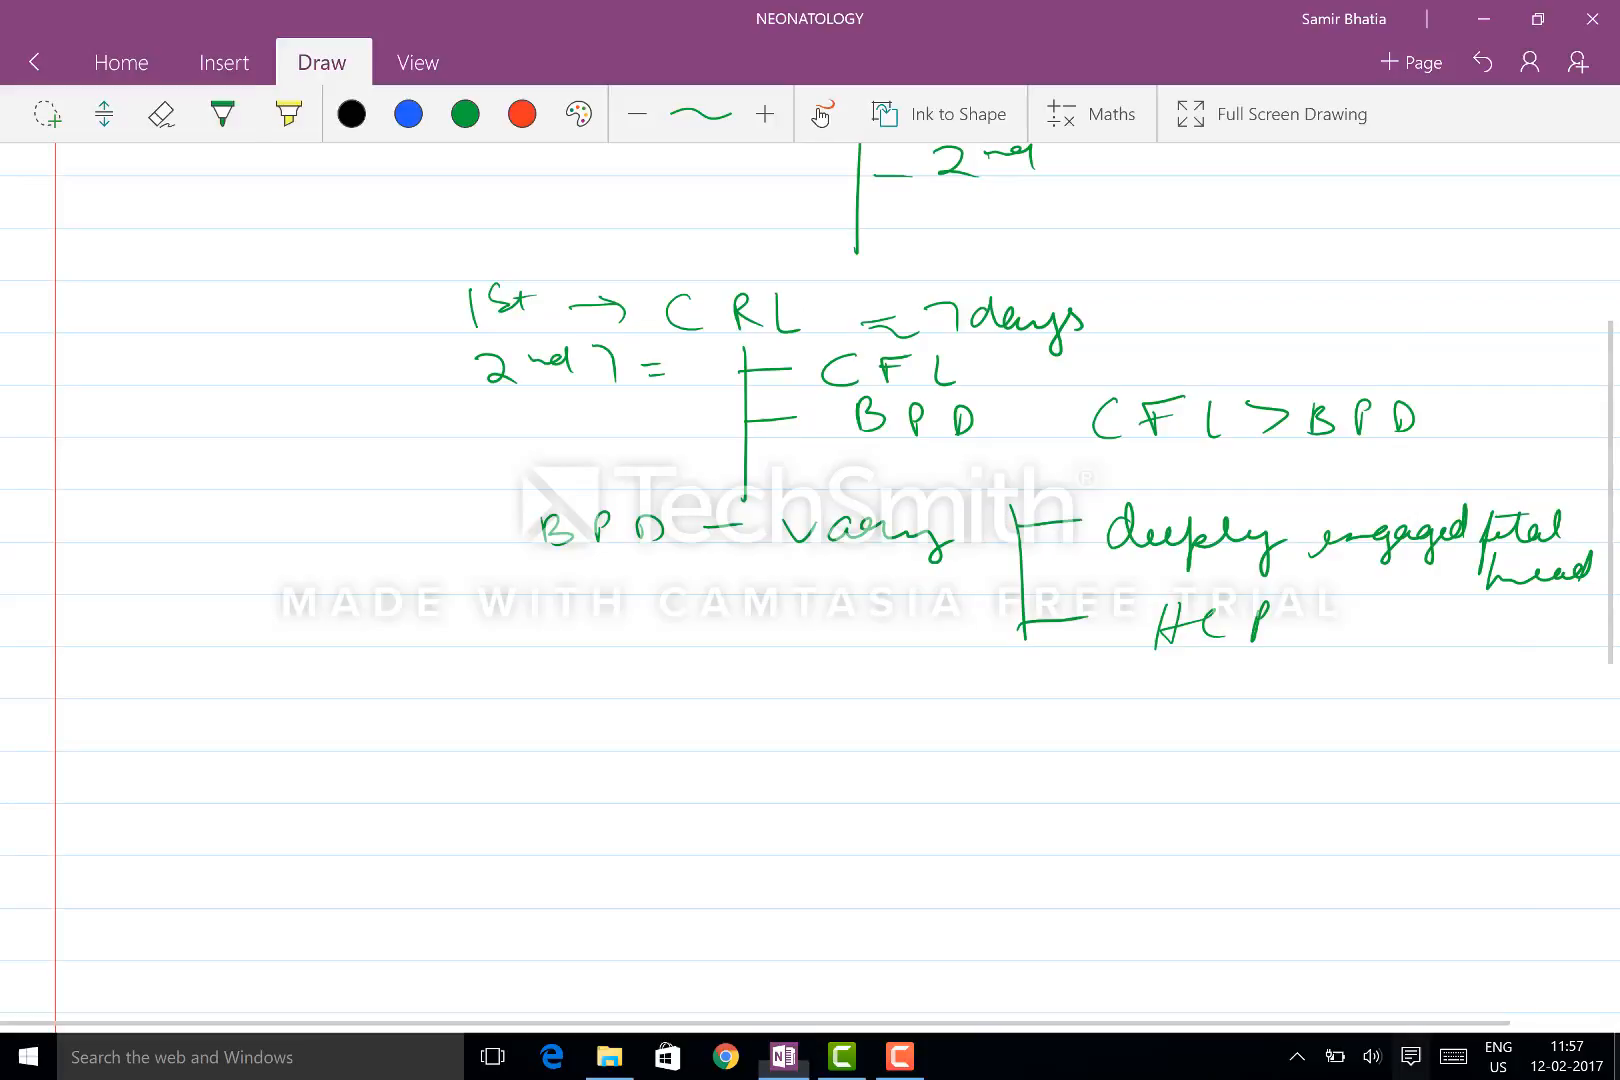
left_click_drag(1426, 341, 1581, 424)
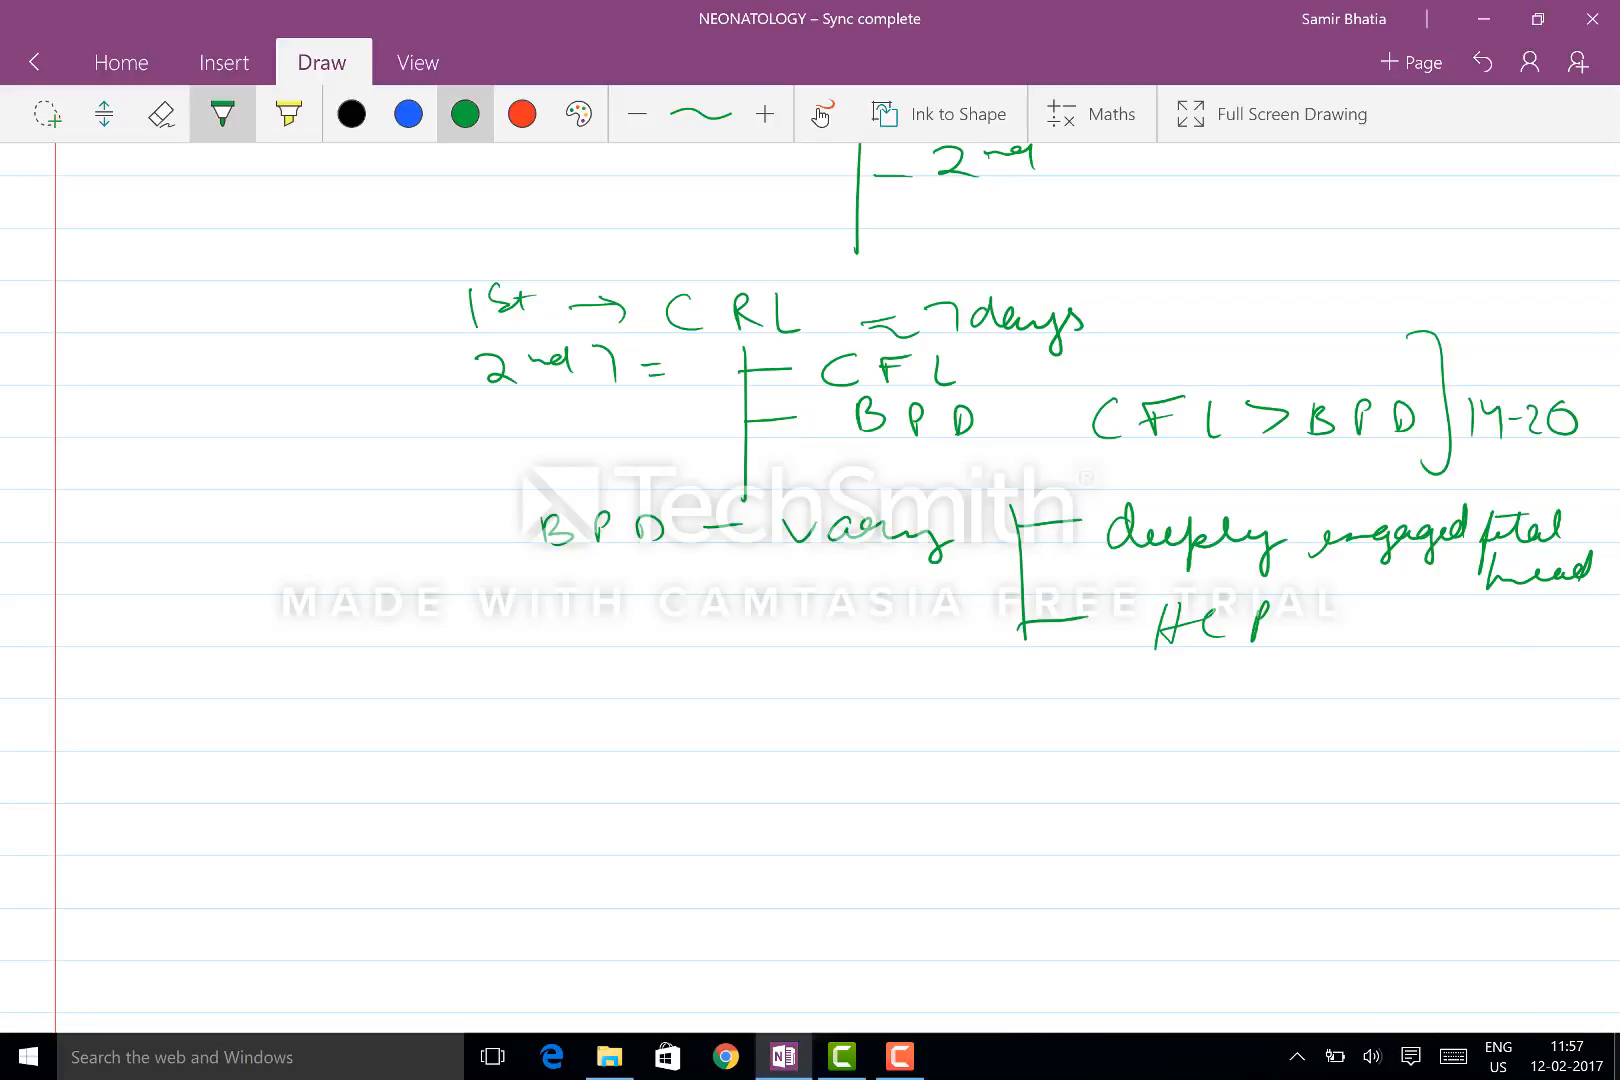
left_click_drag(1488, 455, 1539, 475)
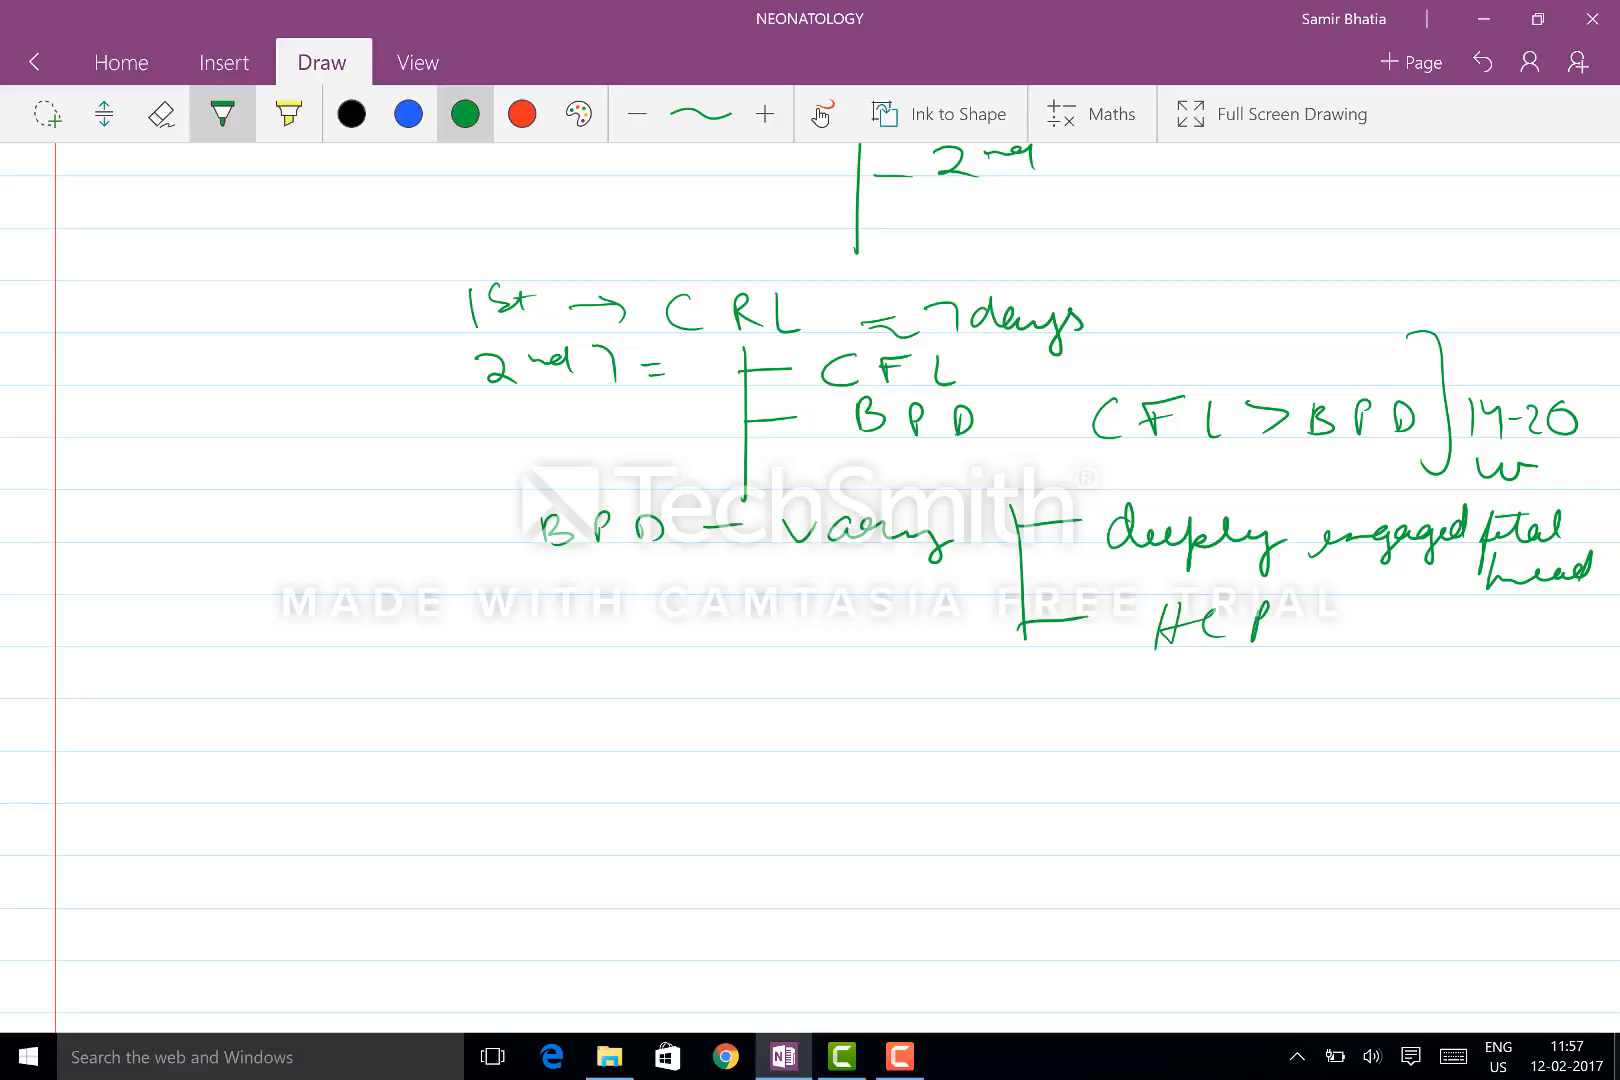
left_click_drag(501, 713, 522, 754)
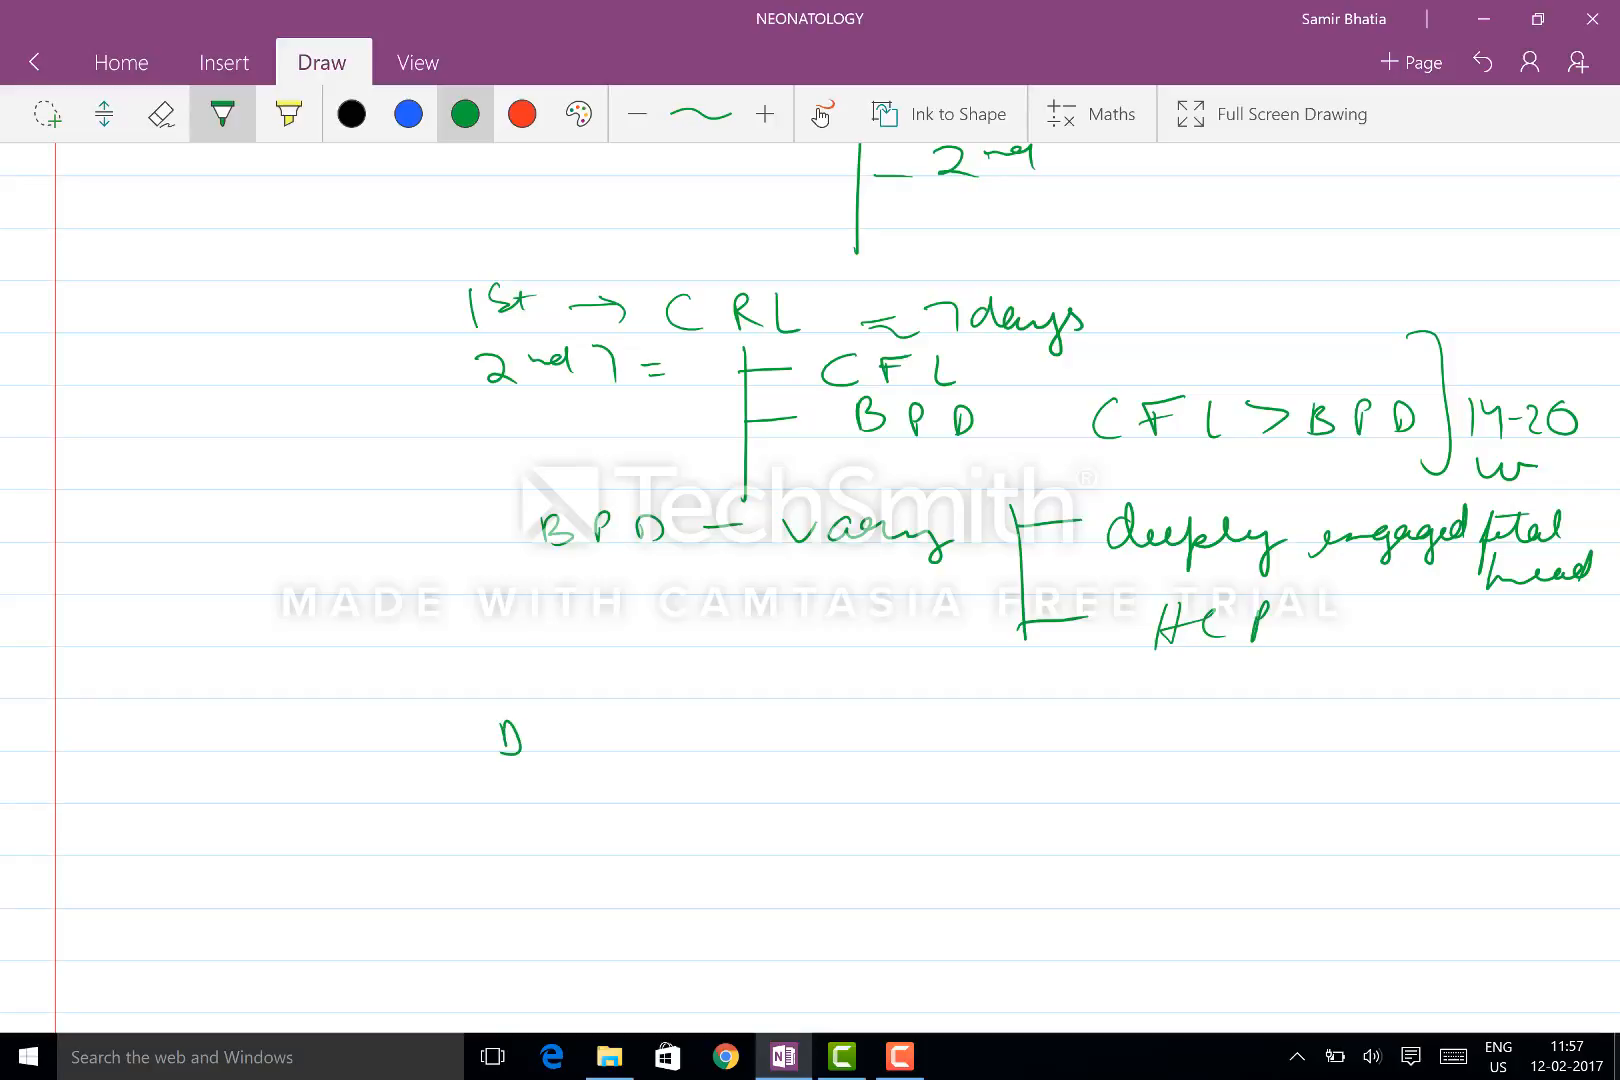
left_click_drag(506, 723, 734, 734)
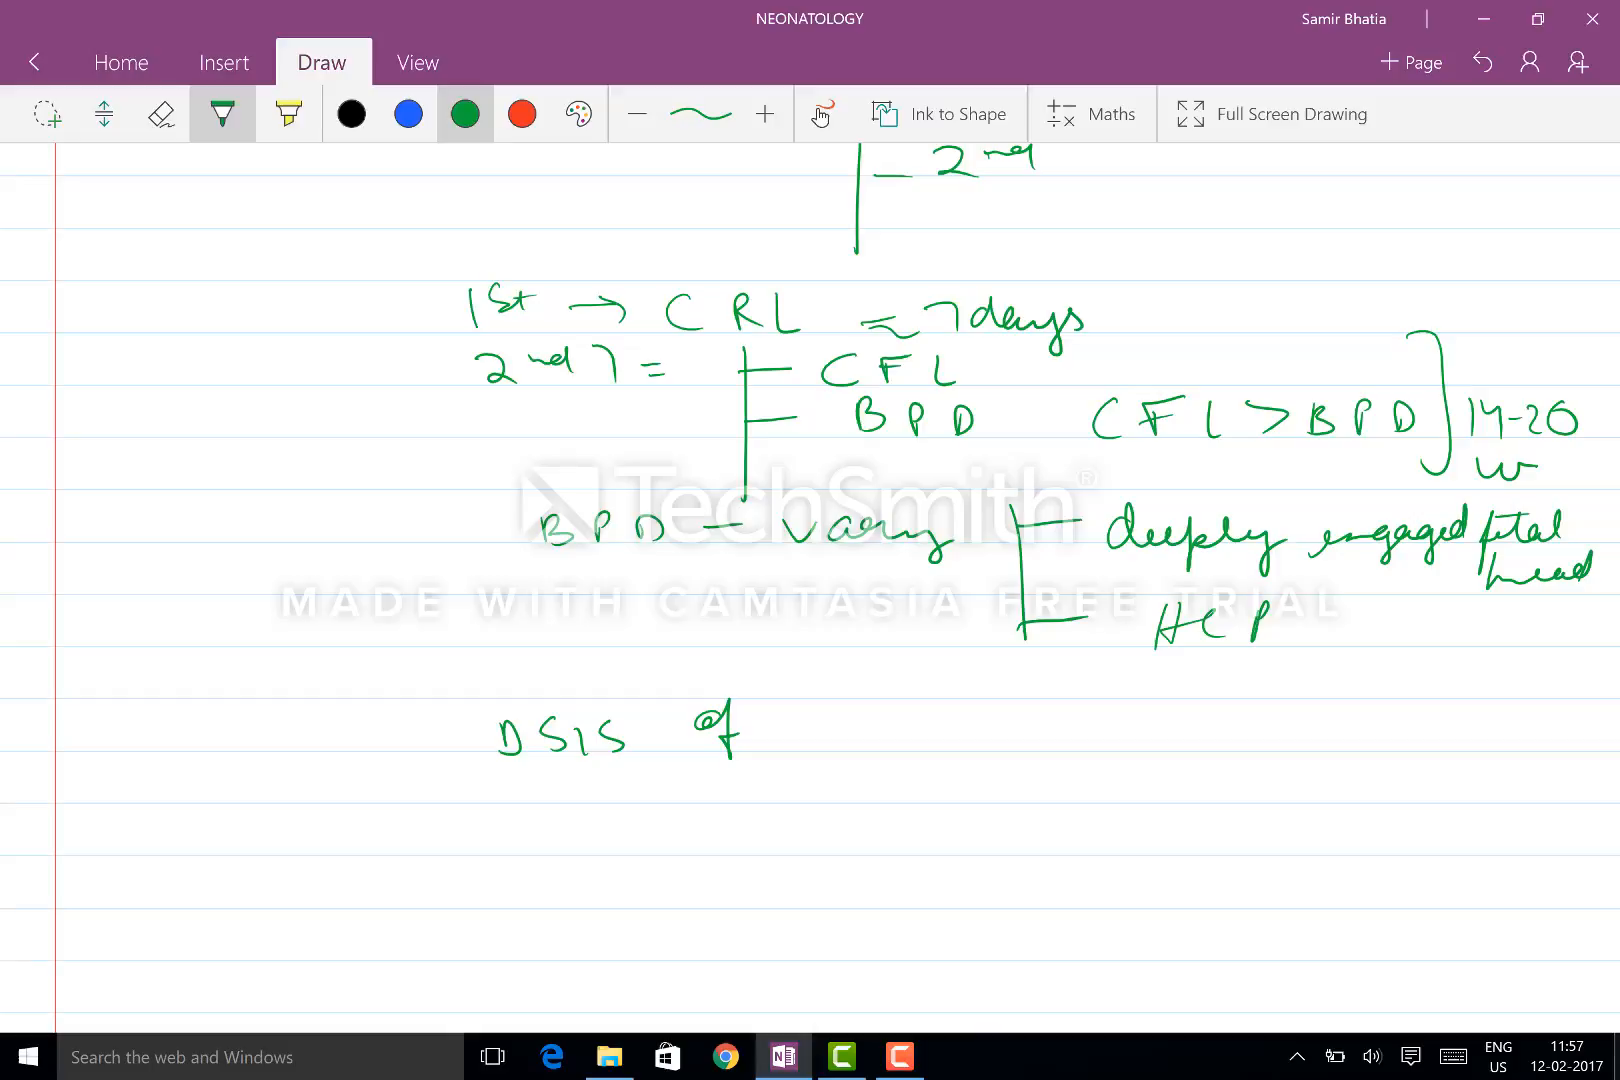
Step: Extend the heading to 'DSIS of fetal disease' and start writing 'prenatally'
left_click_drag(796, 723, 847, 739)
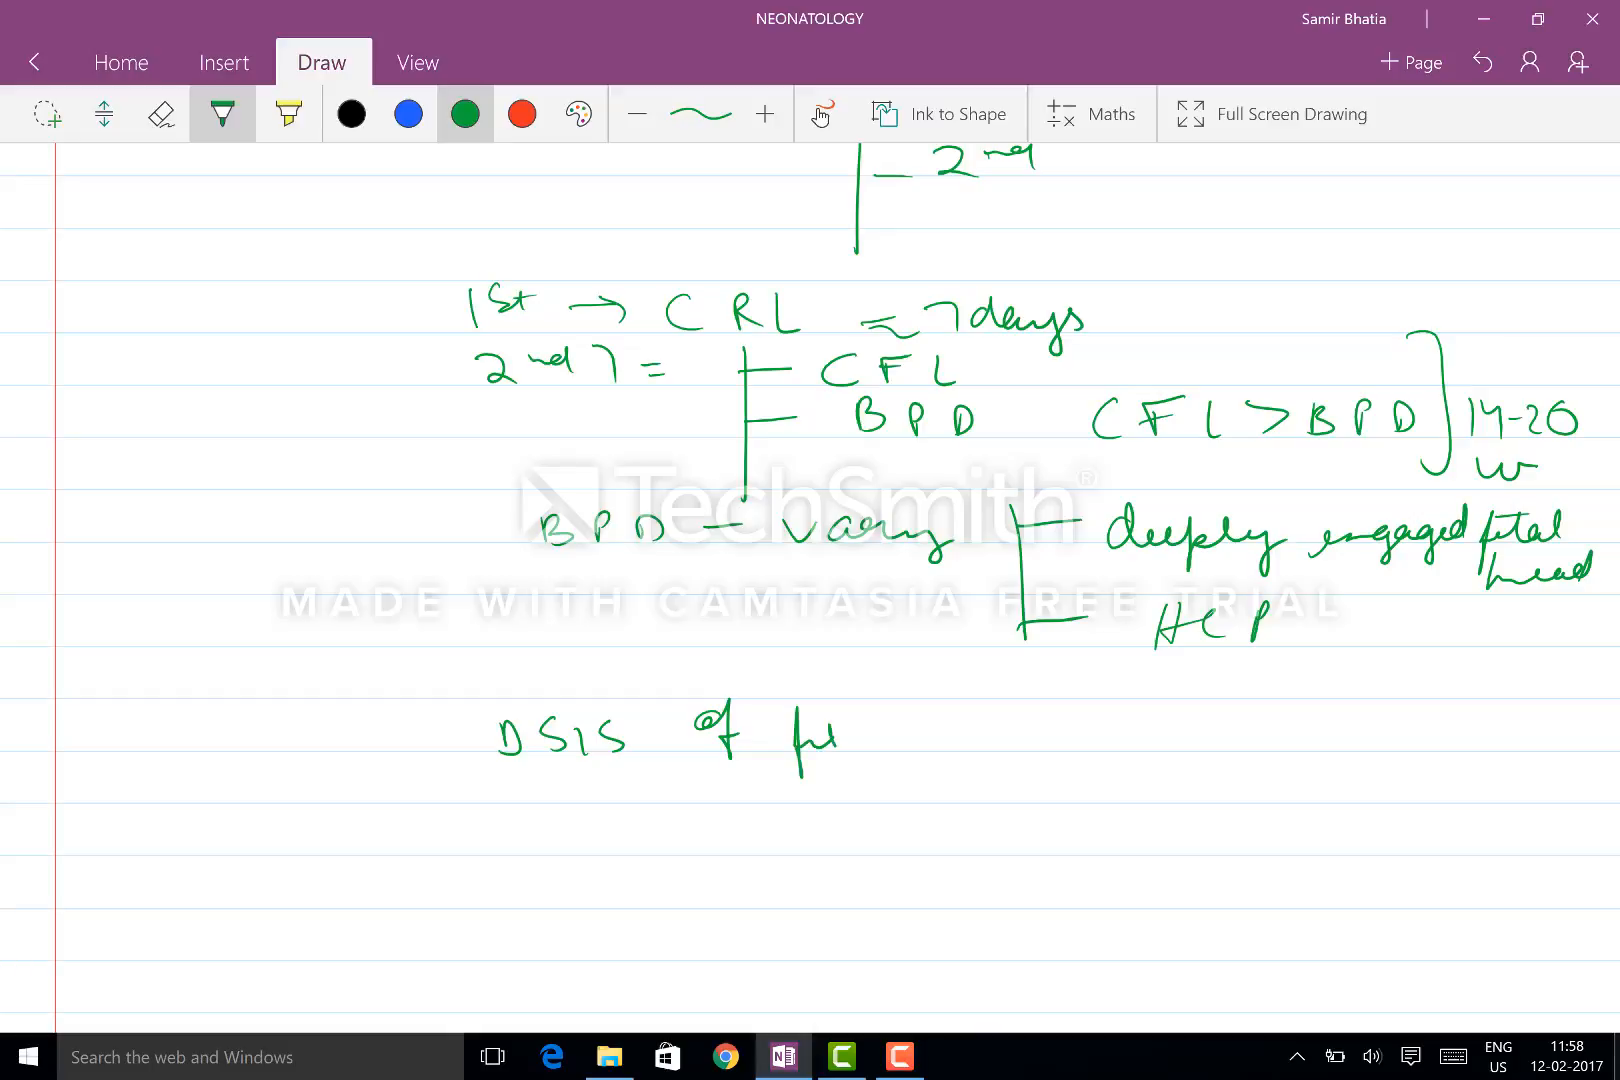
left_click_drag(796, 734, 1002, 739)
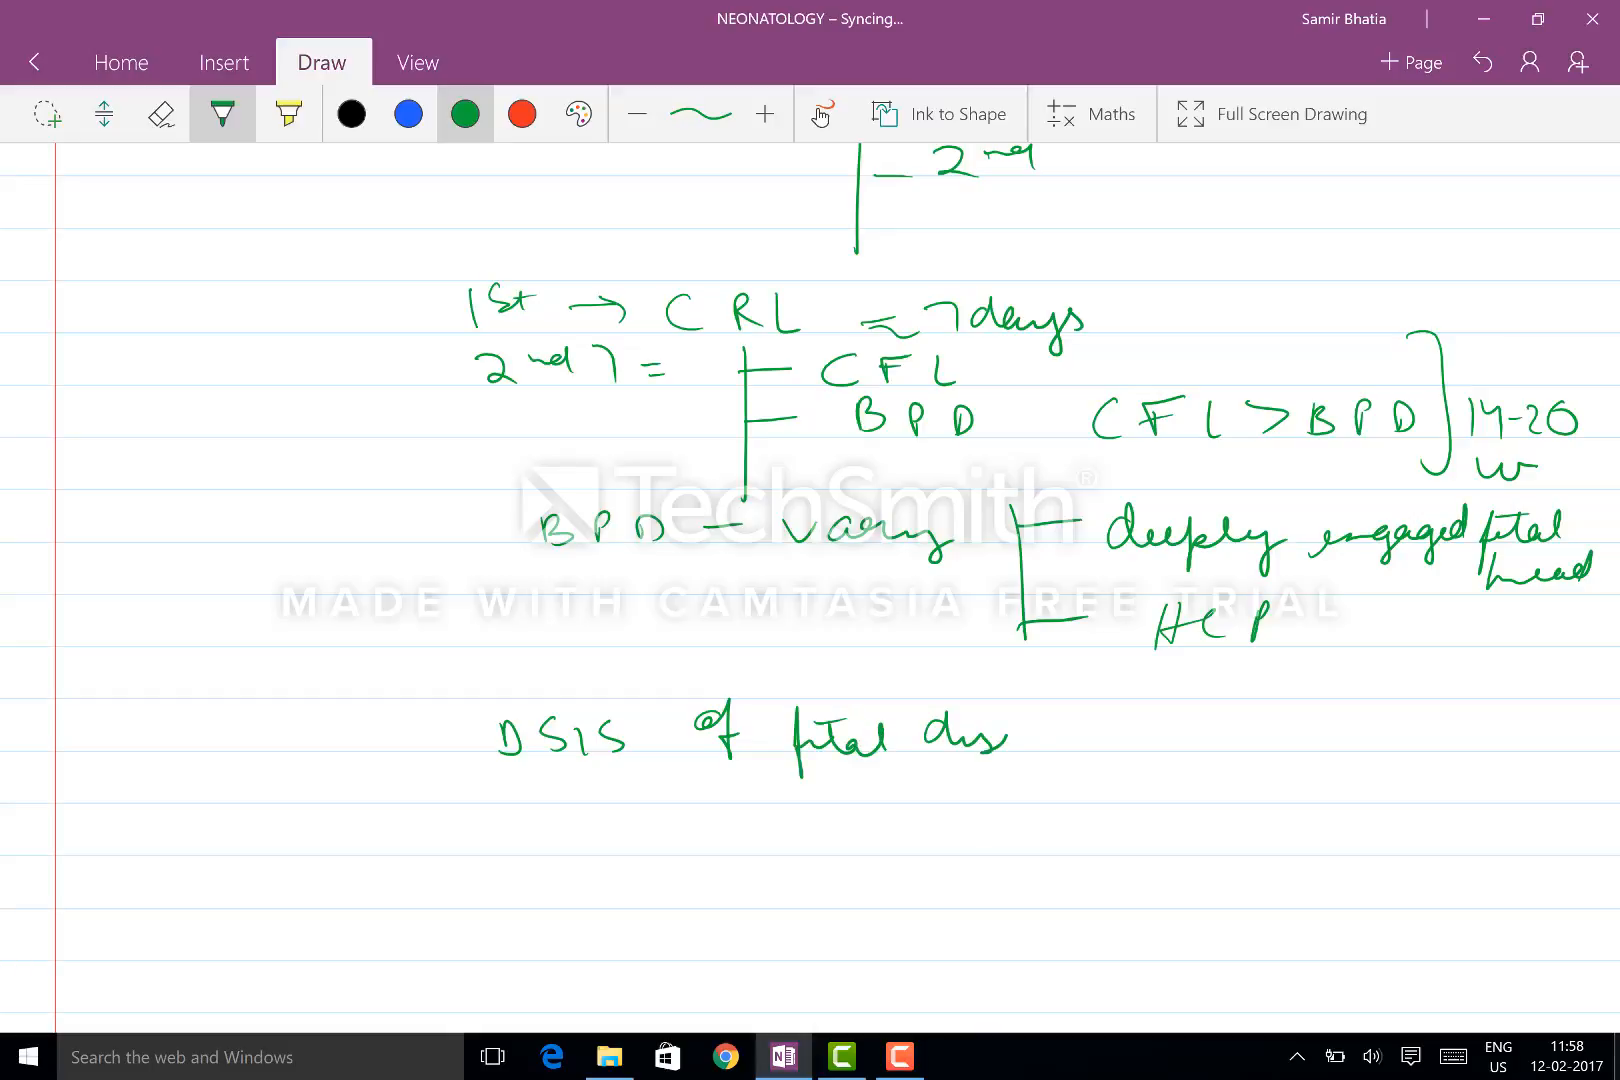
left_click_drag(940, 734, 1229, 734)
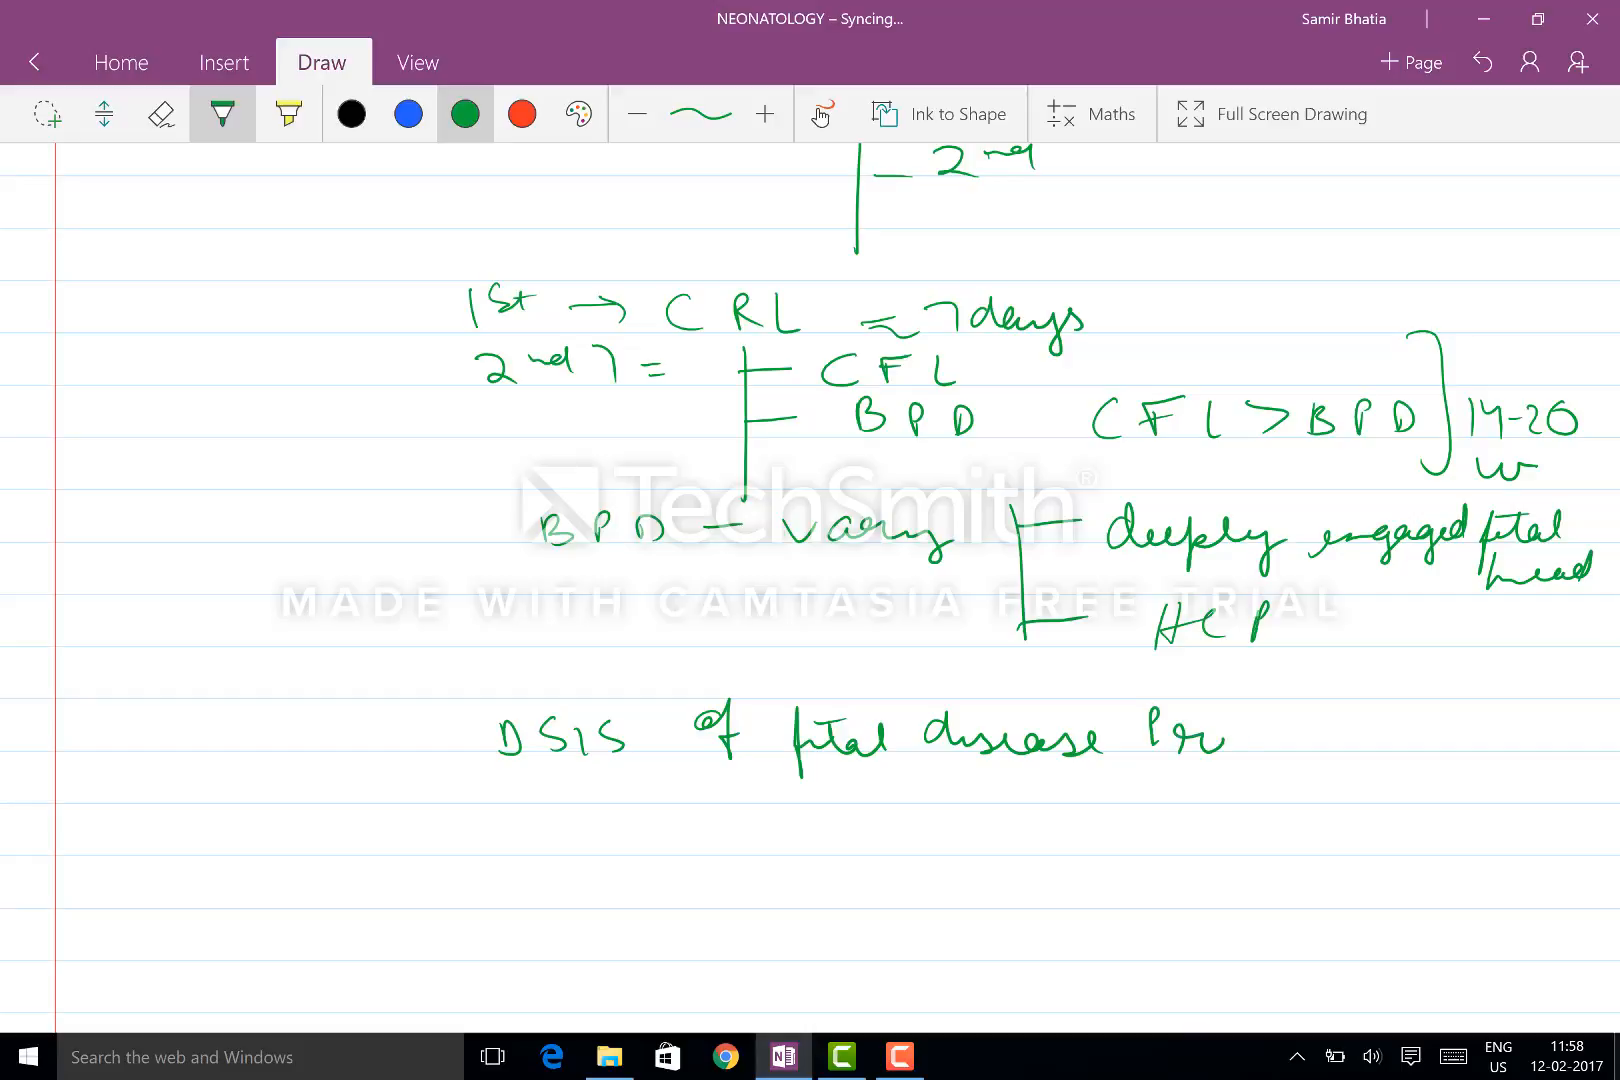
left_click_drag(1167, 739, 1405, 744)
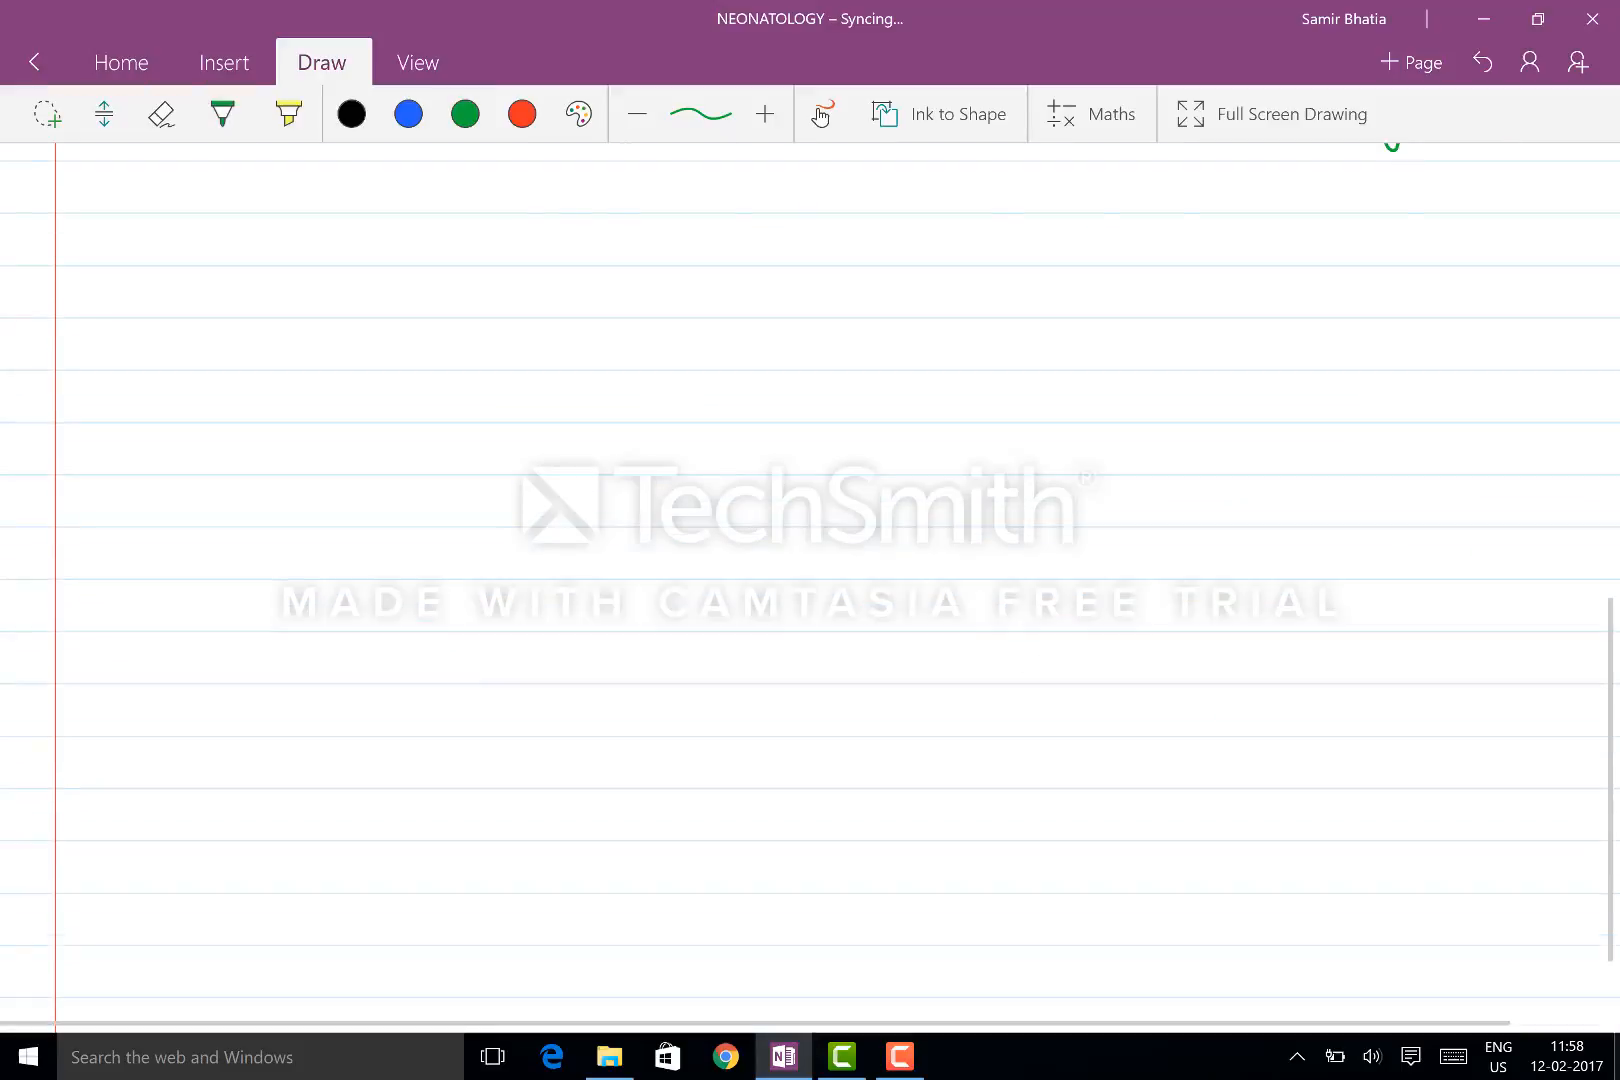
Step: Finish and underline 'prenatally', branching into Screening (USG) and Diagnostic
left_click_drag(501, 191, 1395, 207)
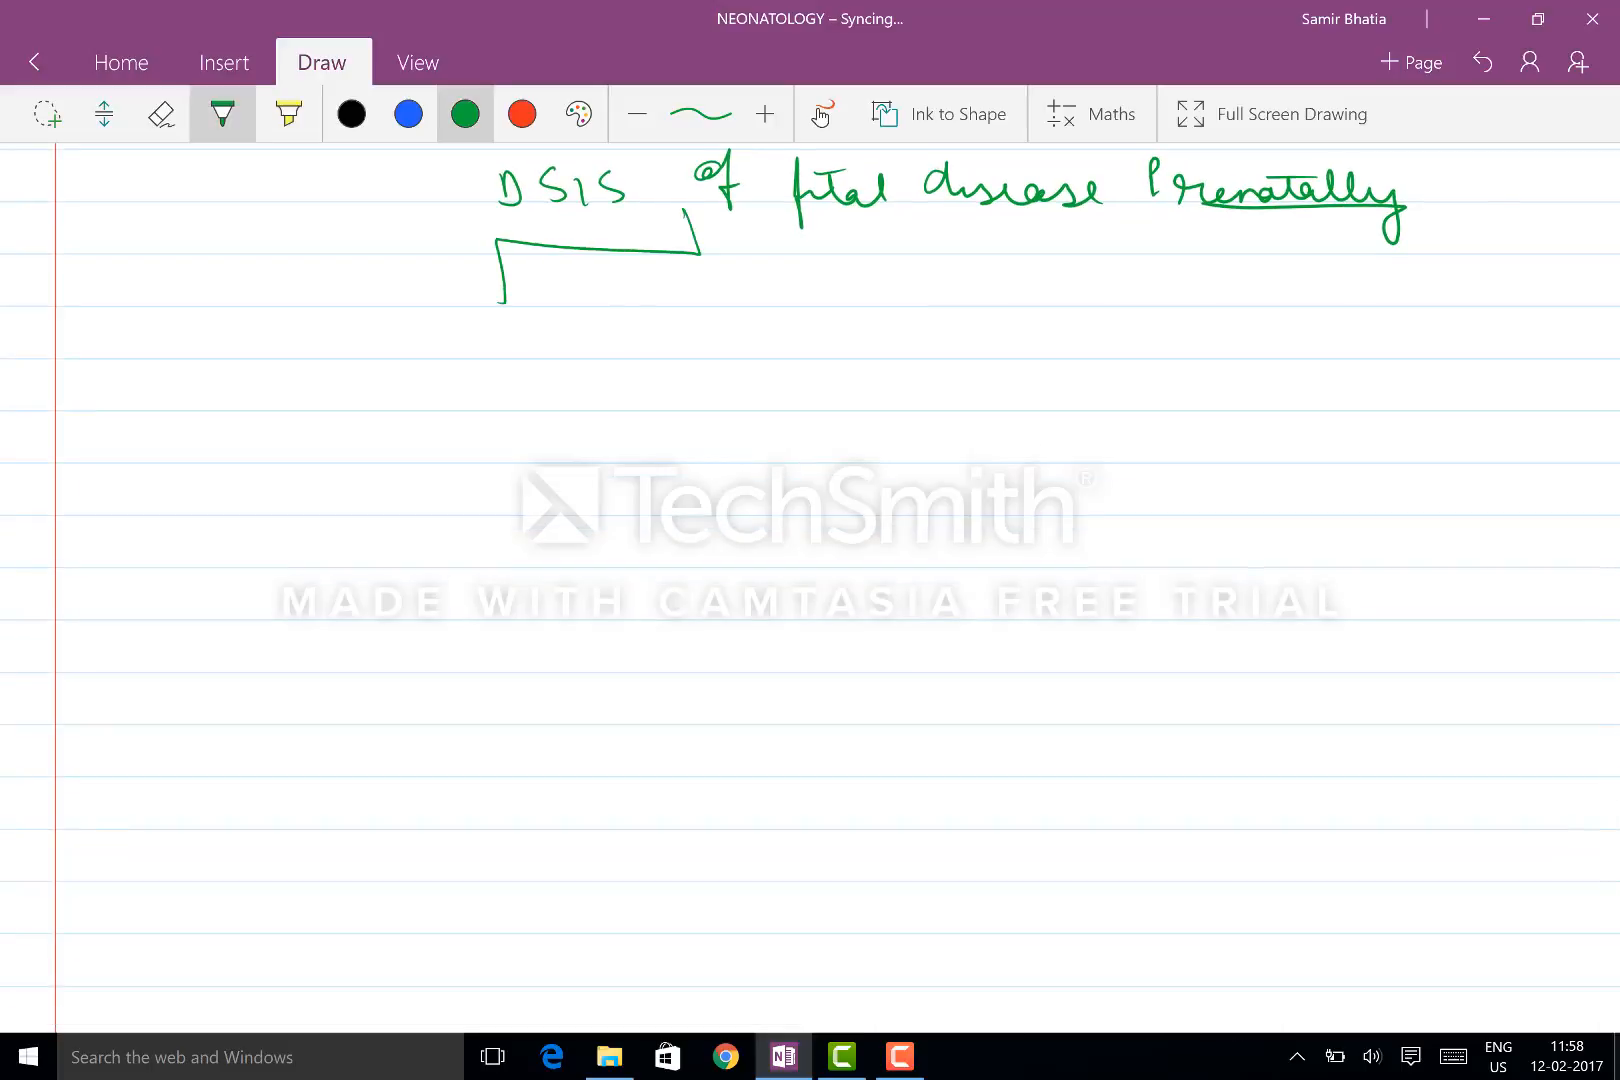
left_click_drag(413, 346, 651, 346)
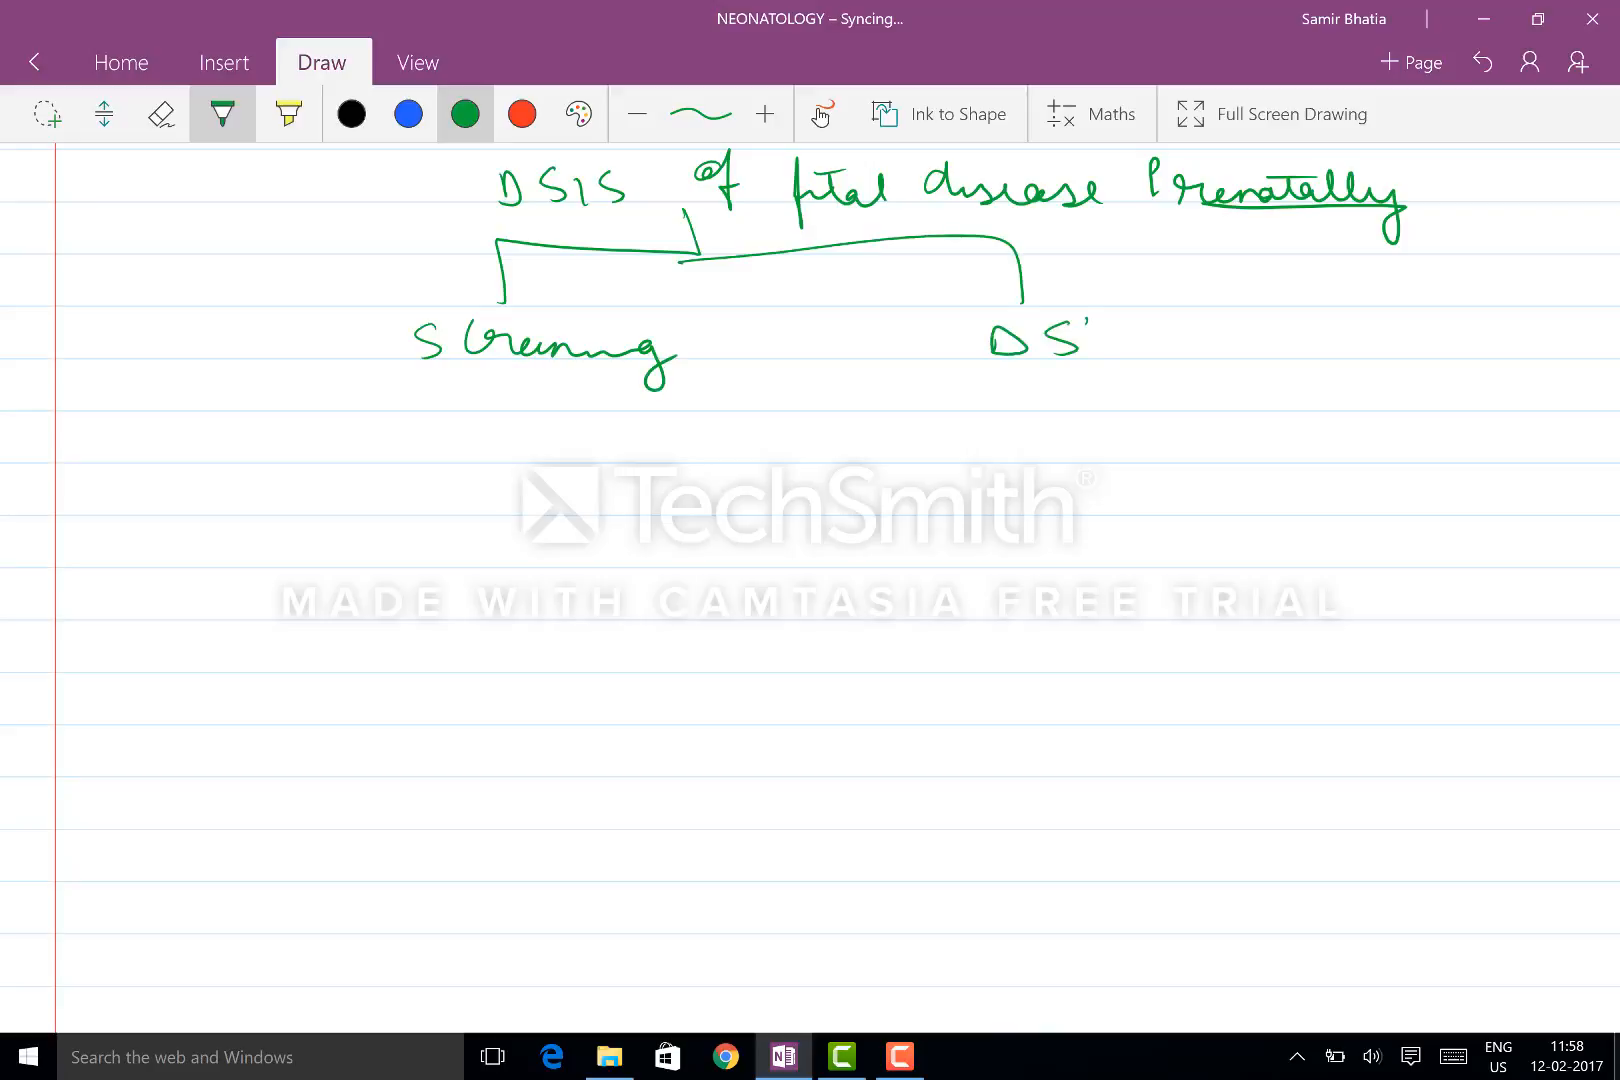
left_click_drag(382, 382, 382, 579)
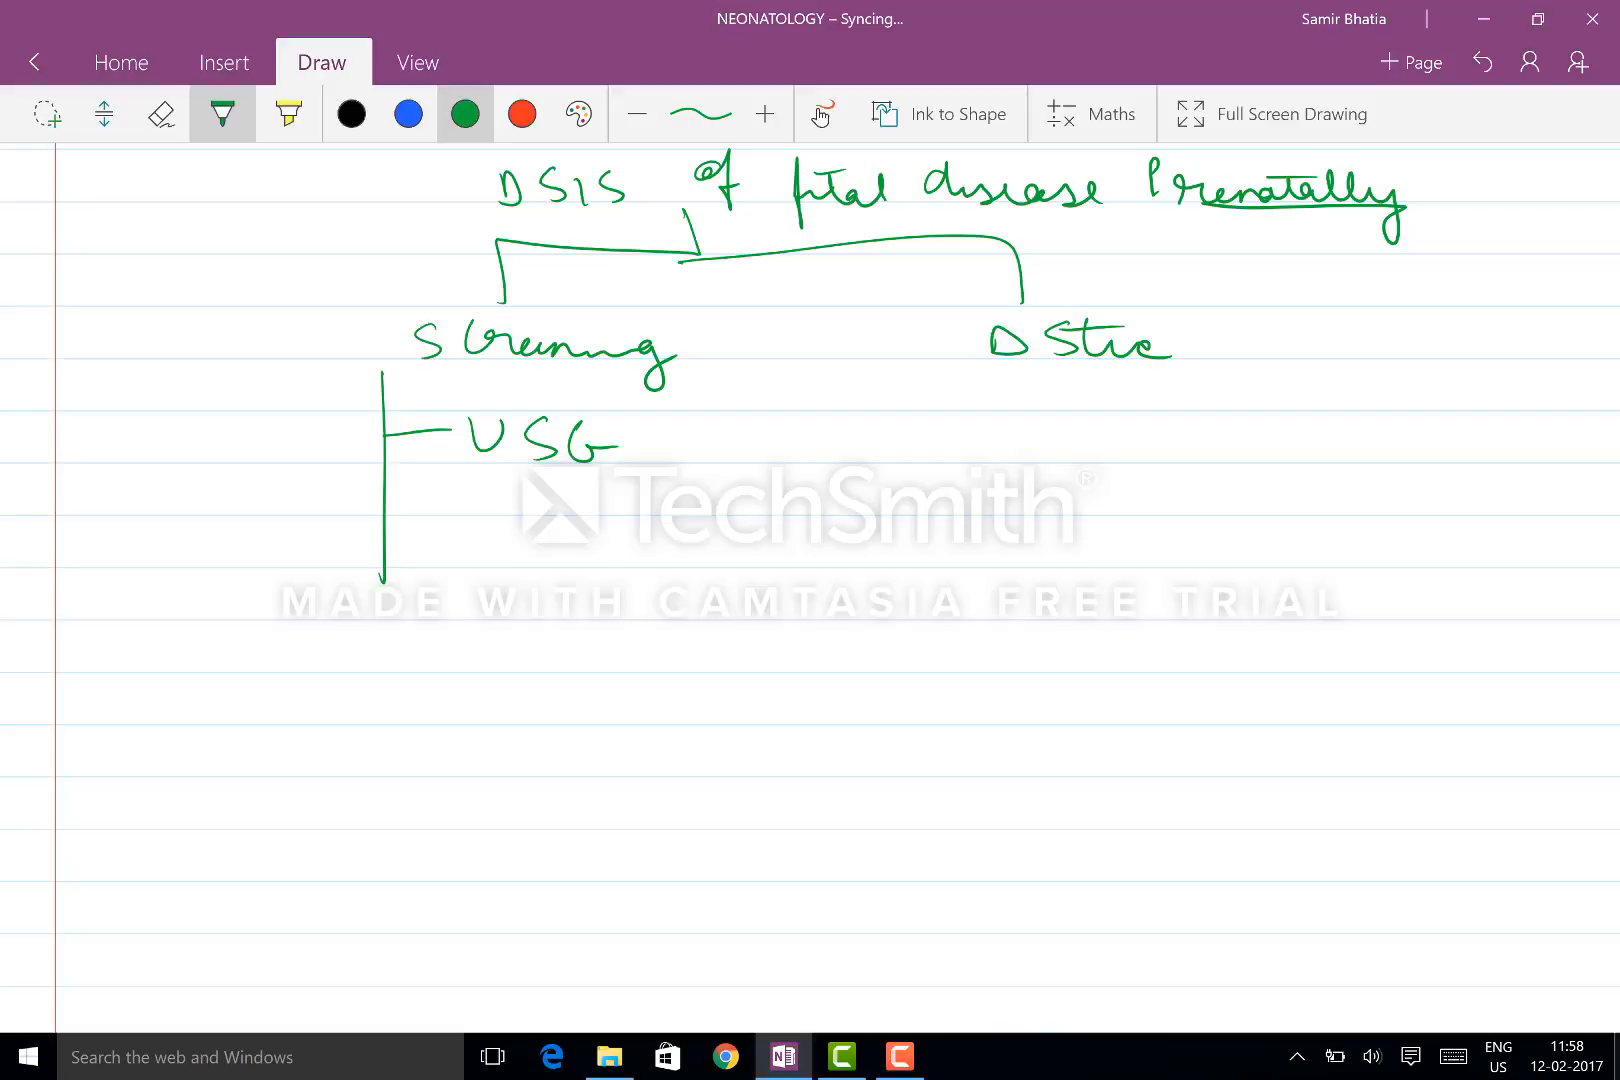
left_click_drag(413, 531, 506, 531)
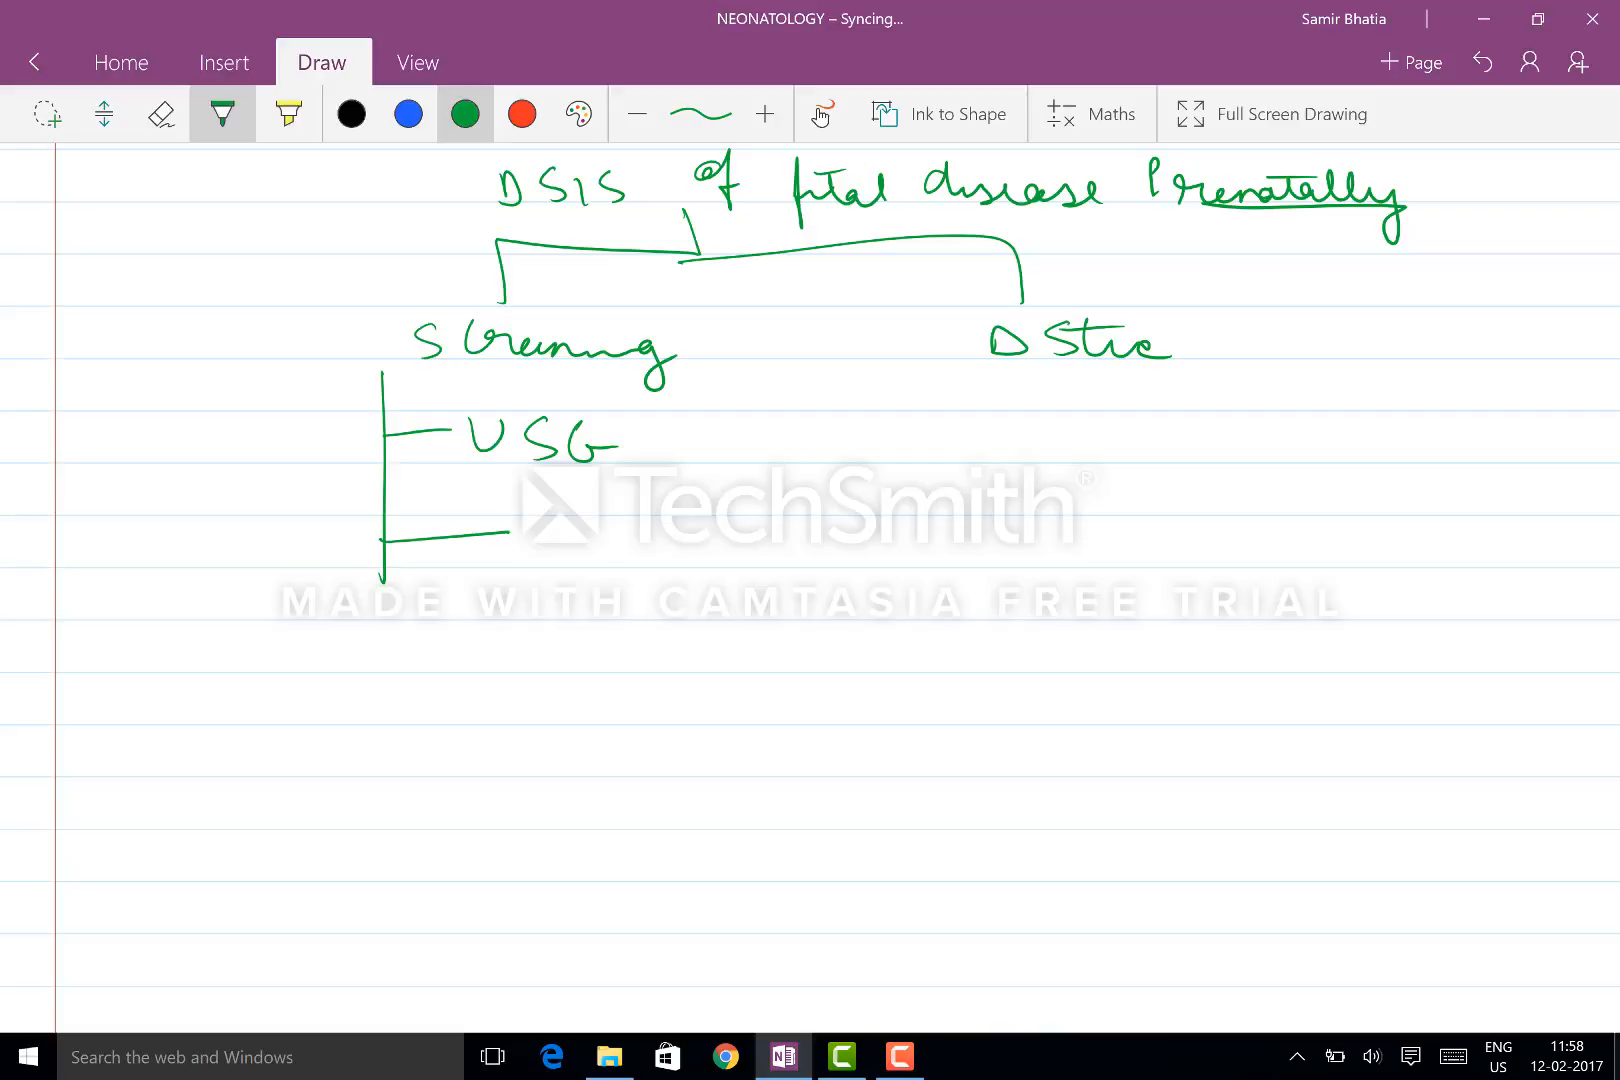
Step: Add 'mother blood sample' as the second screening method
left_click_drag(506, 553, 682, 548)
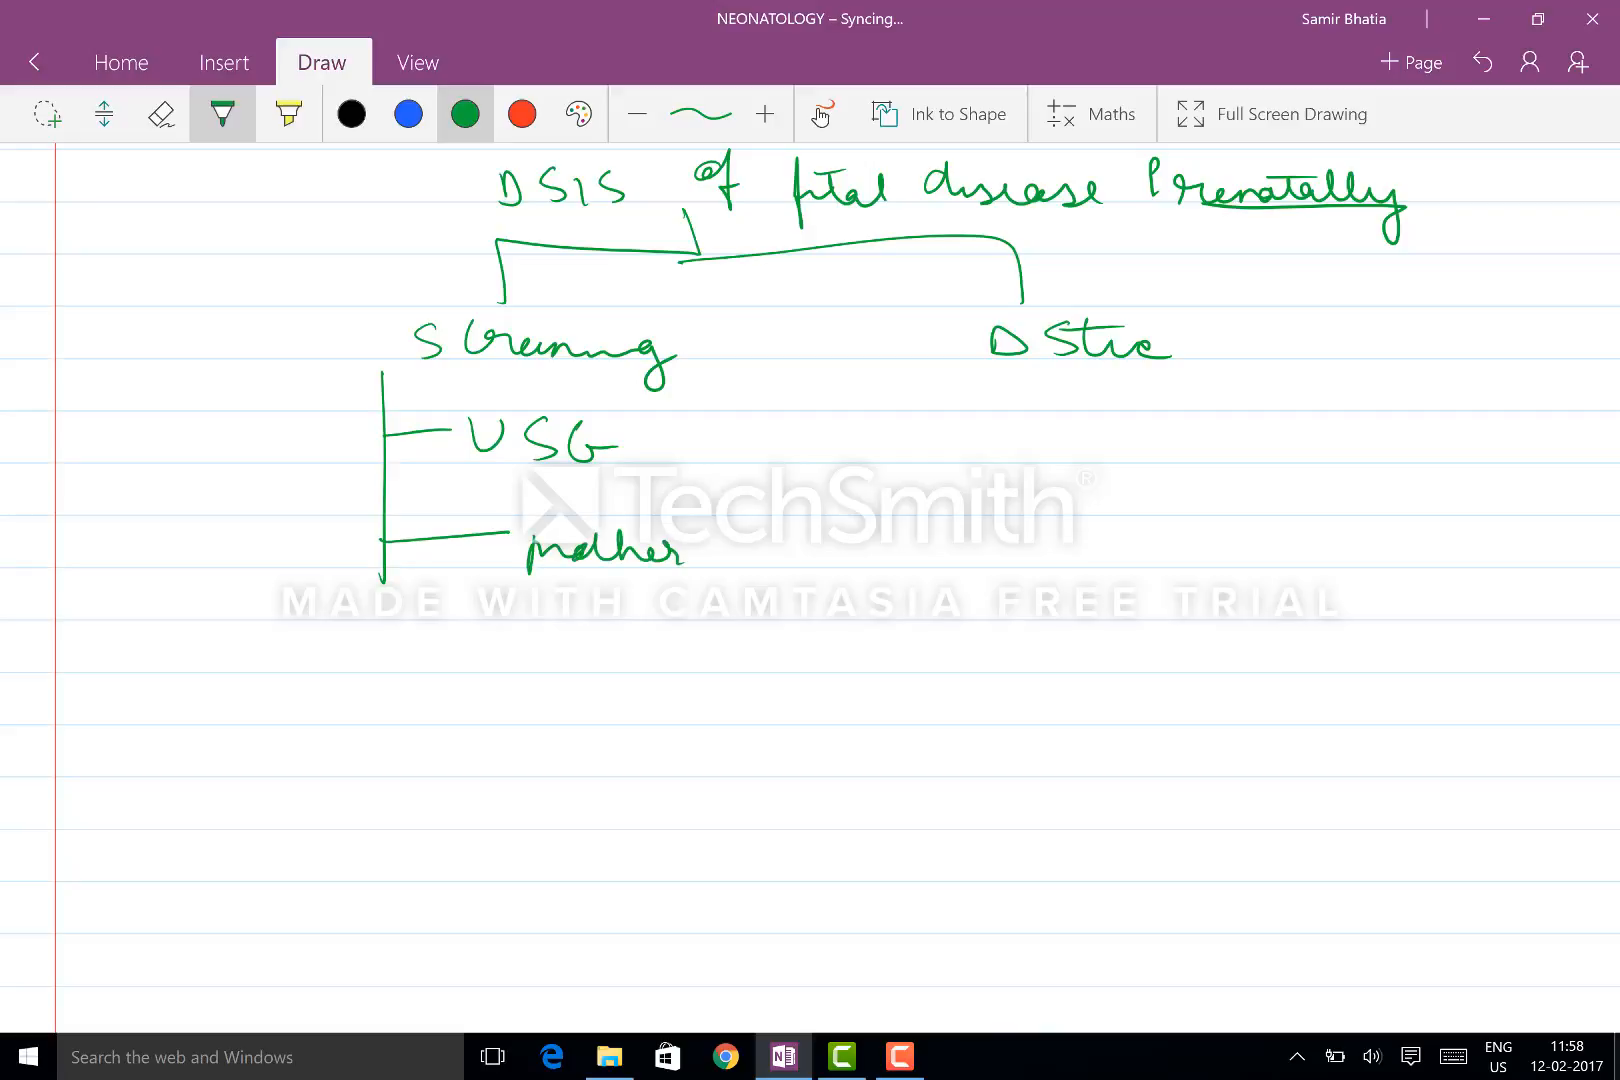
left_click_drag(703, 558, 837, 548)
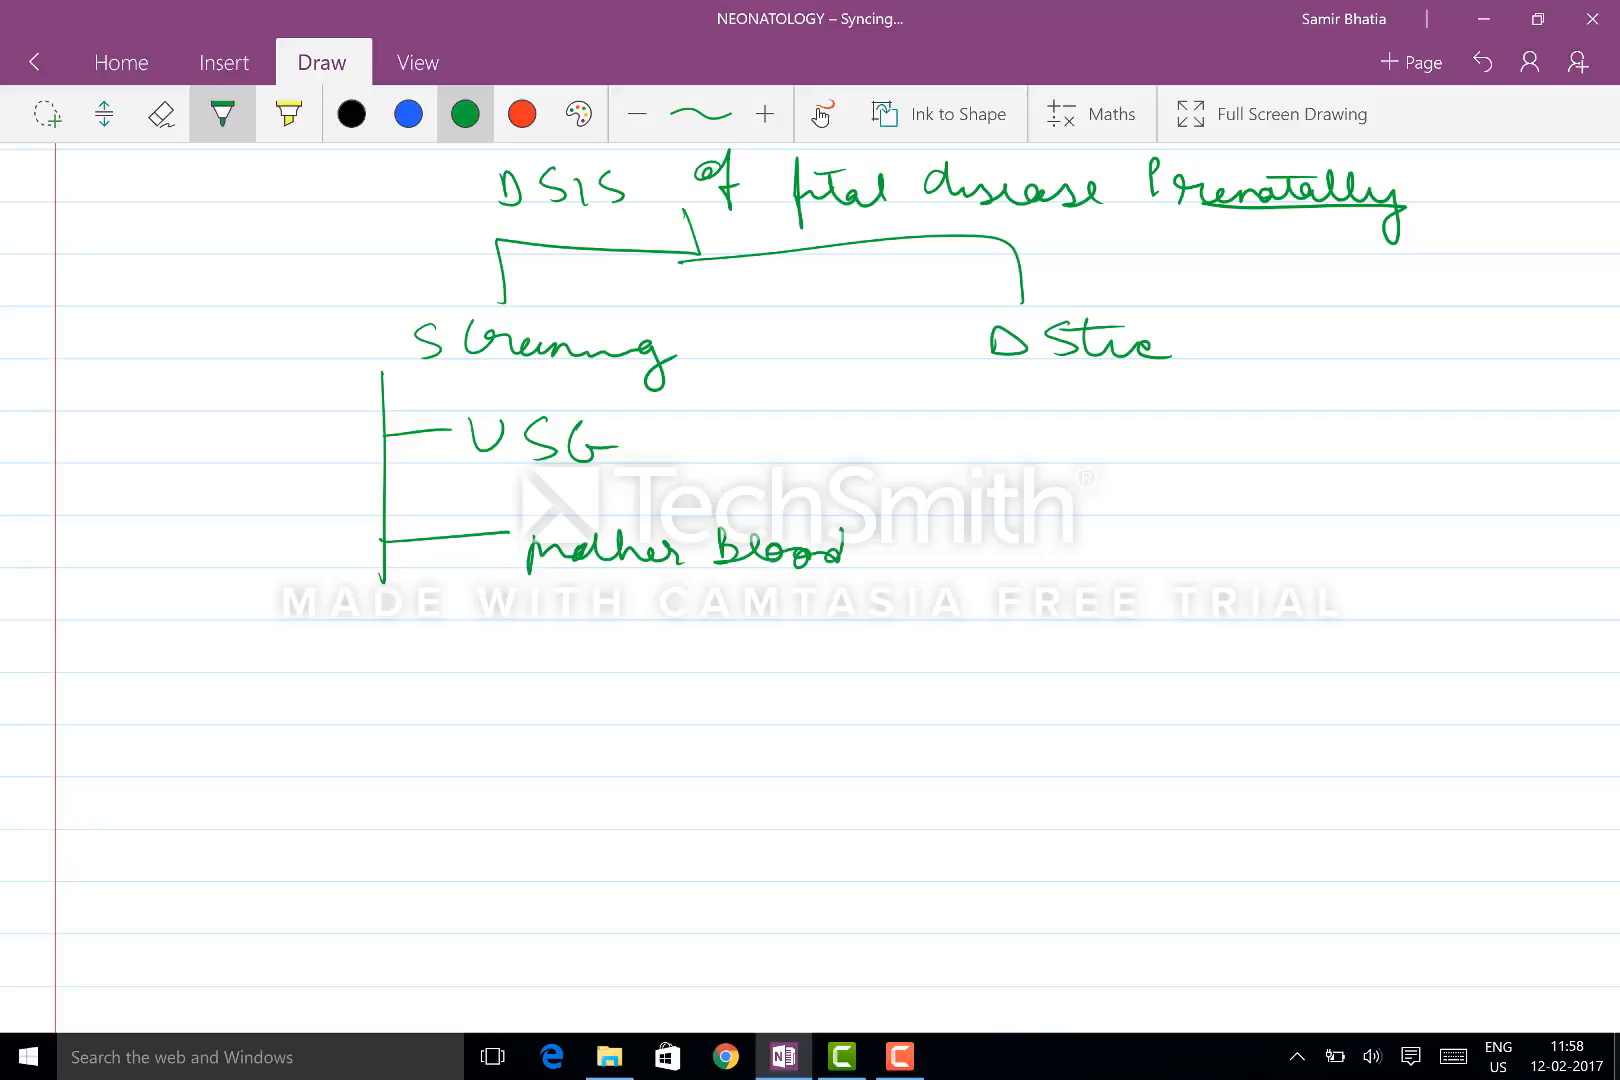
left_click_drag(847, 543, 966, 537)
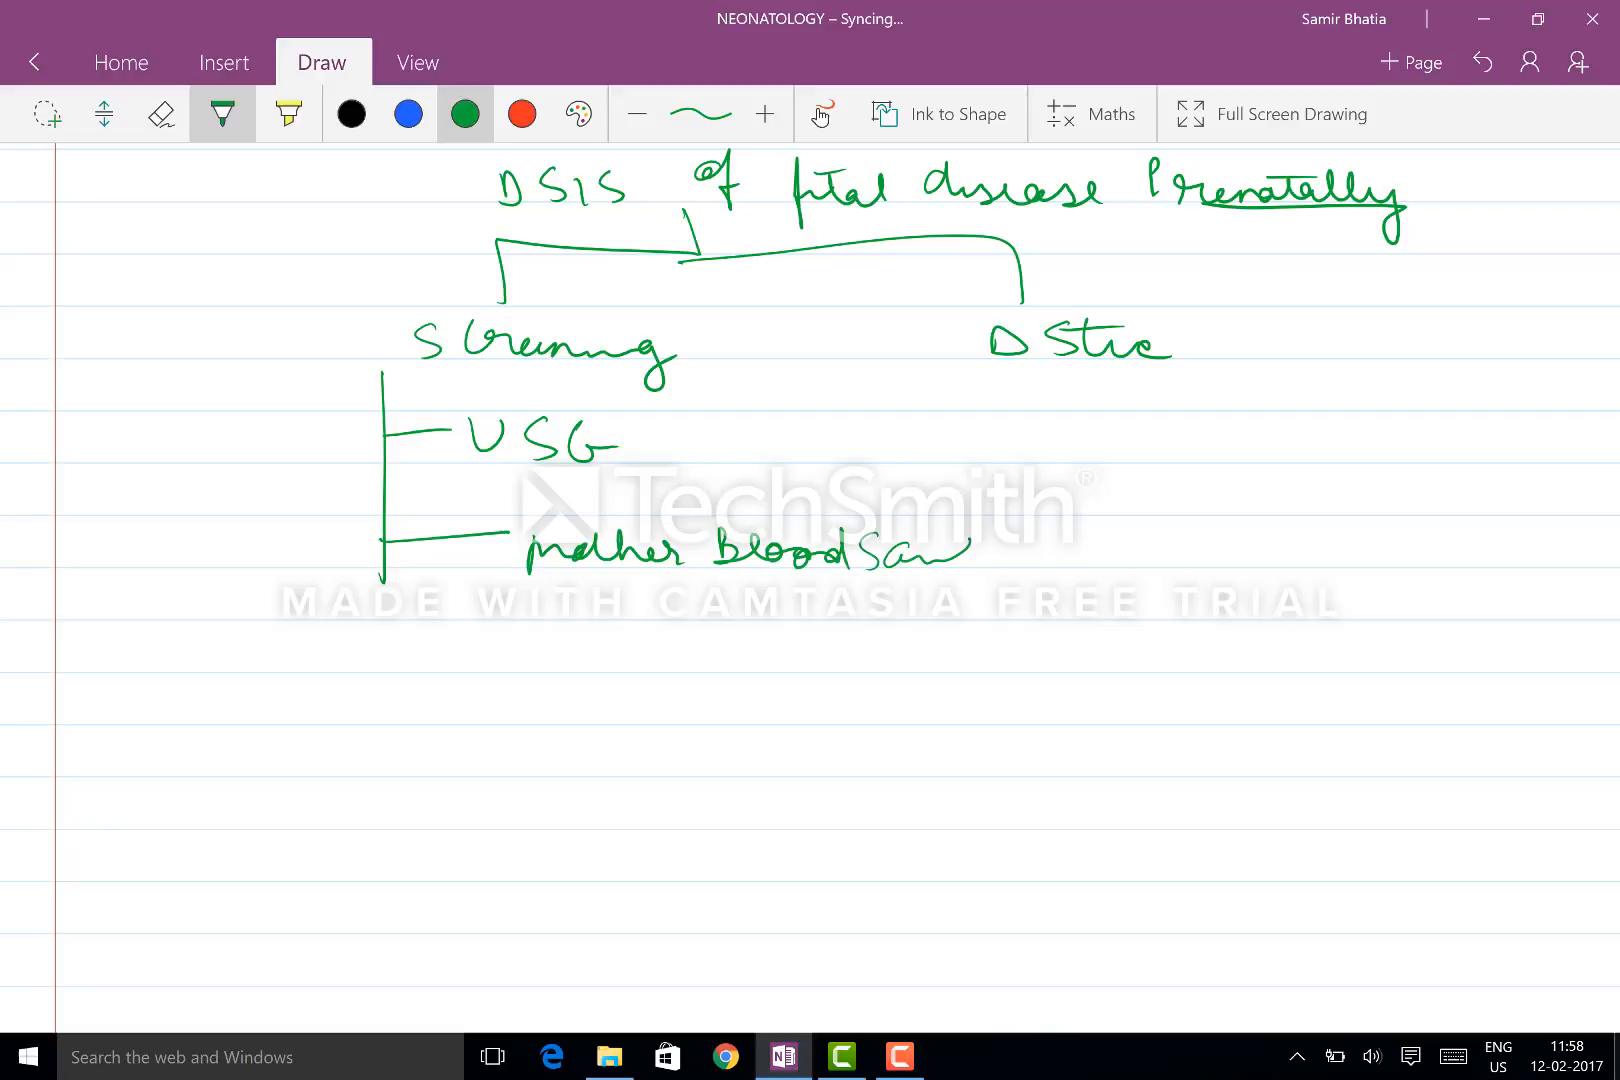
left_click_drag(930, 548, 1043, 558)
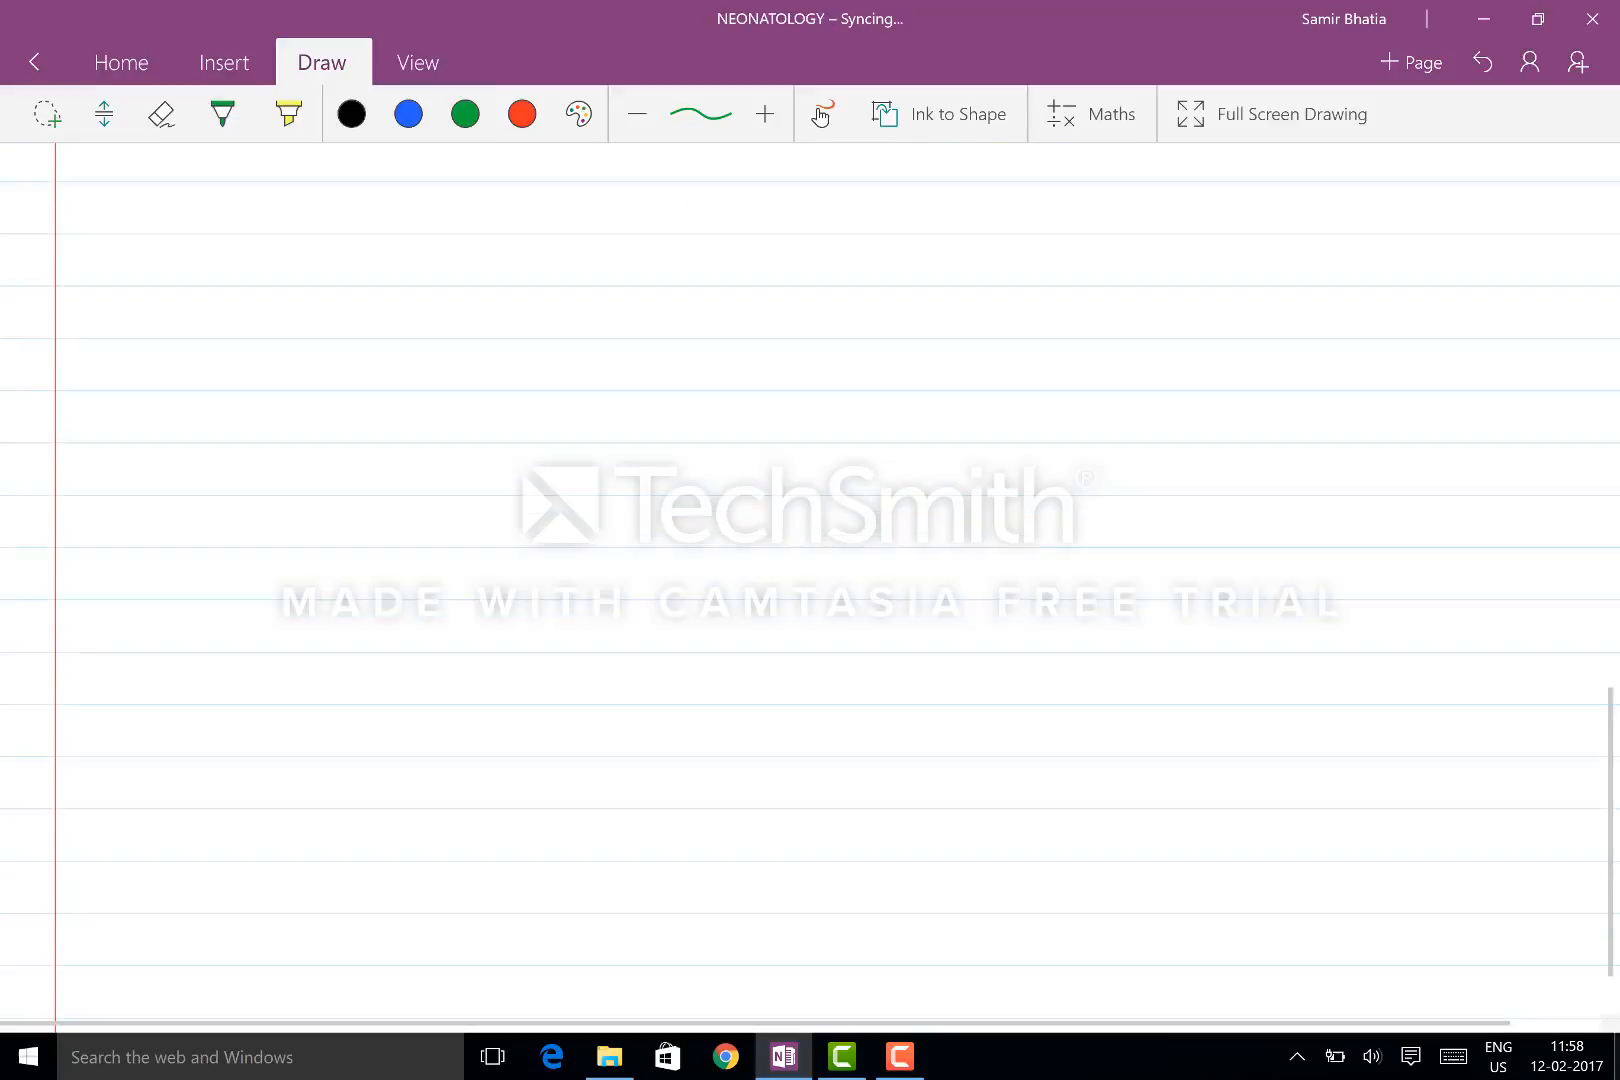
Step: Split a new screening heading into aneuploidy and NTD, noting 'MSAFP — anencephaly, spina bifida'
left_click_drag(382, 171, 1550, 171)
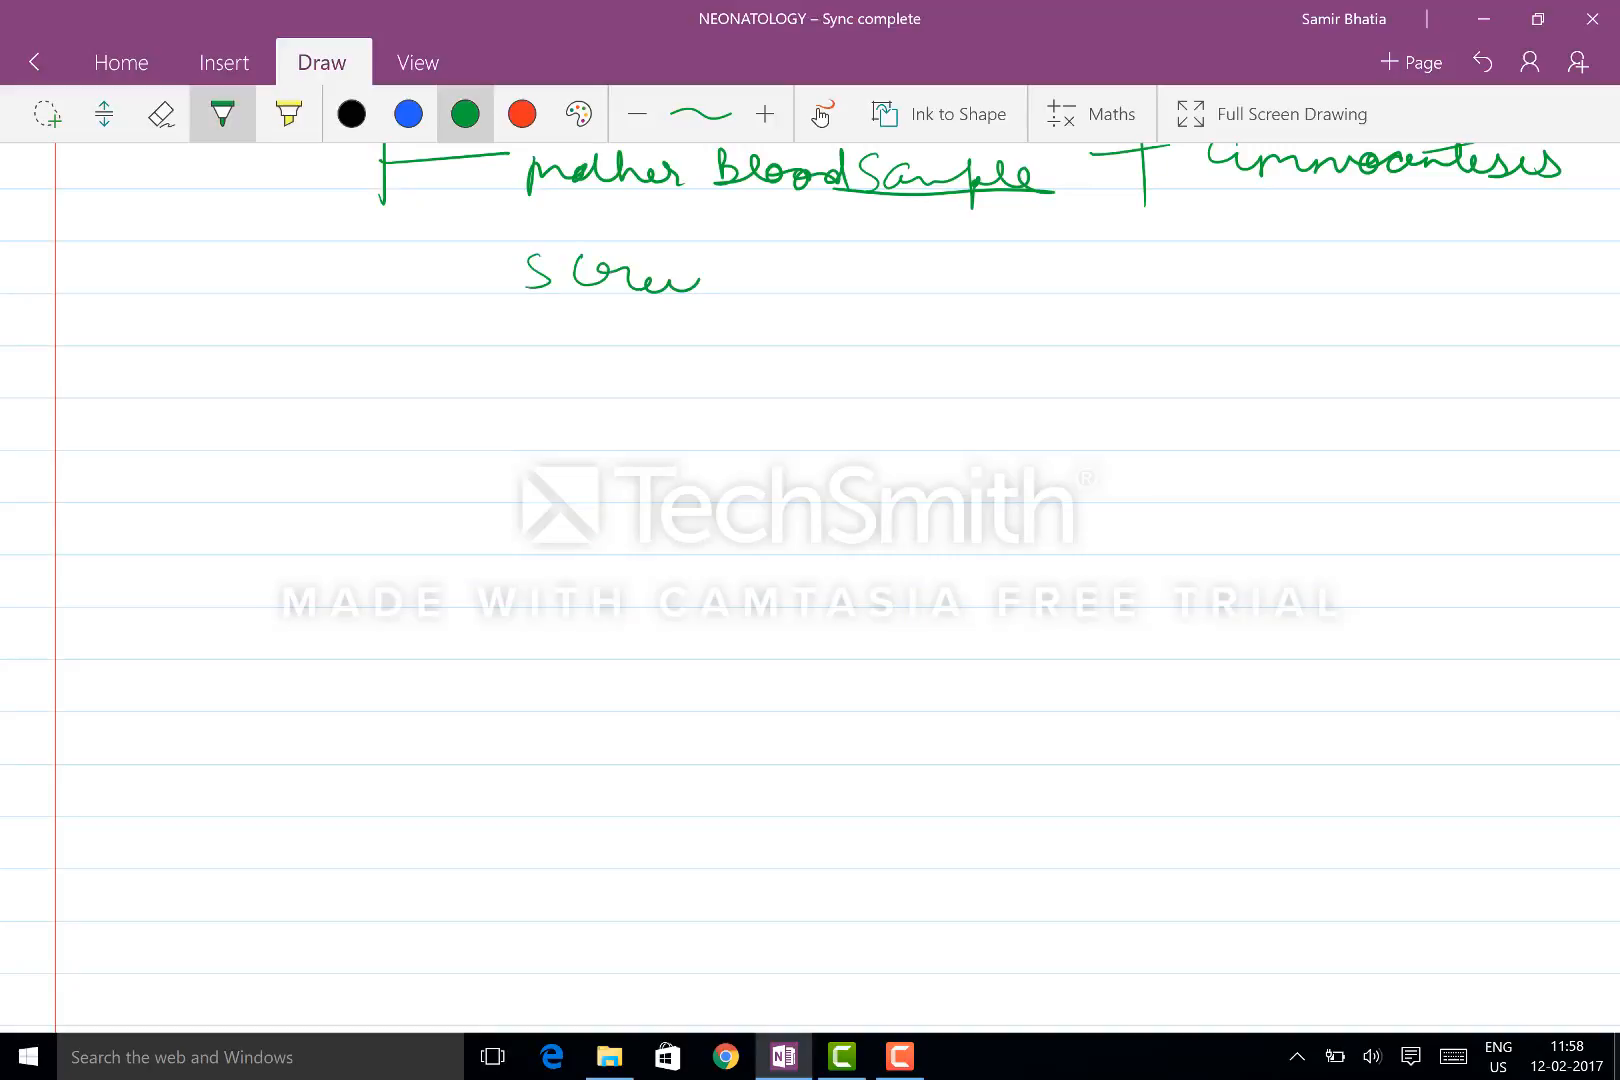
left_click_drag(682, 279, 827, 289)
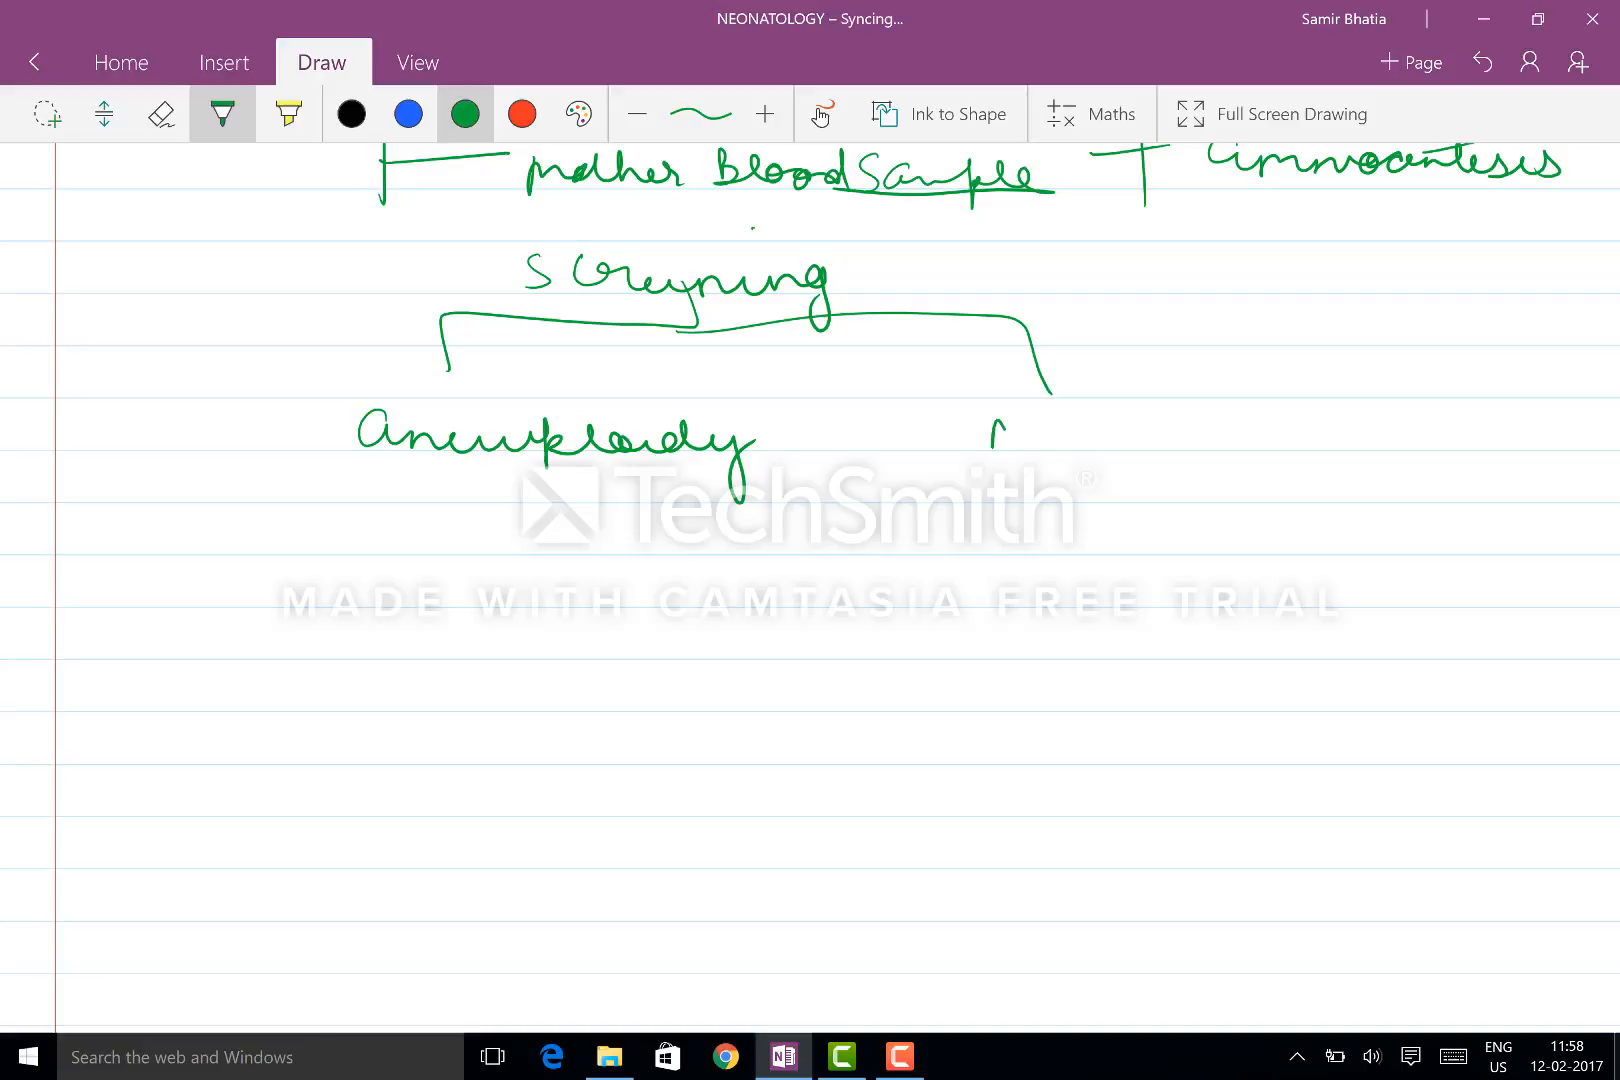
left_click_drag(982, 434, 1157, 434)
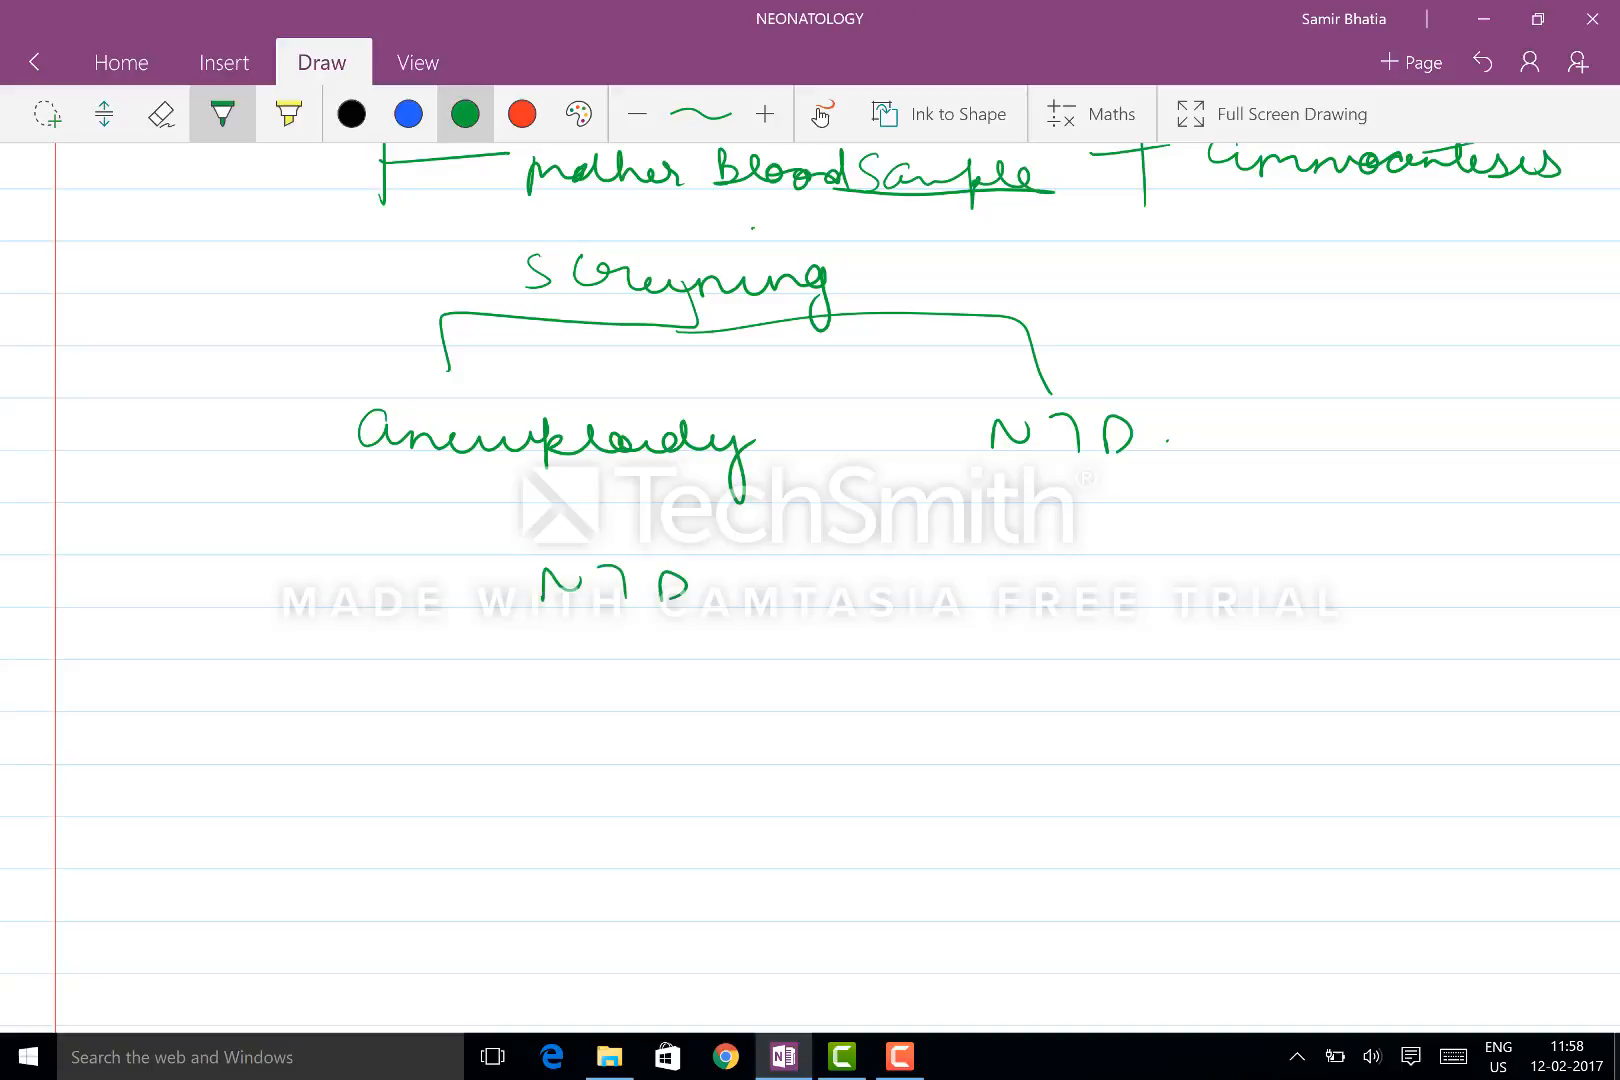
left_click_drag(377, 641, 579, 651)
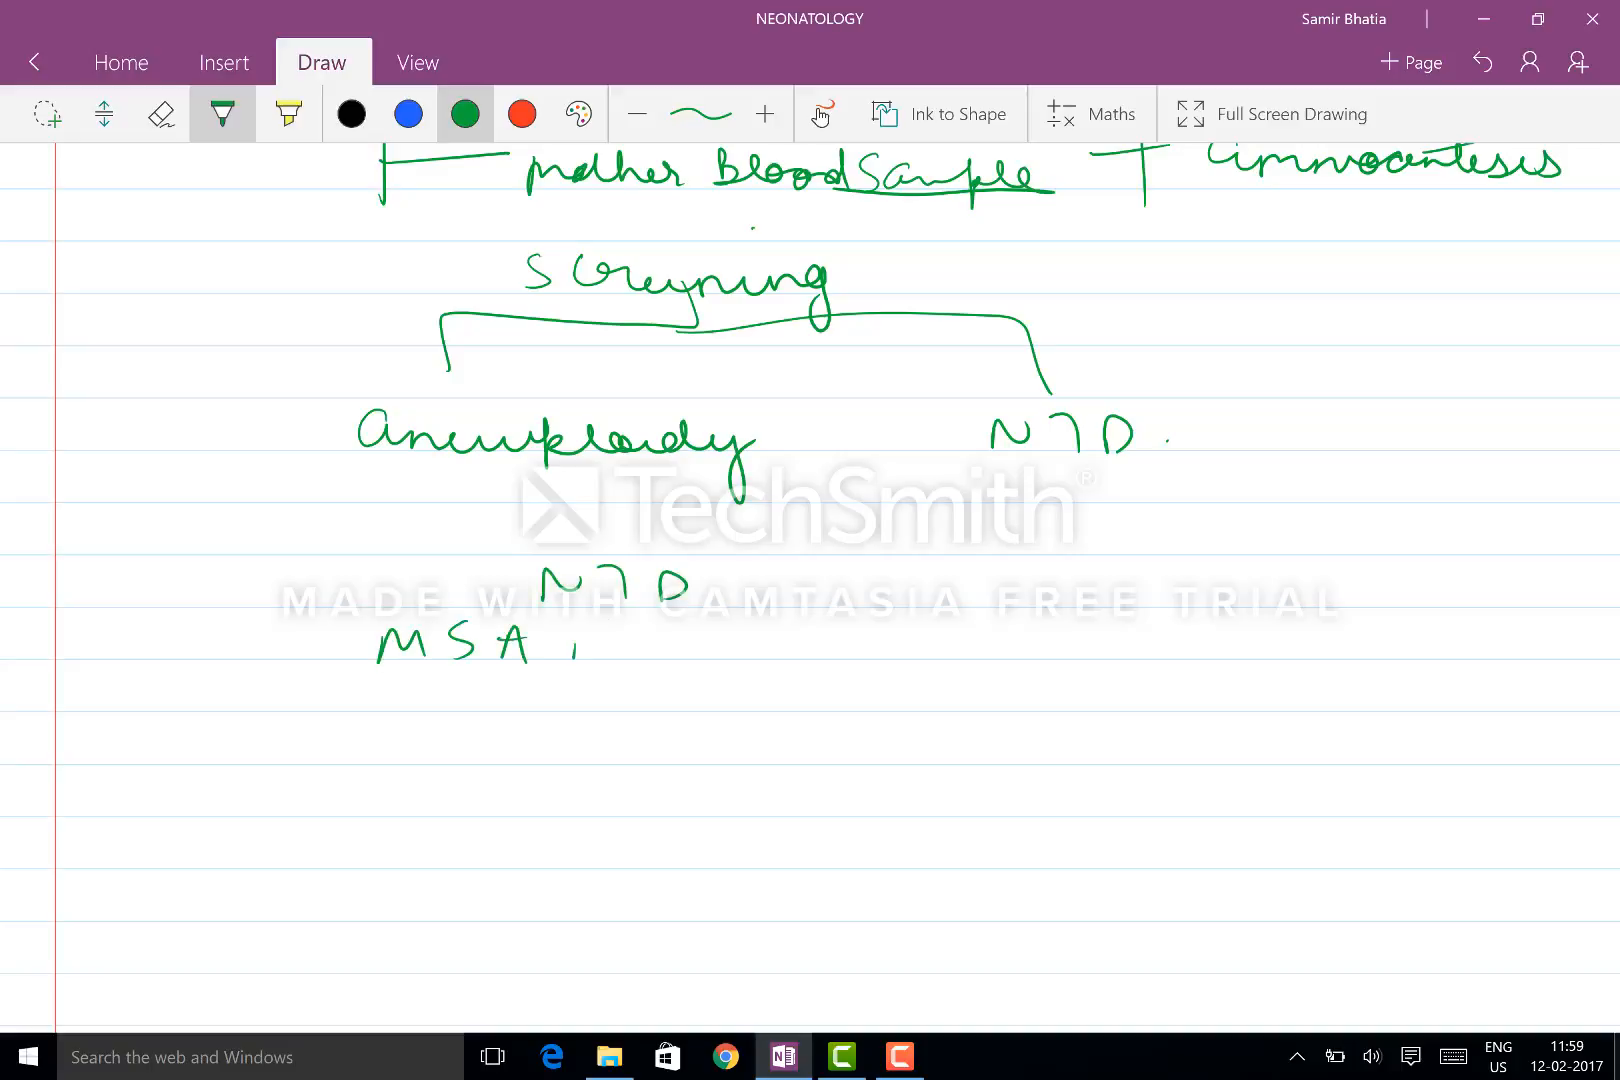
left_click_drag(599, 646, 837, 641)
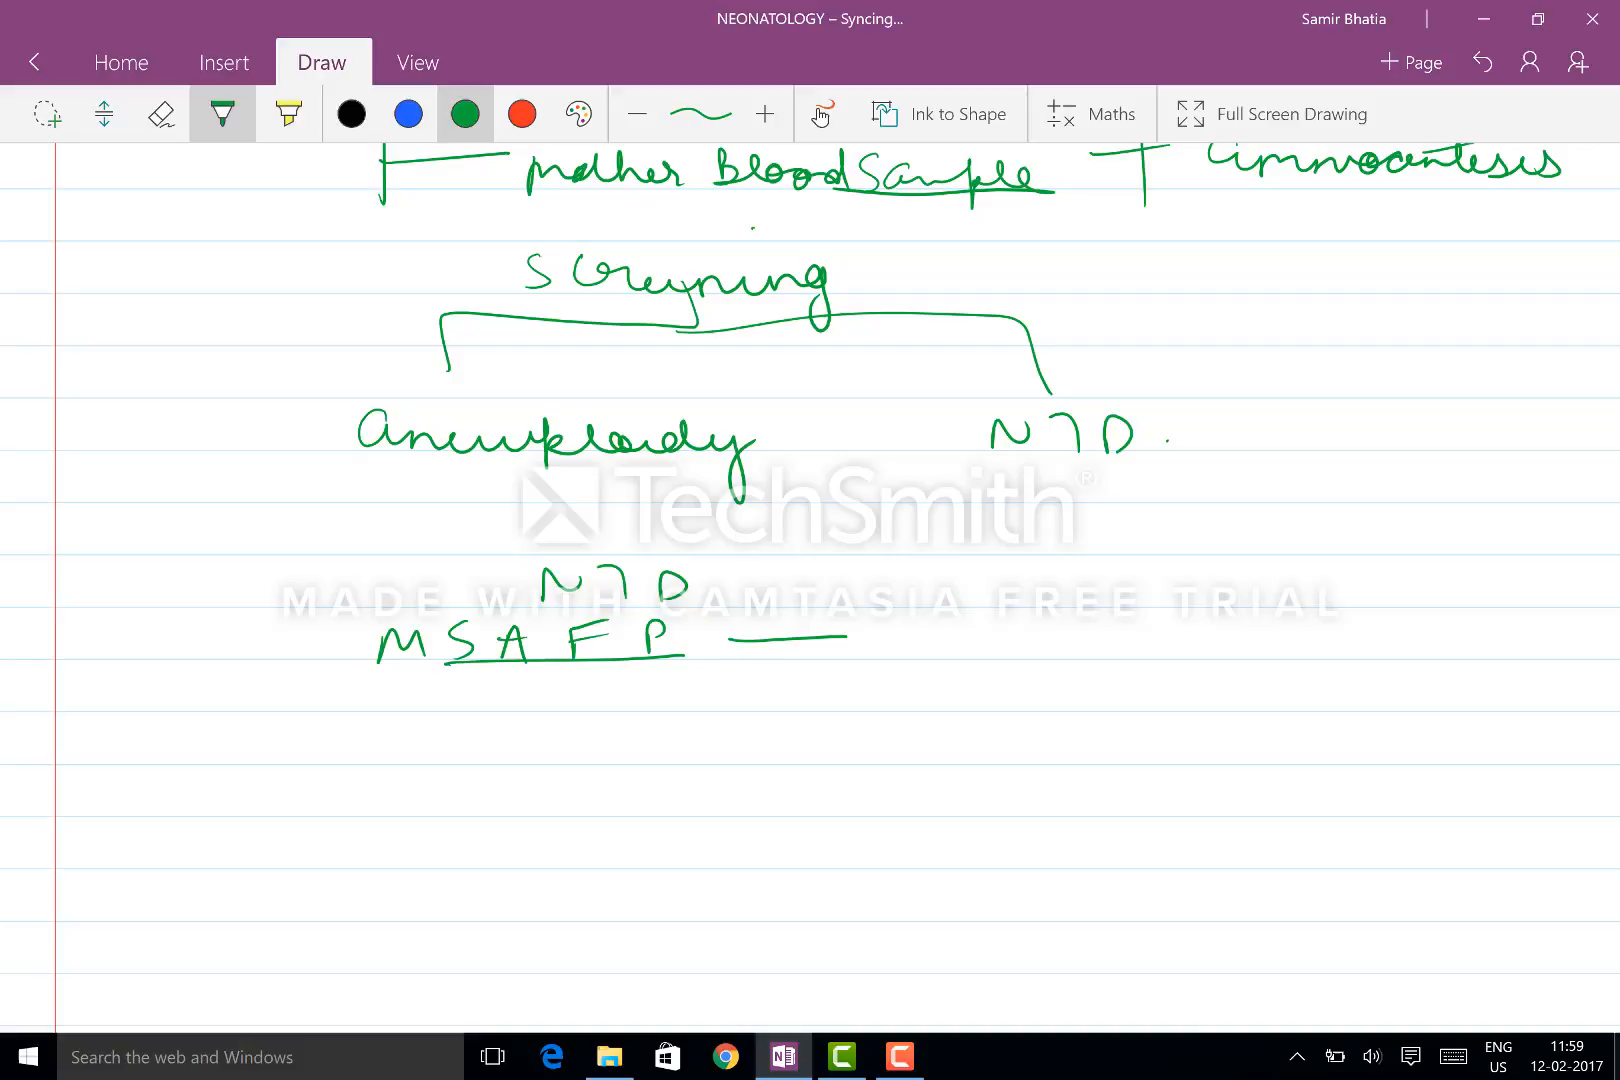
left_click_drag(889, 641, 1105, 646)
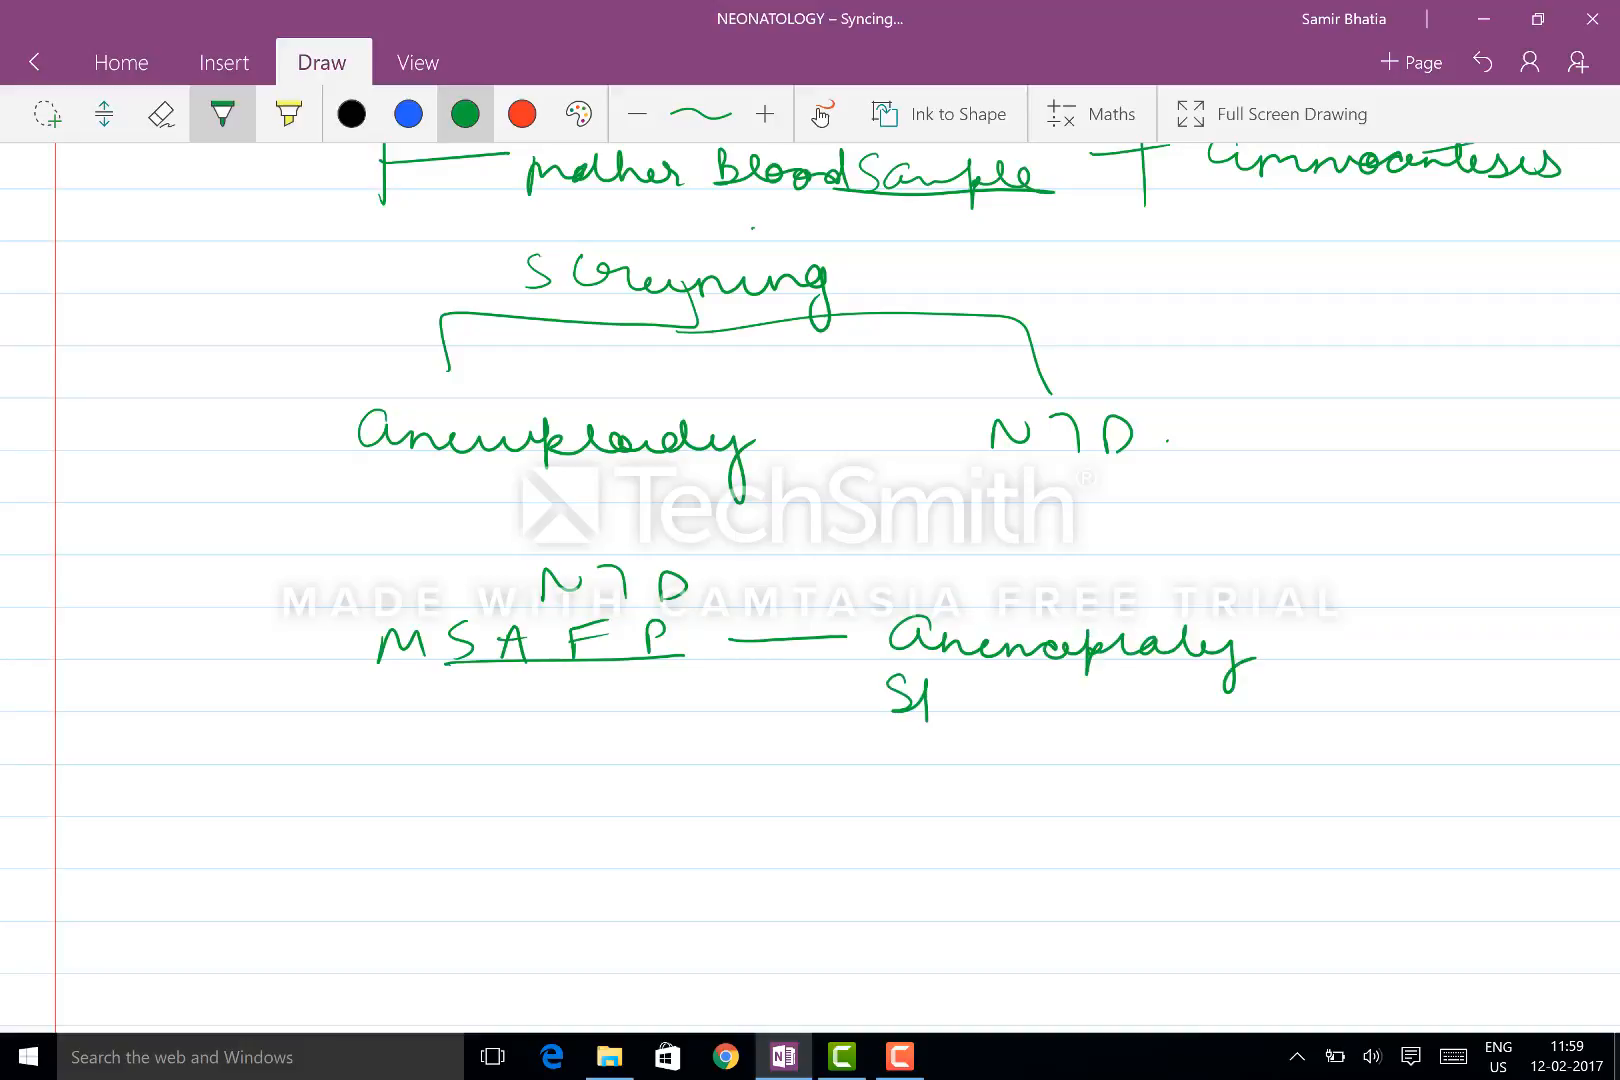
left_click_drag(899, 708, 1147, 708)
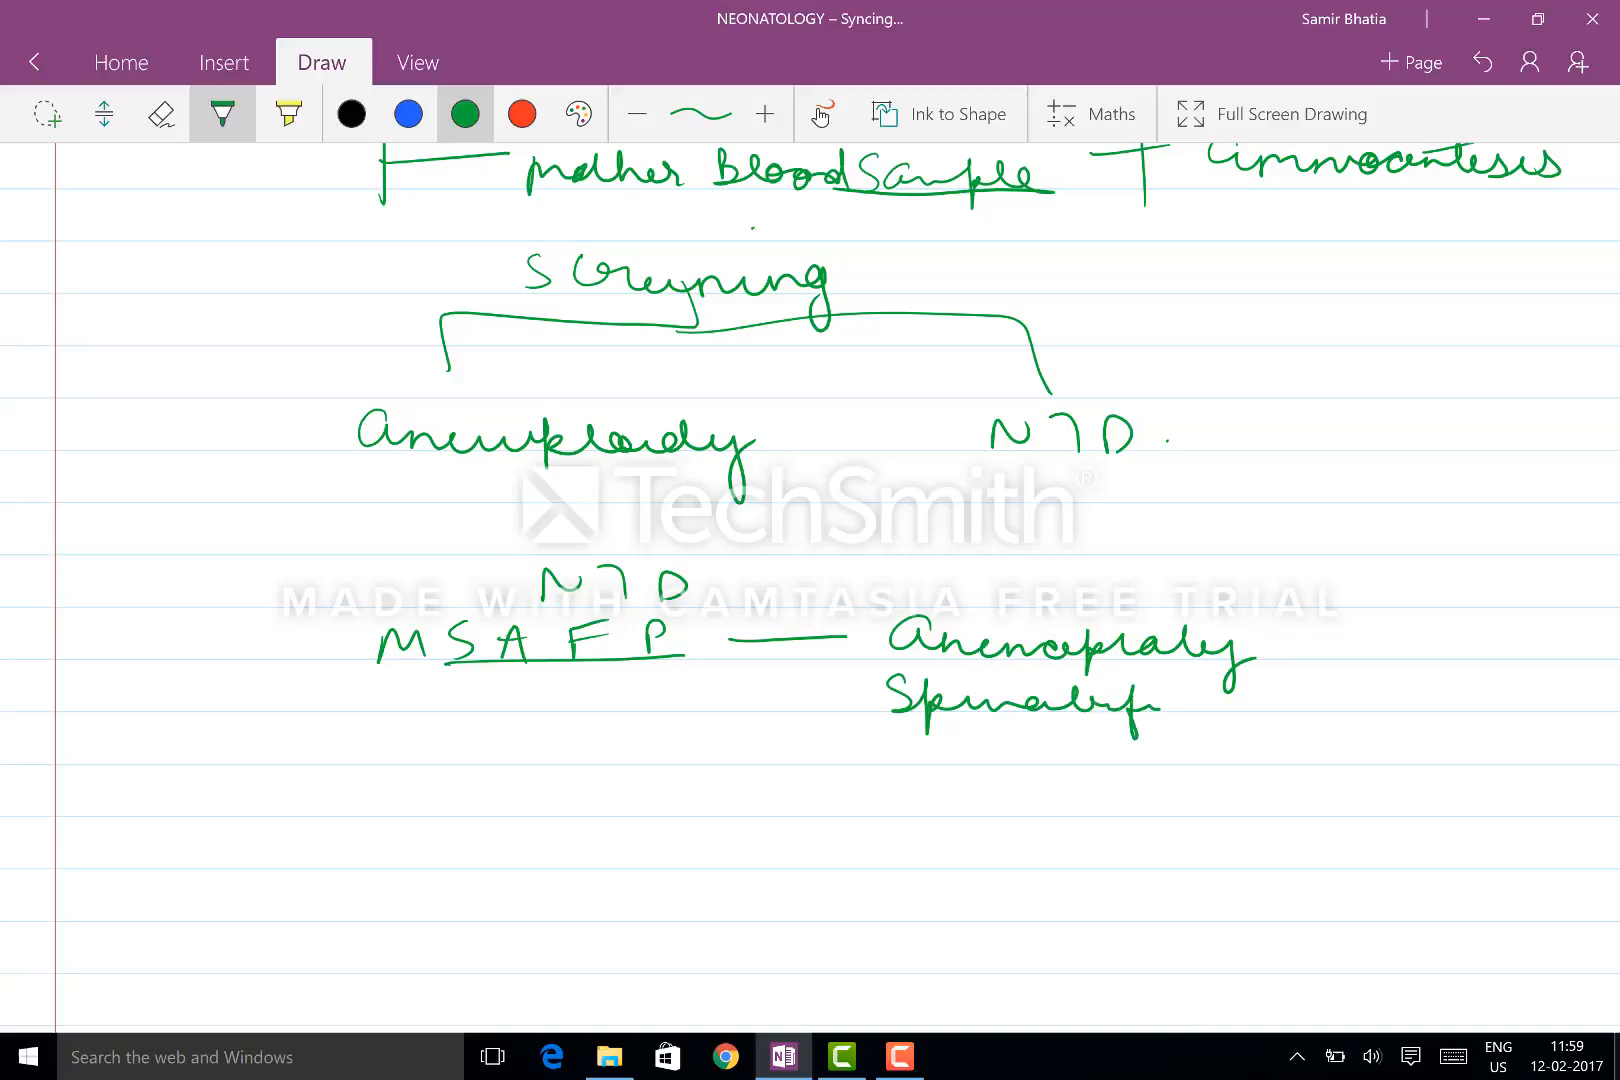
Step: Write the threshold '>2.5 times median for GA is raised' beneath MSAFP
left_click_drag(418, 754, 486, 734)
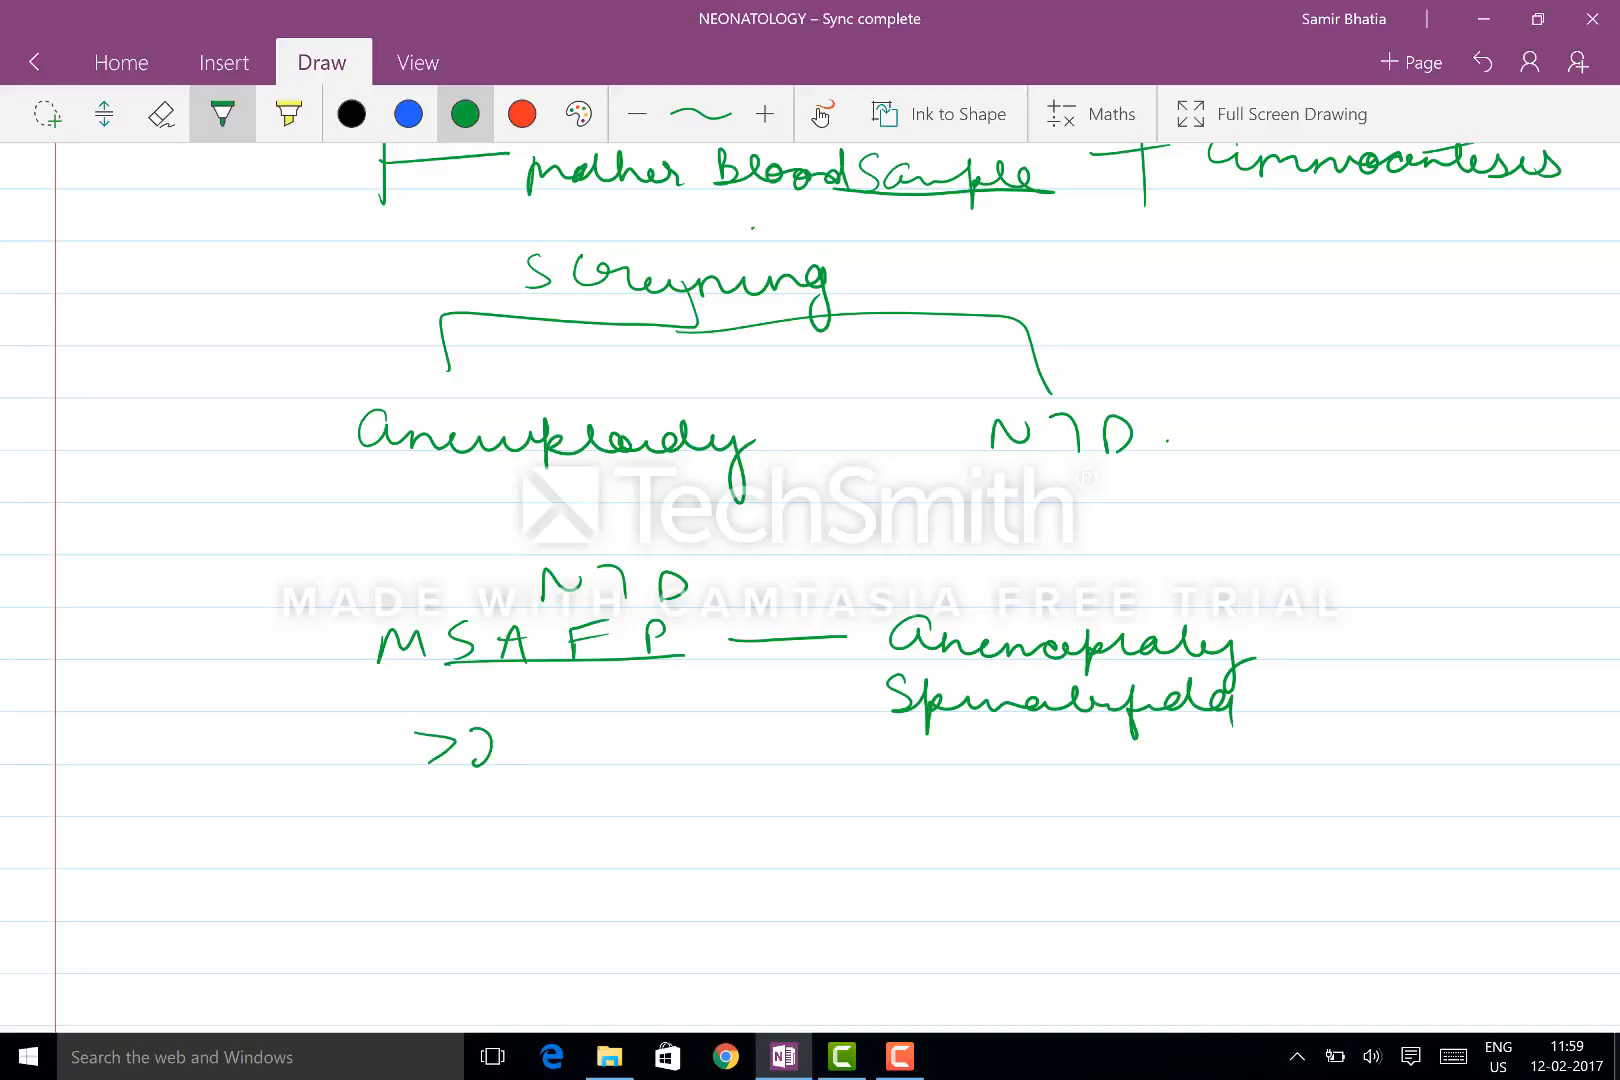
left_click_drag(506, 744, 713, 754)
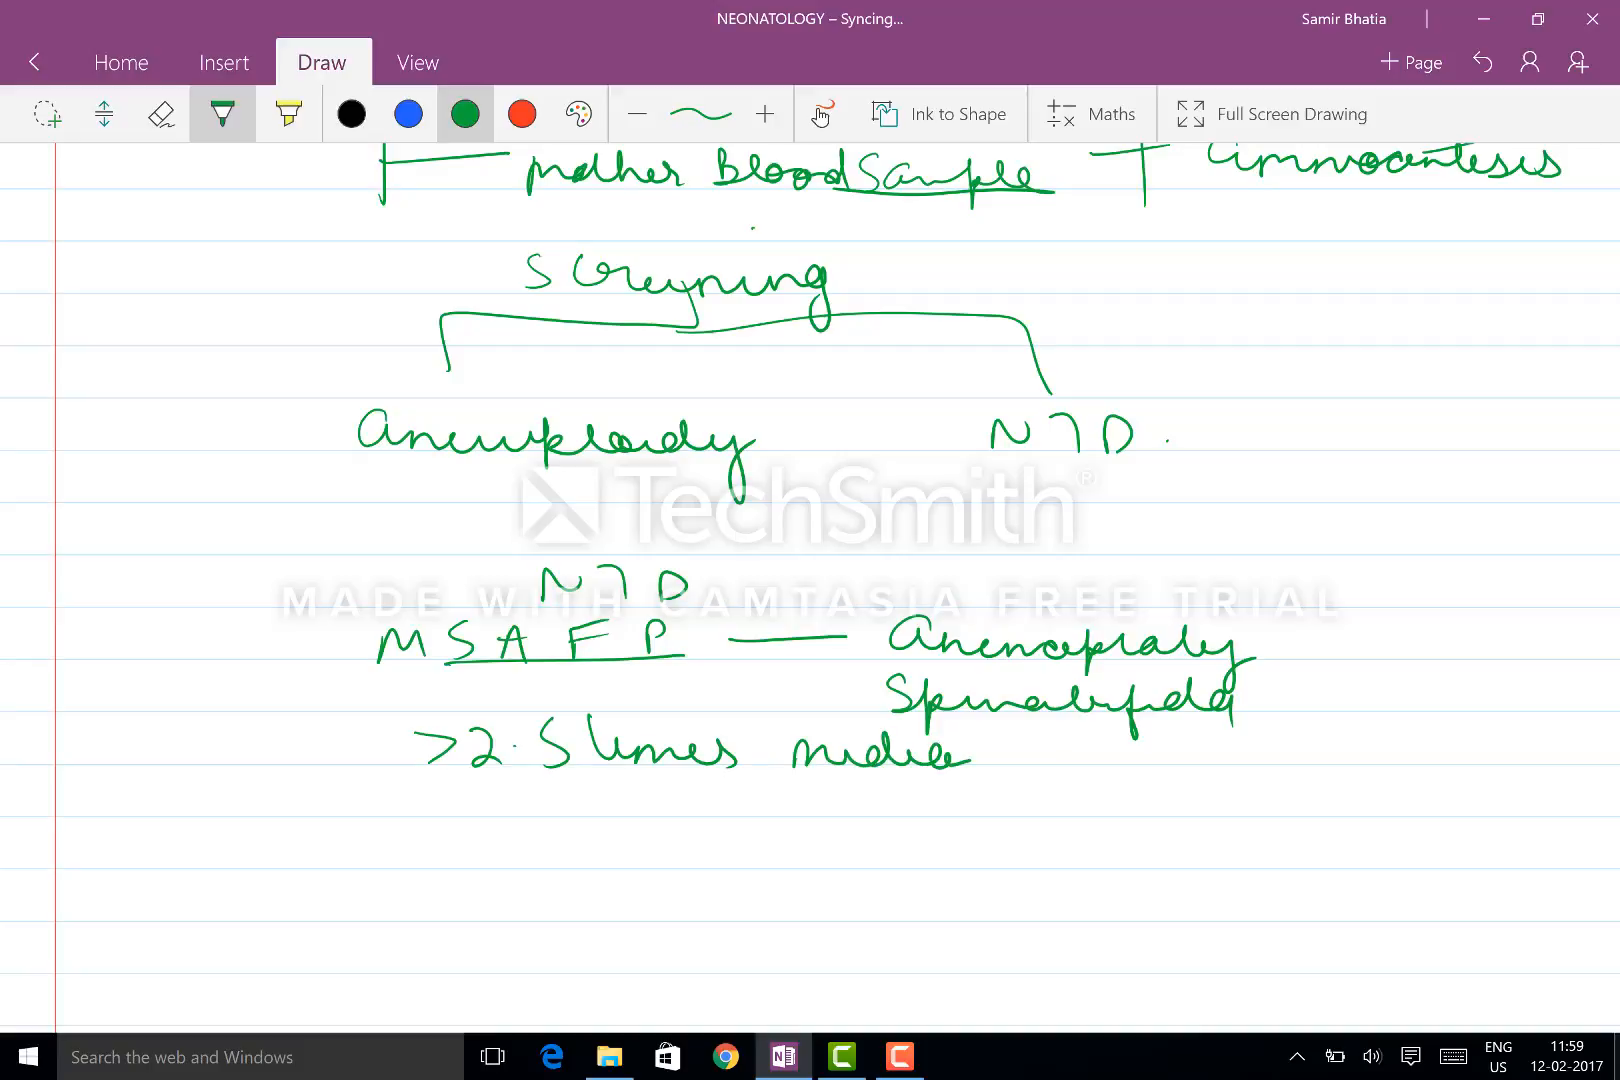
left_click_drag(1002, 754, 1147, 754)
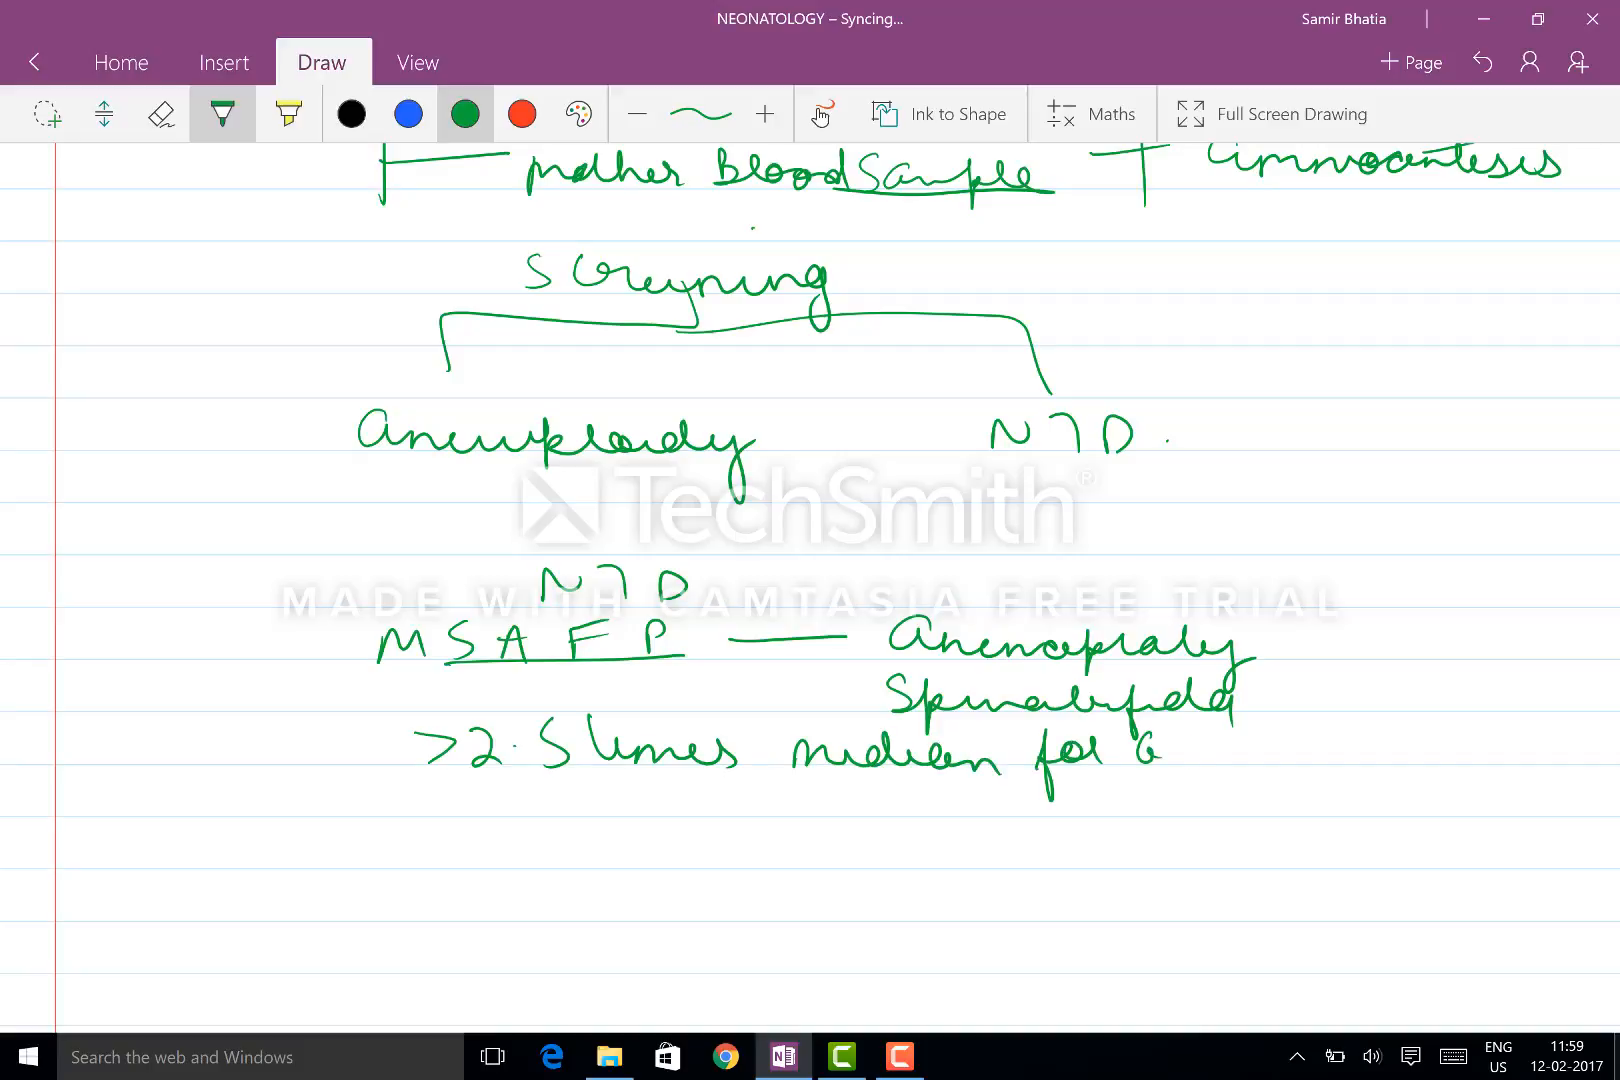
left_click_drag(1178, 754, 1426, 754)
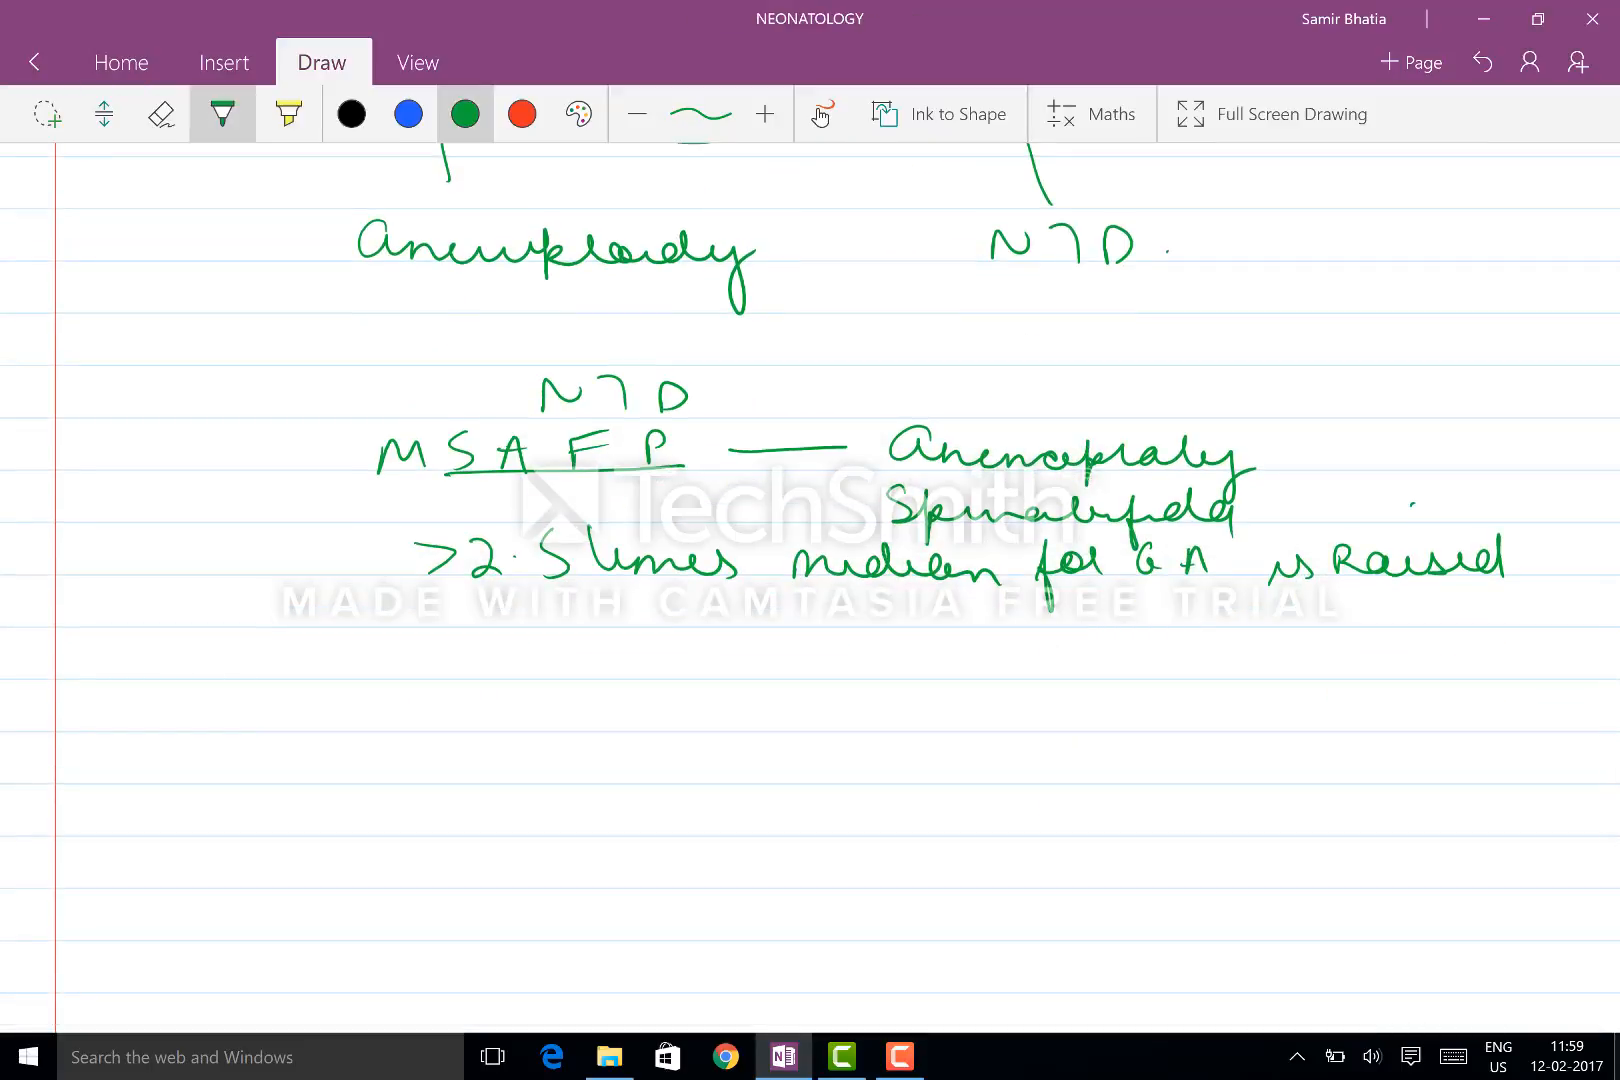
Step: Arrow raised MSAFP to USG: lemon sign (abn head shape), banana sign (abn cerebellum)
left_click_drag(455, 610, 620, 661)
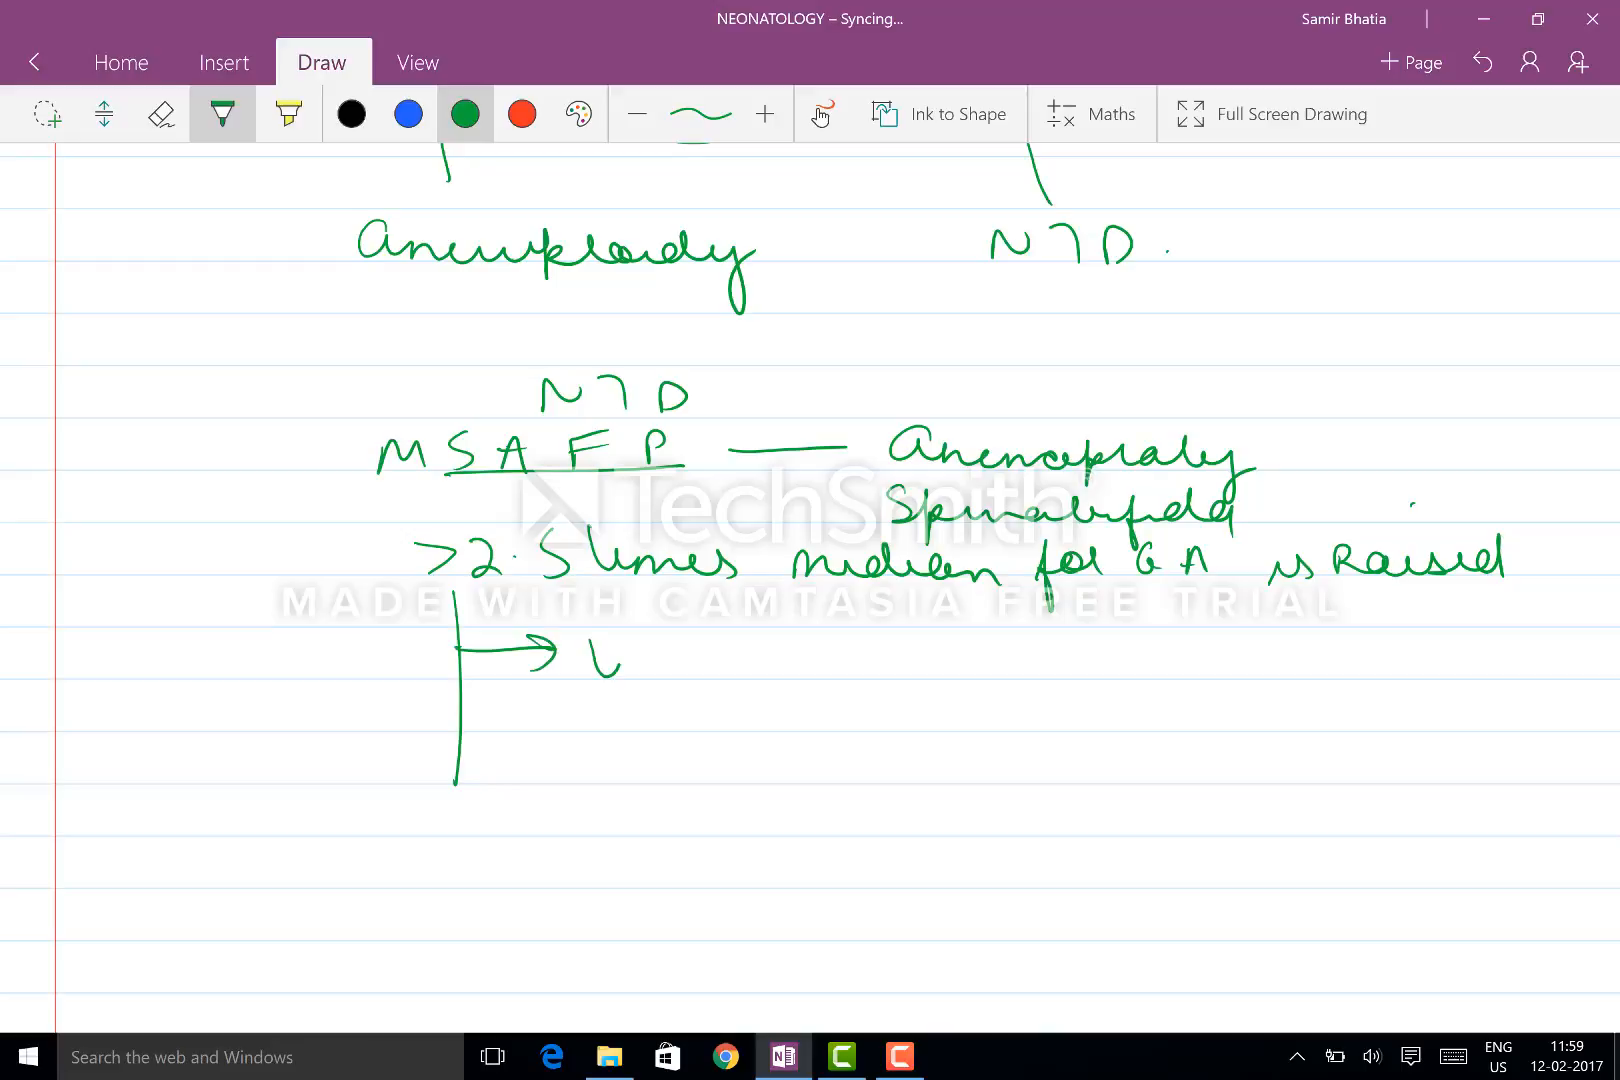
left_click_drag(589, 661, 847, 661)
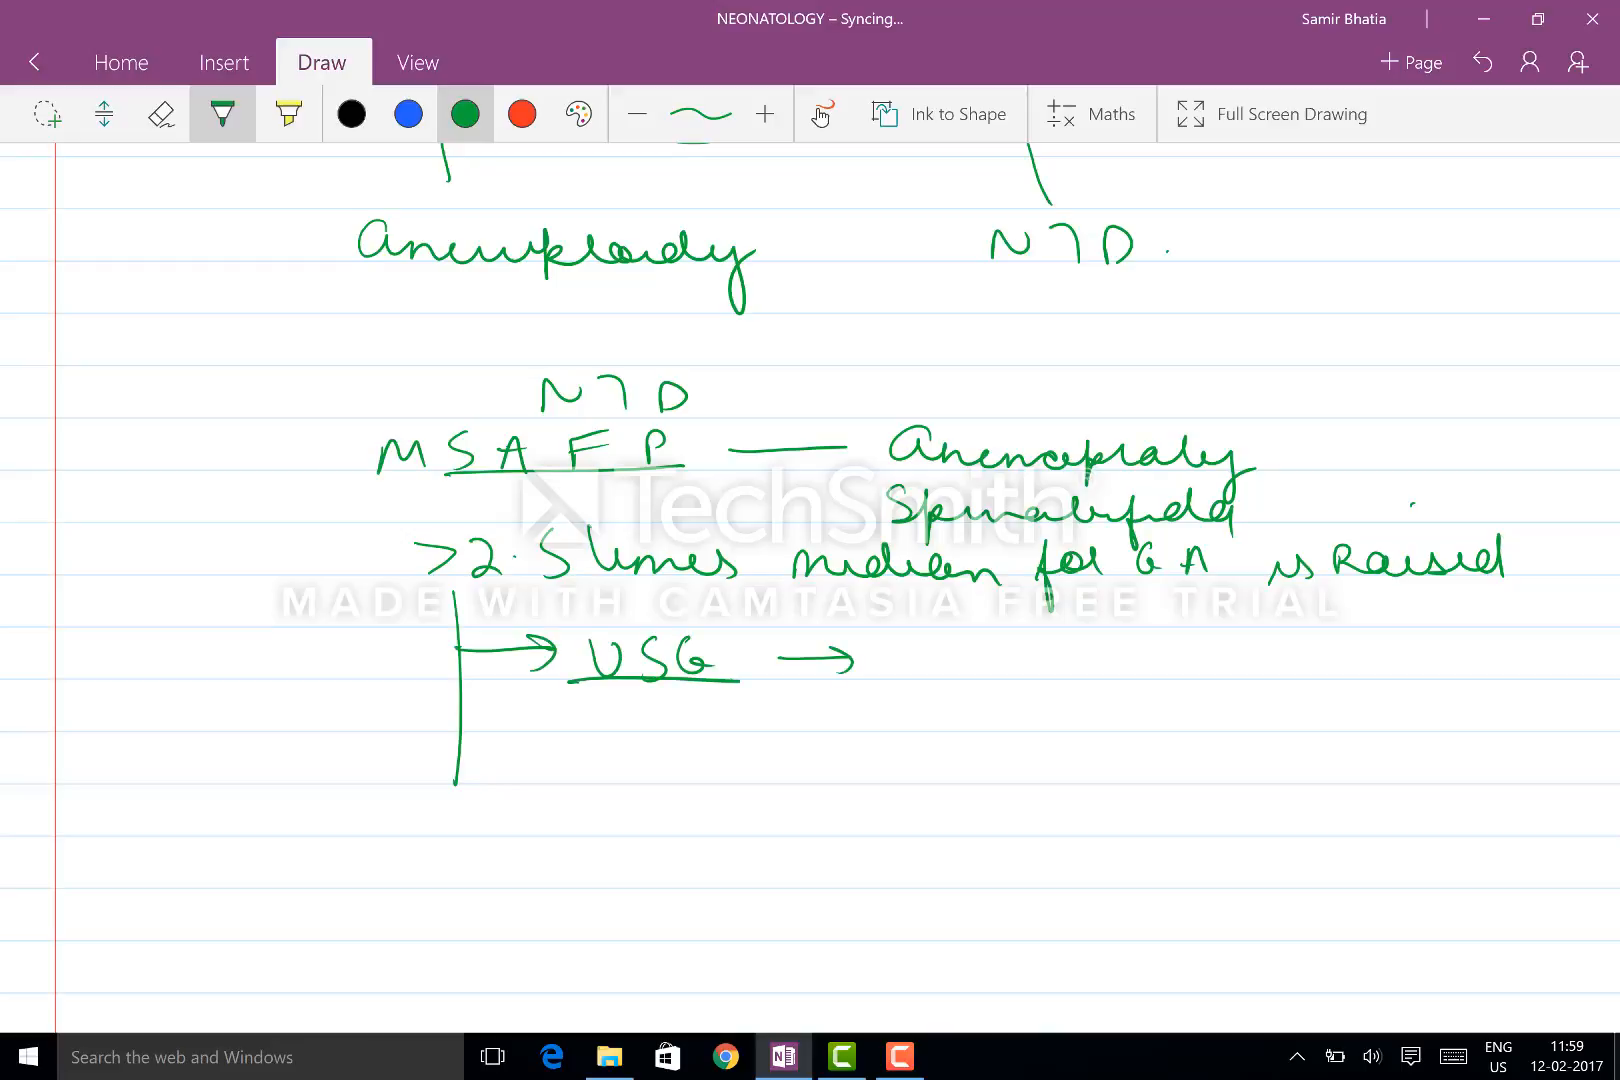
left_click_drag(899, 667, 1074, 667)
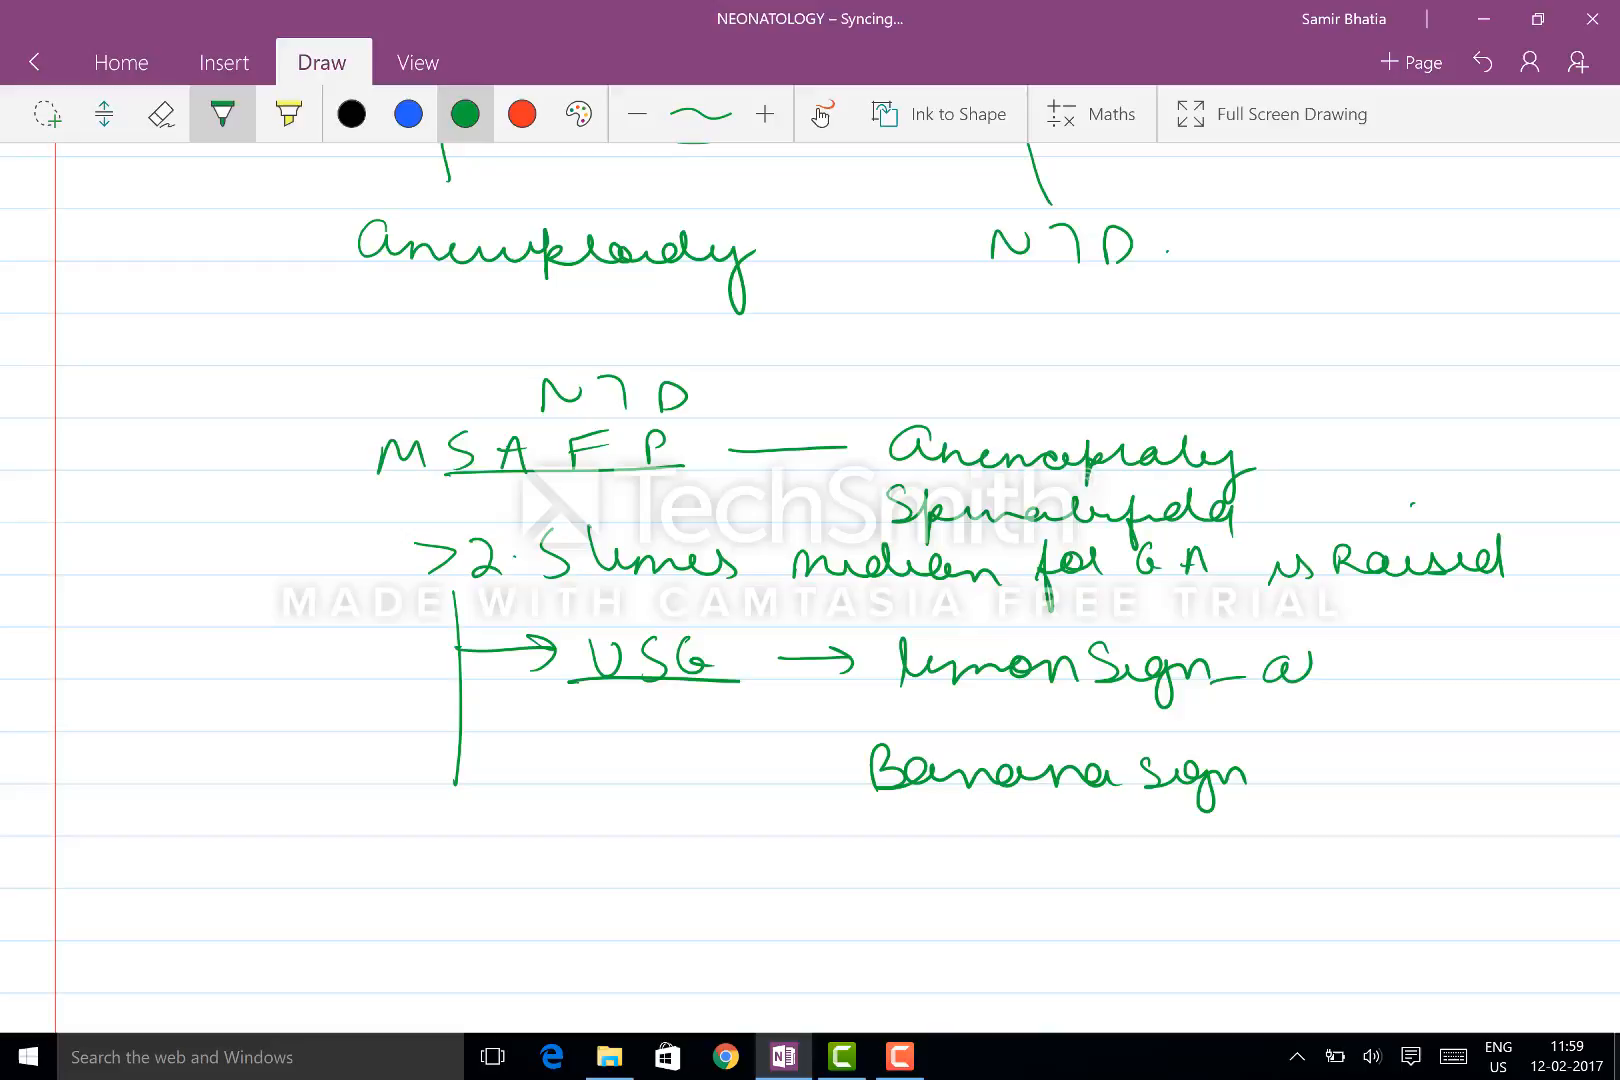
left_click_drag(1312, 661, 1519, 661)
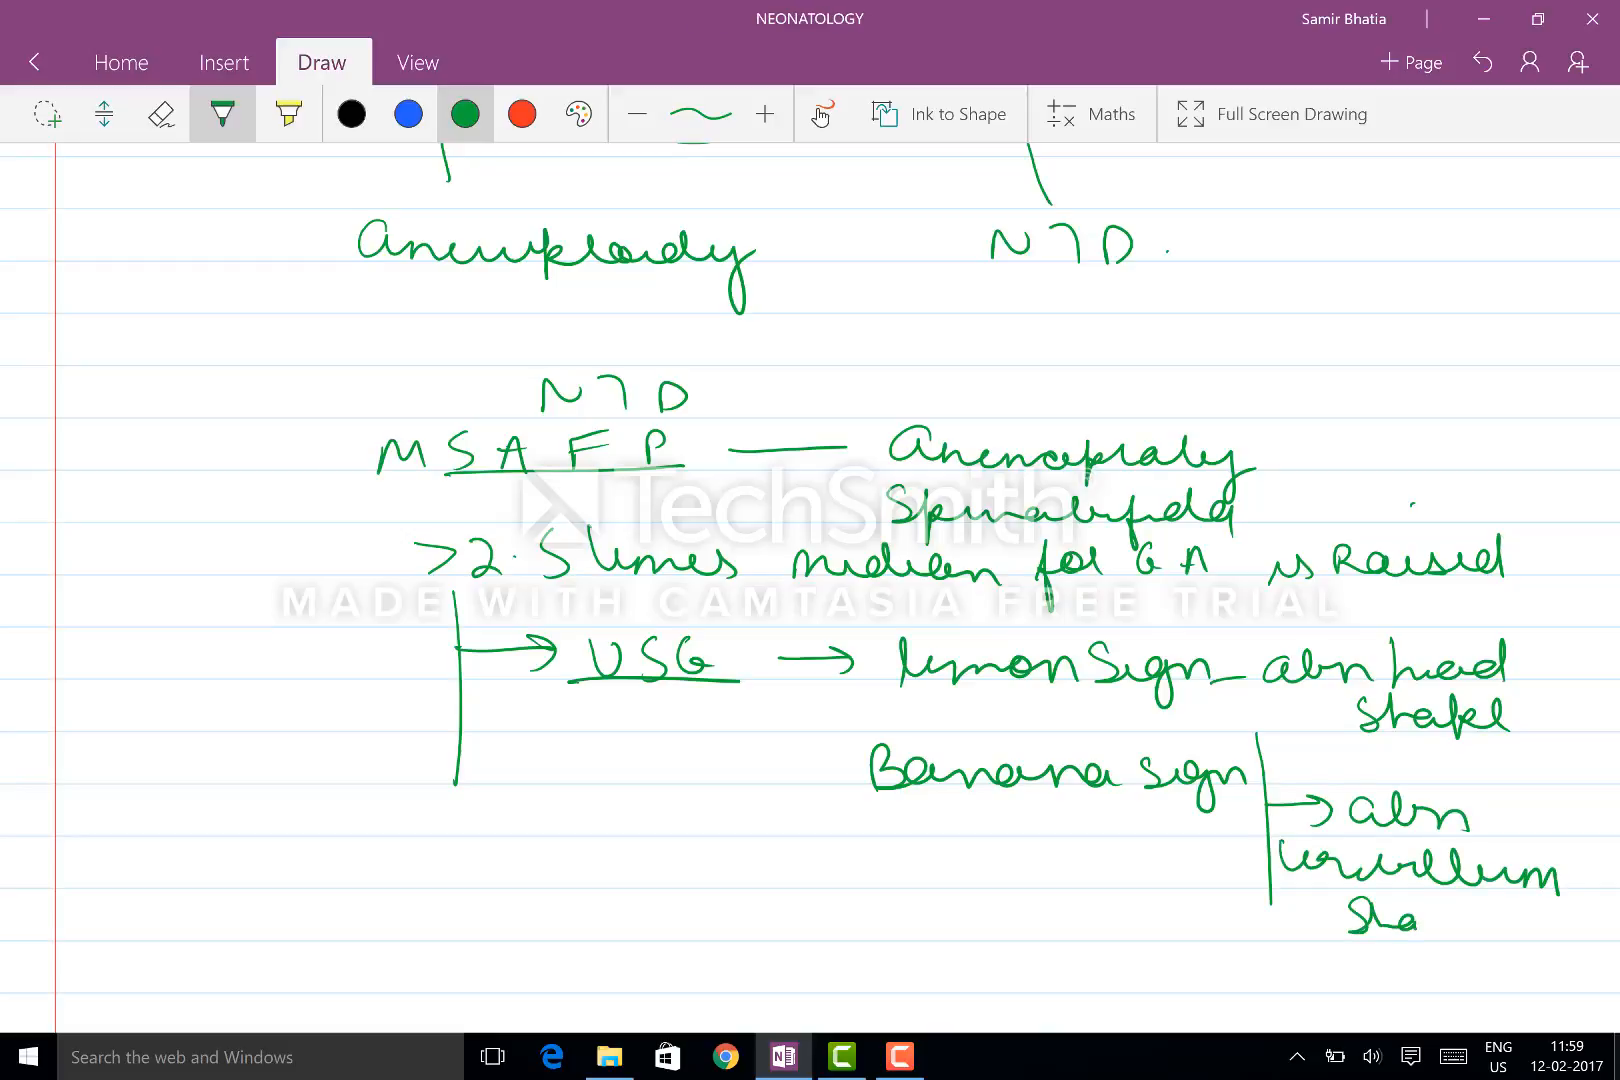
scroll("down", 3)
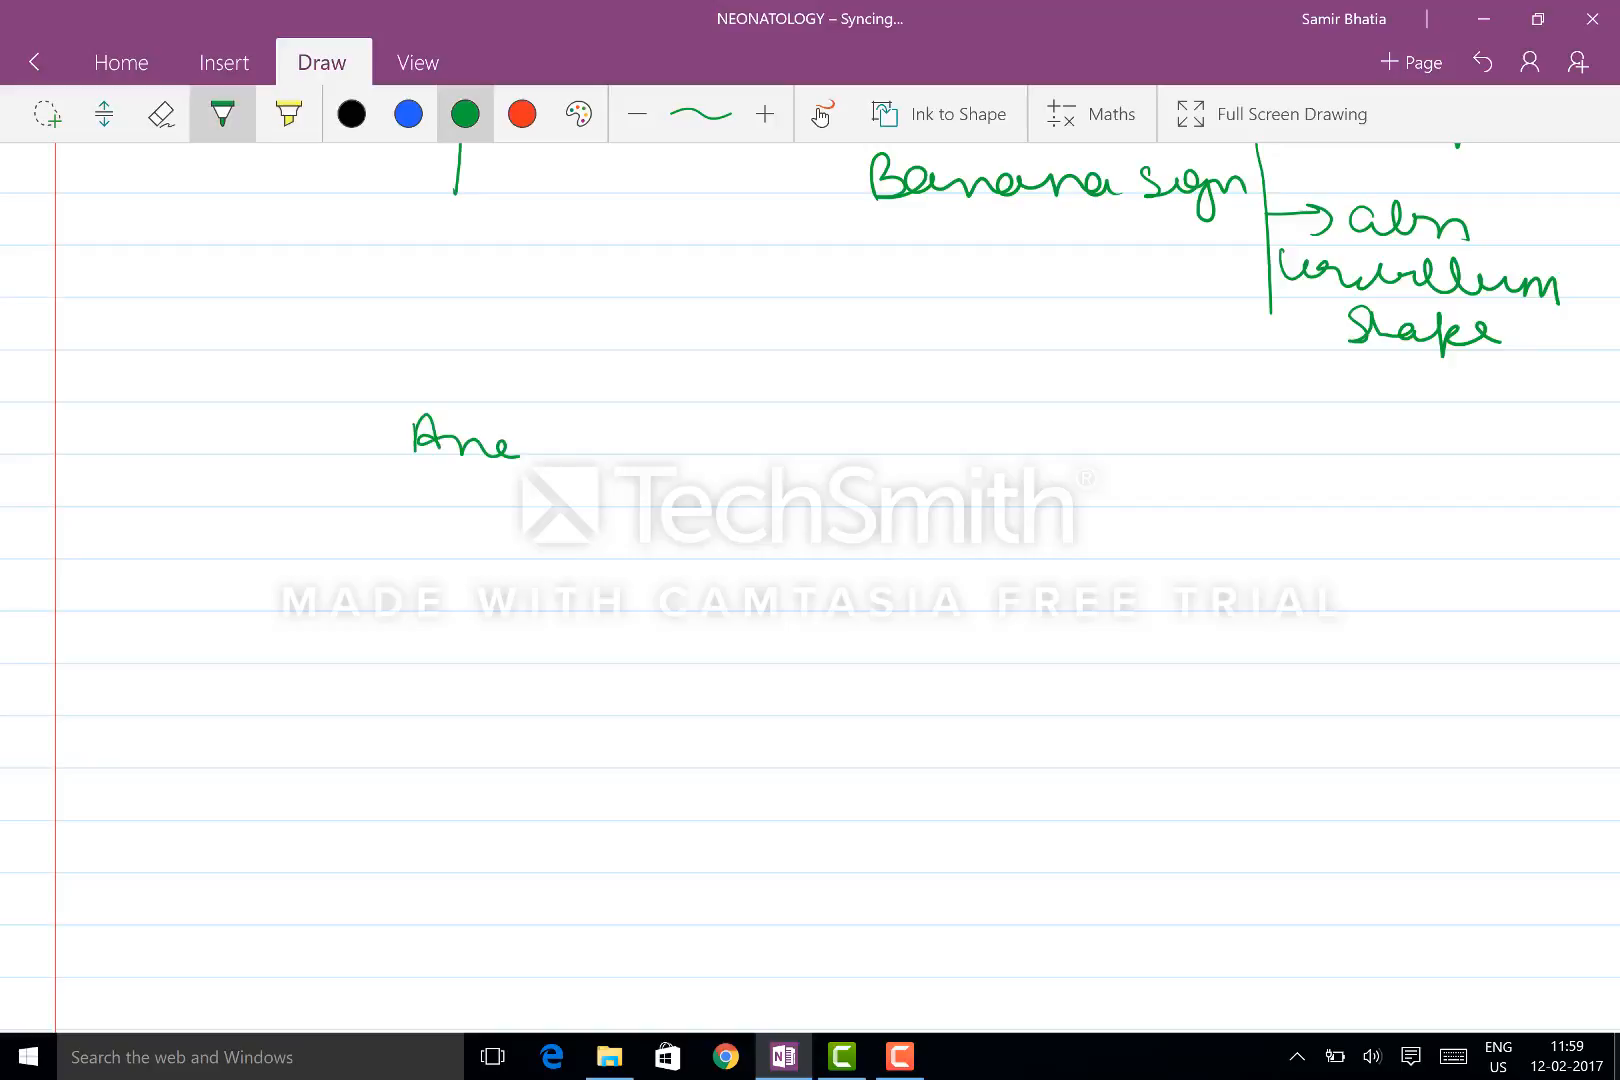
Step: Write 'Aneuploidy Screening' with a bracket branching to the Triple and Quad tests
left_click_drag(522, 444, 759, 444)
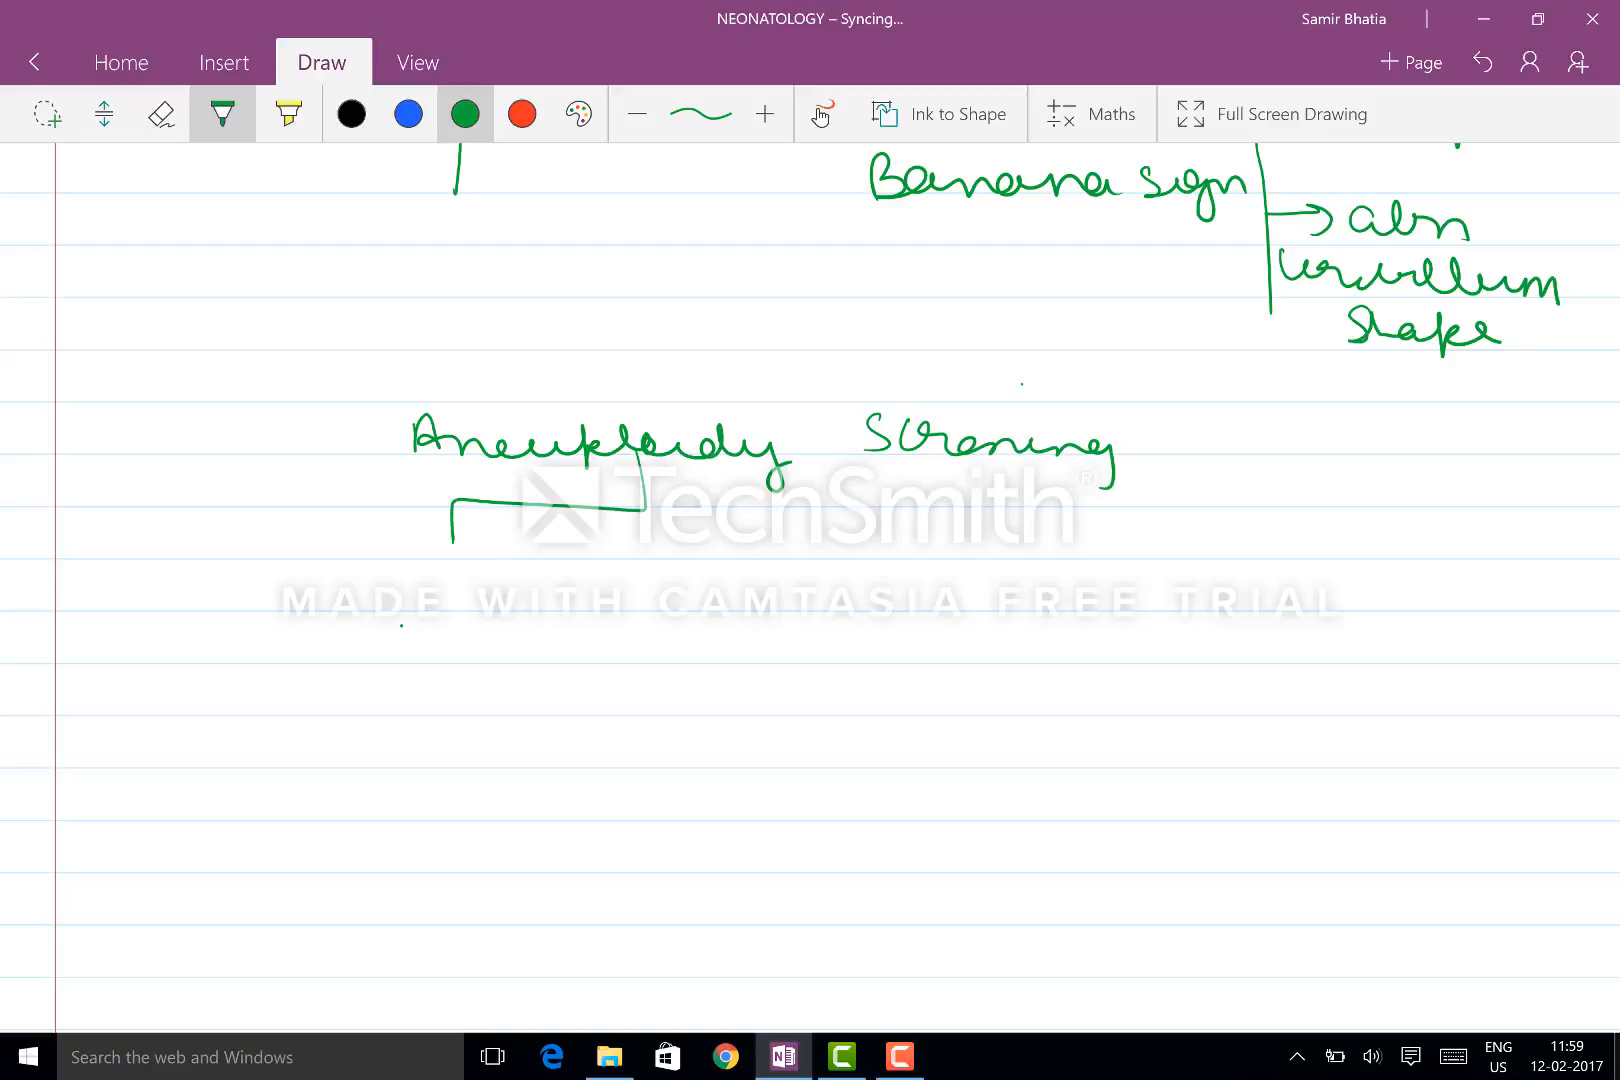
left_click_drag(398, 594, 584, 599)
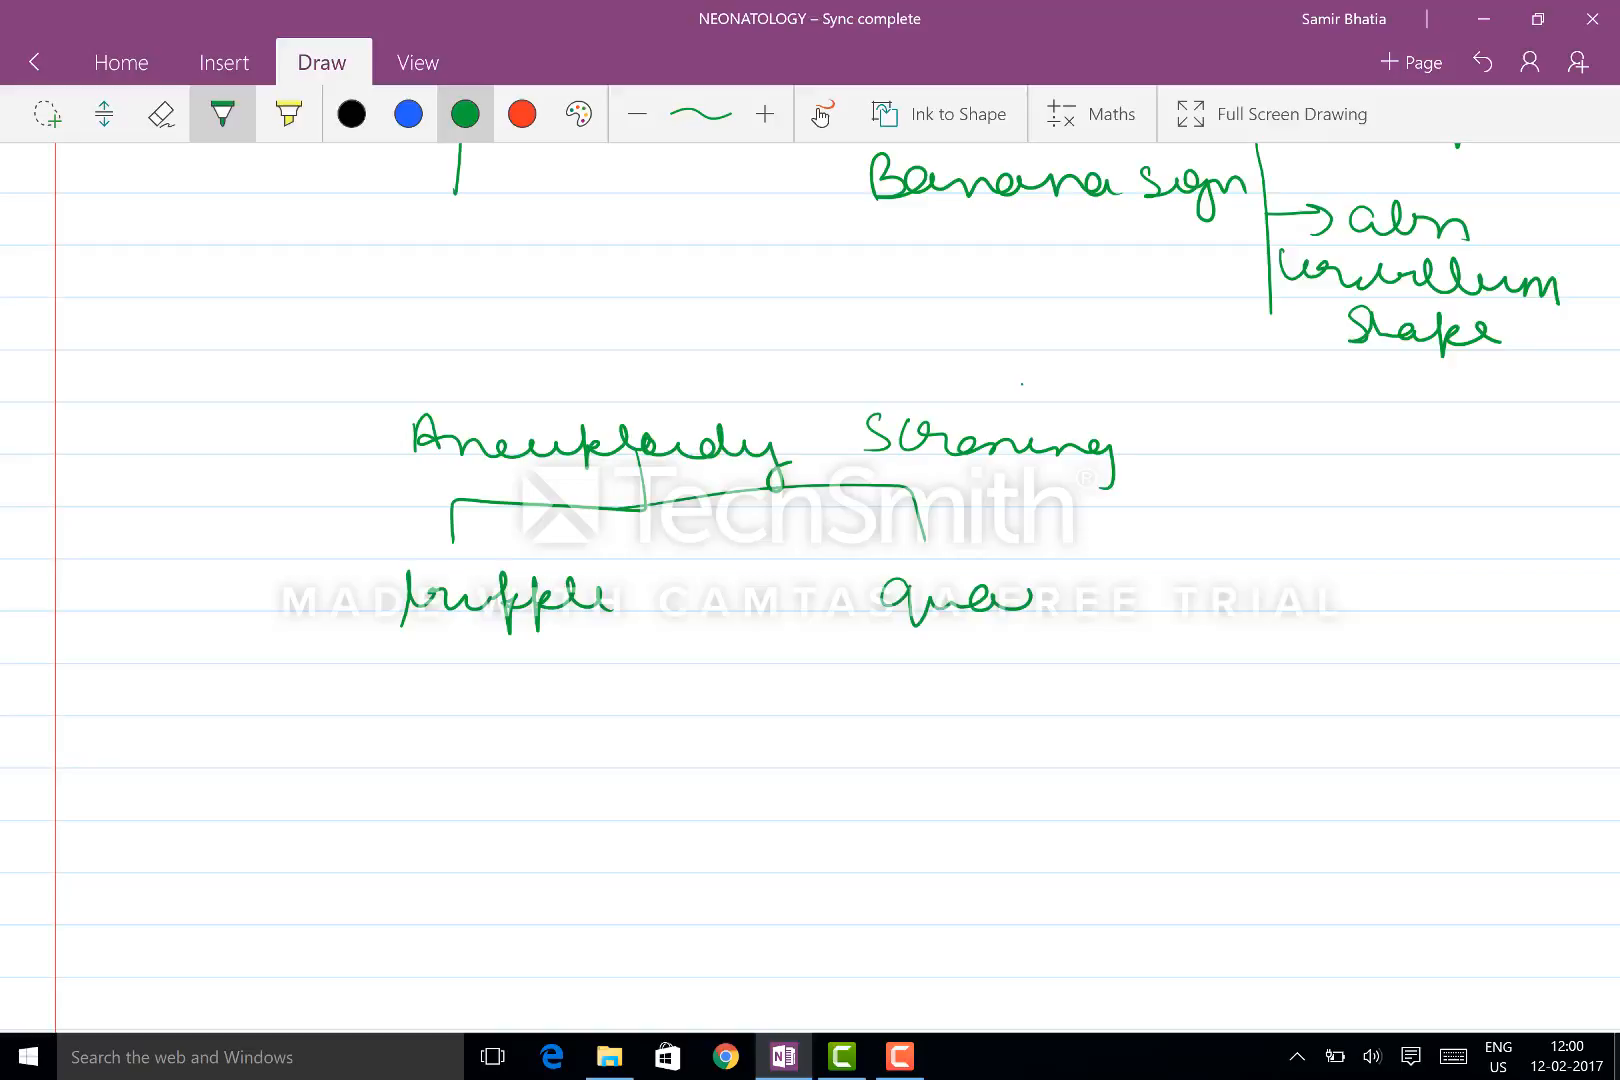
left_click_drag(279, 506, 351, 682)
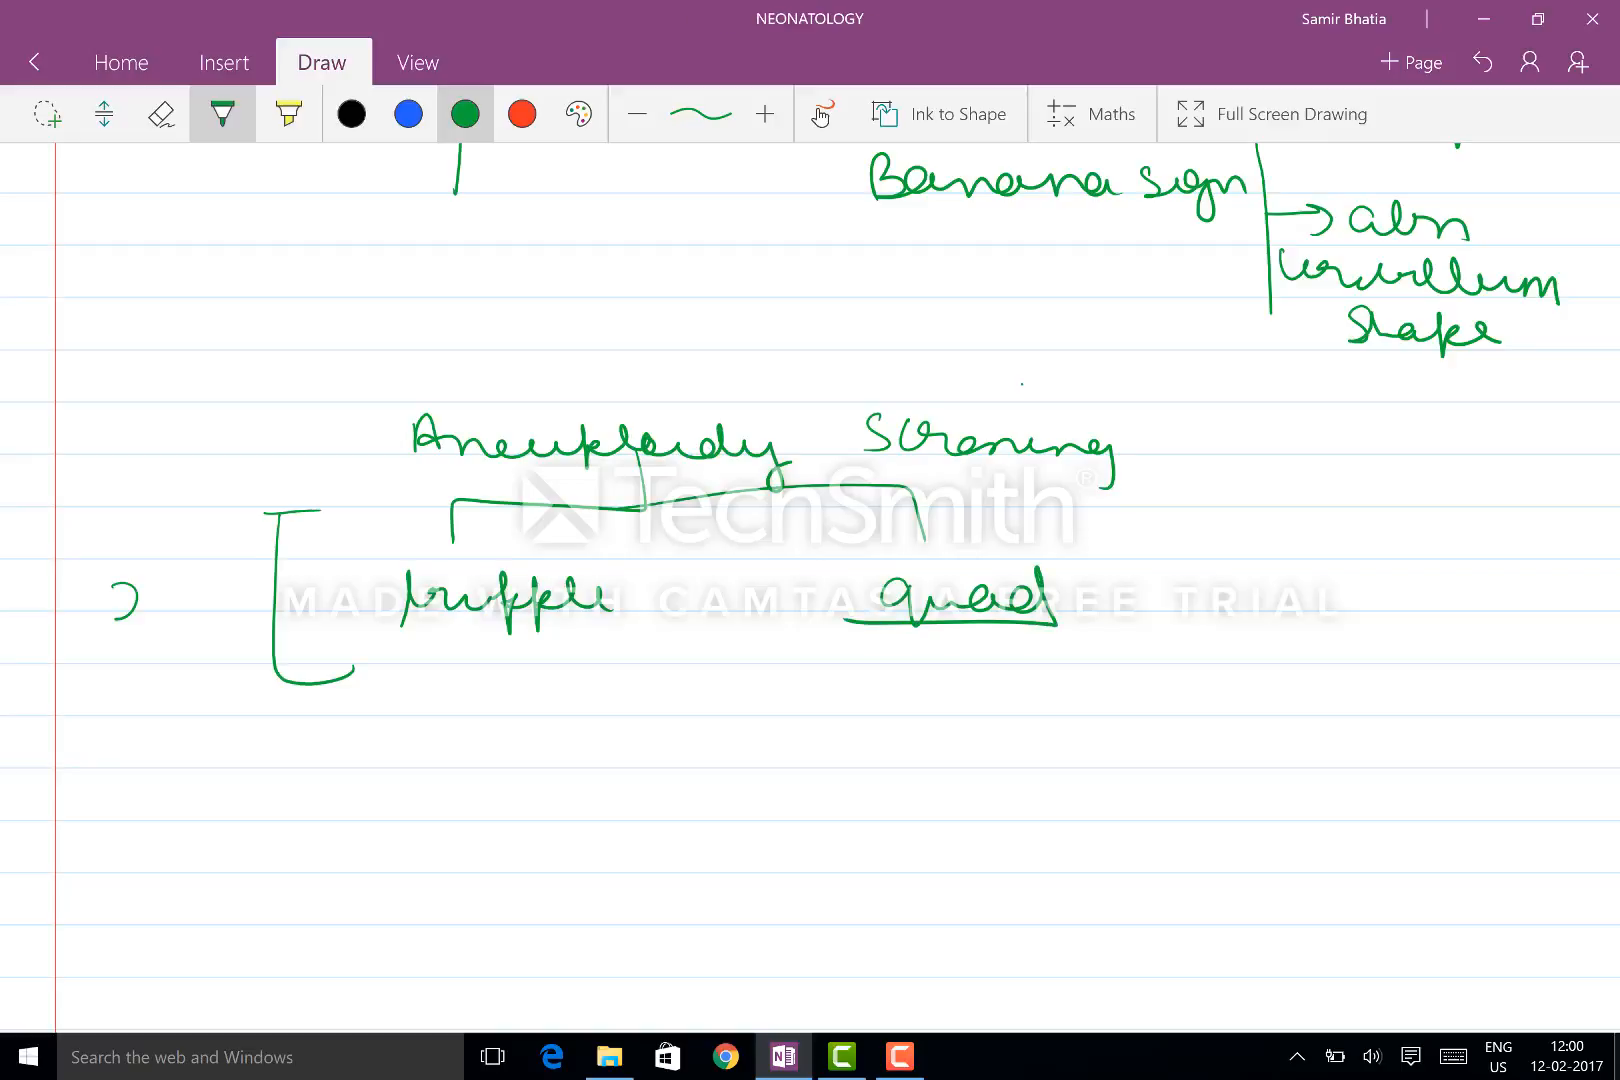
Step: List 1st T, 2nd T and 1st+2nd T, branching combined screening to Integrated
scroll("down", 3)
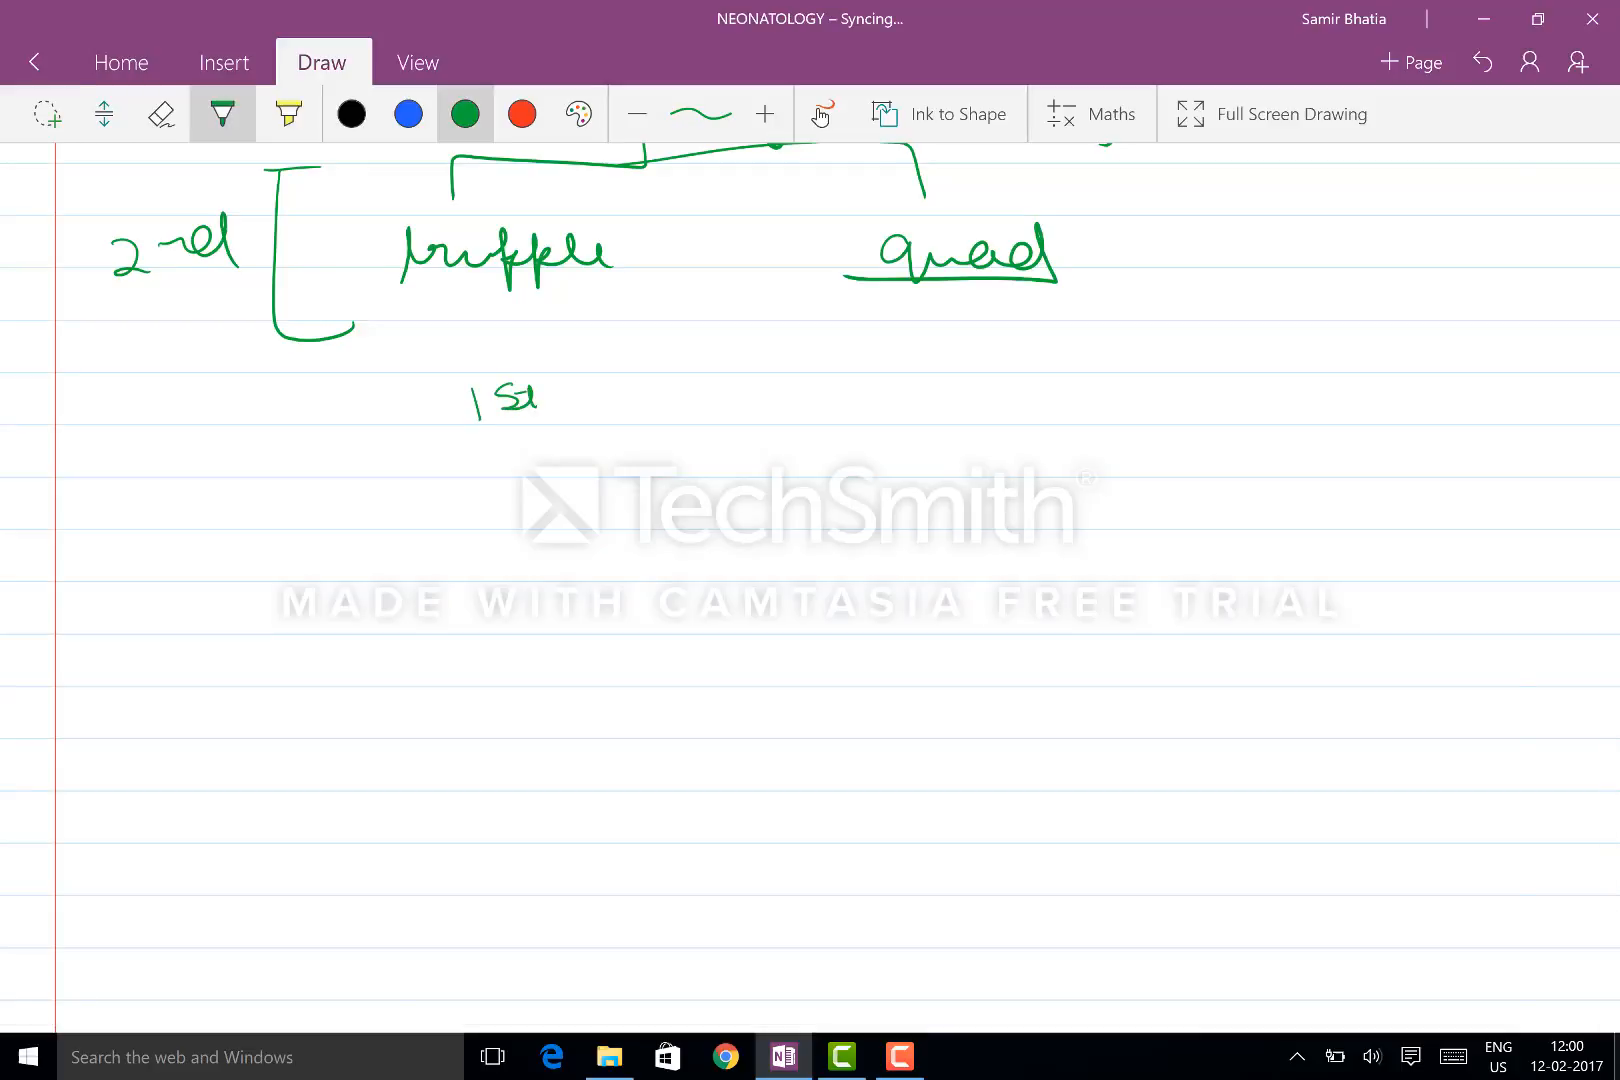
left_click_drag(475, 393, 579, 465)
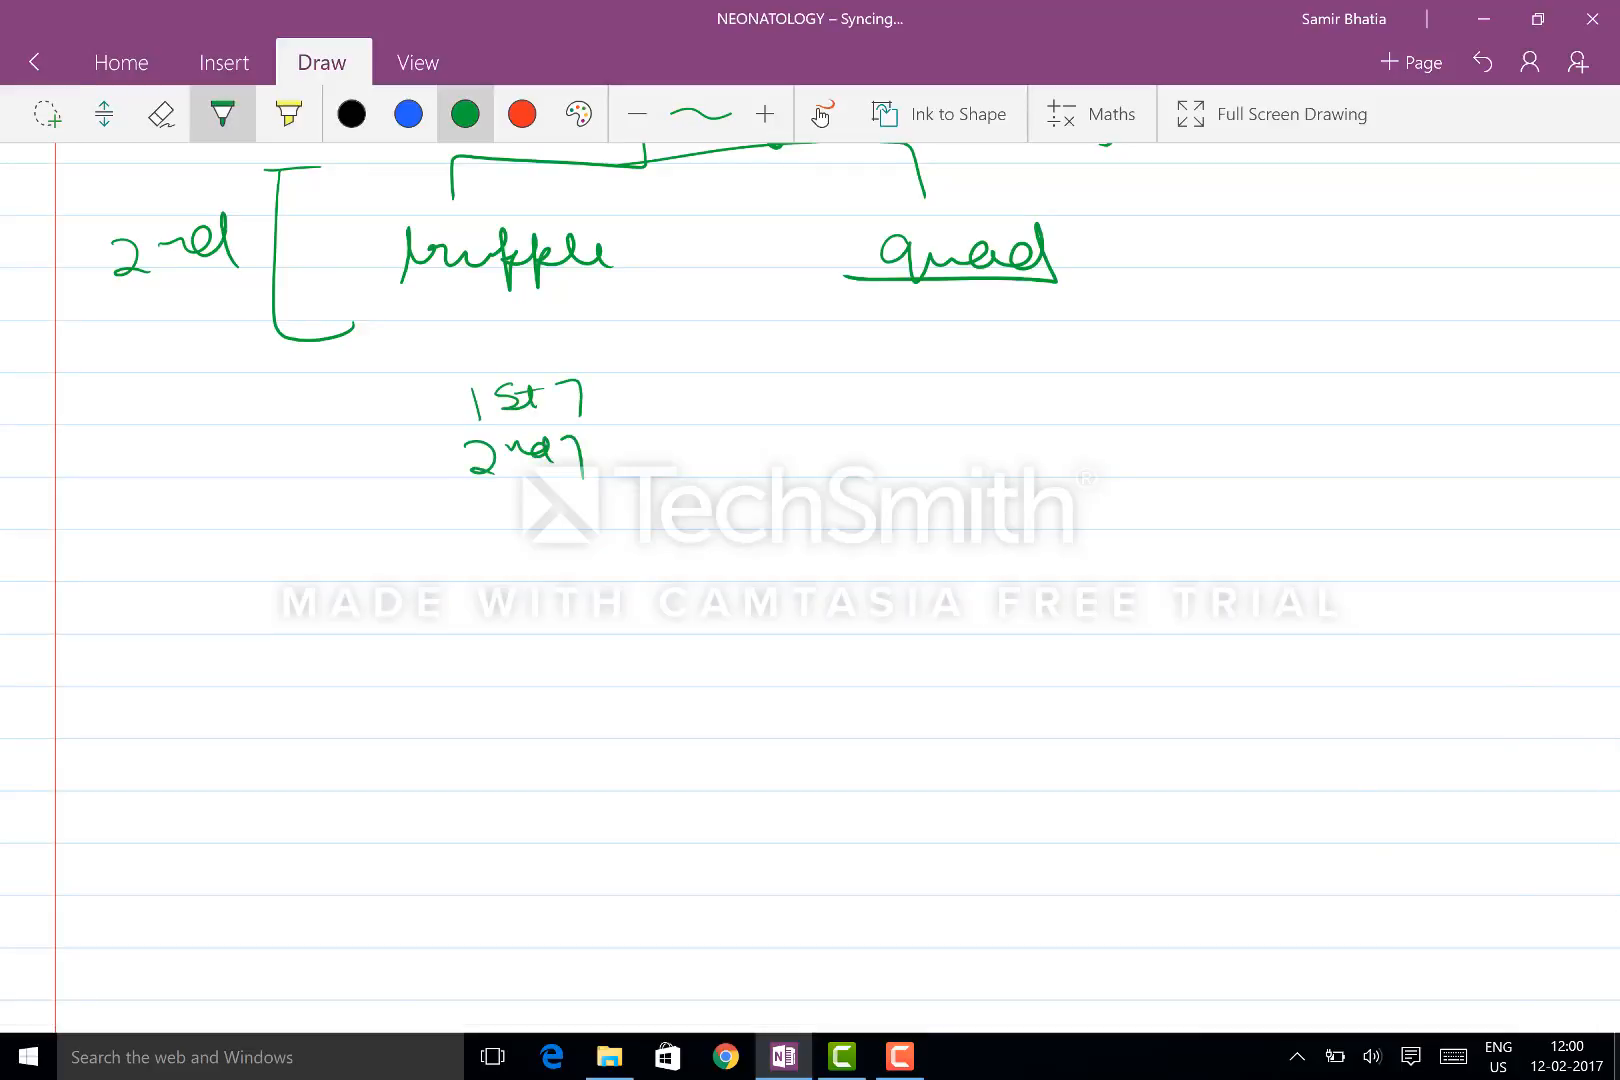
left_click_drag(486, 506, 620, 517)
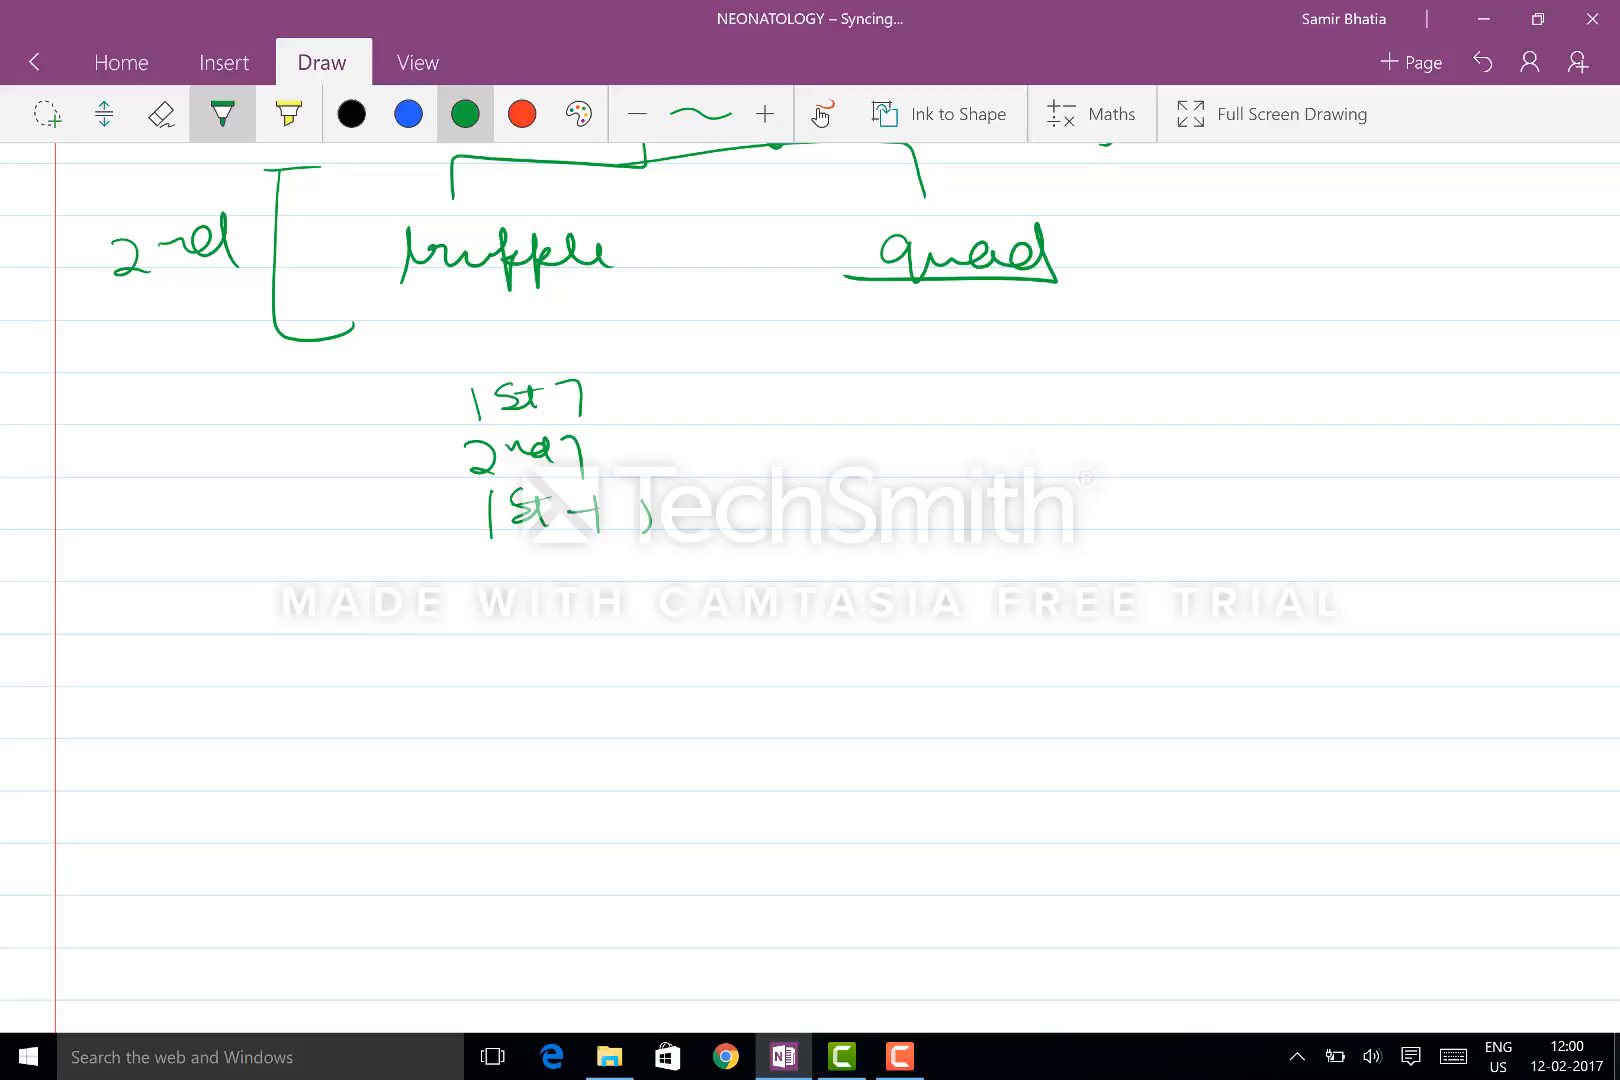
left_click_drag(620, 506, 847, 703)
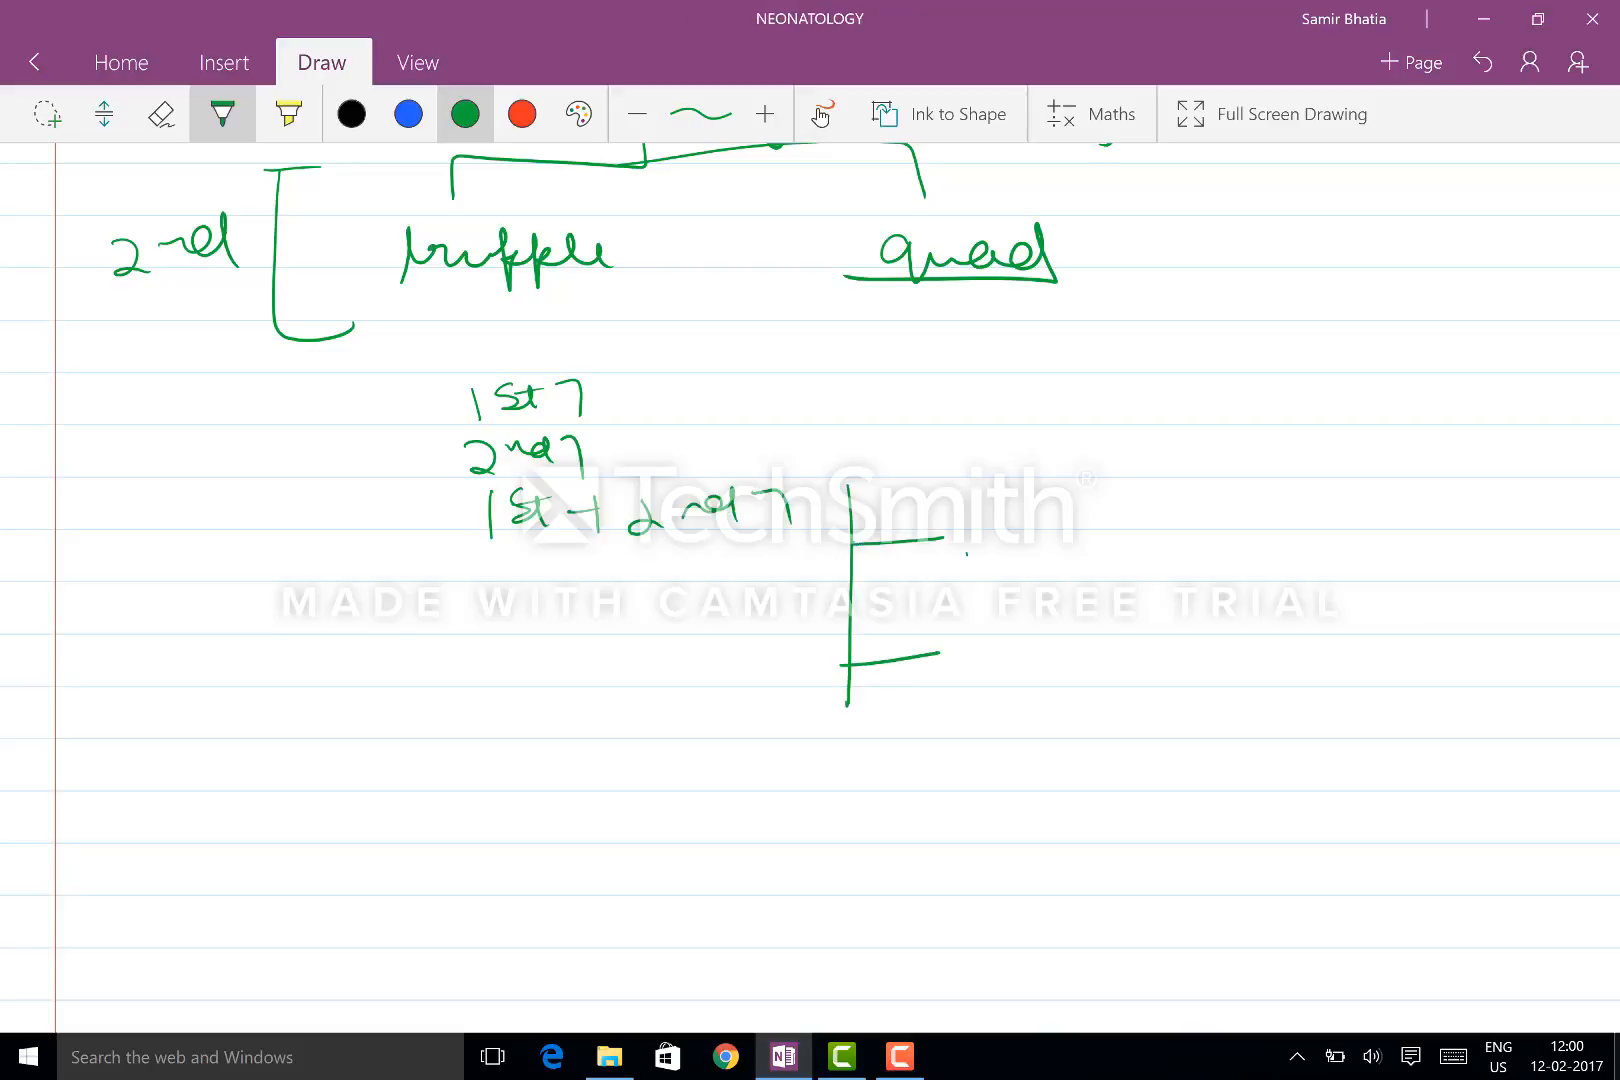
left_click_drag(971, 548, 1193, 548)
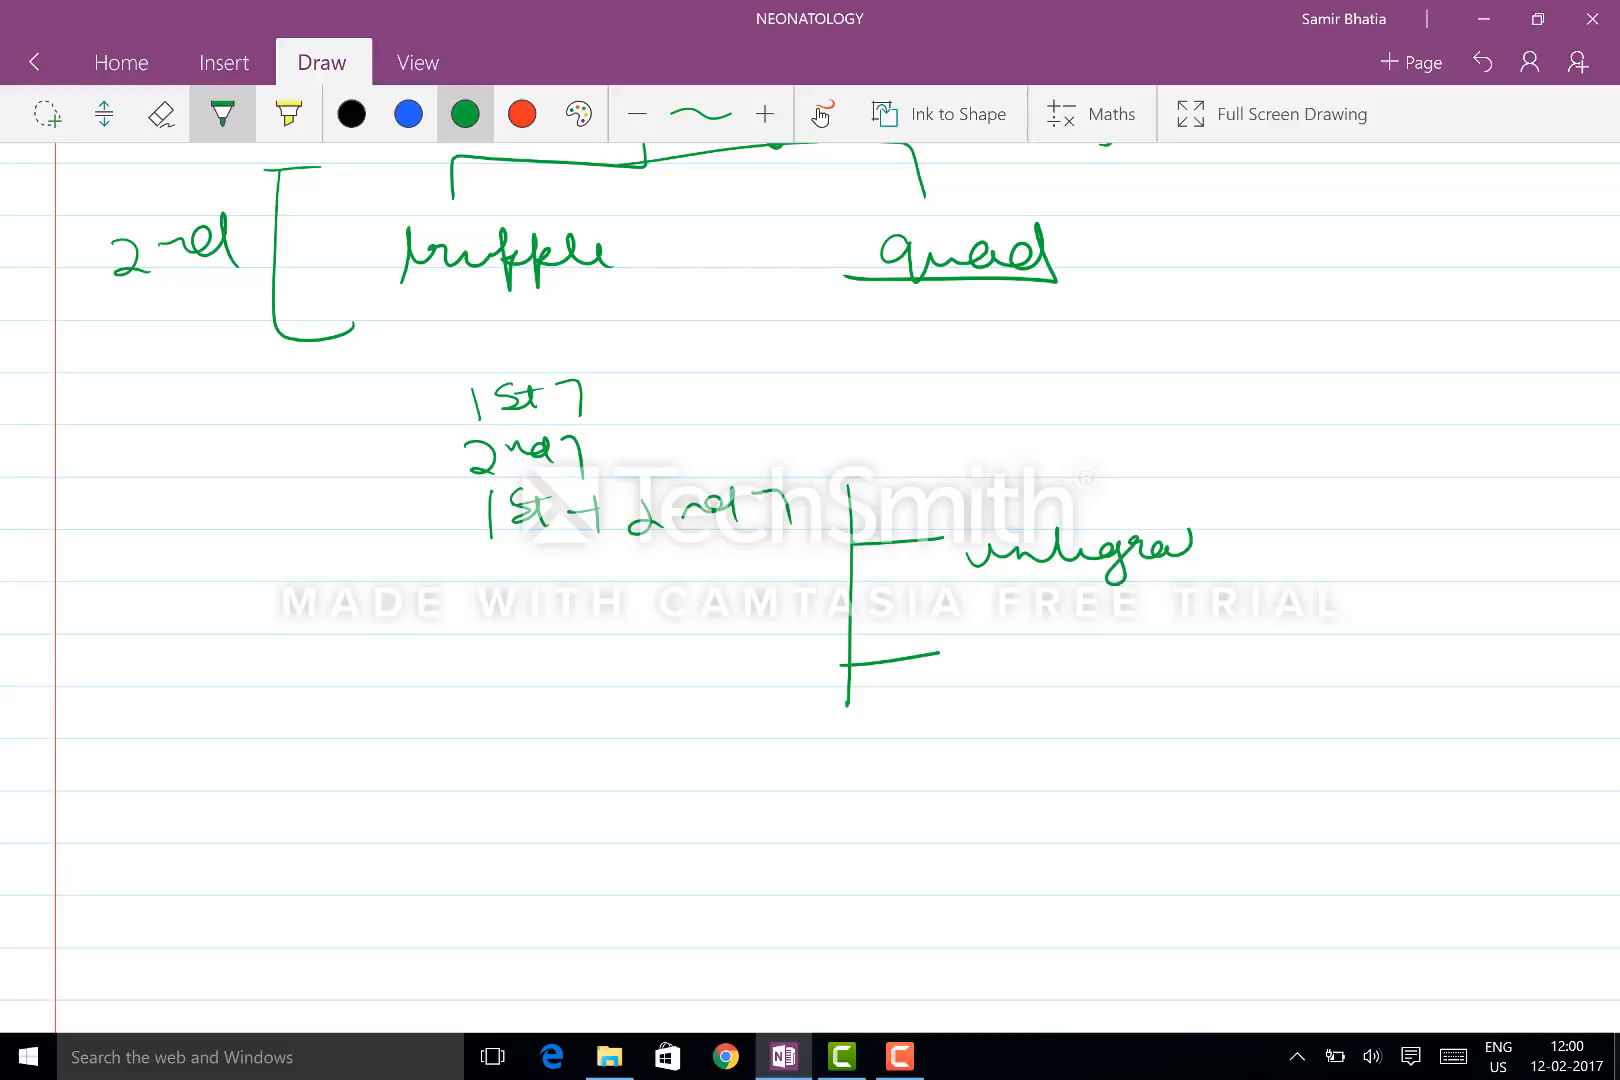
left_click_drag(992, 636, 1111, 672)
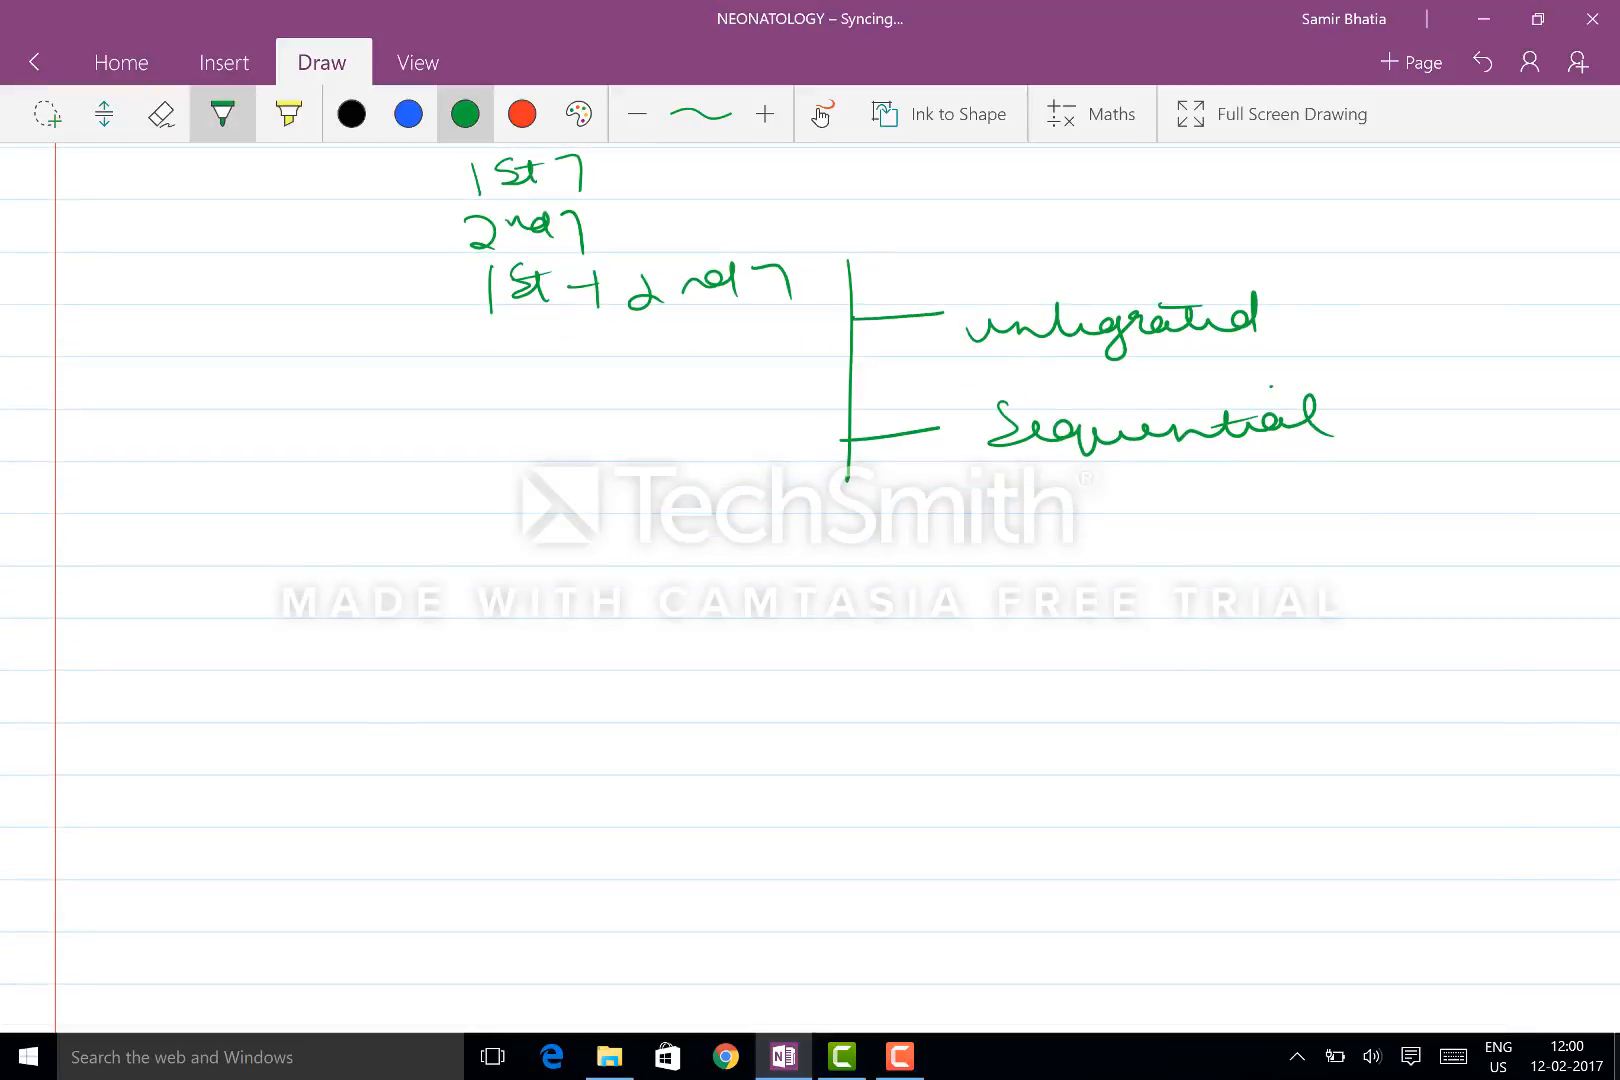
Step: Write underlined 'Triple' with a bracket listing HCG, MSAFP and unconjugated estradiol
left_click_drag(284, 537, 382, 548)
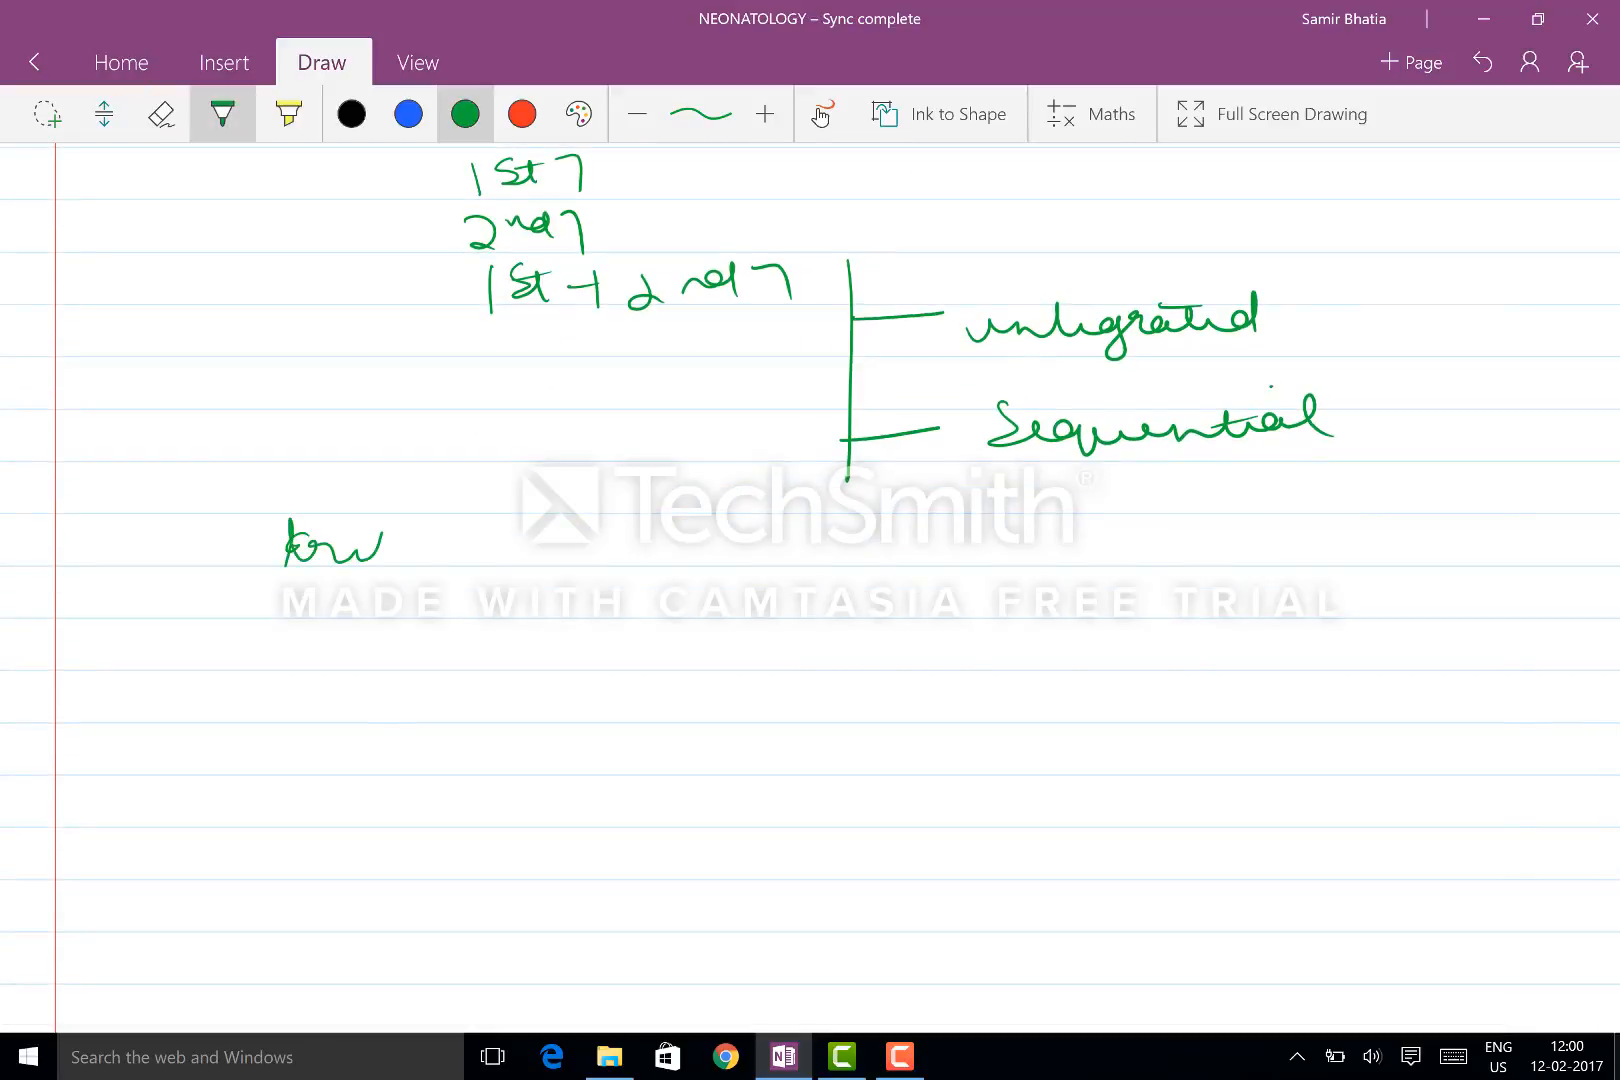
left_click_drag(289, 543, 496, 543)
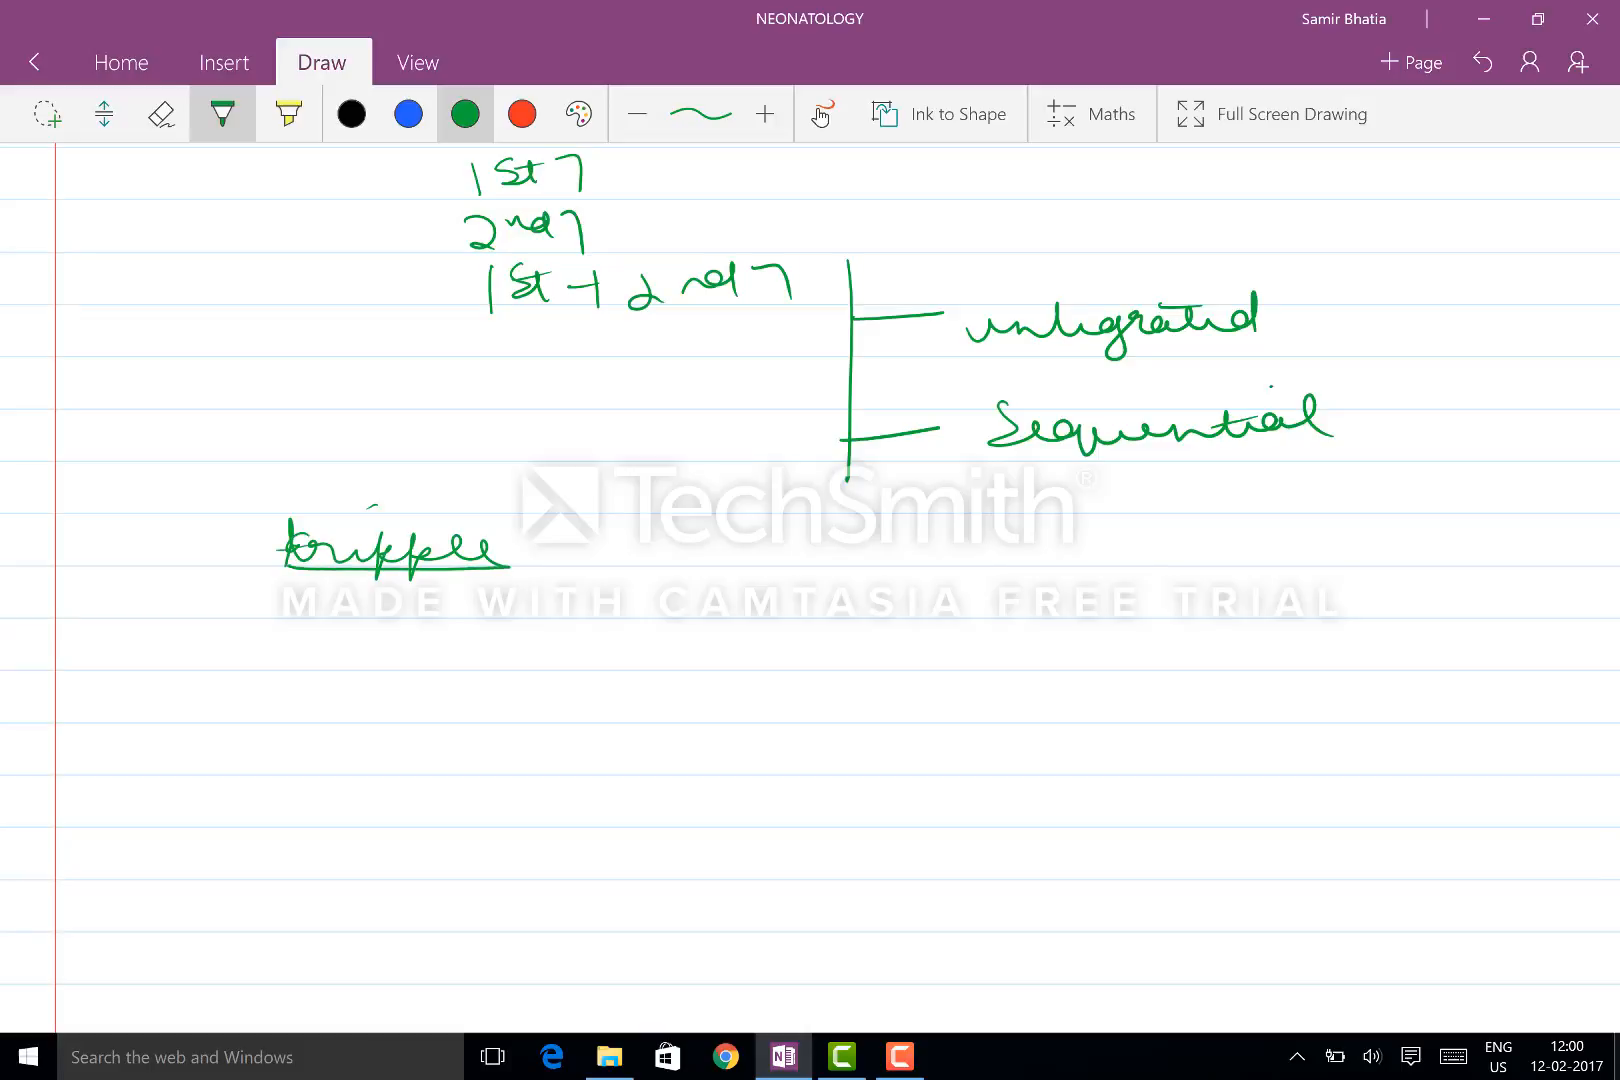
left_click_drag(703, 537, 723, 703)
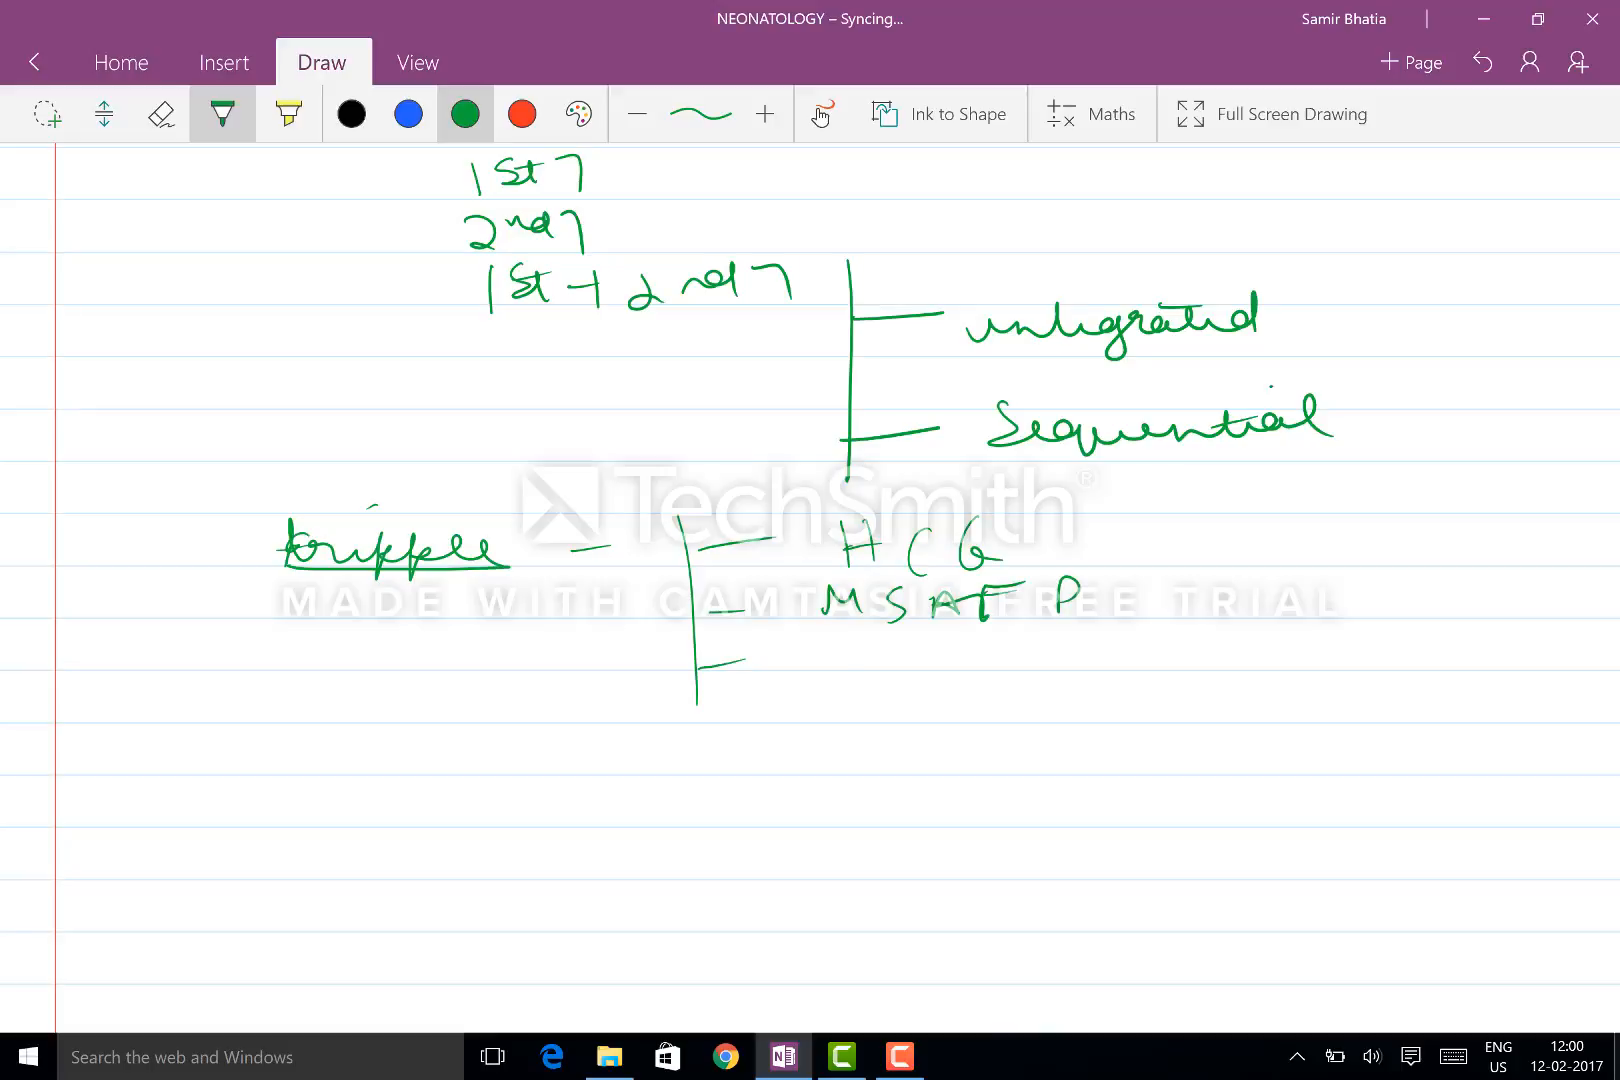
left_click_drag(816, 651, 1054, 656)
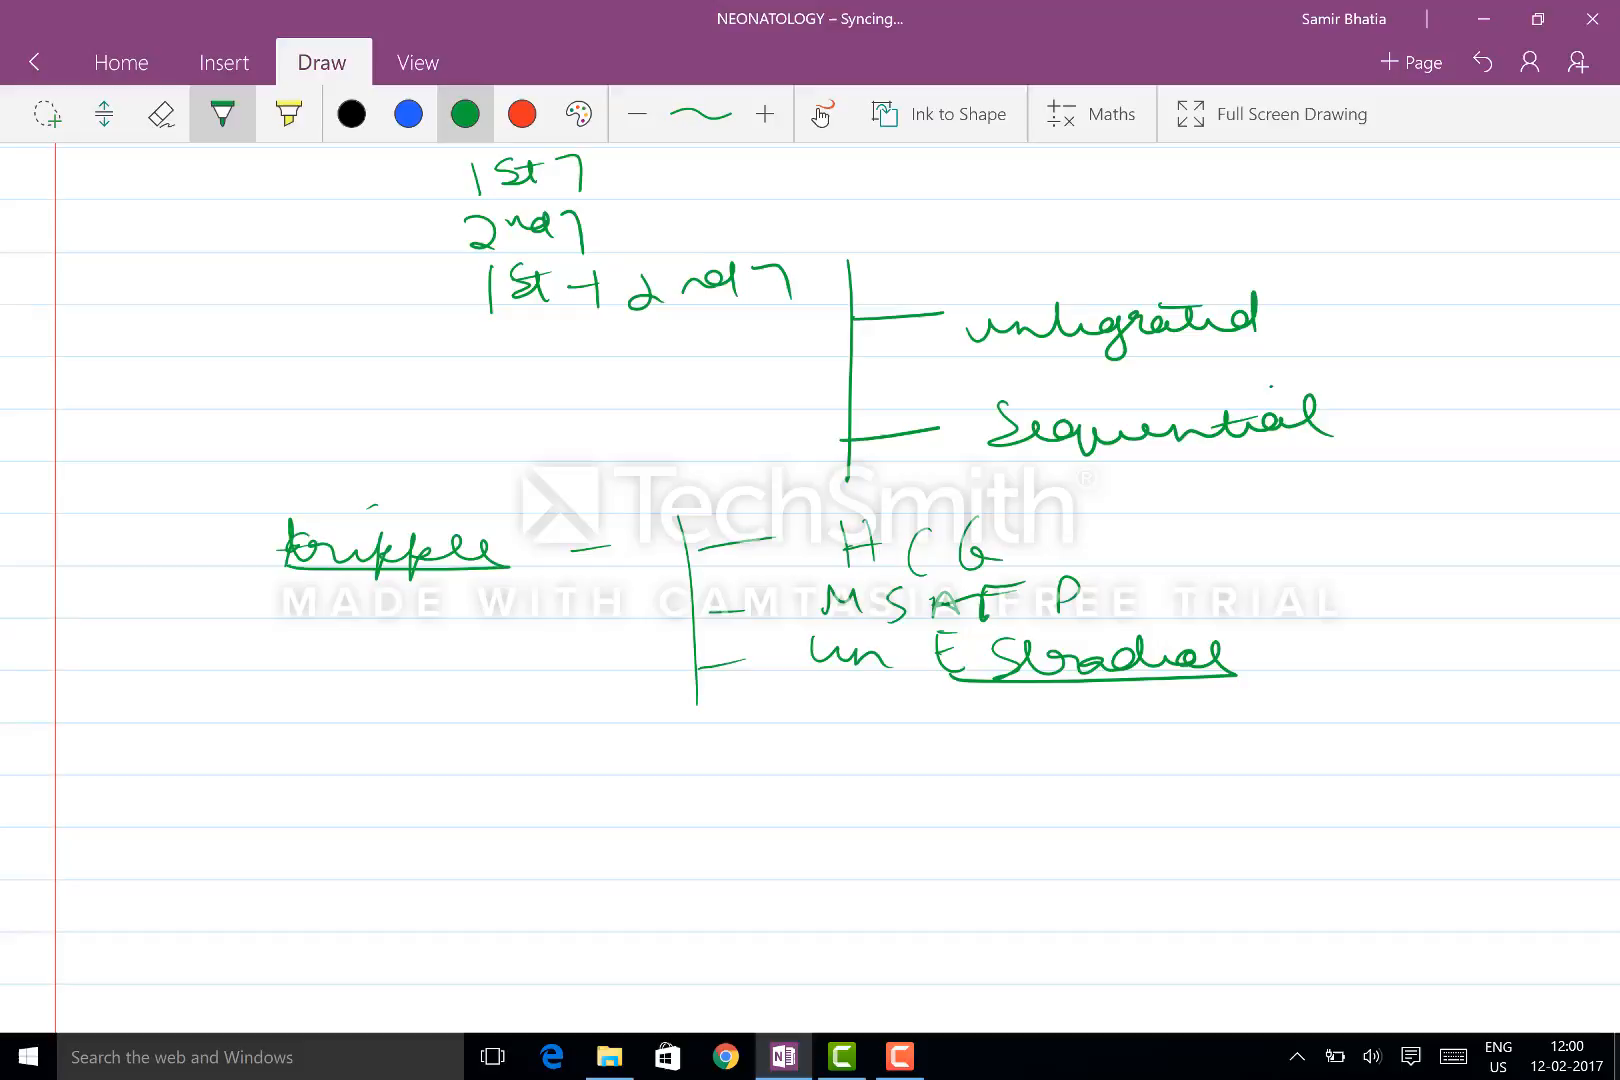
scroll("down", 3)
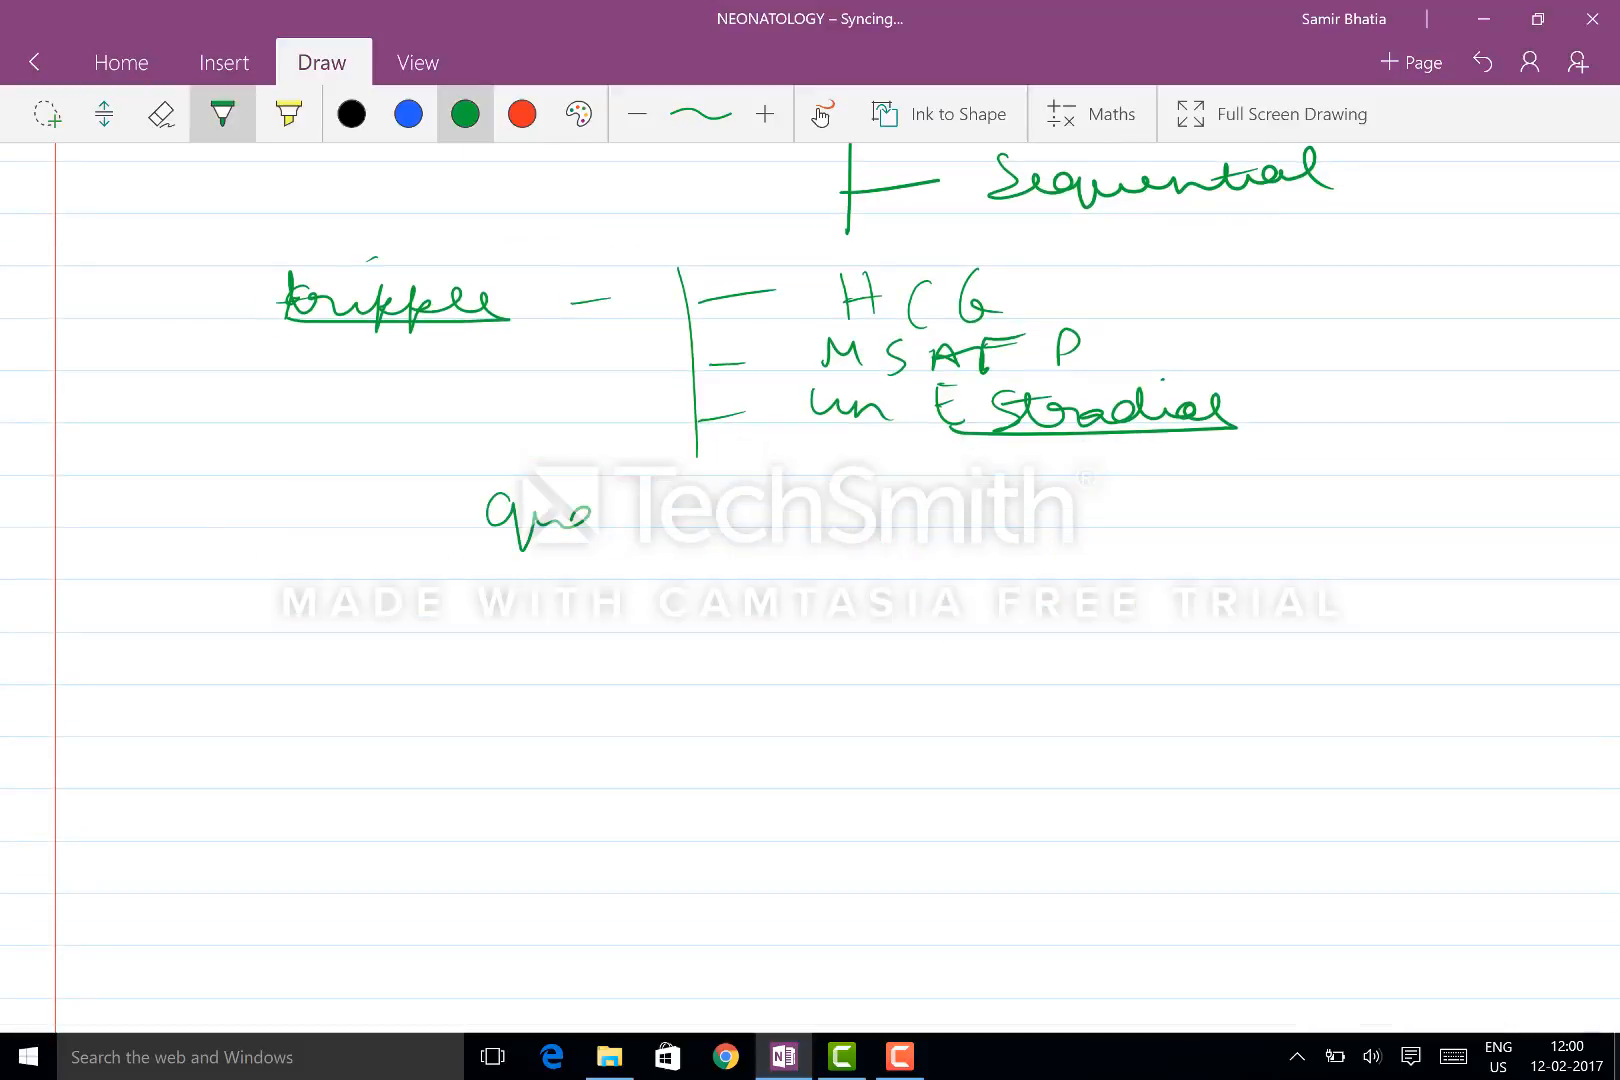
Step: Write 'quad – inhibin', 'trisomy 21 – high HCG, inhibin' and '18 – all low'
left_click_drag(486, 517, 1033, 517)
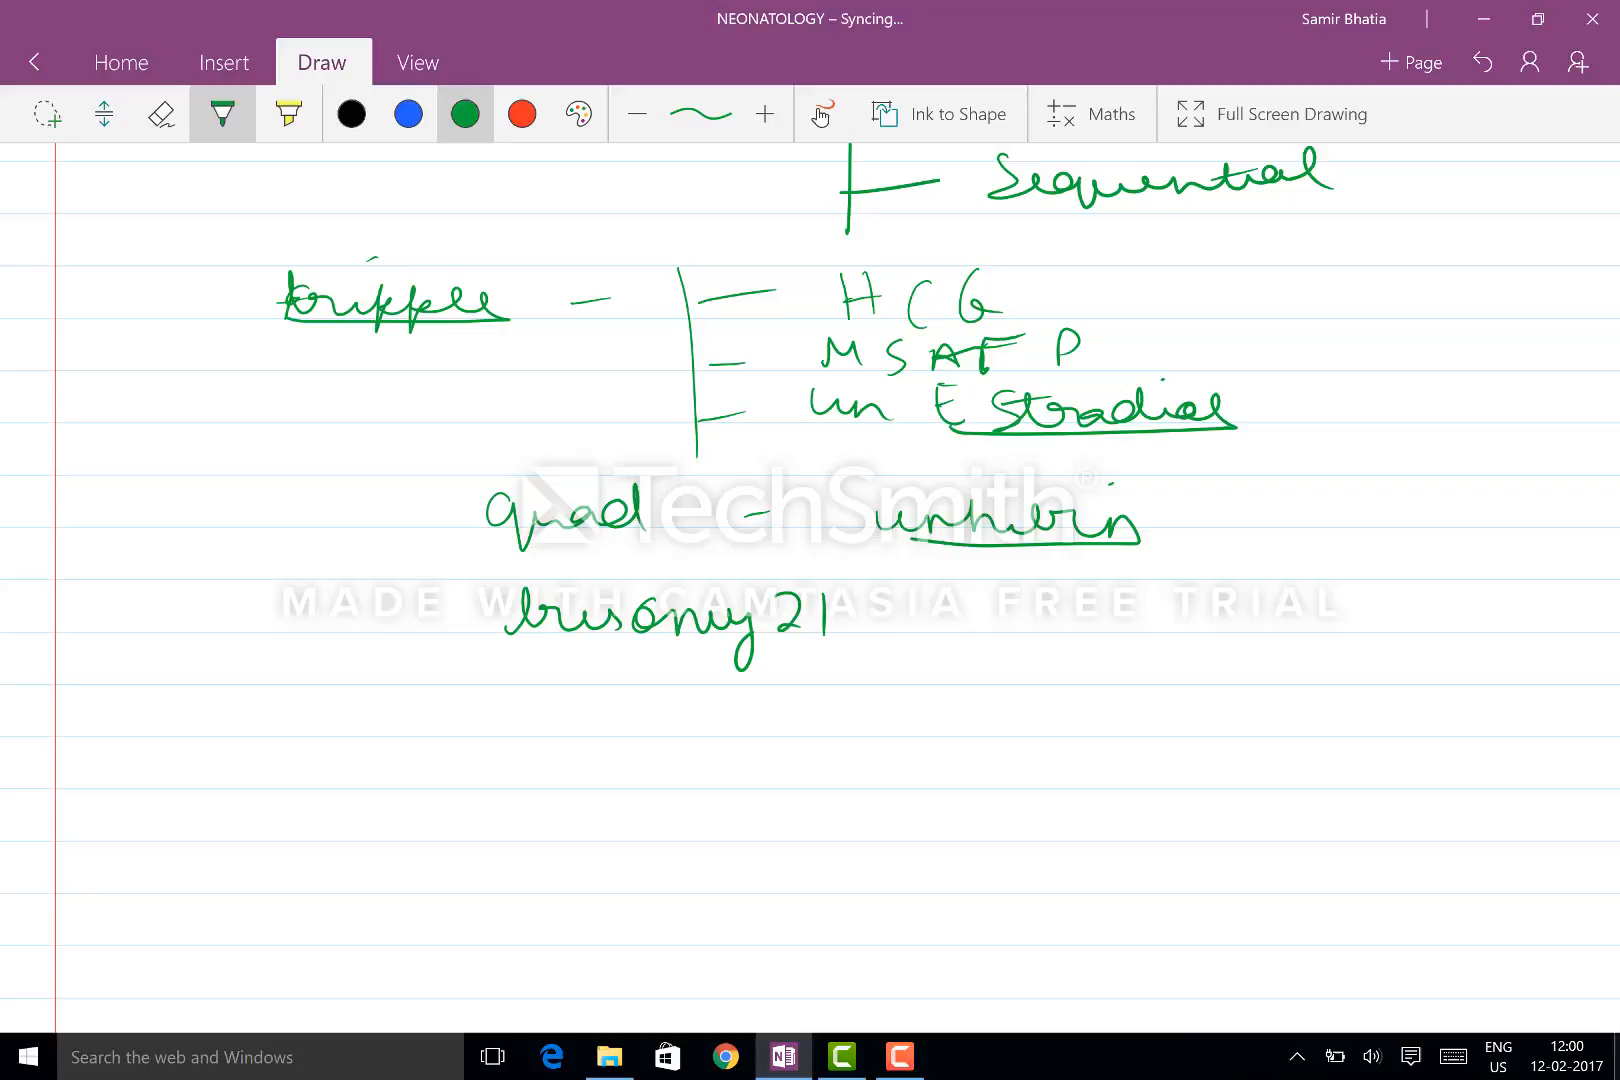
left_click_drag(909, 615, 1121, 620)
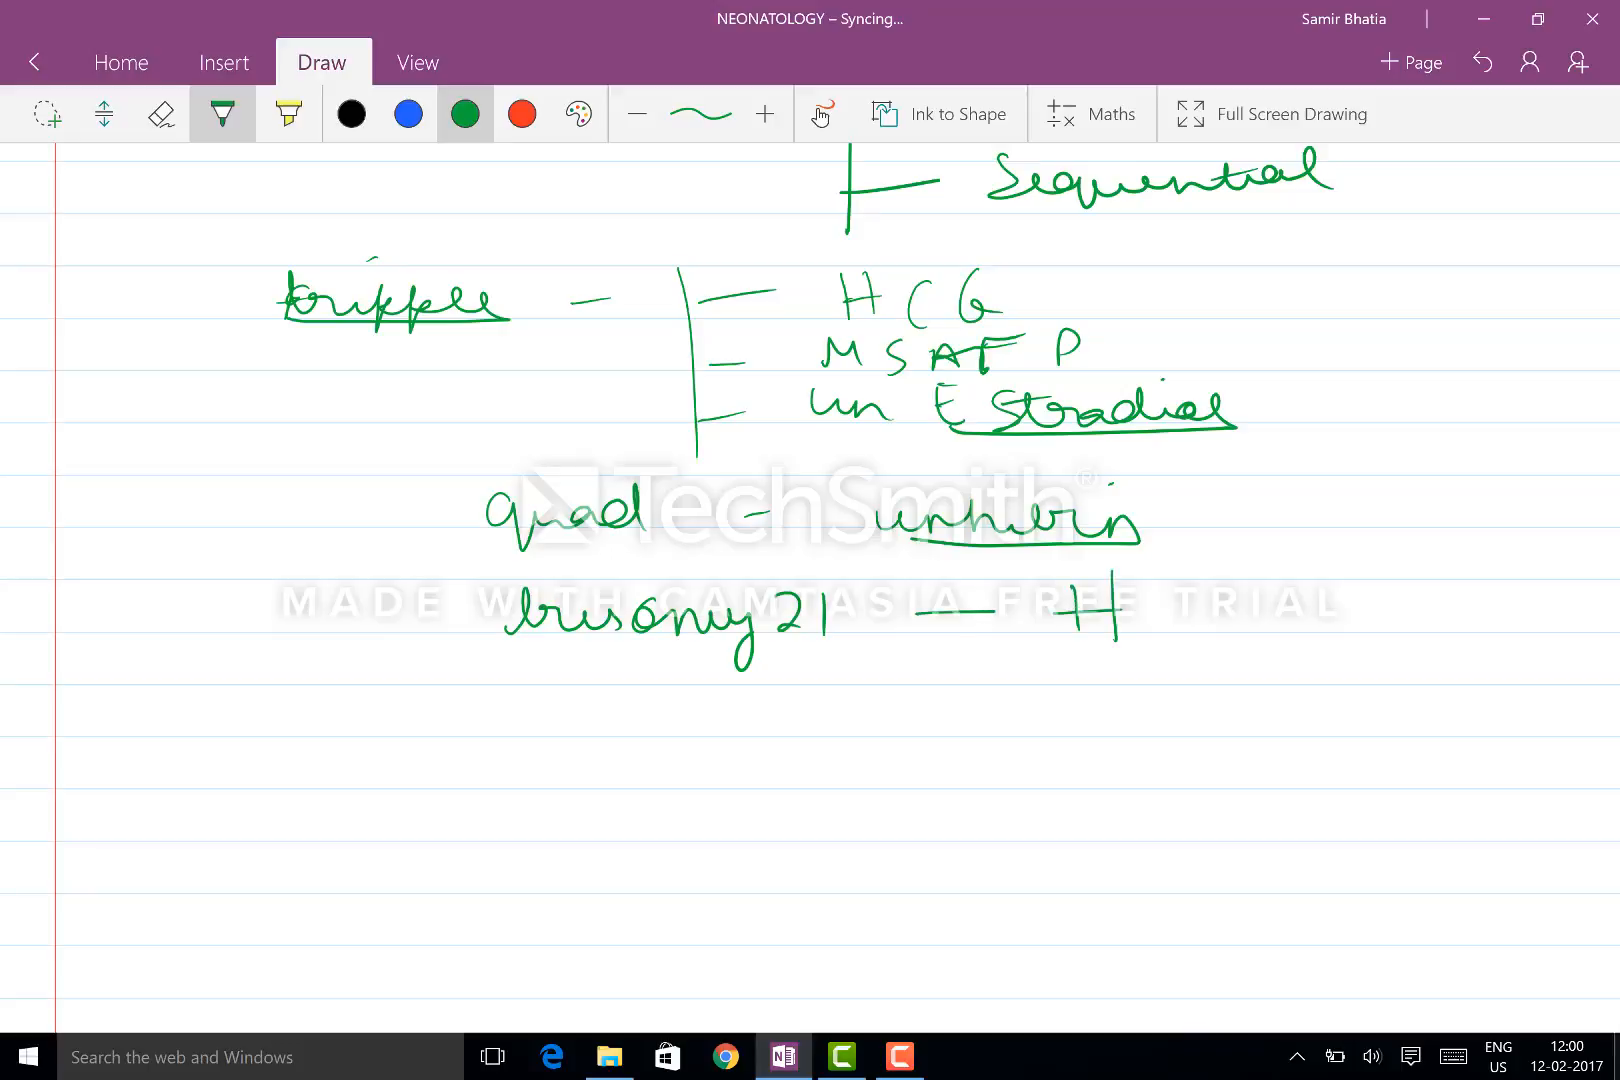
left_click_drag(1167, 620, 1281, 630)
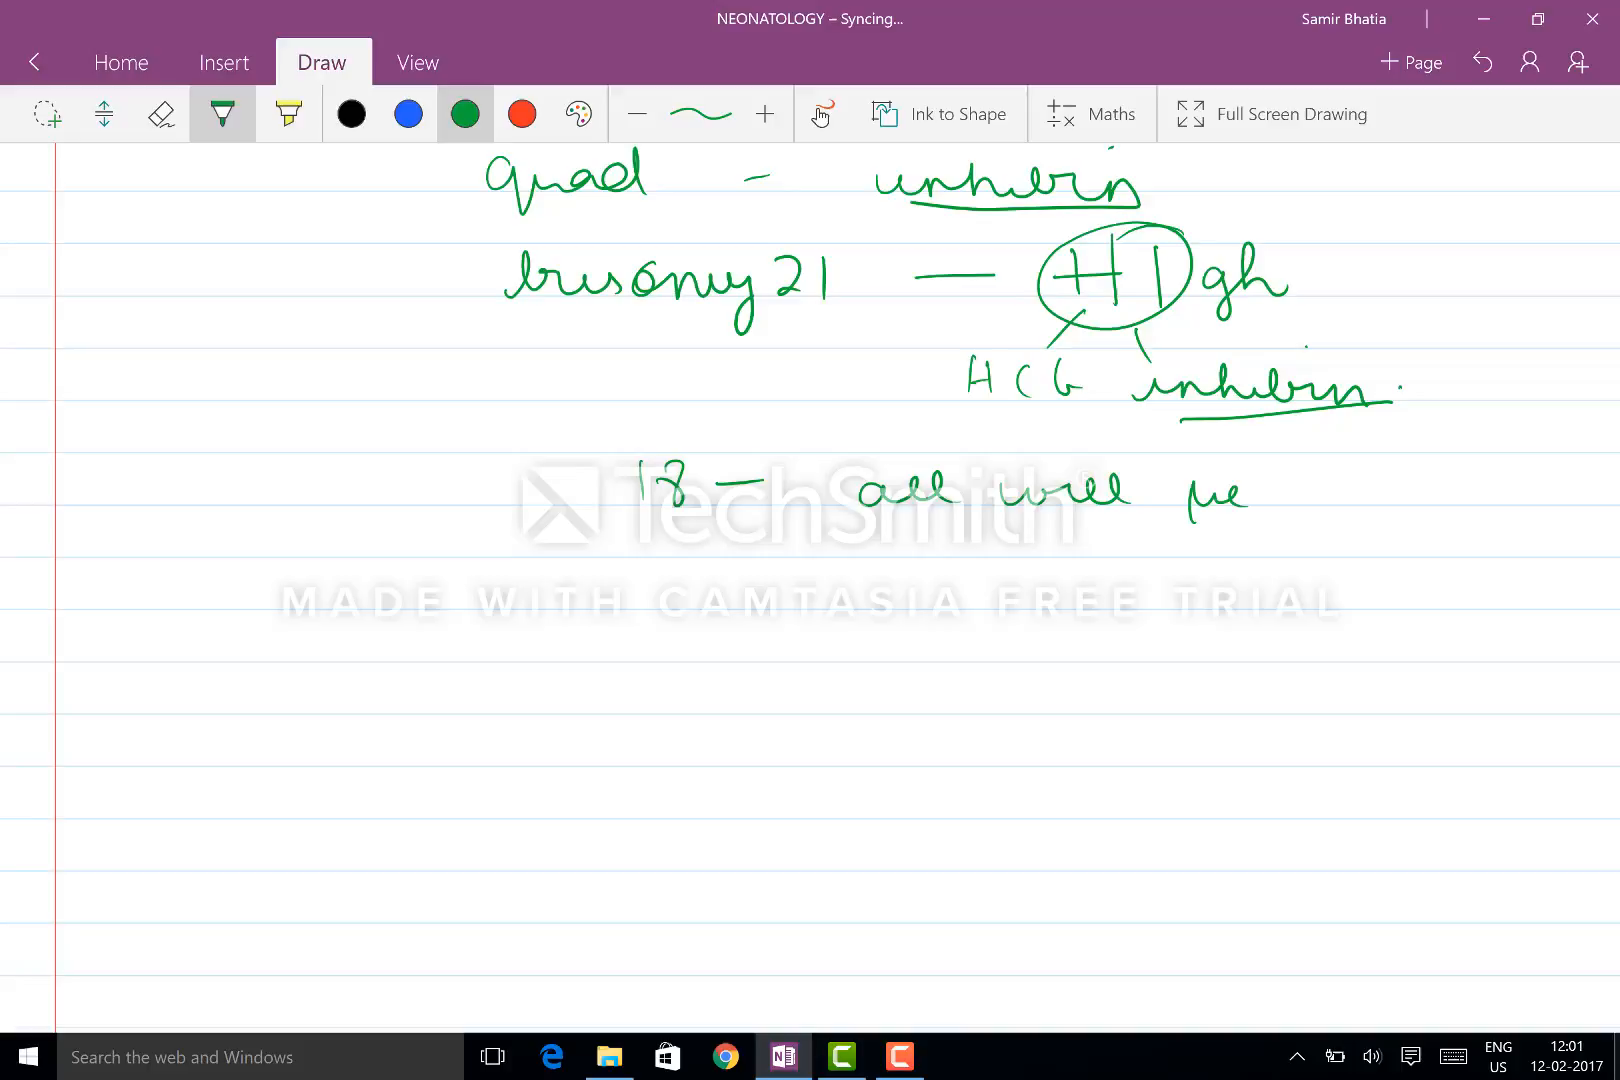
left_click_drag(1271, 496, 1405, 496)
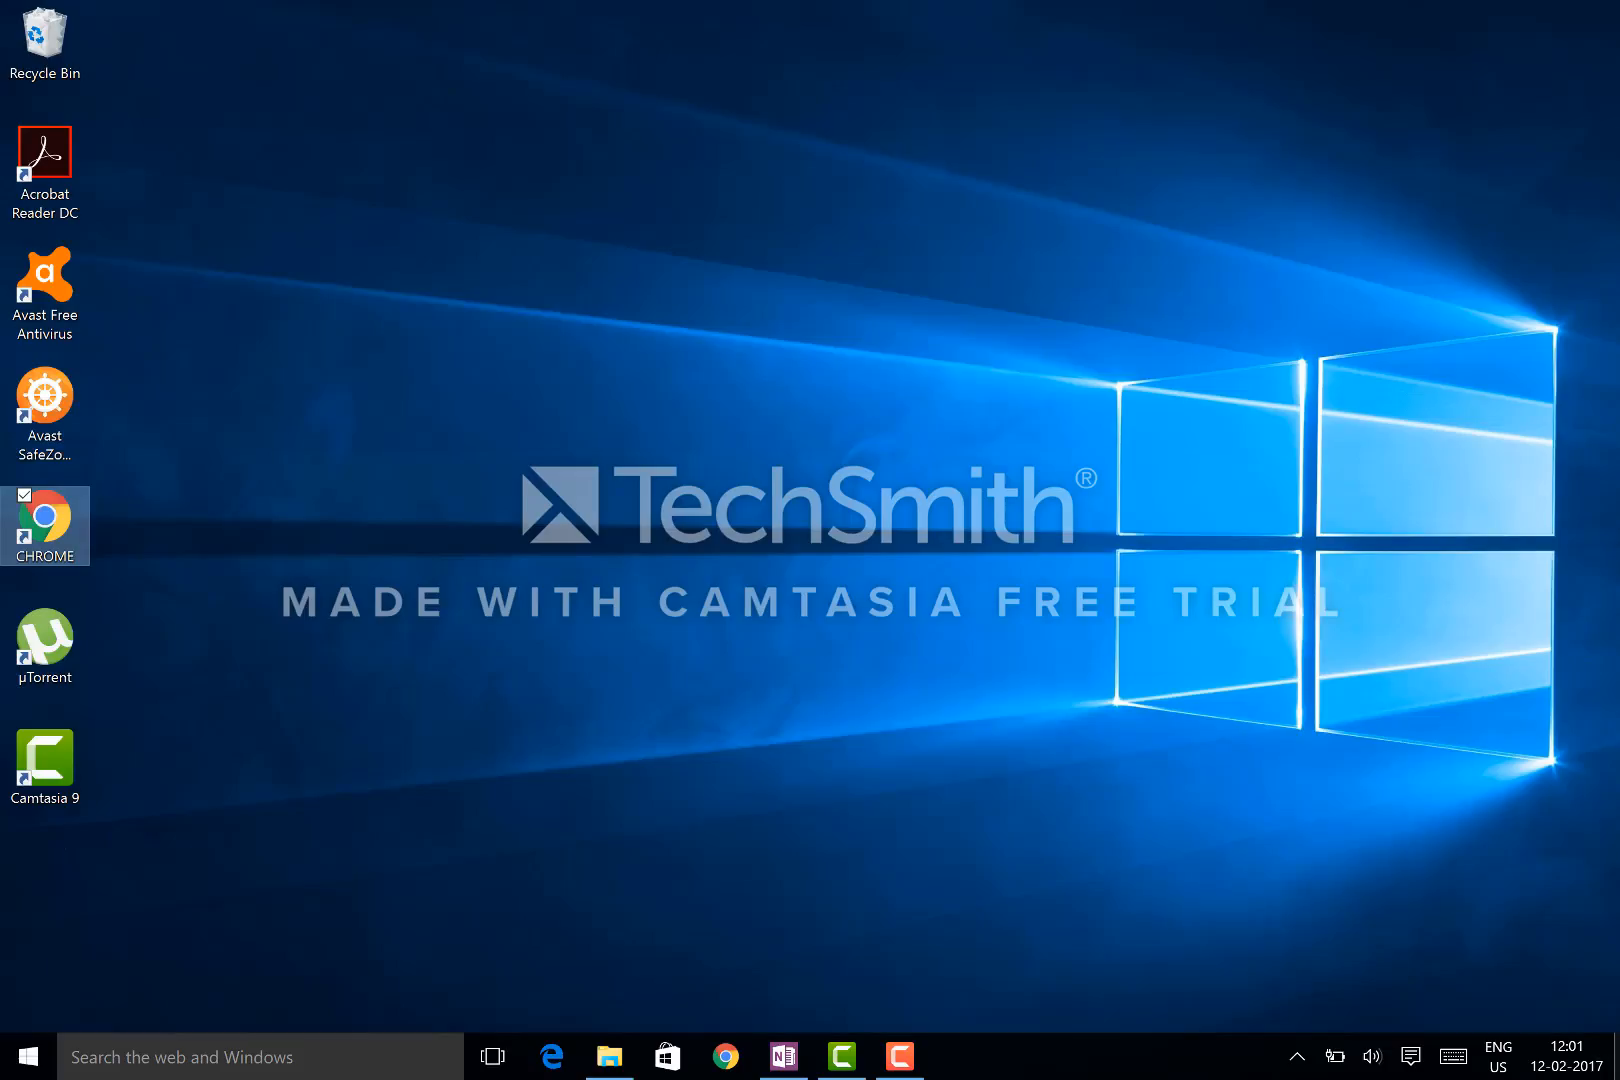
Step: Restore the OneNote notes window from its taskbar icon
right_click(783, 1056)
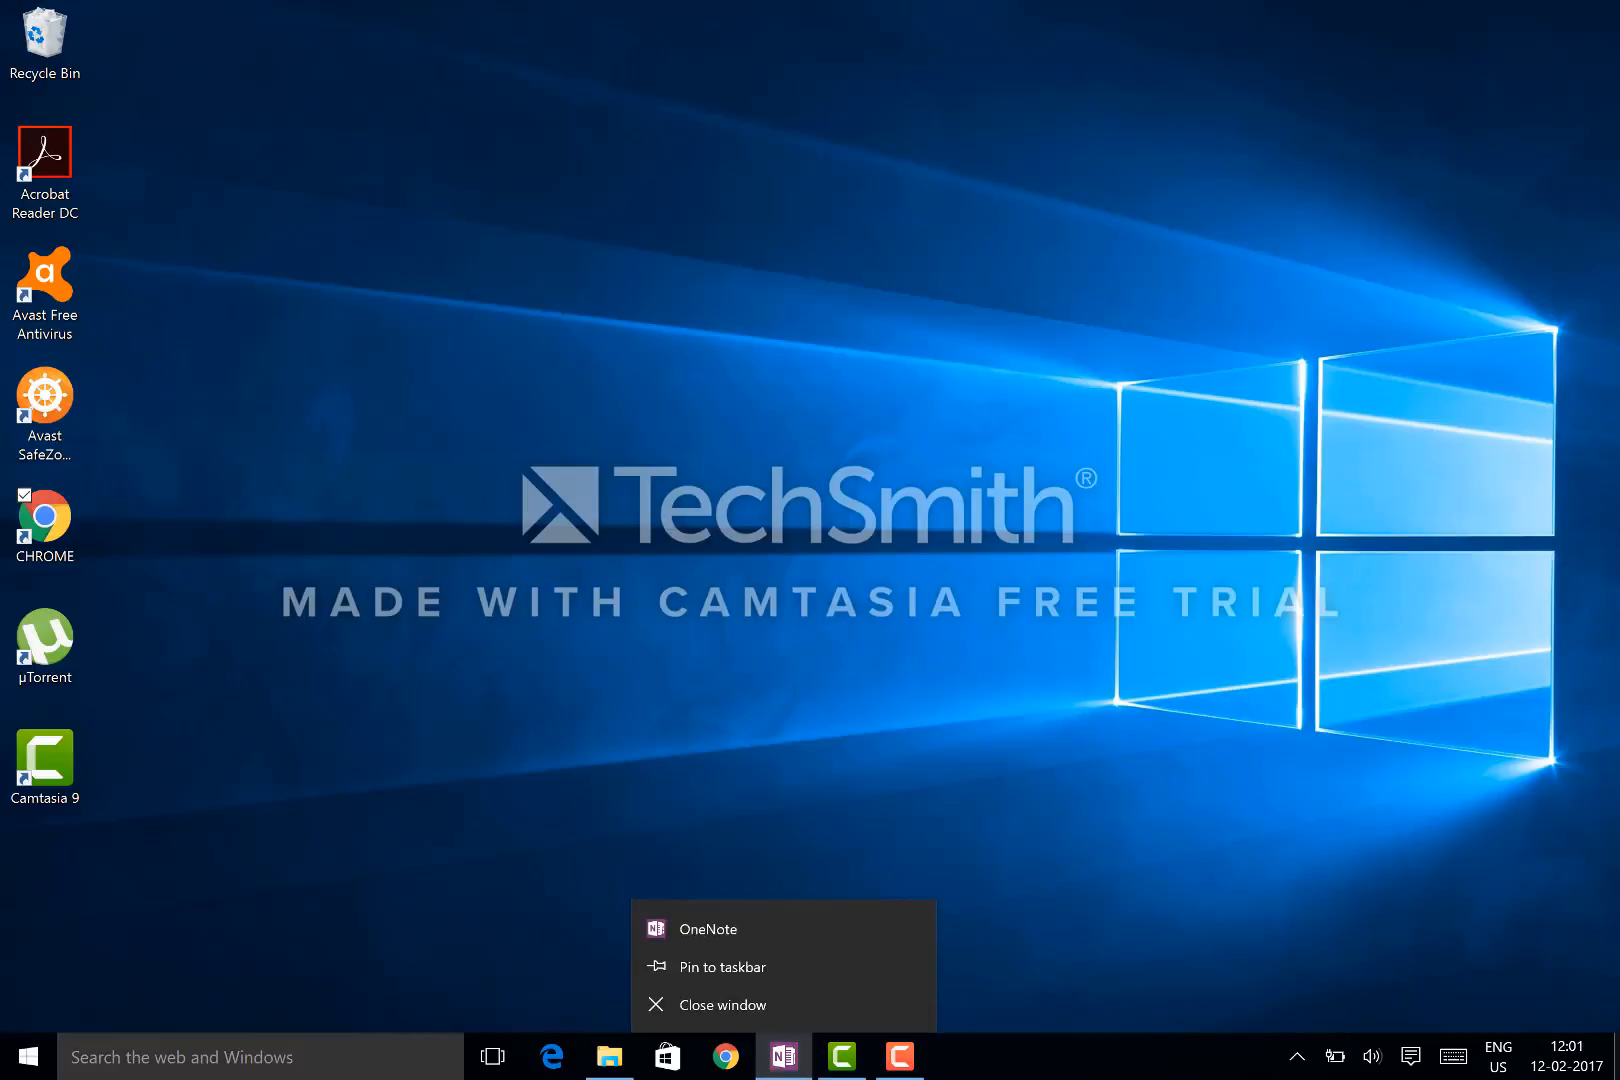
left_click(708, 929)
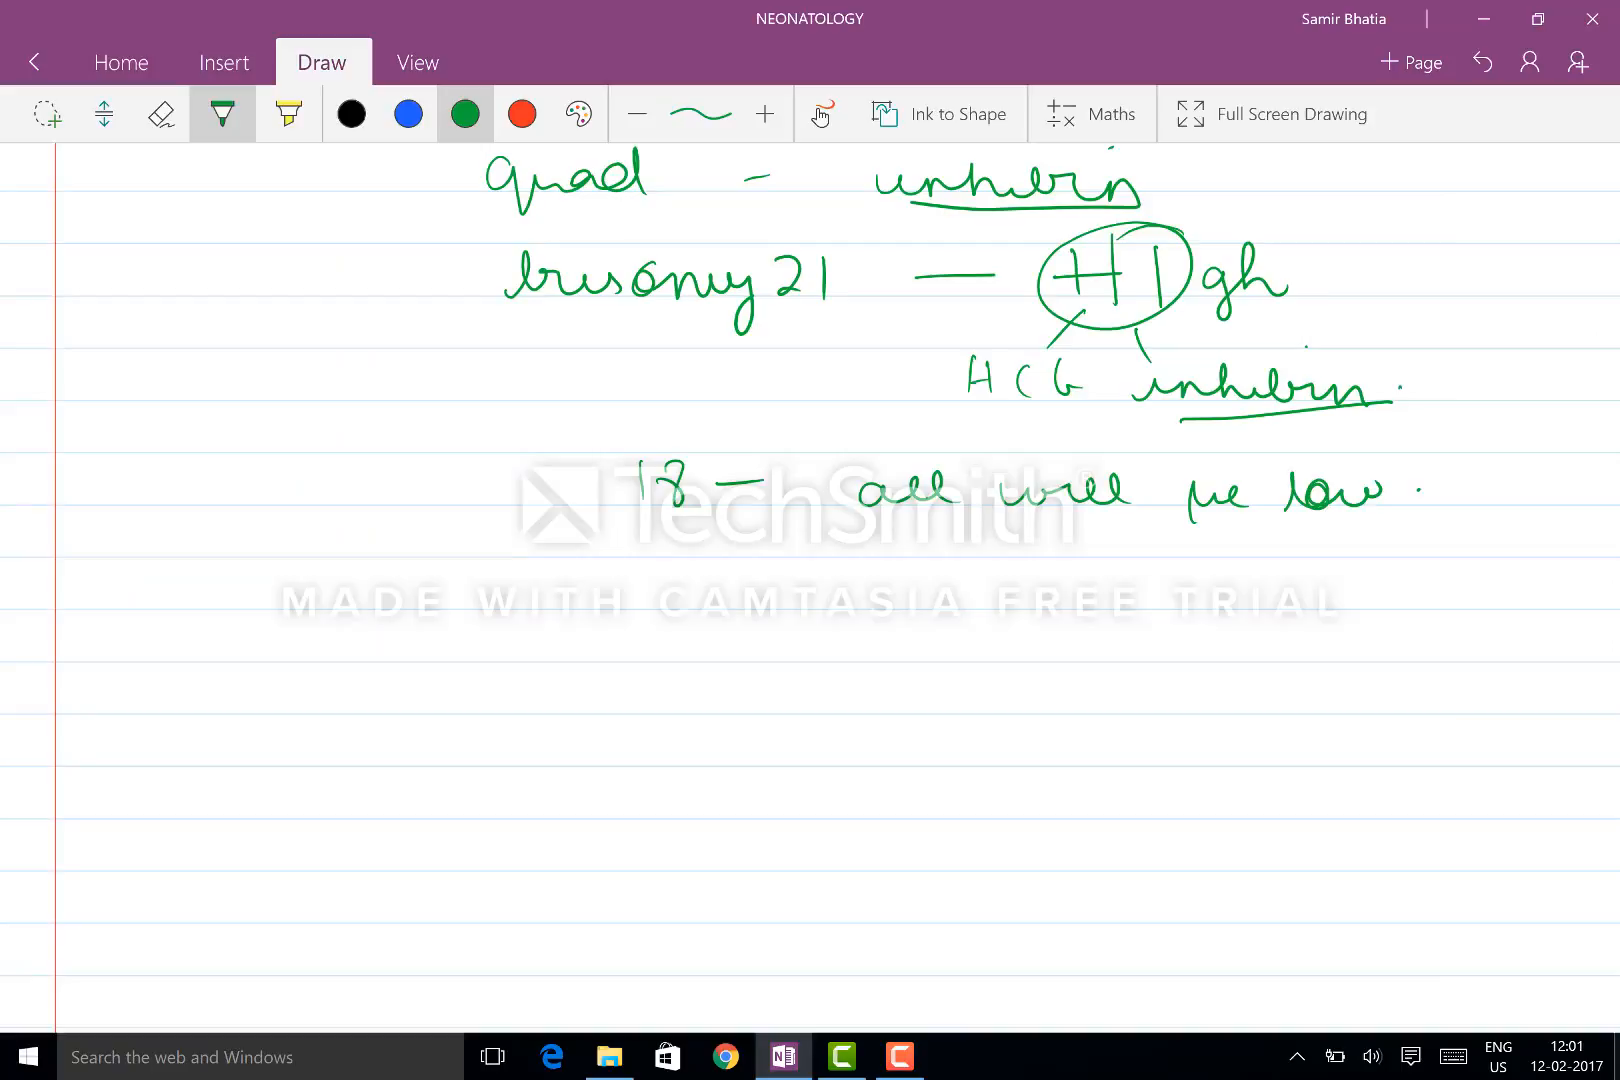
Step: Write '1st T' with a bracket listing PAPPA, HCG and USG nuchal translucency
left_click_drag(367, 620, 408, 651)
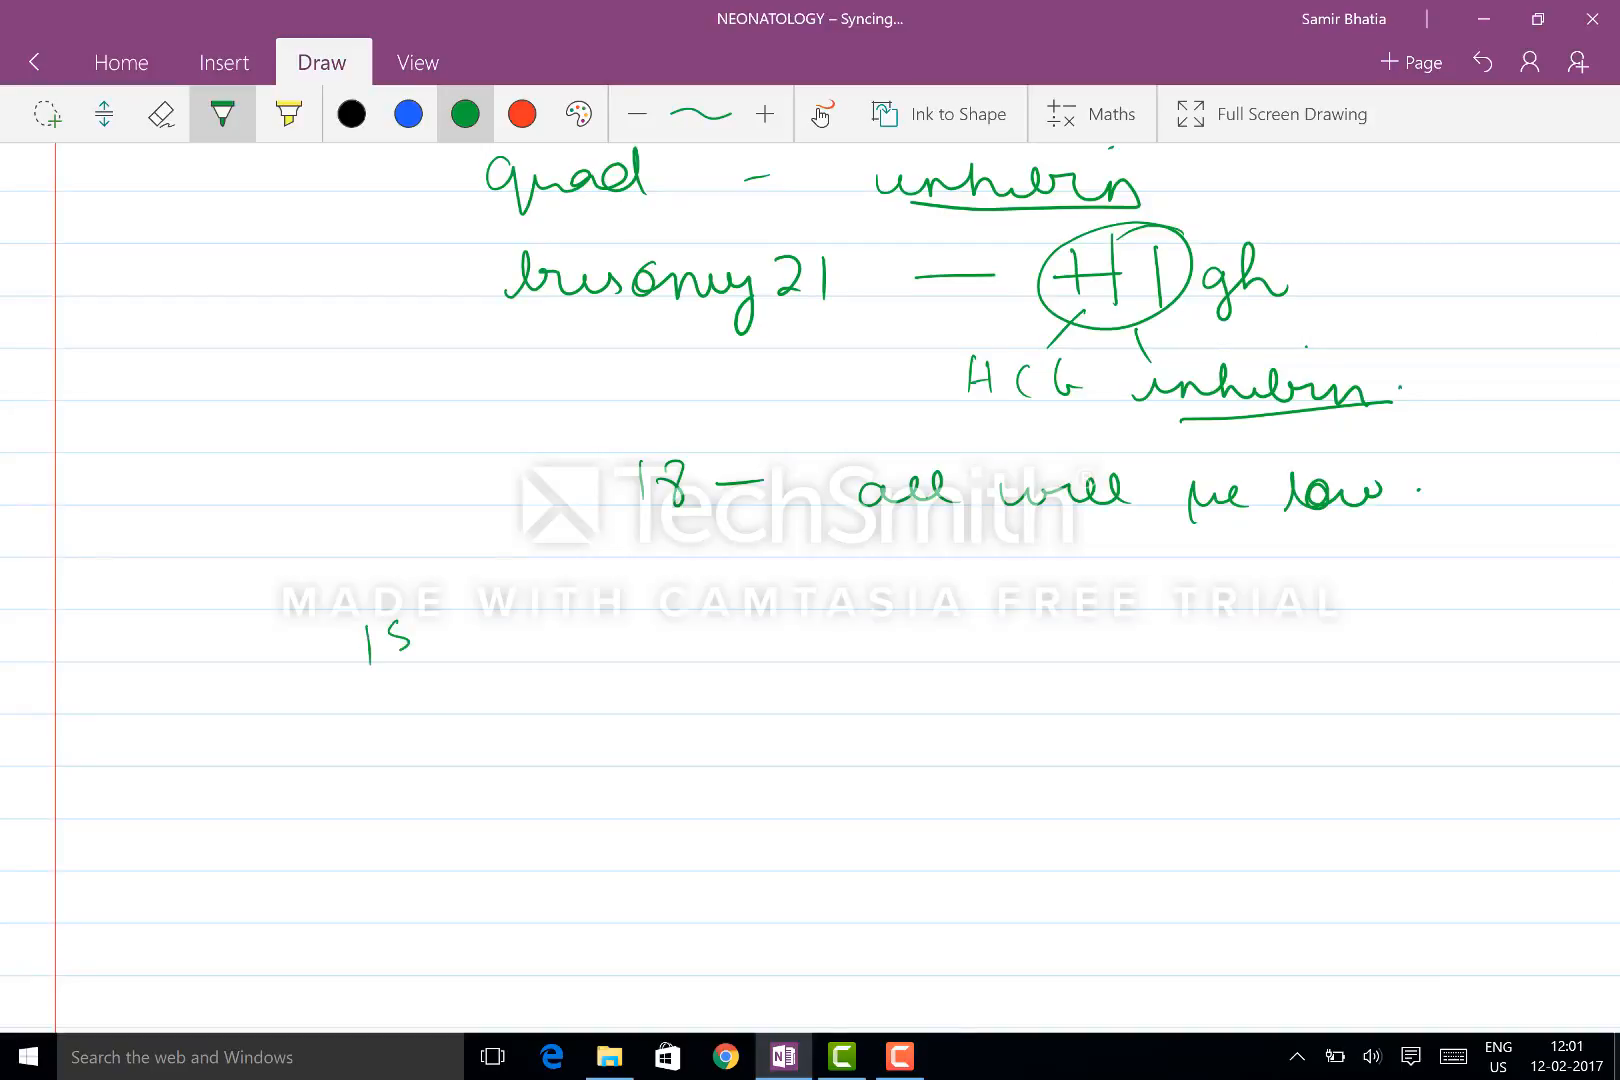
left_click_drag(372, 636, 610, 806)
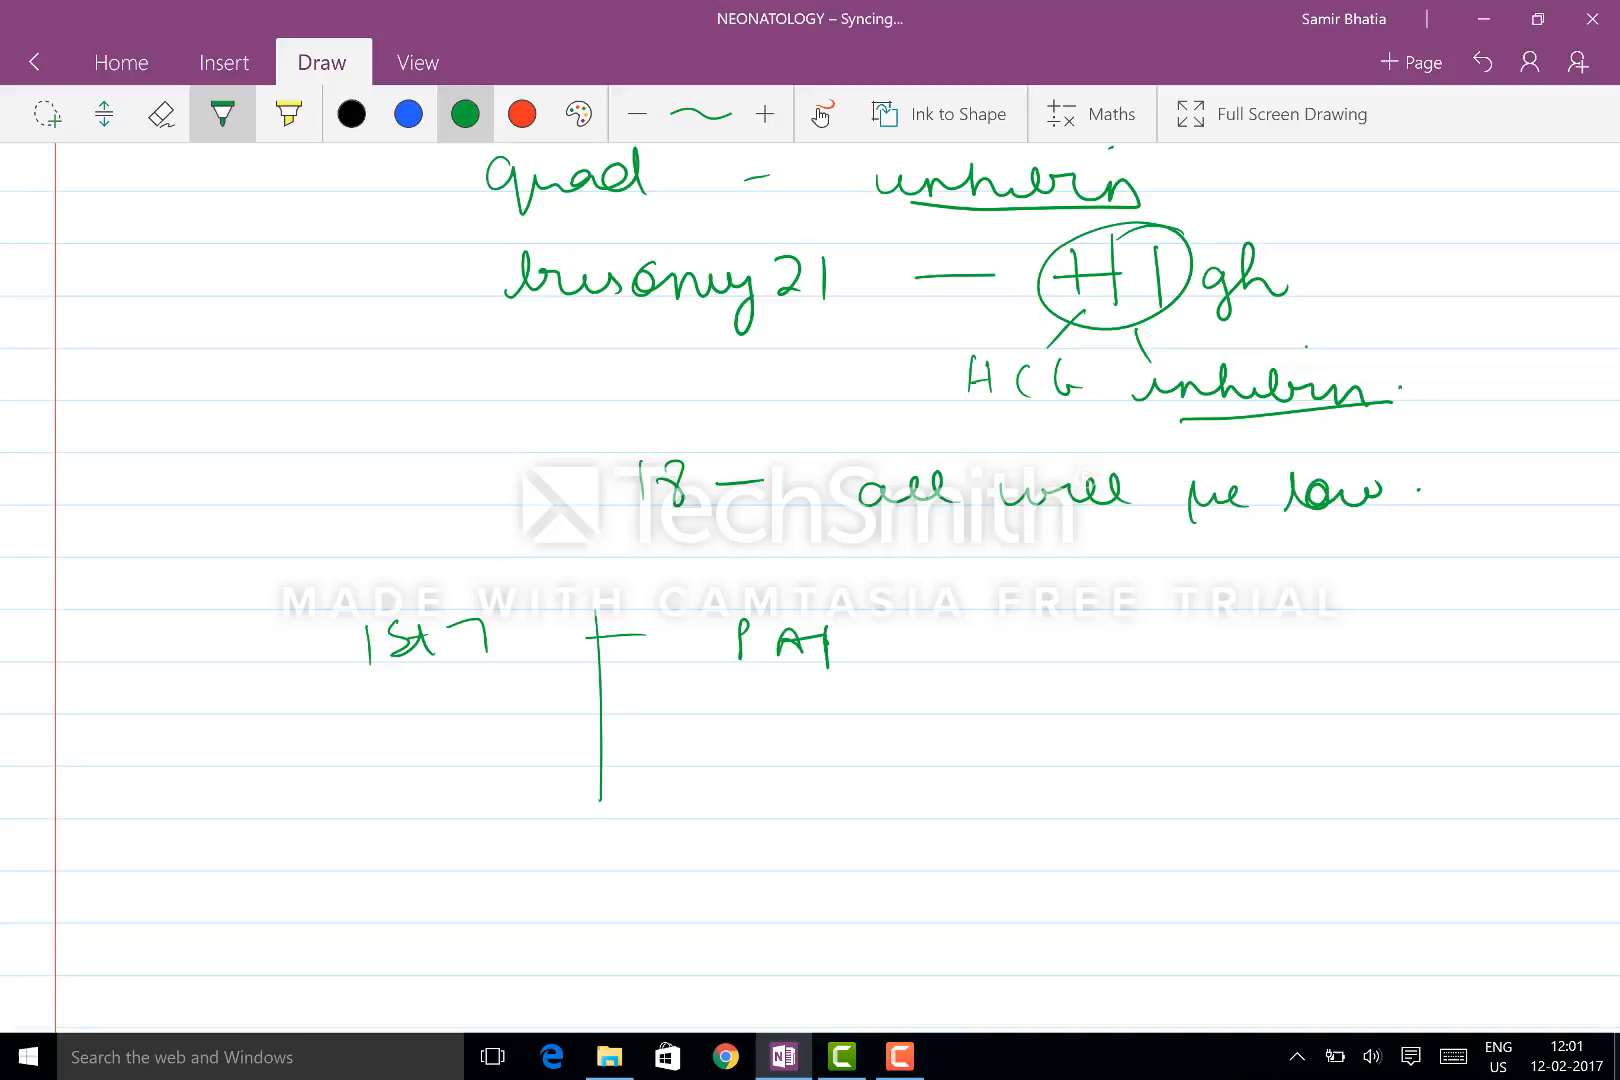
left_click_drag(816, 646, 920, 646)
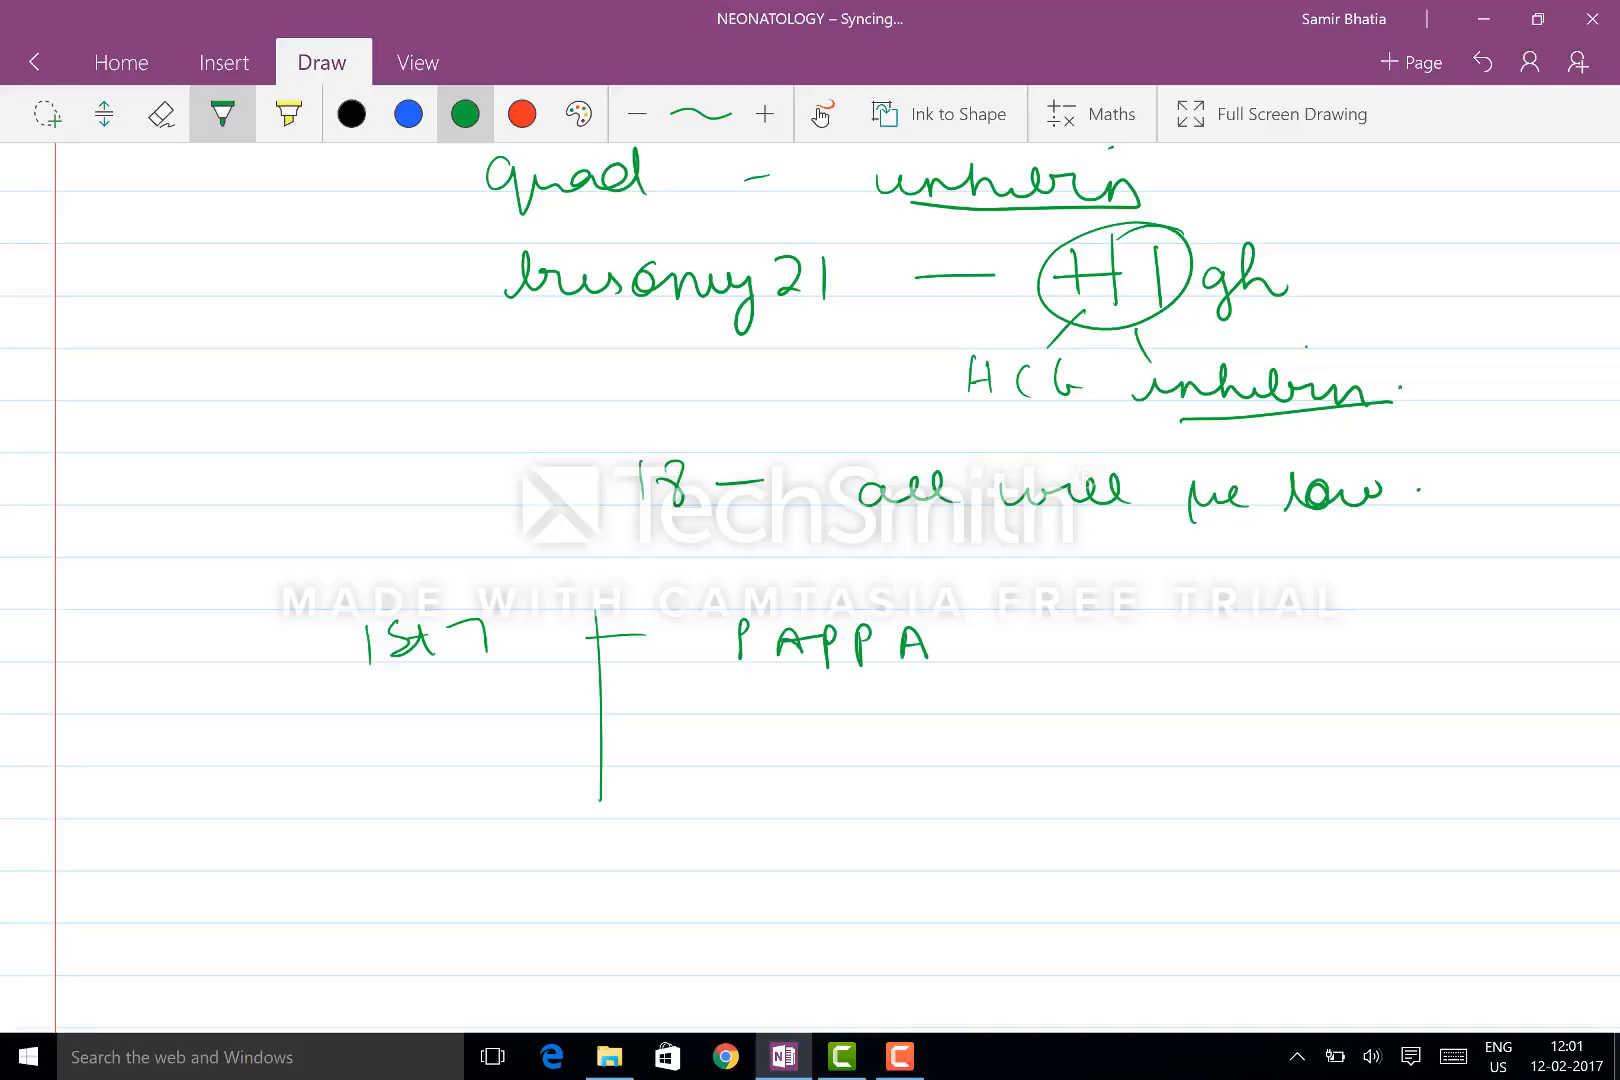
left_click_drag(754, 703, 930, 703)
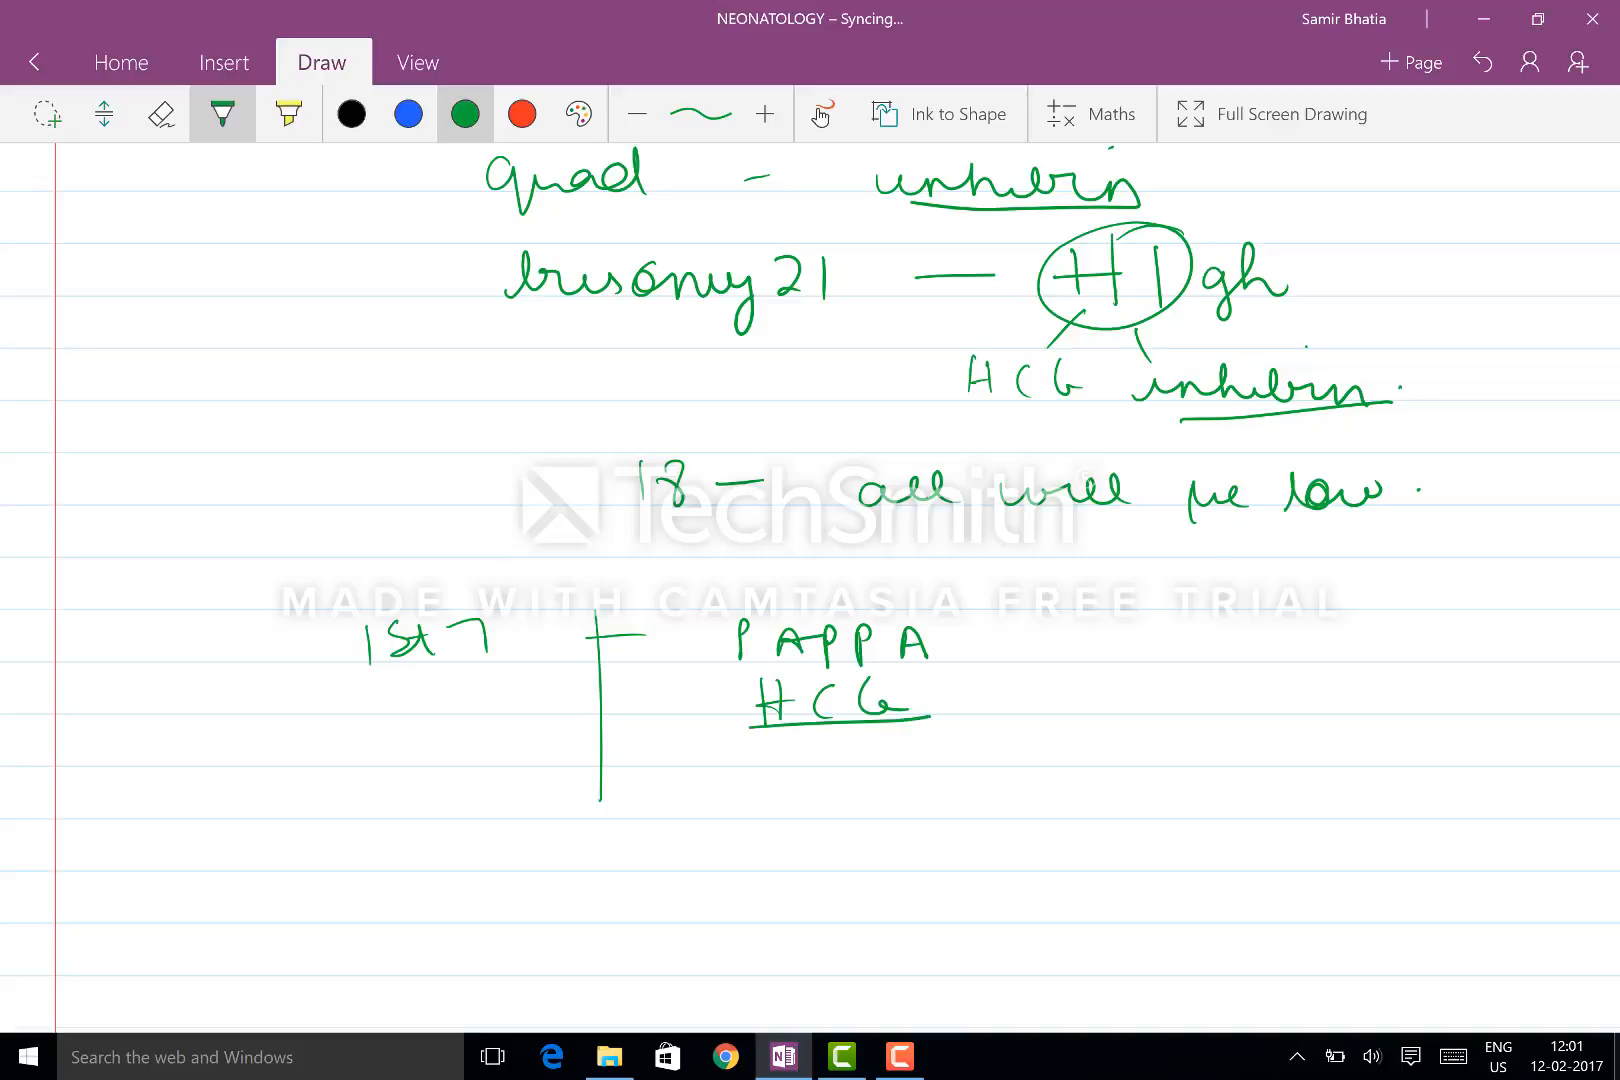
left_click_drag(692, 785, 728, 801)
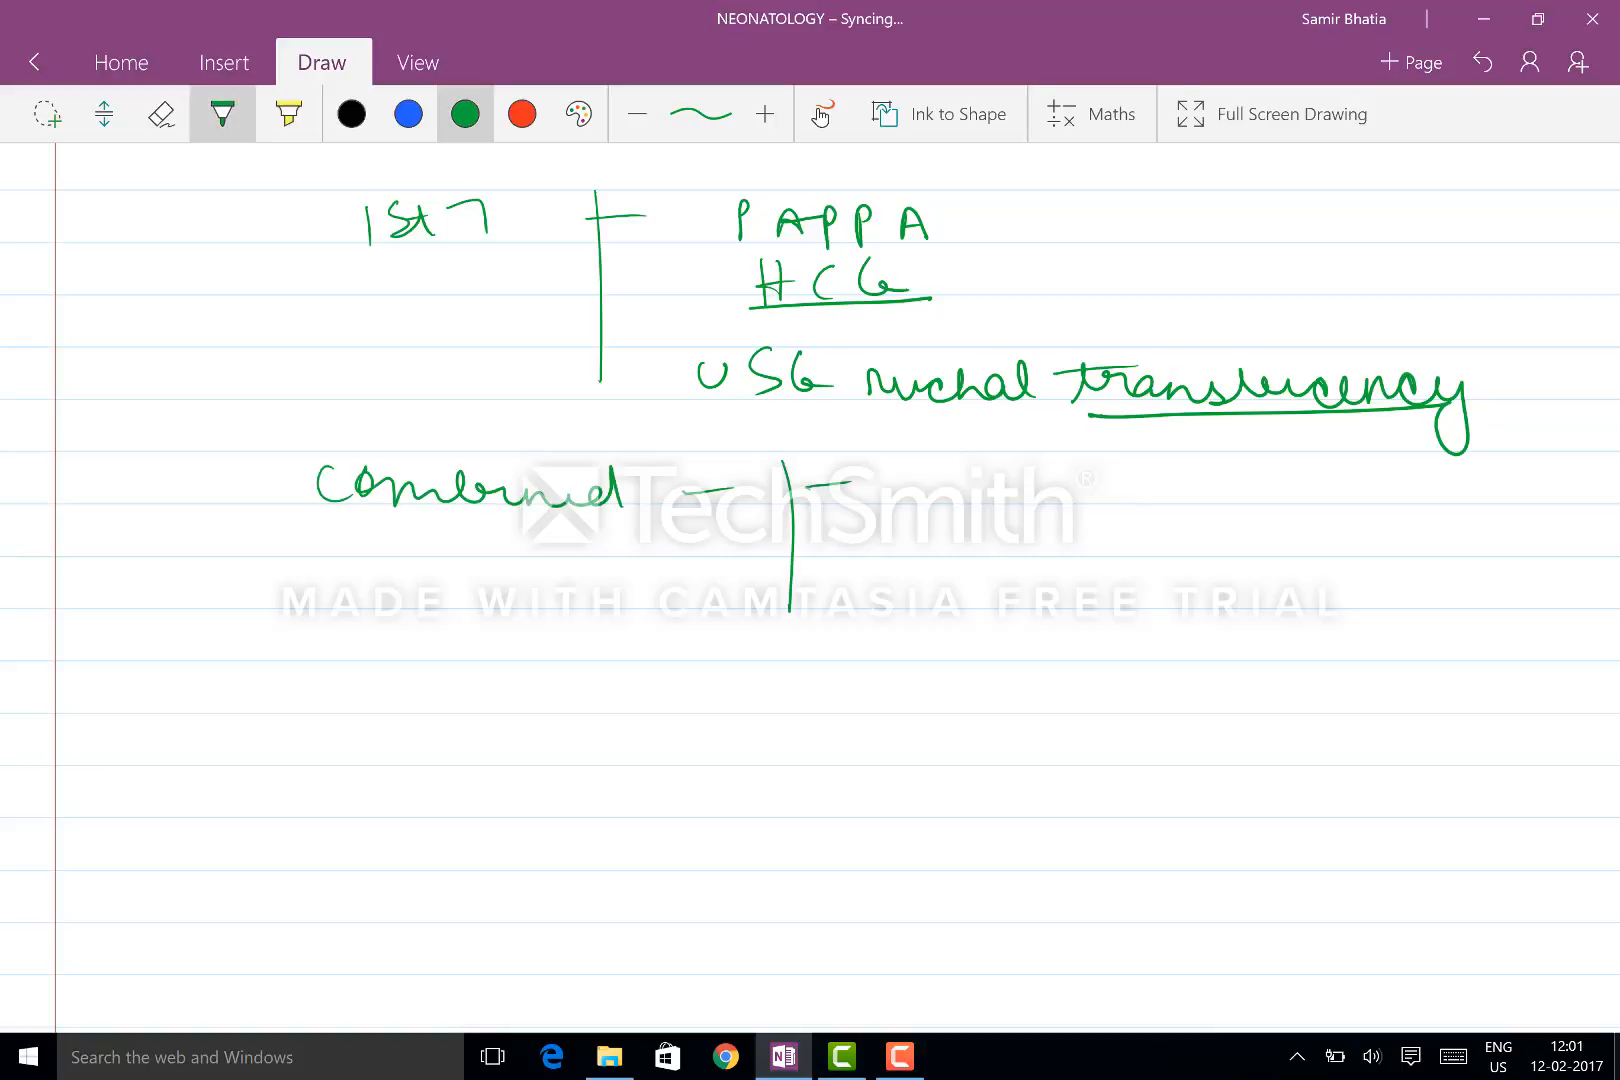
Step: Split Combined into two branches; note the first does all tests without disclosing results initially
left_click_drag(816, 506, 909, 579)
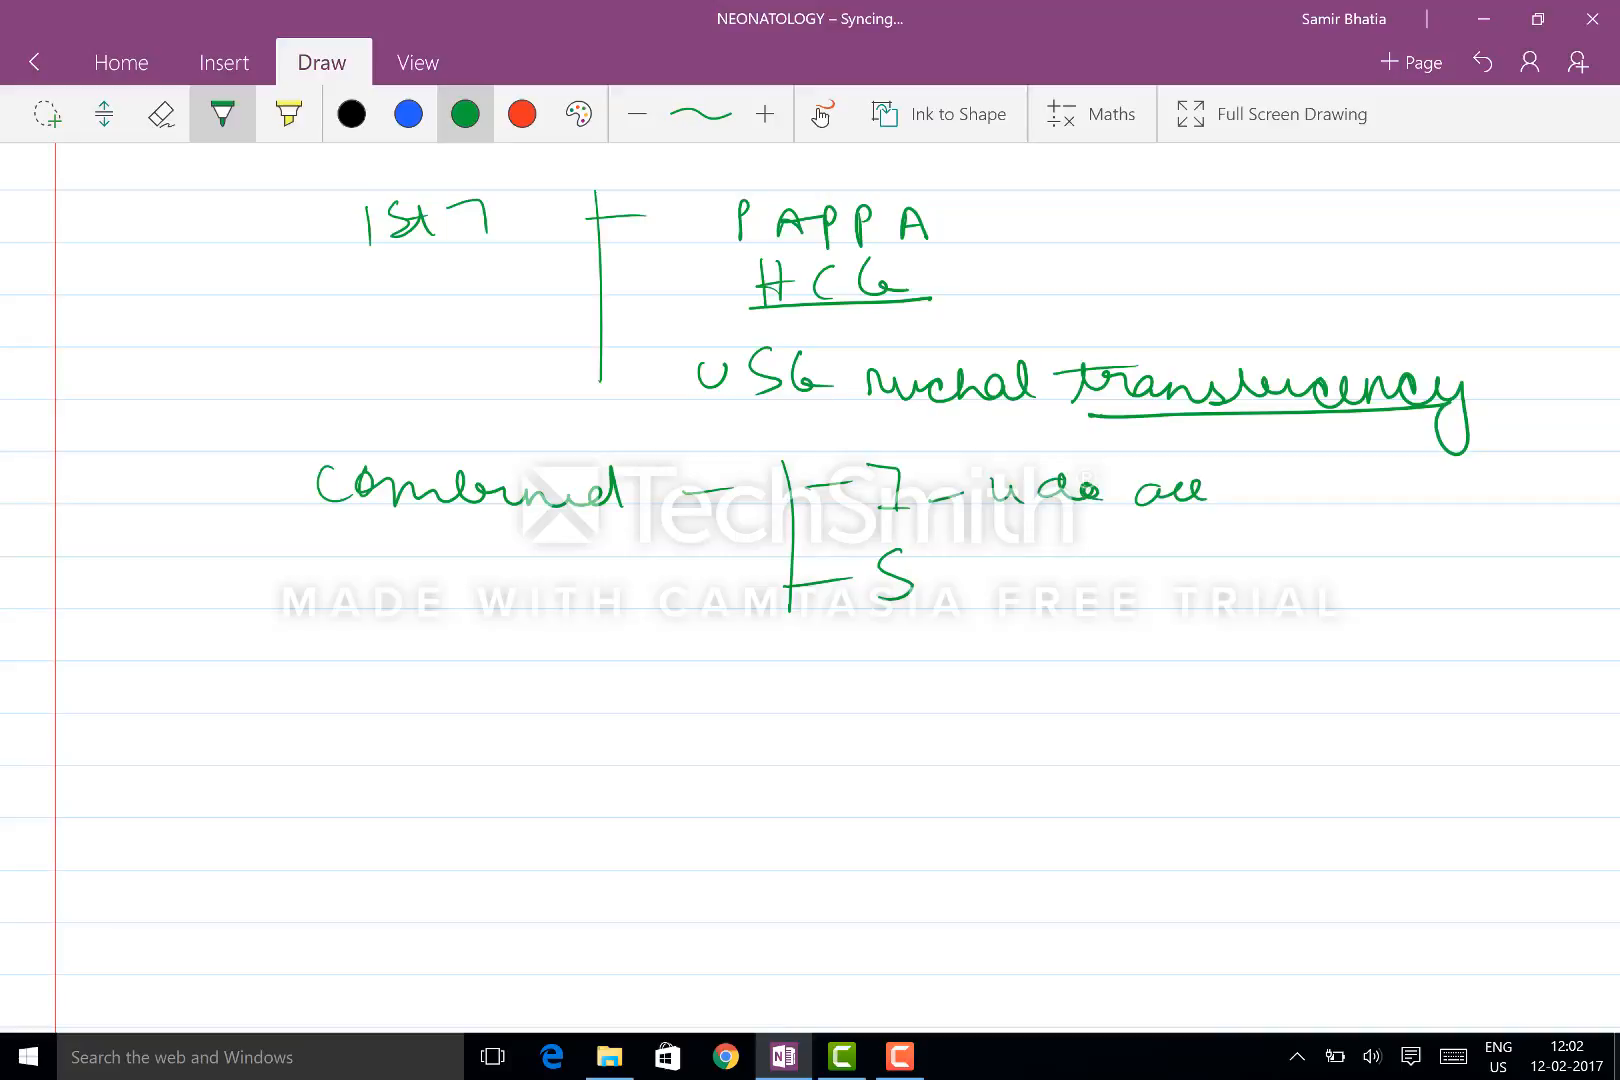
left_click_drag(1219, 491, 1400, 491)
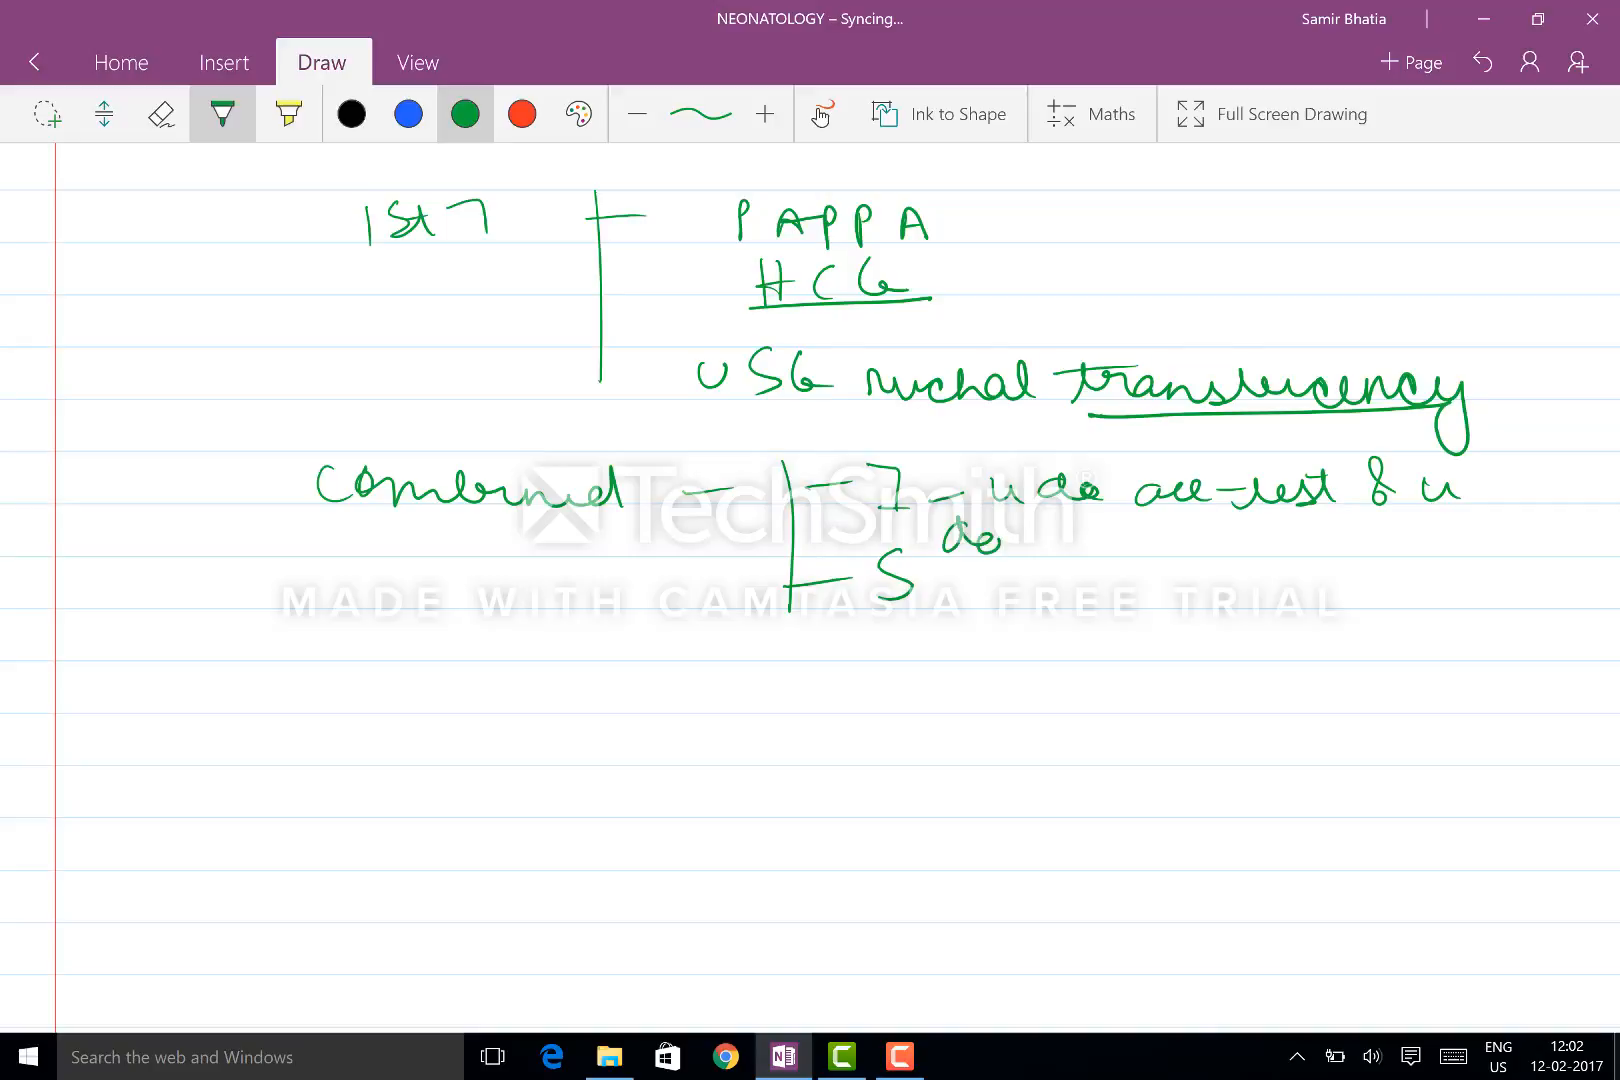
left_click_drag(951, 537, 1157, 543)
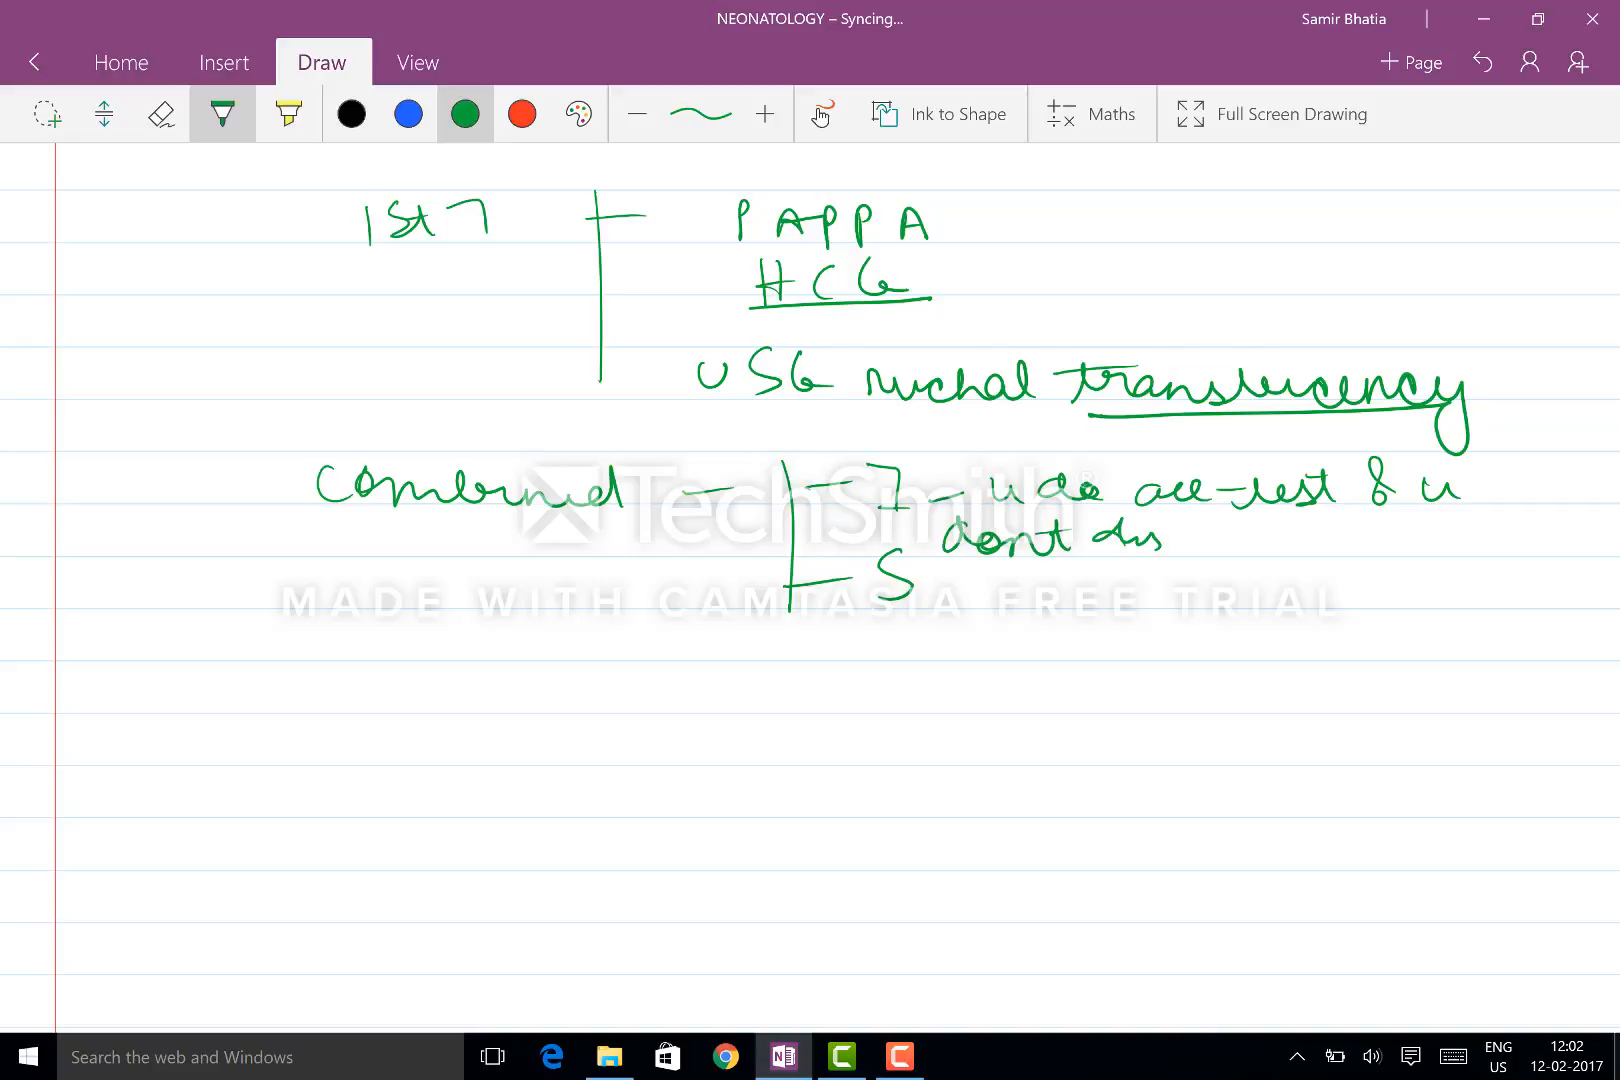
left_click_drag(1167, 543, 1364, 543)
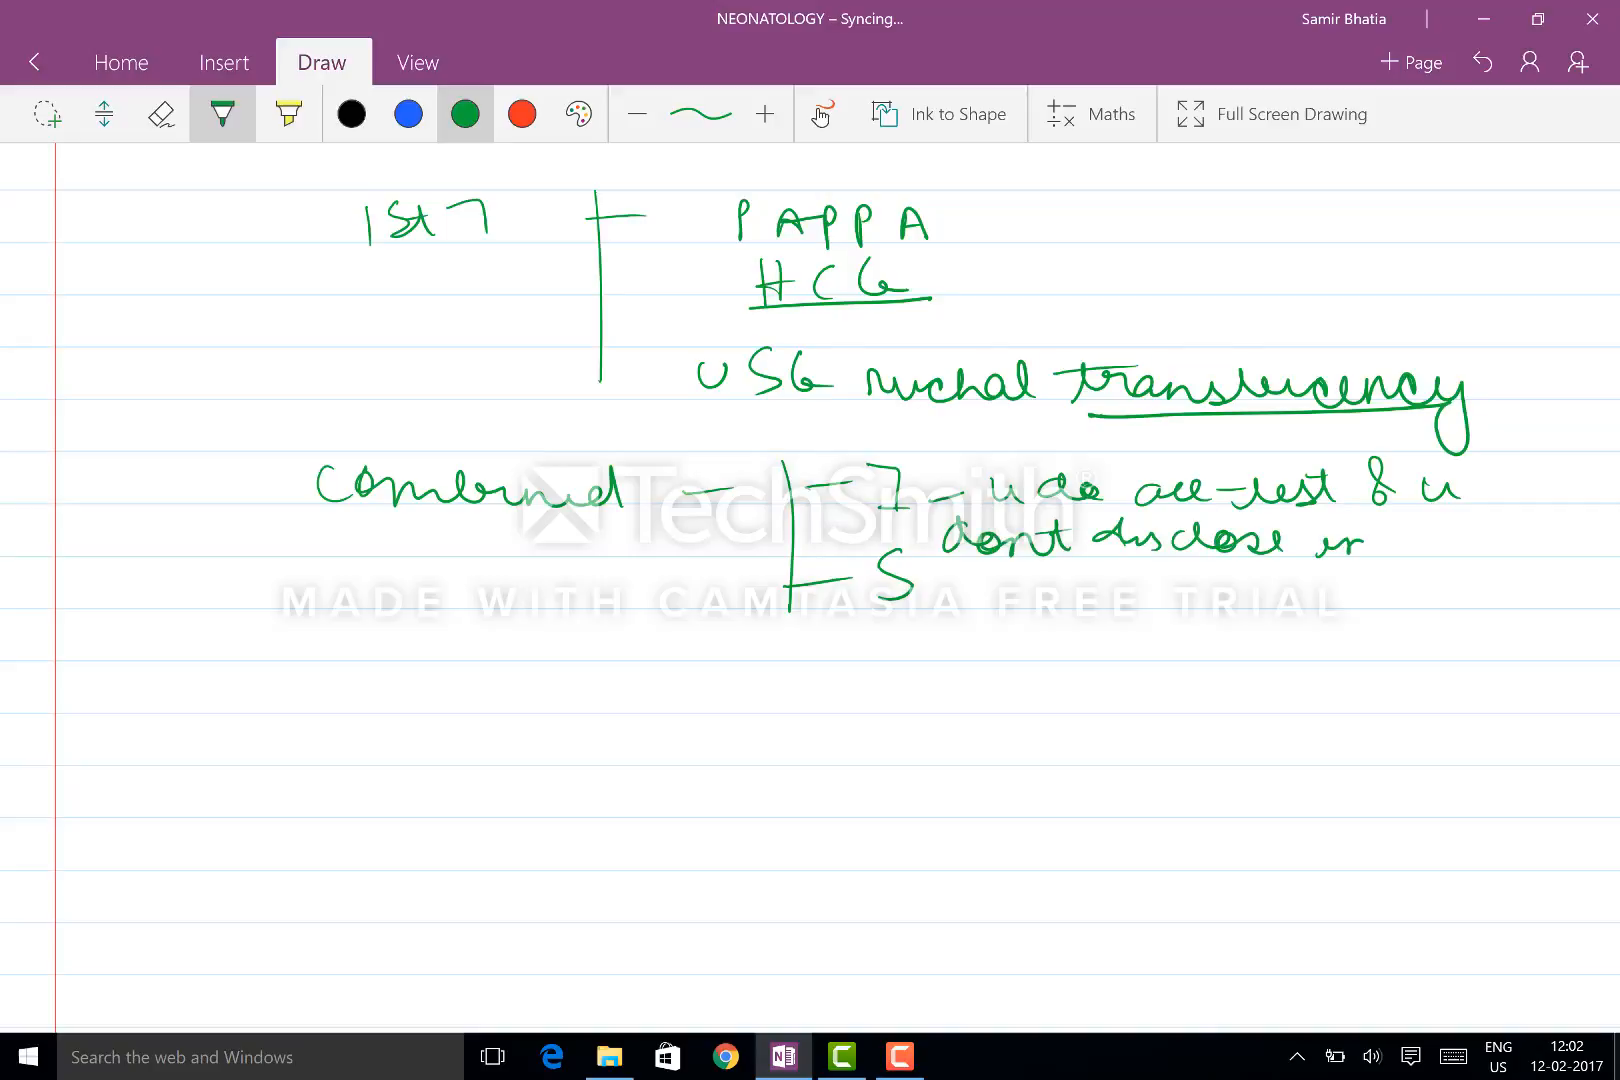
left_click_drag(1333, 537, 1529, 537)
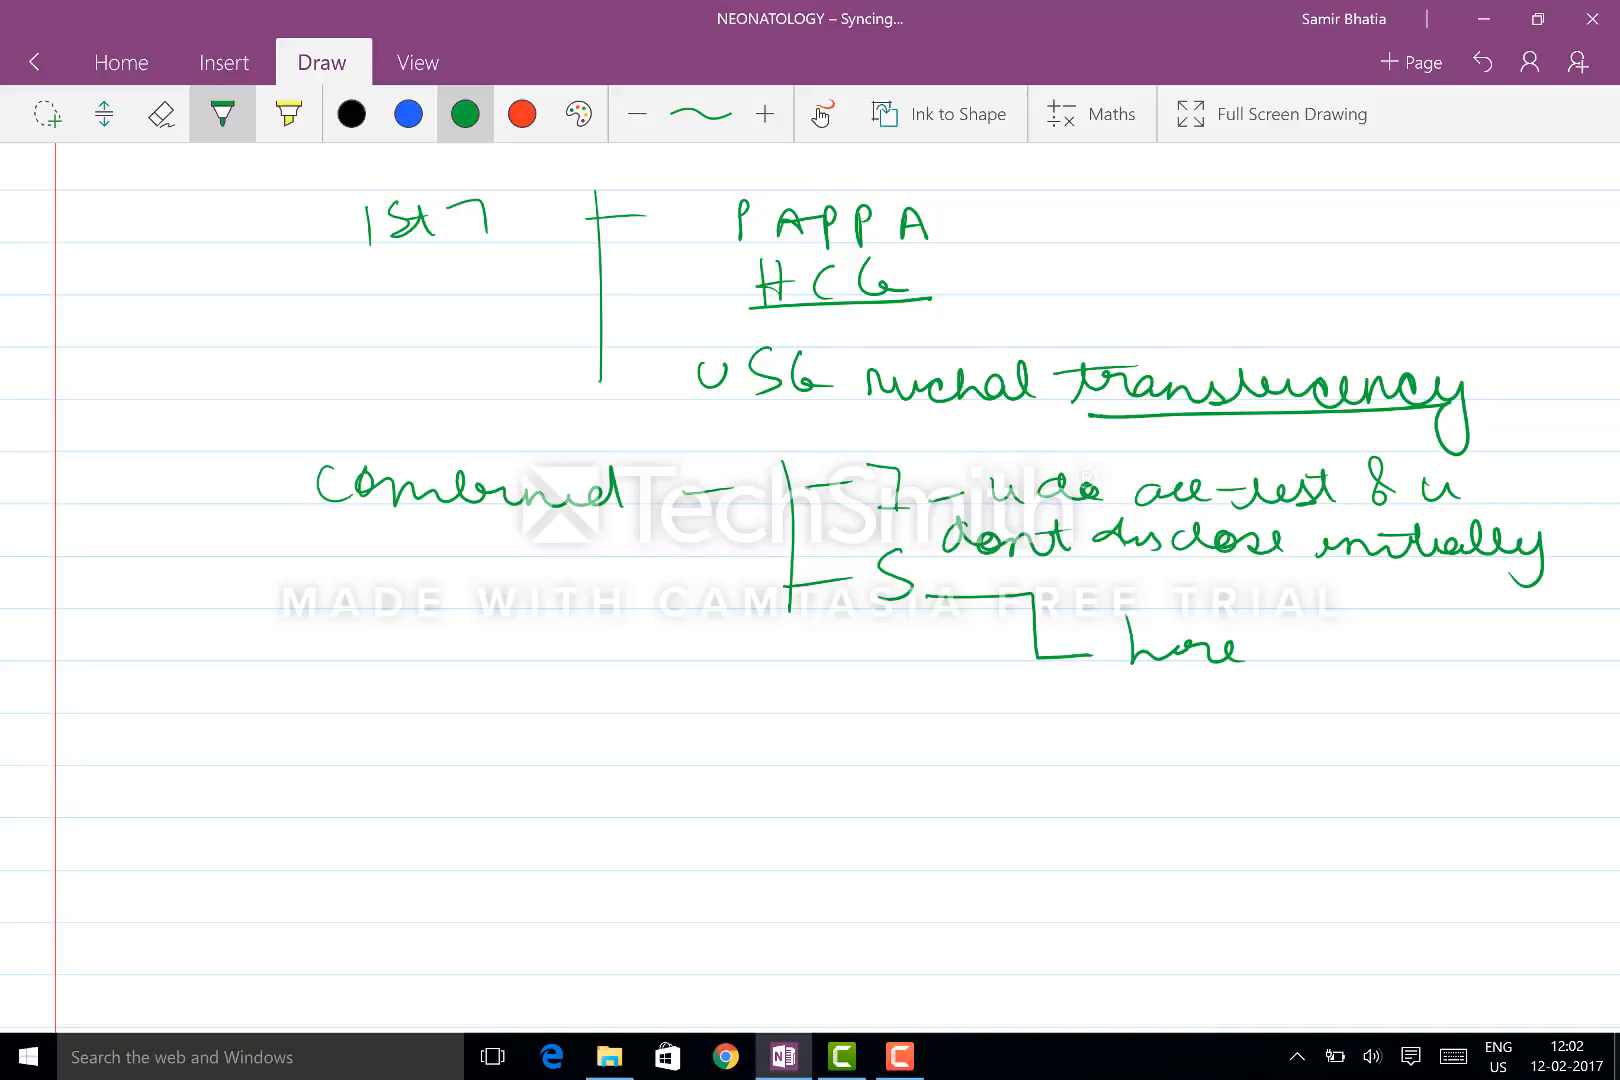
Step: Note the S branch discloses results, then screens only those who are positive
left_click_drag(1260, 641, 1364, 641)
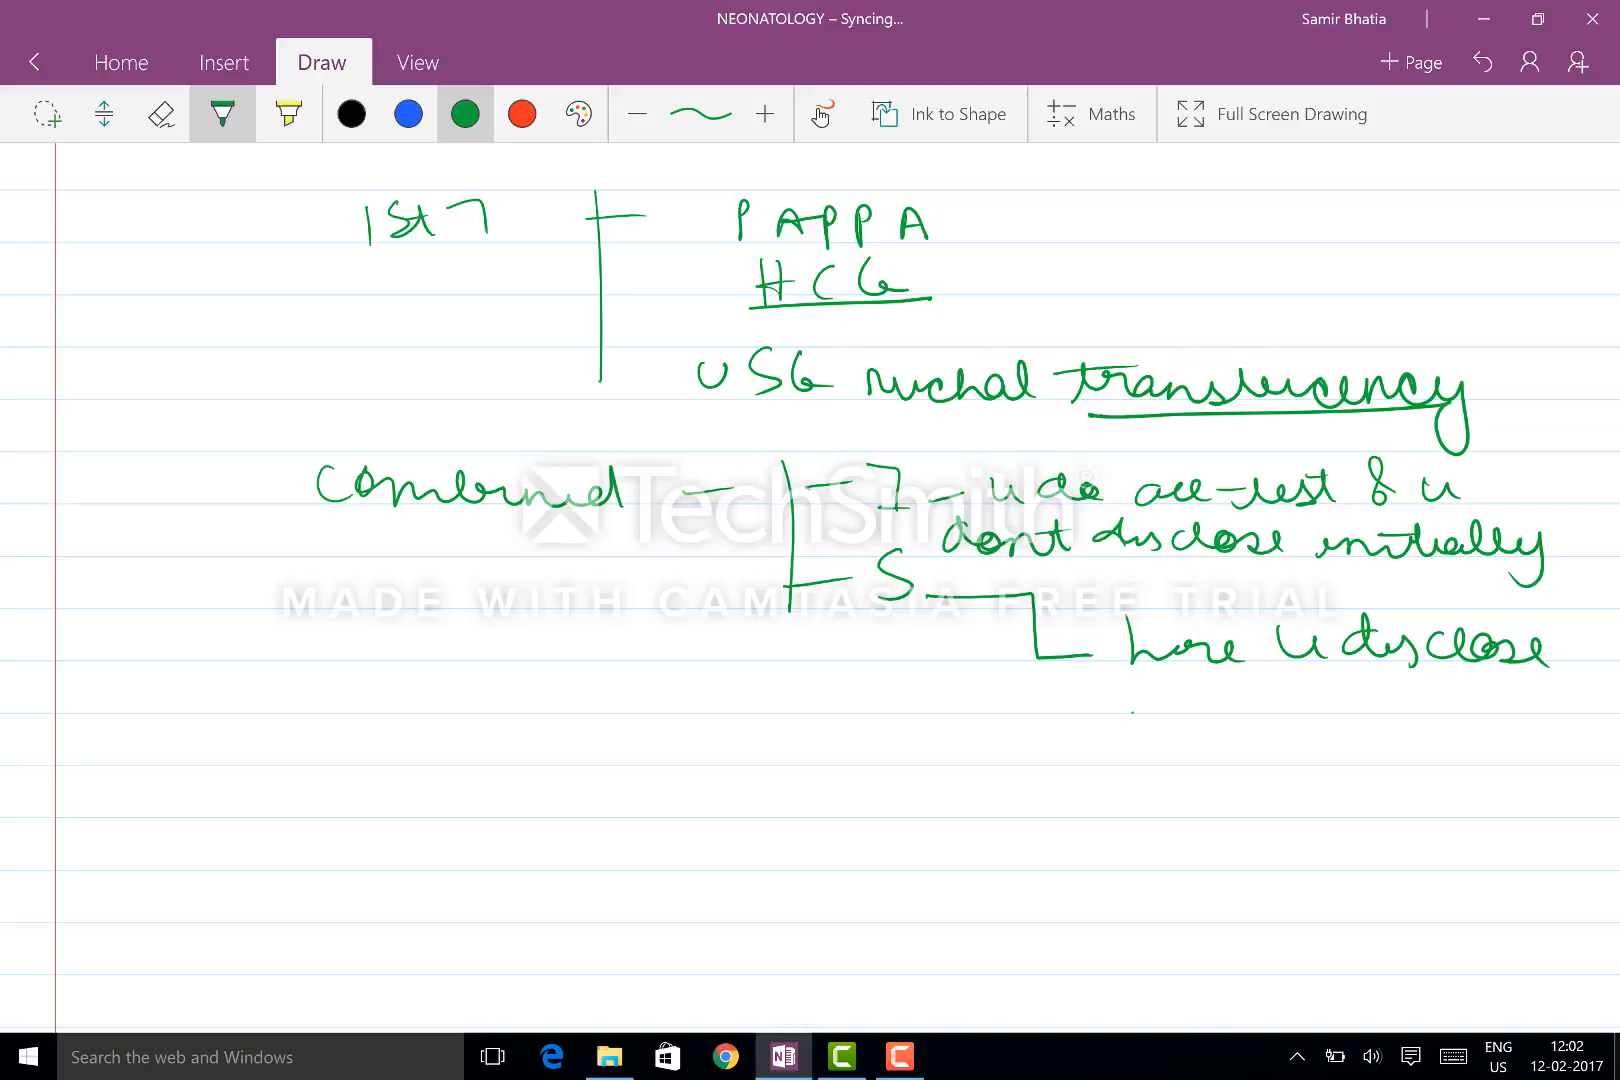
left_click_drag(1126, 703, 1333, 713)
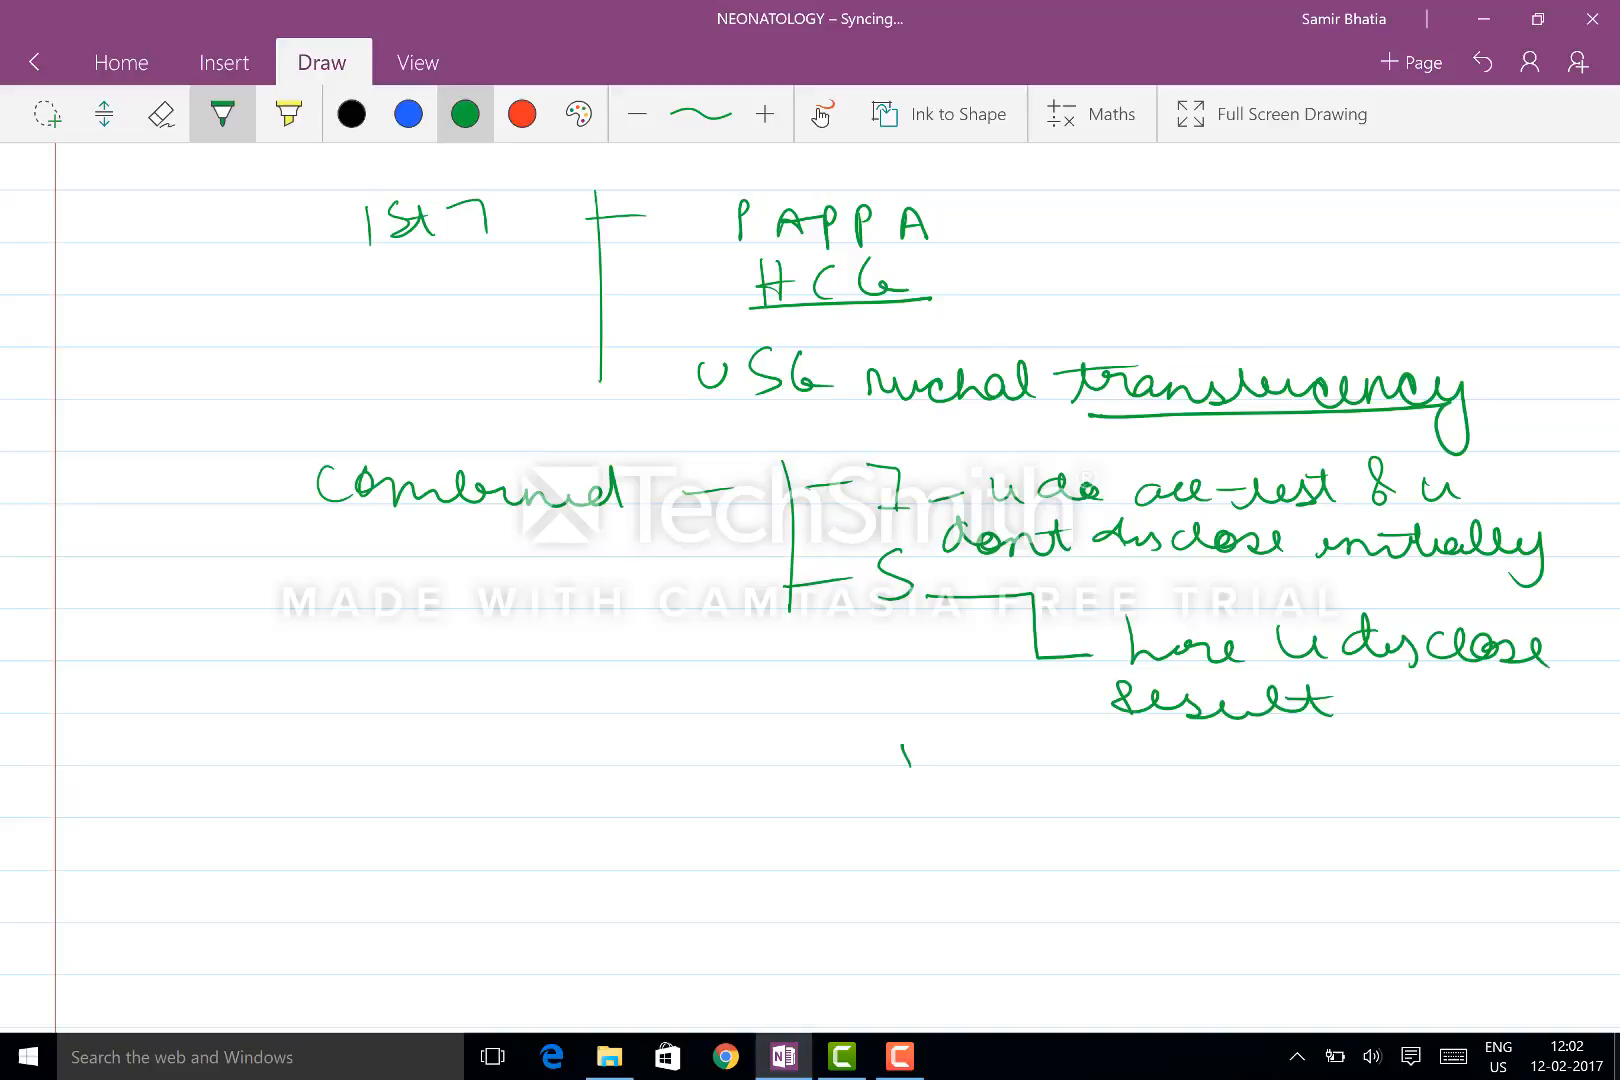
left_click_drag(889, 754, 1147, 765)
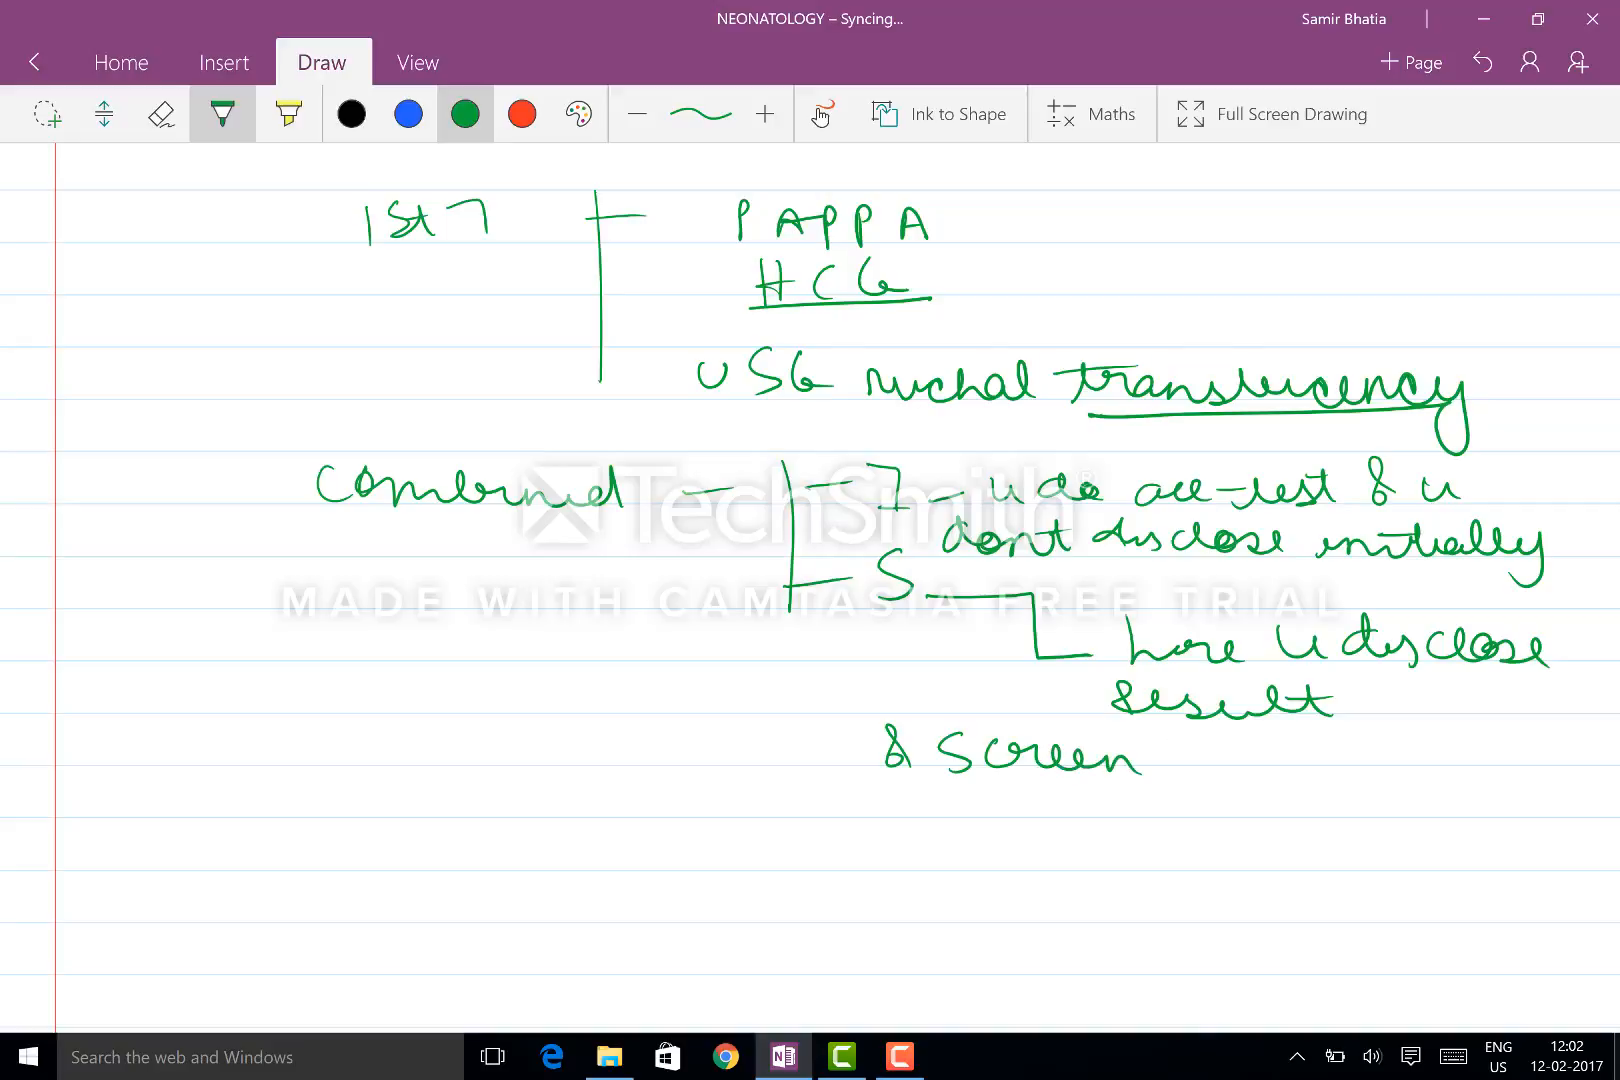
left_click_drag(1167, 744, 1353, 744)
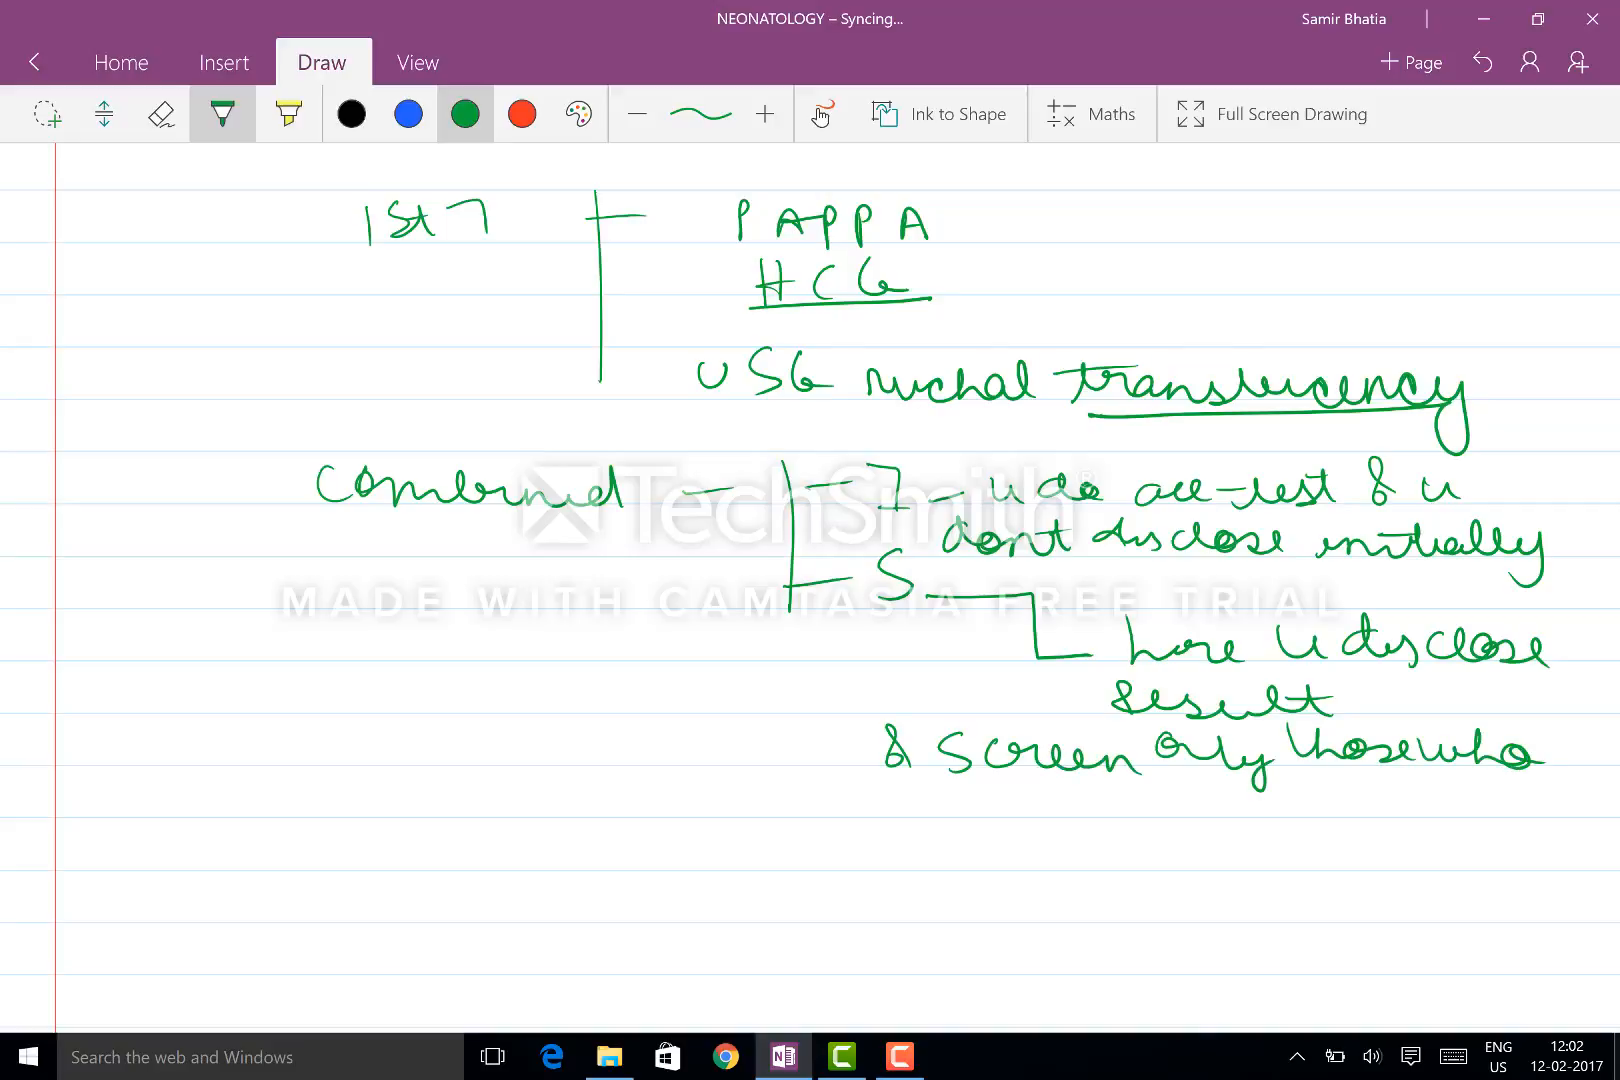
left_click_drag(1023, 816, 1291, 816)
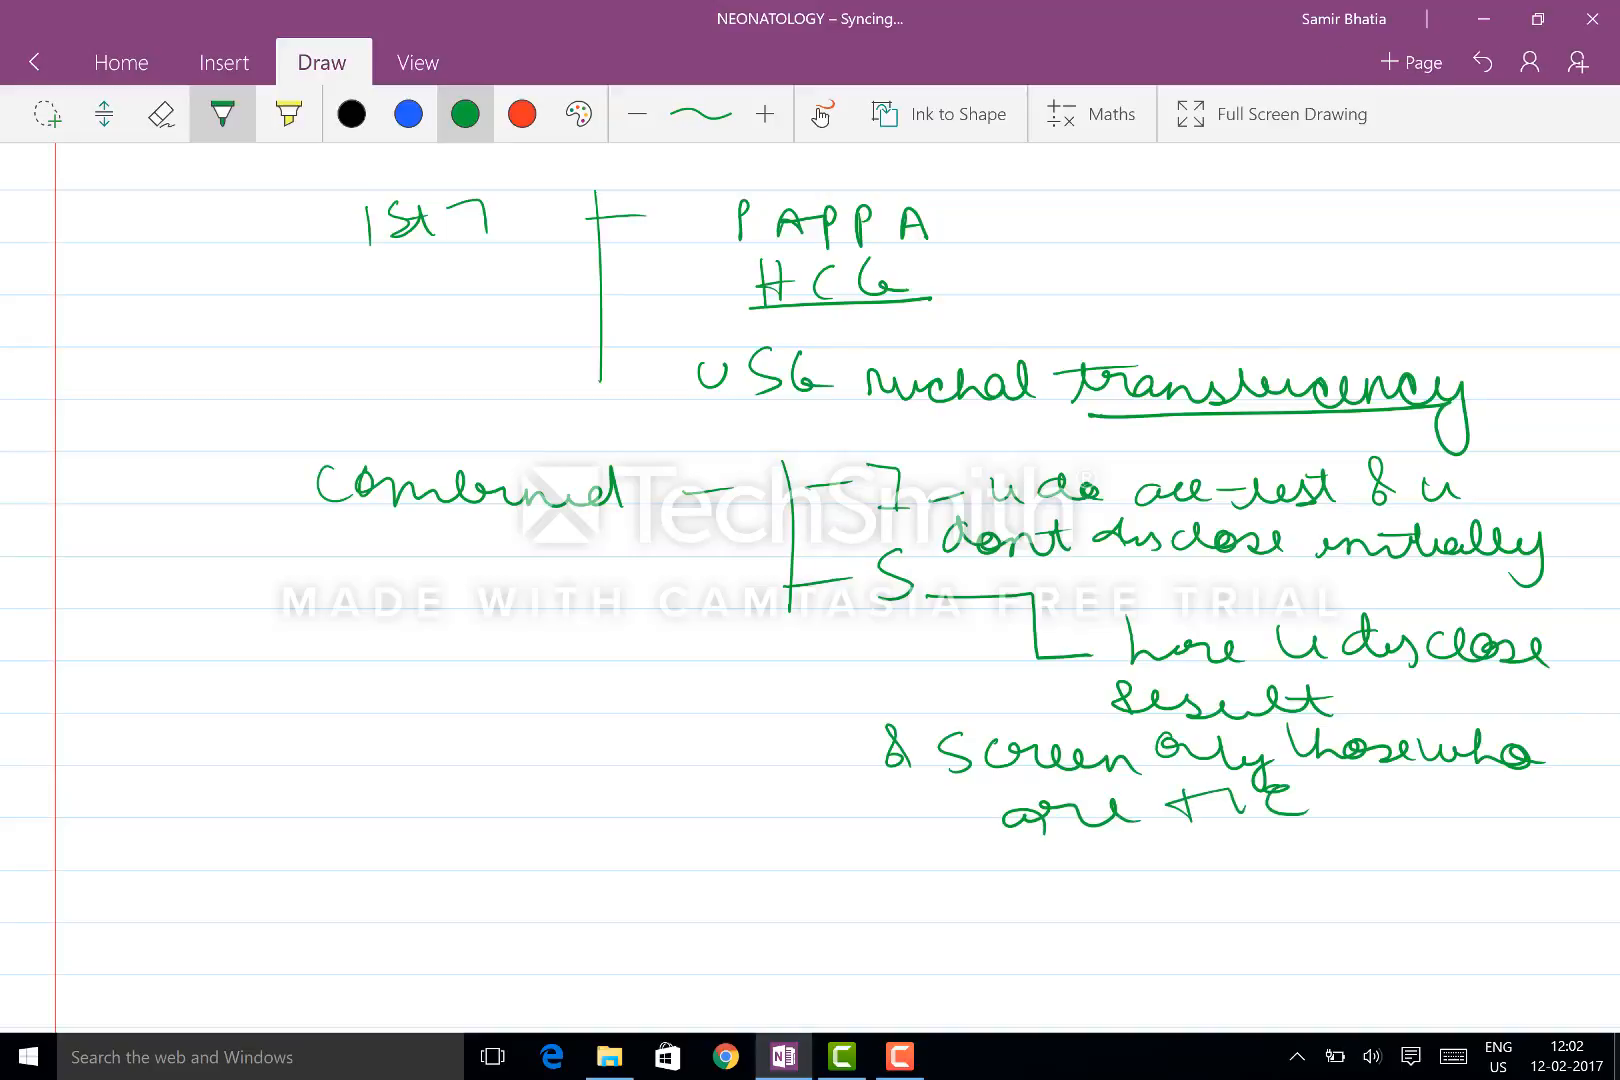
scroll("down", 3)
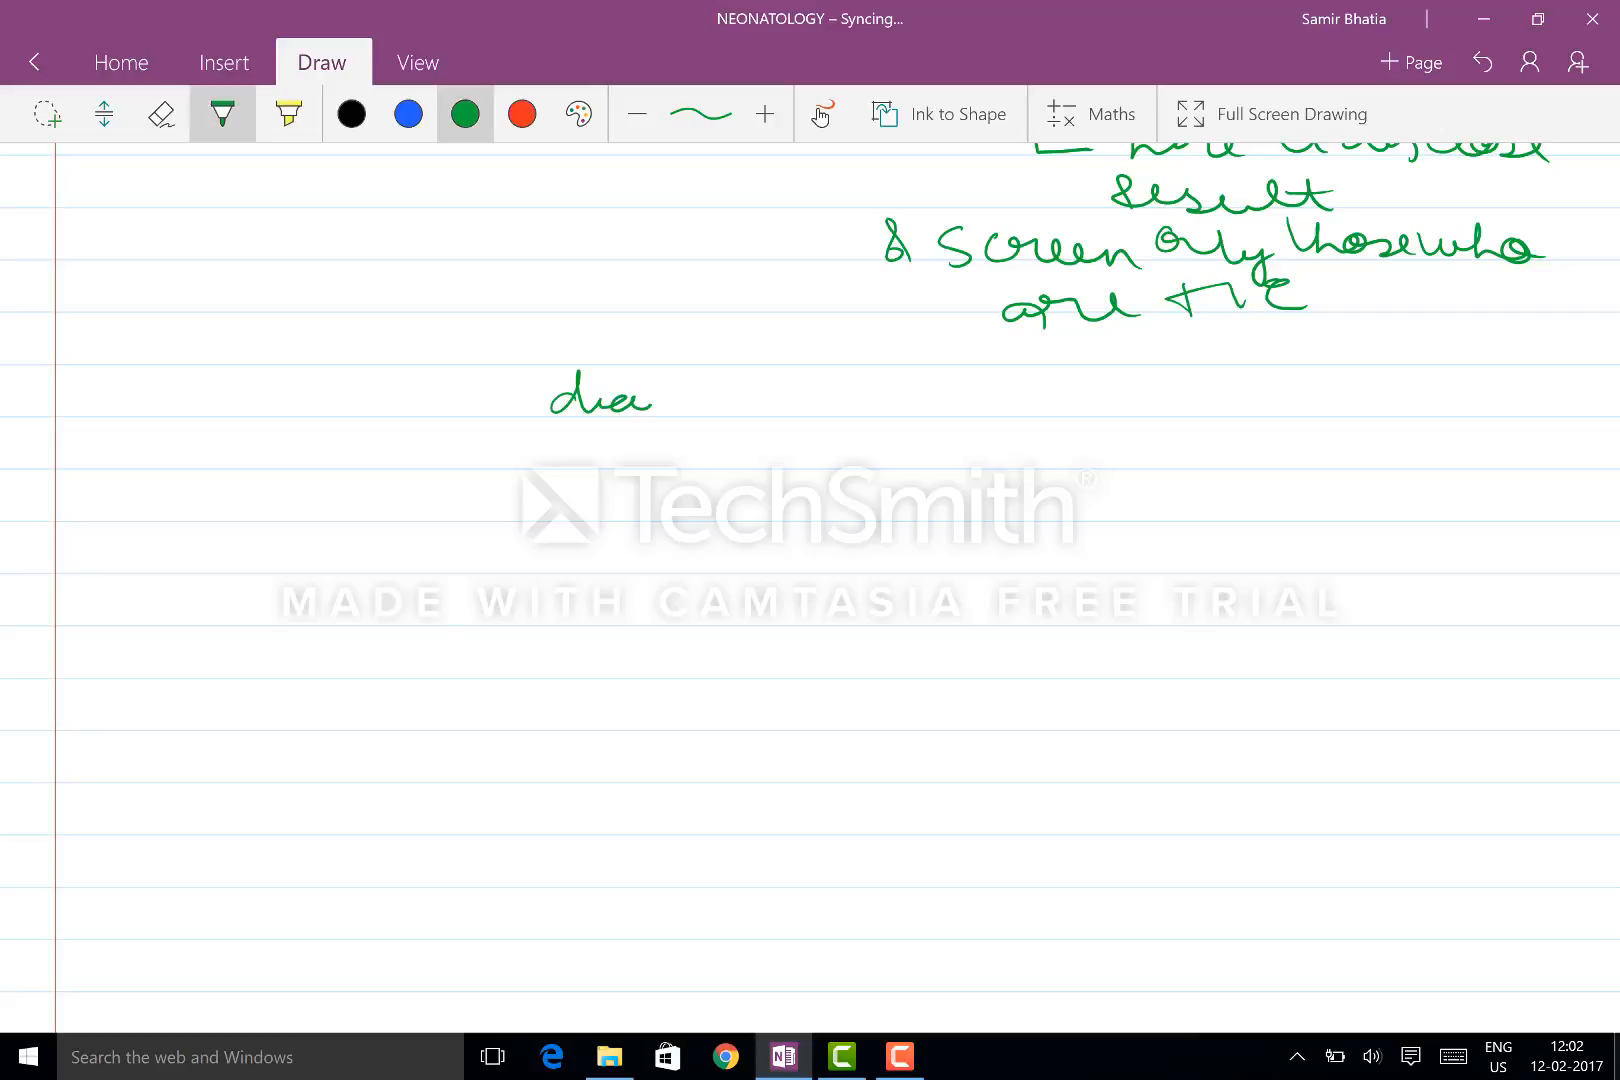
Step: Handwrite the heading 'diagnostic test' in green ink
left_click_drag(651, 403, 842, 403)
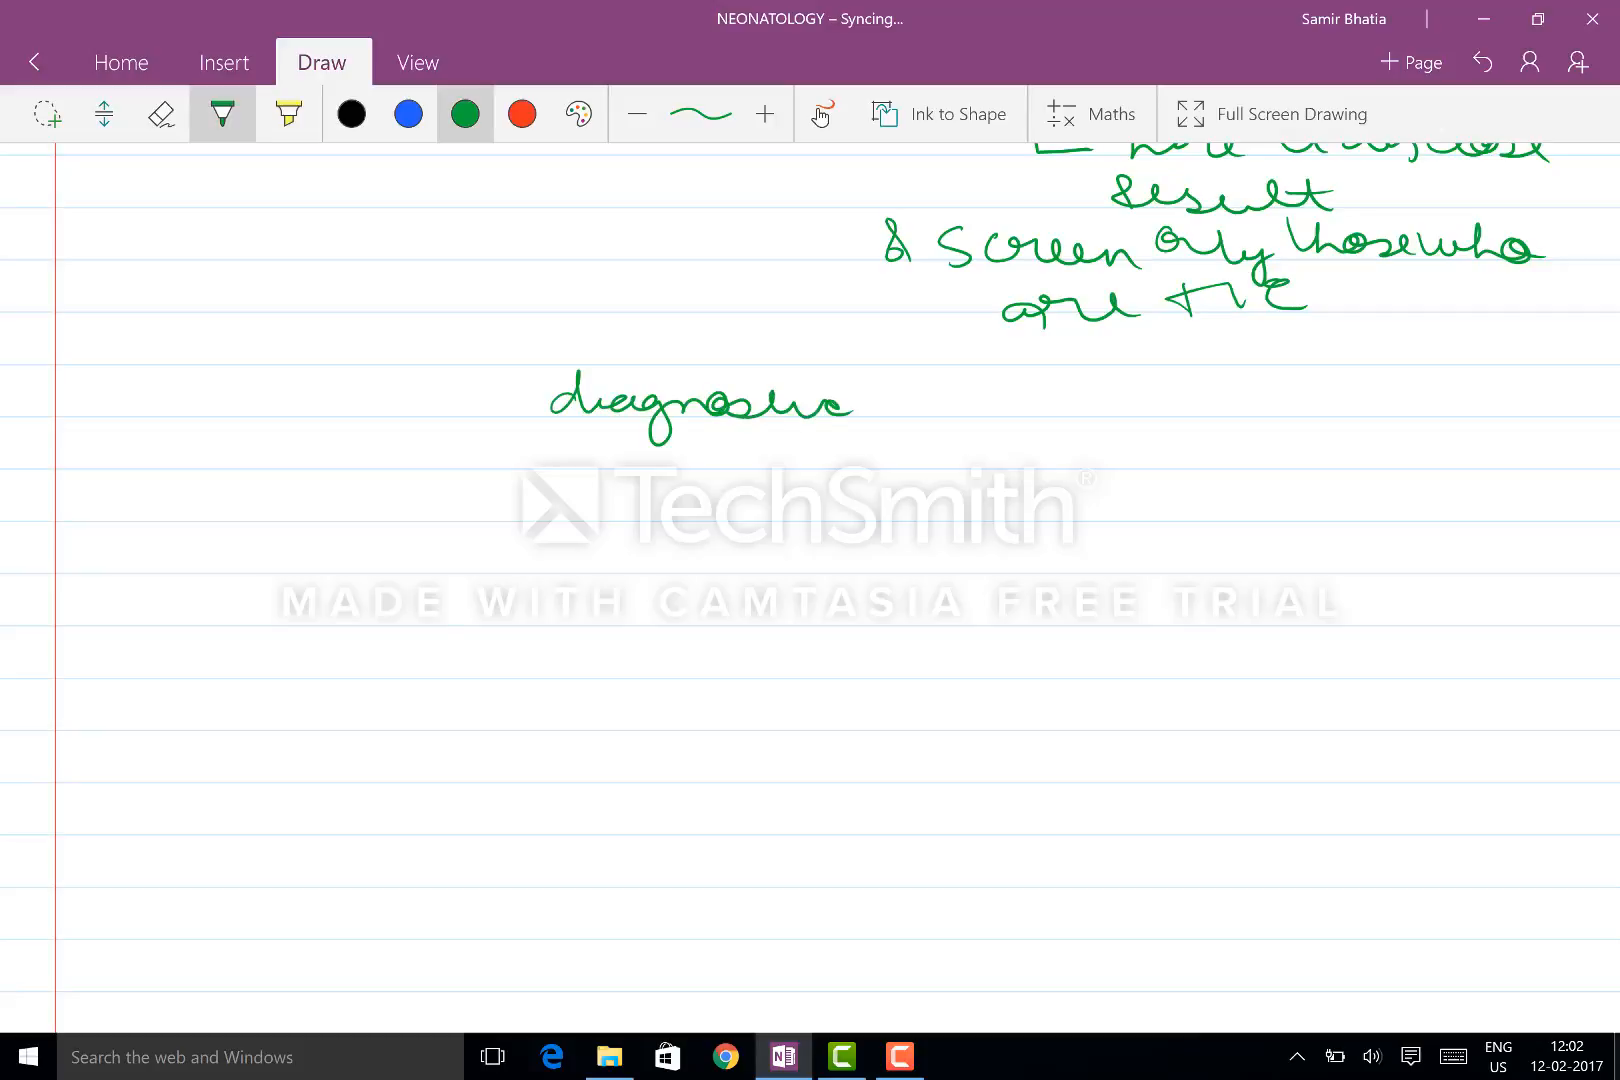
left_click_drag(873, 398, 1018, 398)
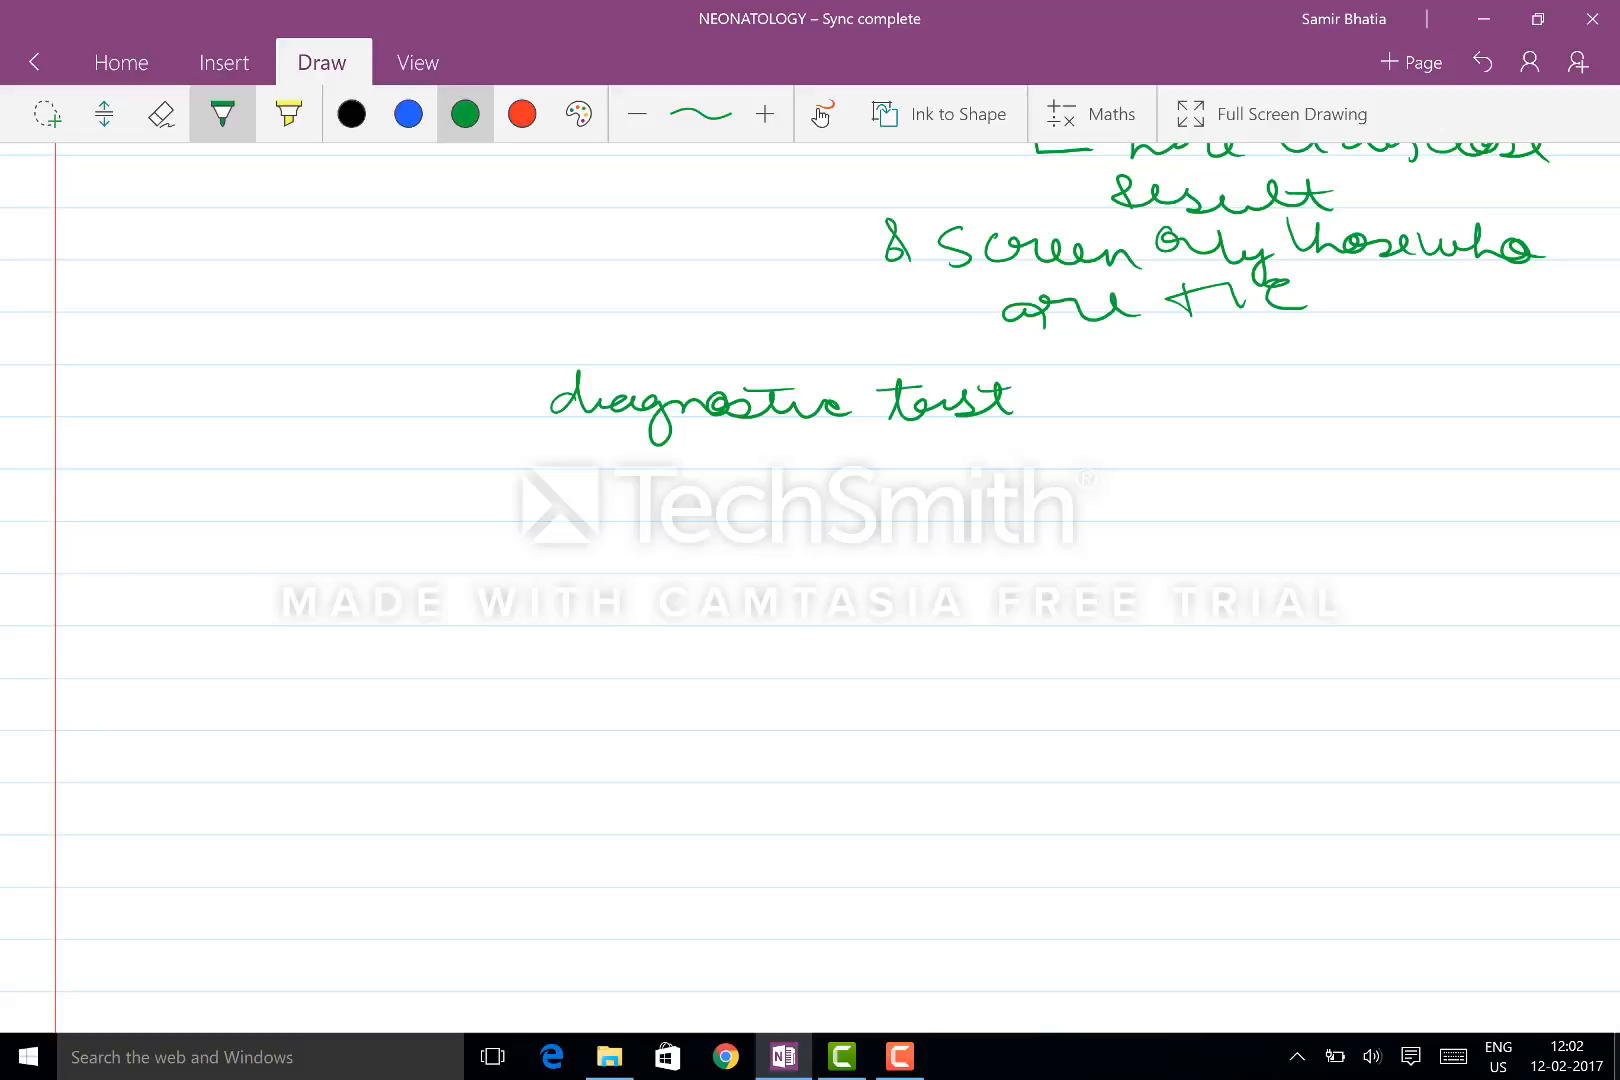